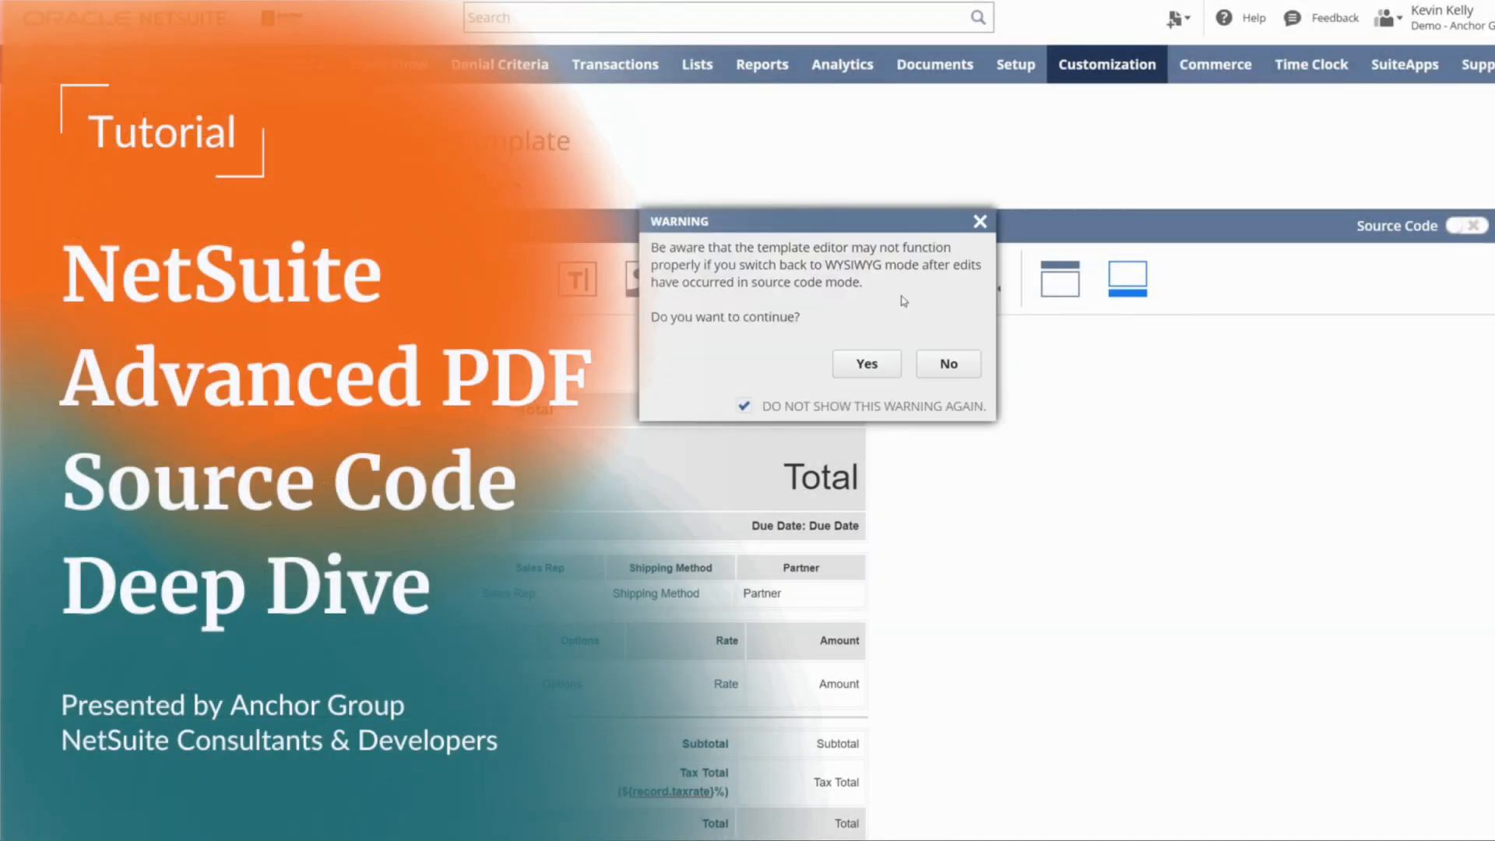
Step: Switch the invoice template editor to Source Code mode and accept the WYSIWYG warning
left_click(865, 364)
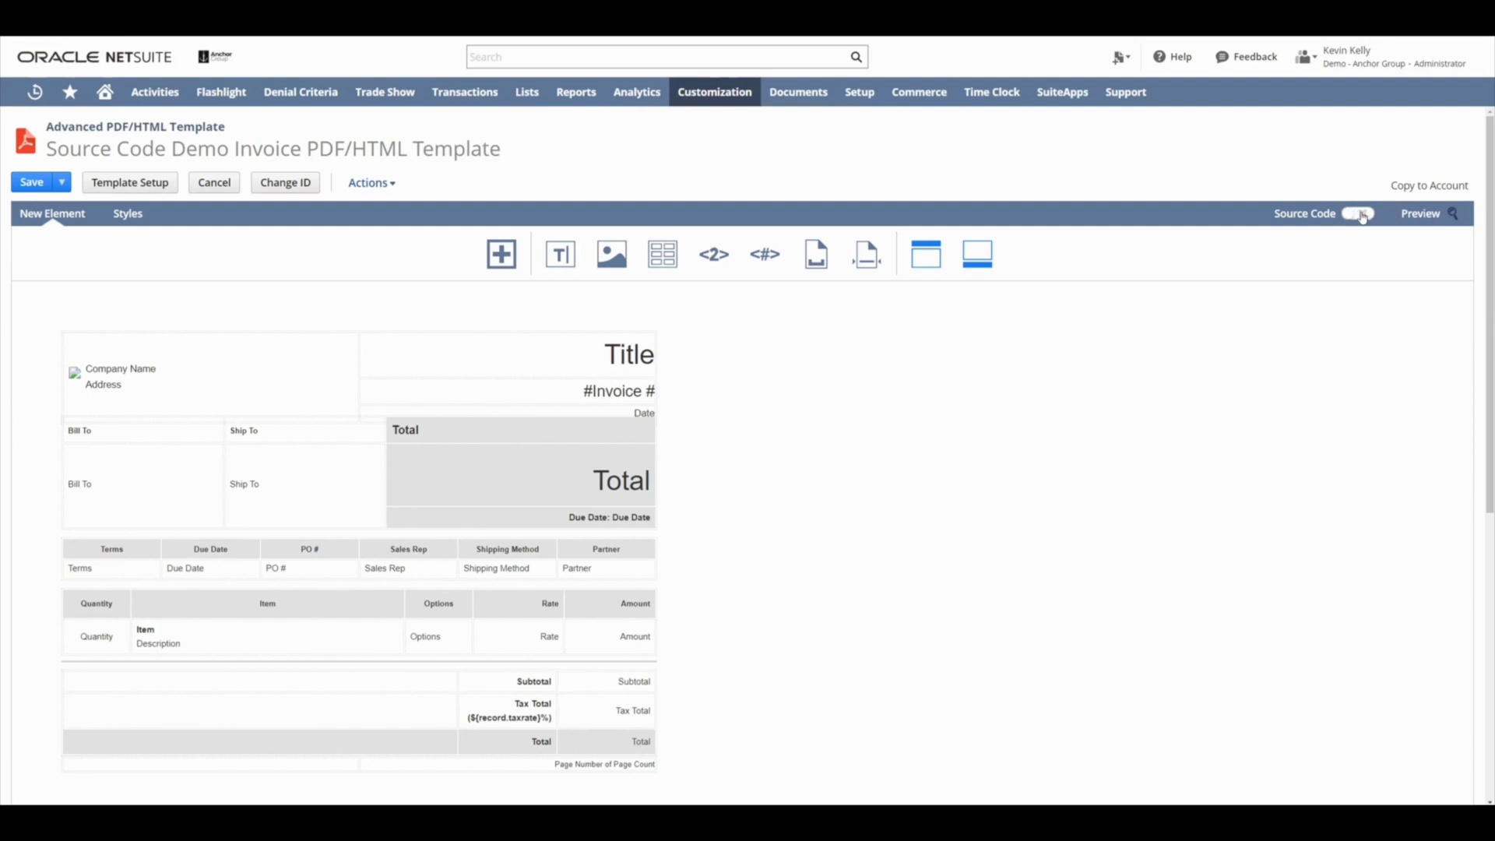
left_click(1358, 213)
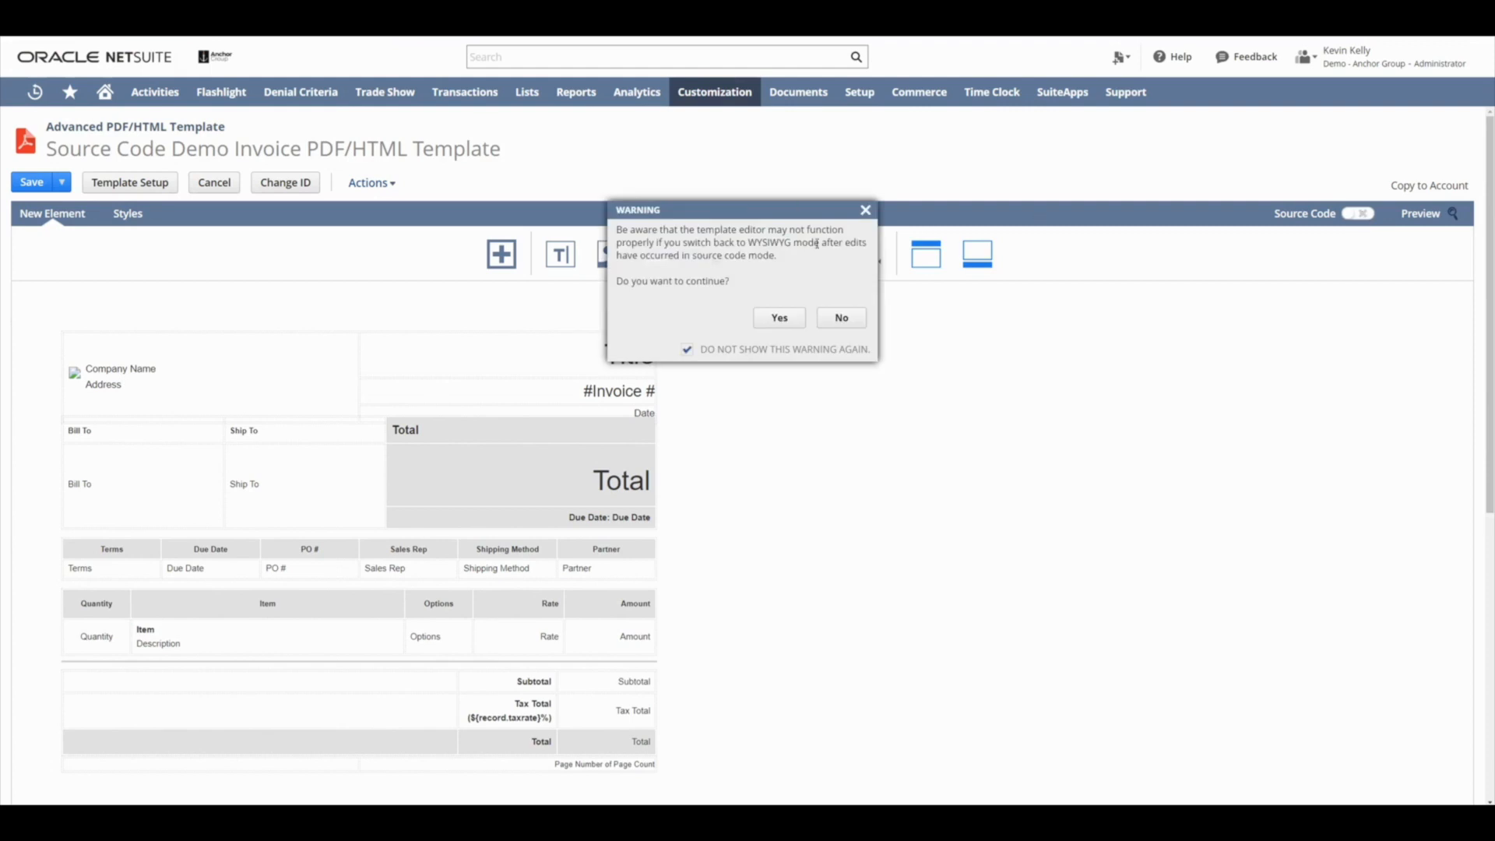
mouse_move(828, 268)
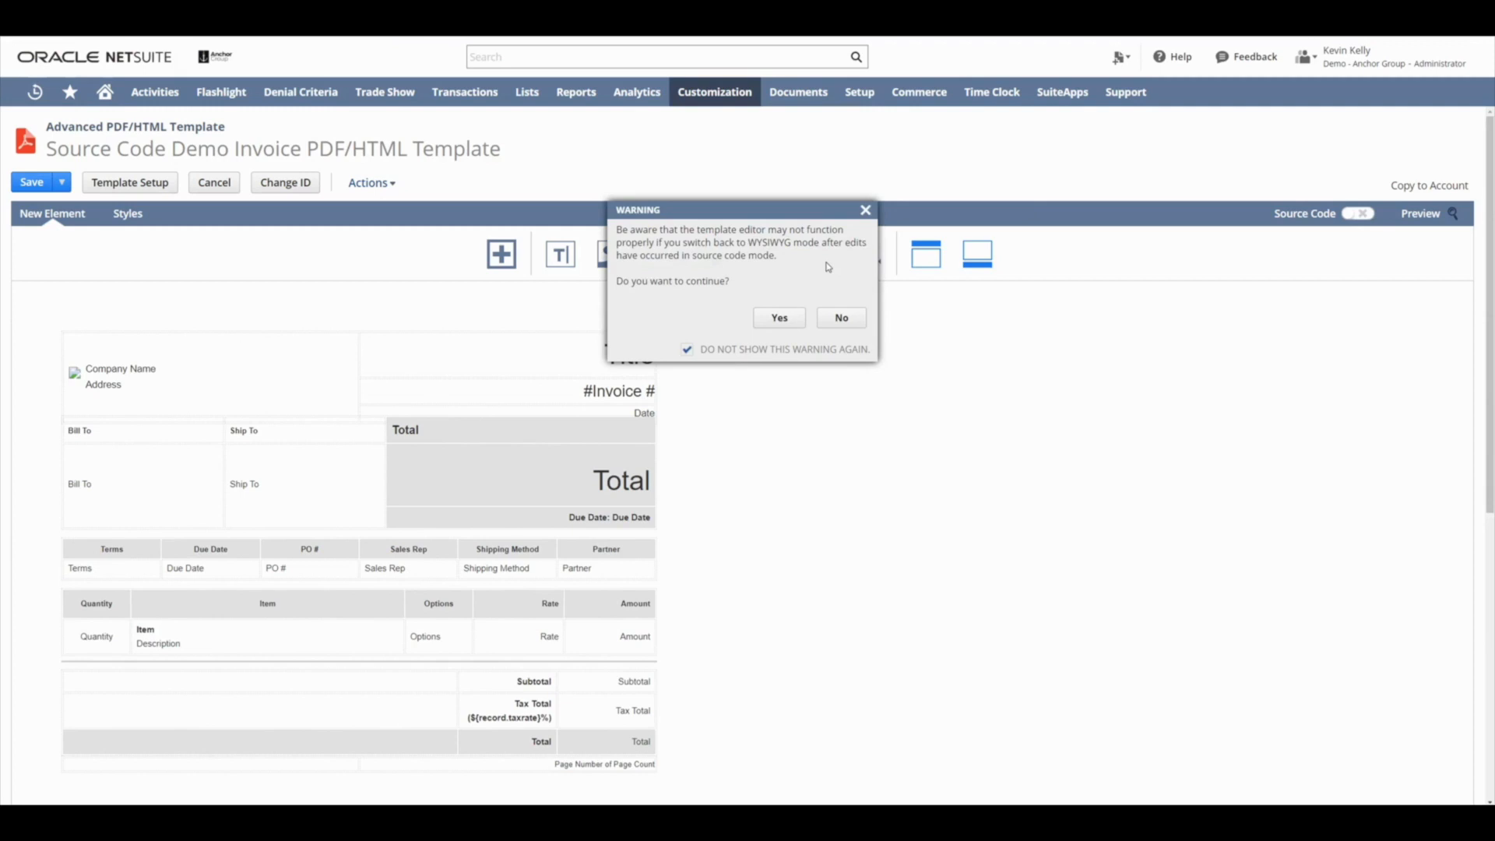
mouse_move(816, 275)
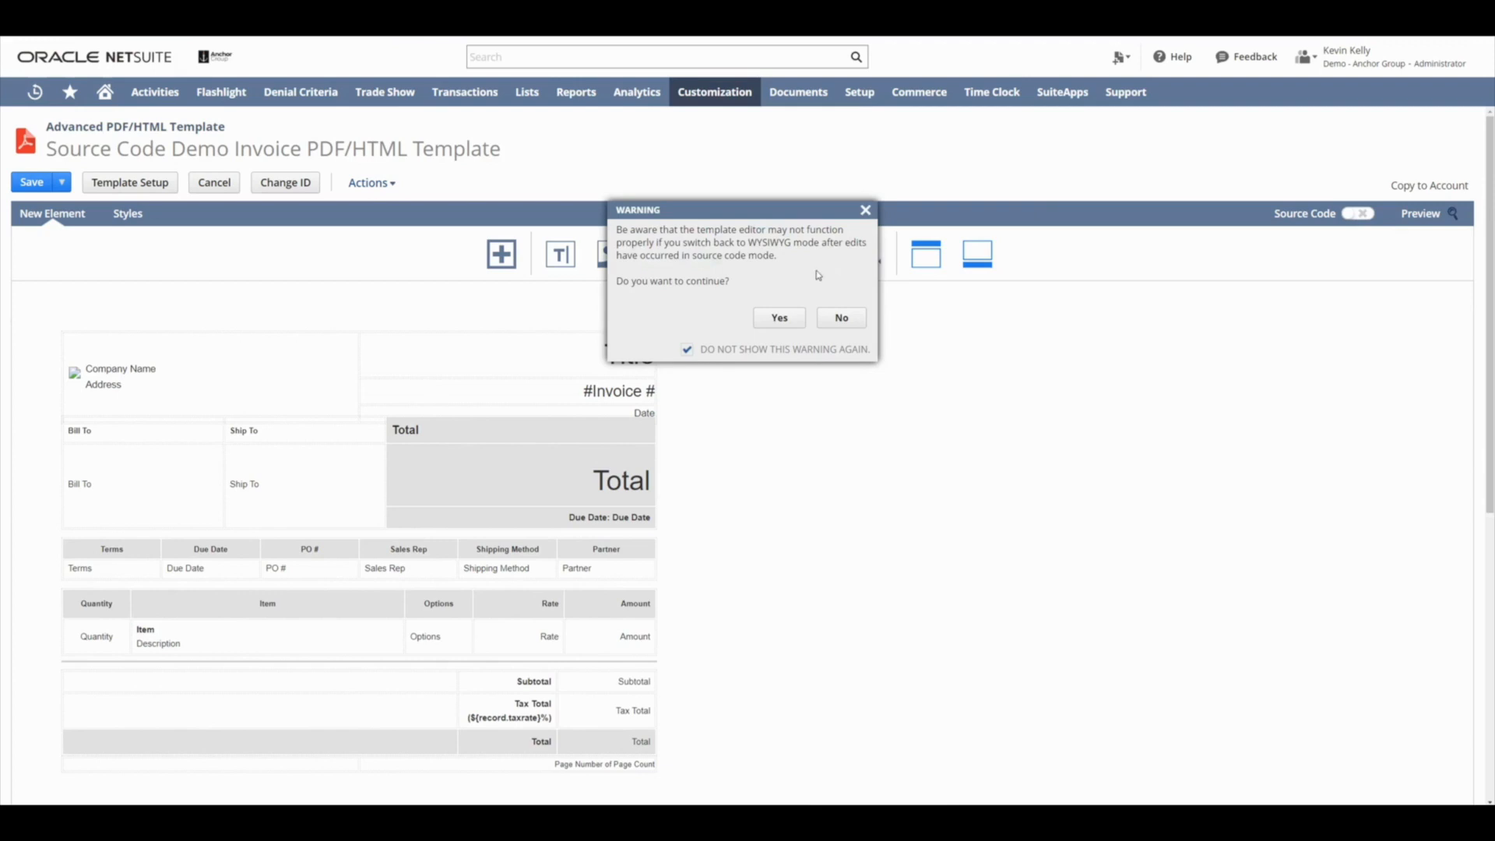
left_click(778, 318)
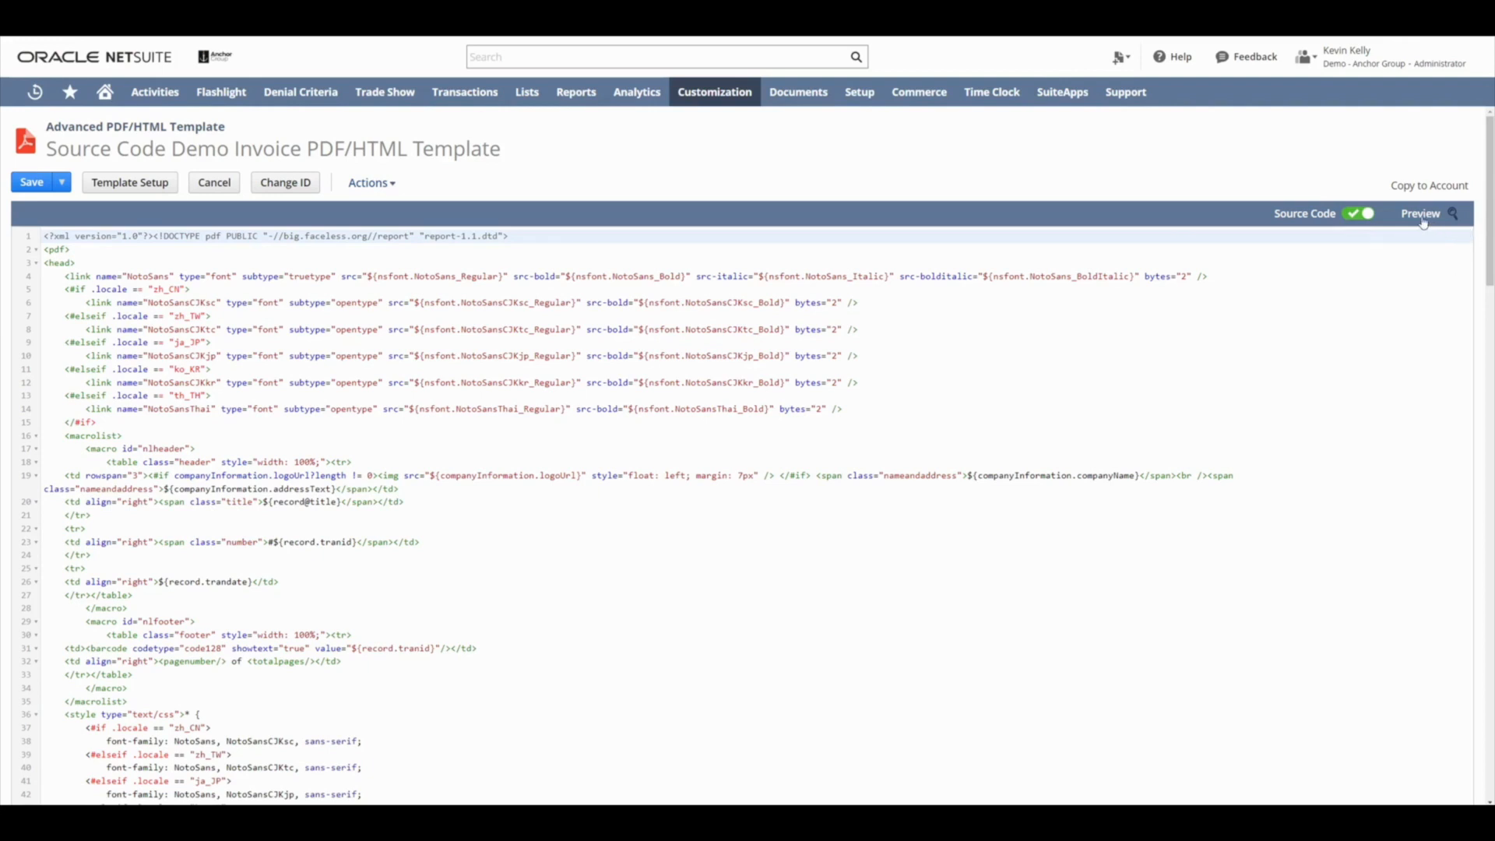
left_click(1419, 213)
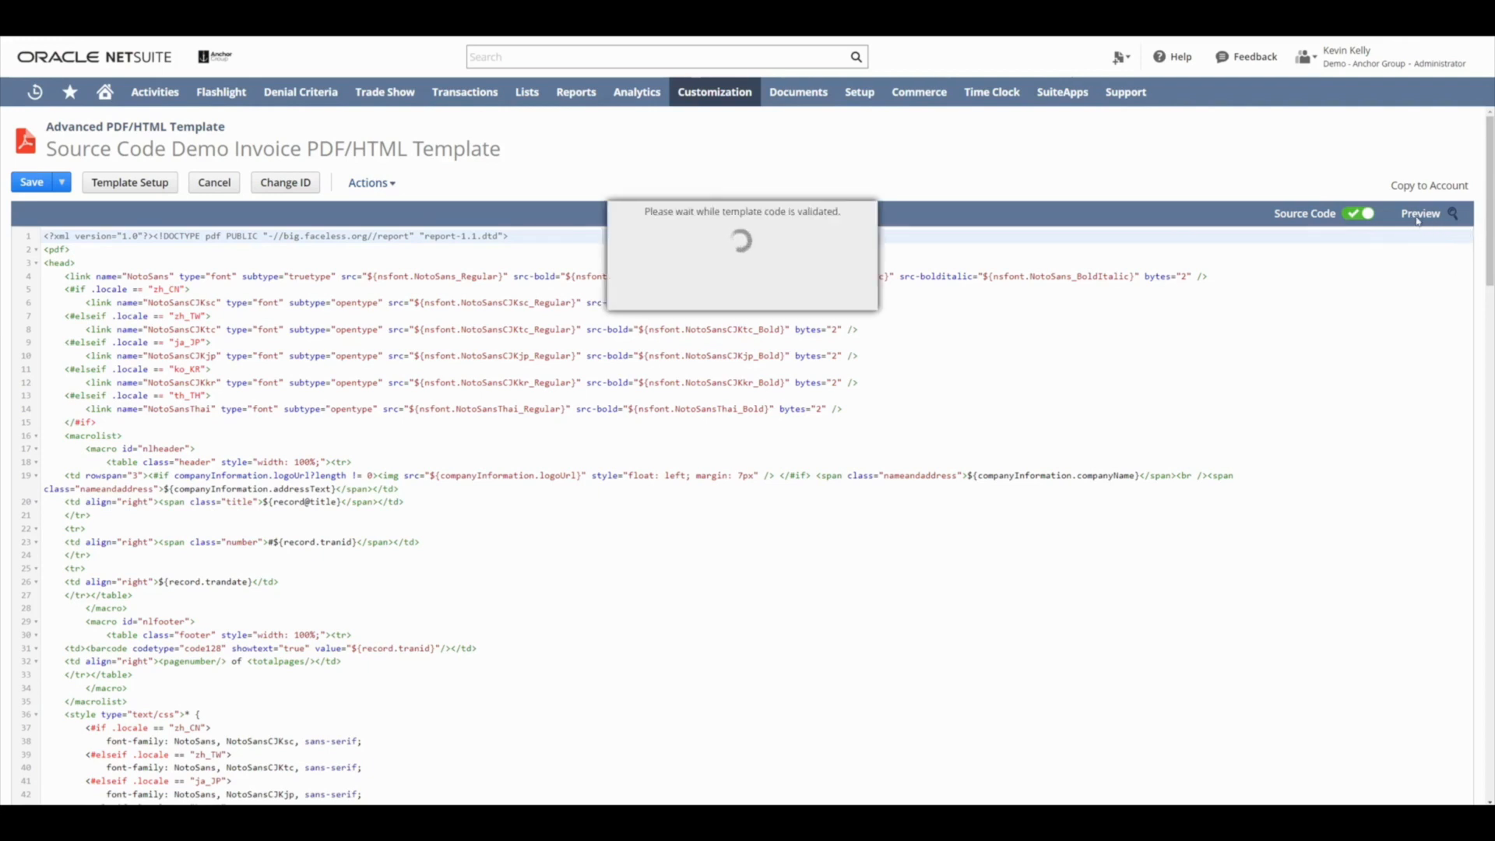
left_click(1420, 213)
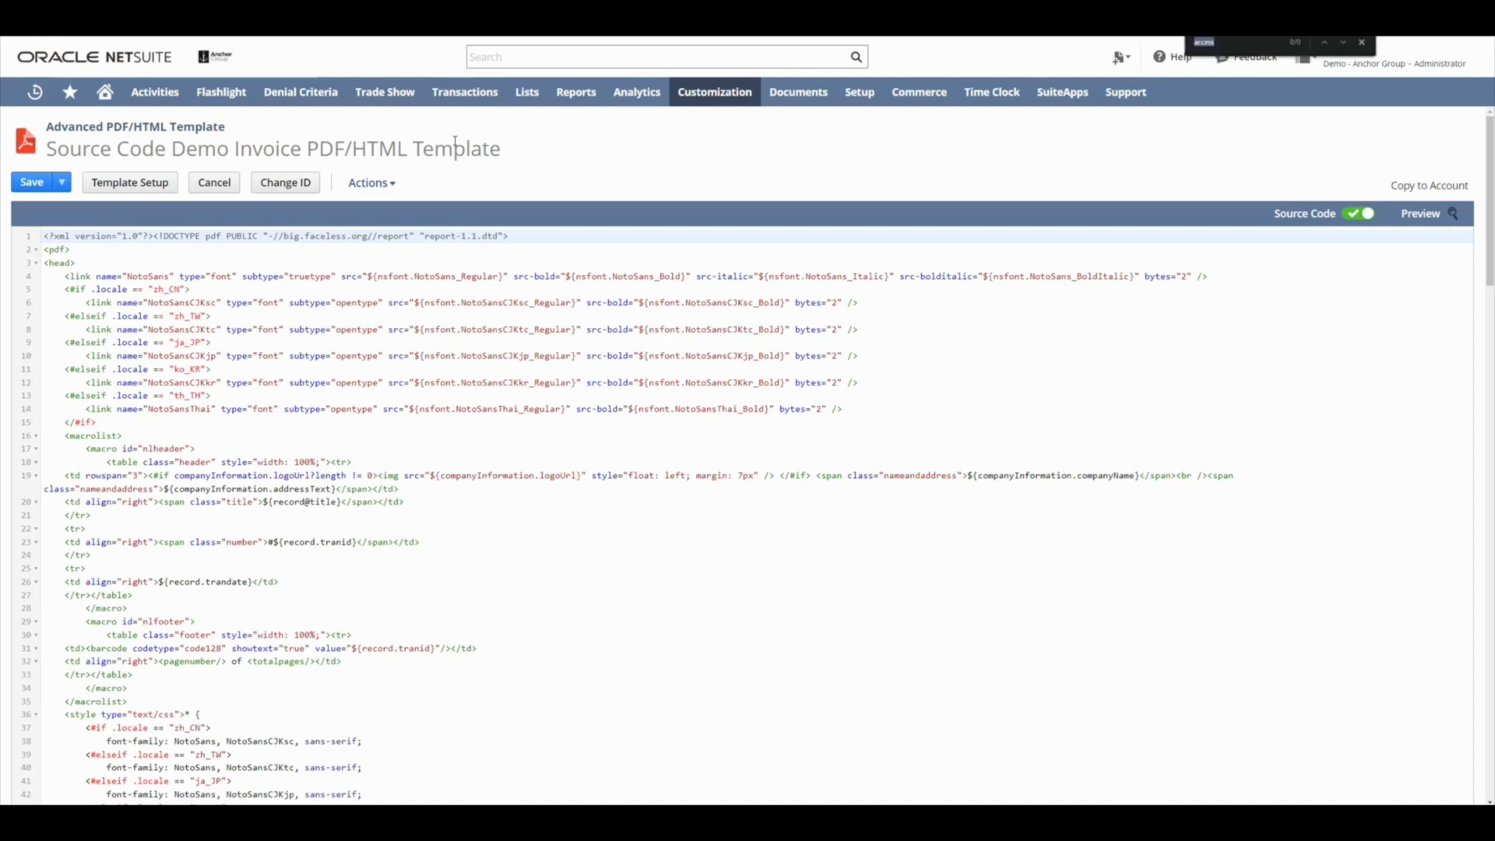
Step: Find 'logo' and replace the logo img margin style with width: 160px; height: 95px
type("logo")
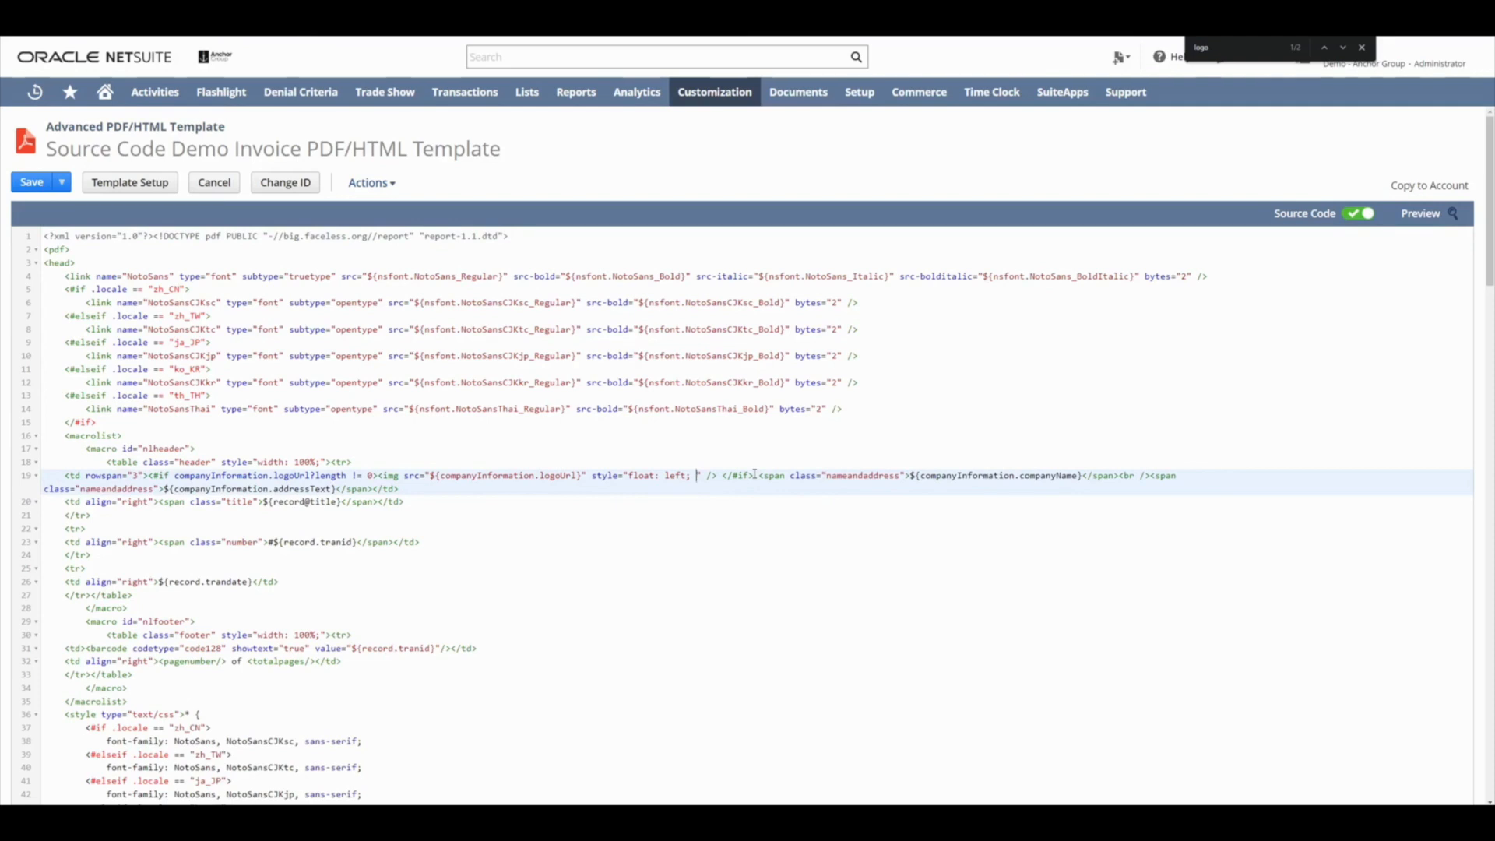
type("width: 160px; height: 95px")
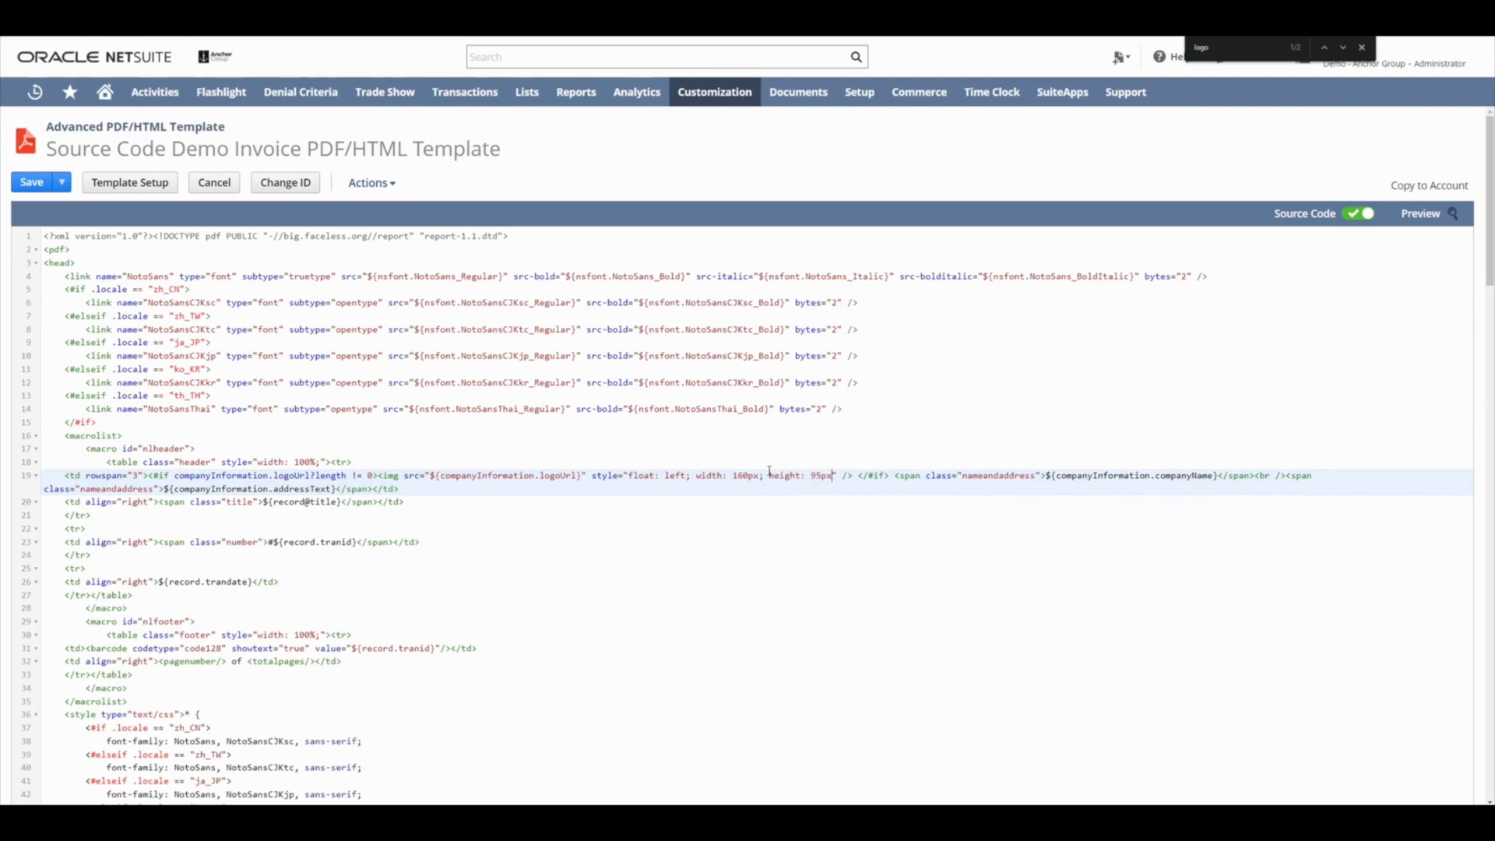
mouse_move(1110, 389)
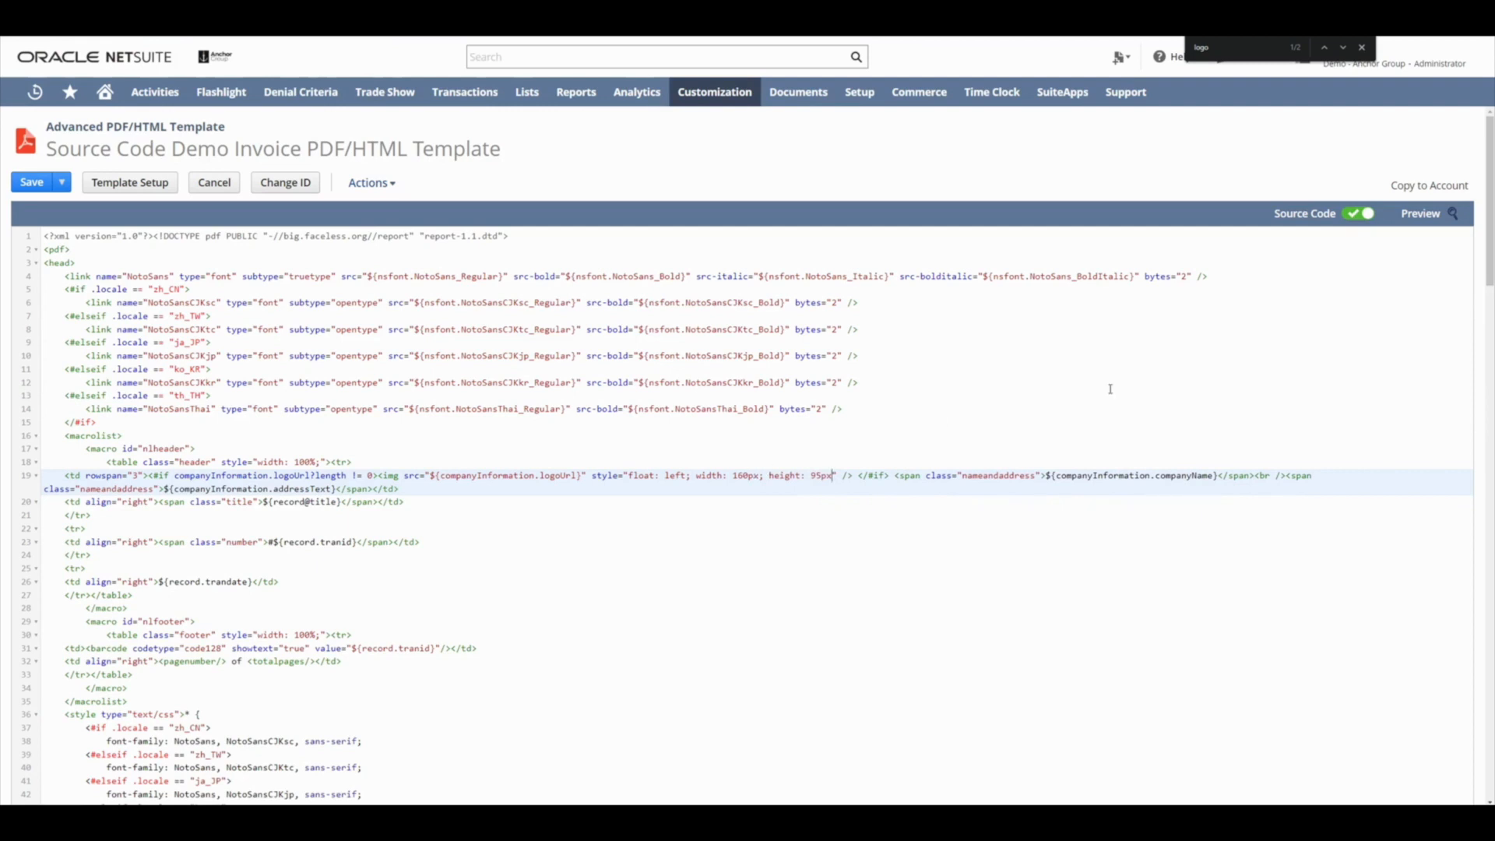
left_click(30, 182)
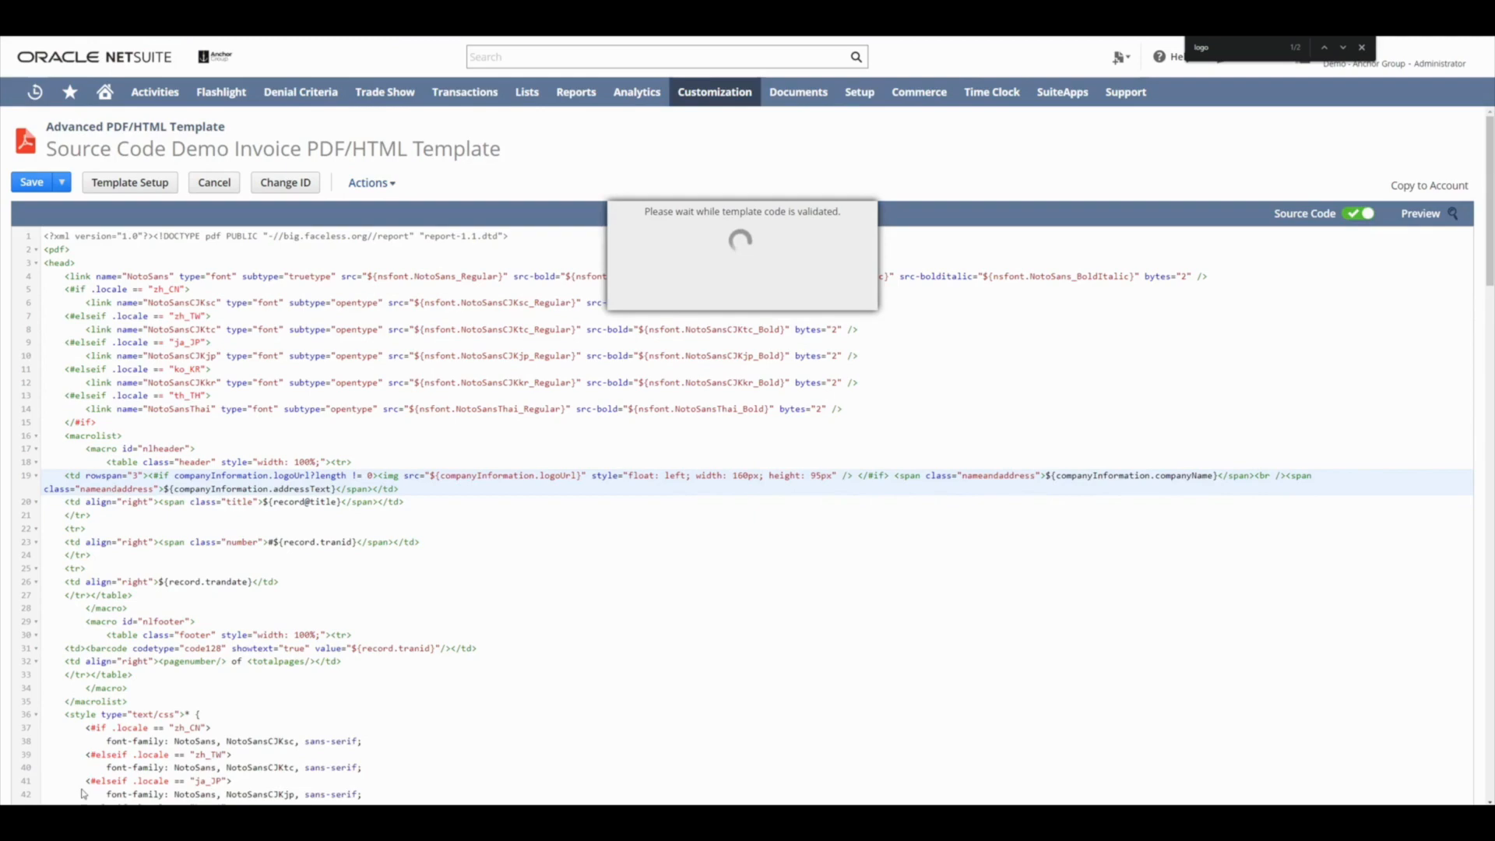
left_click(1420, 213)
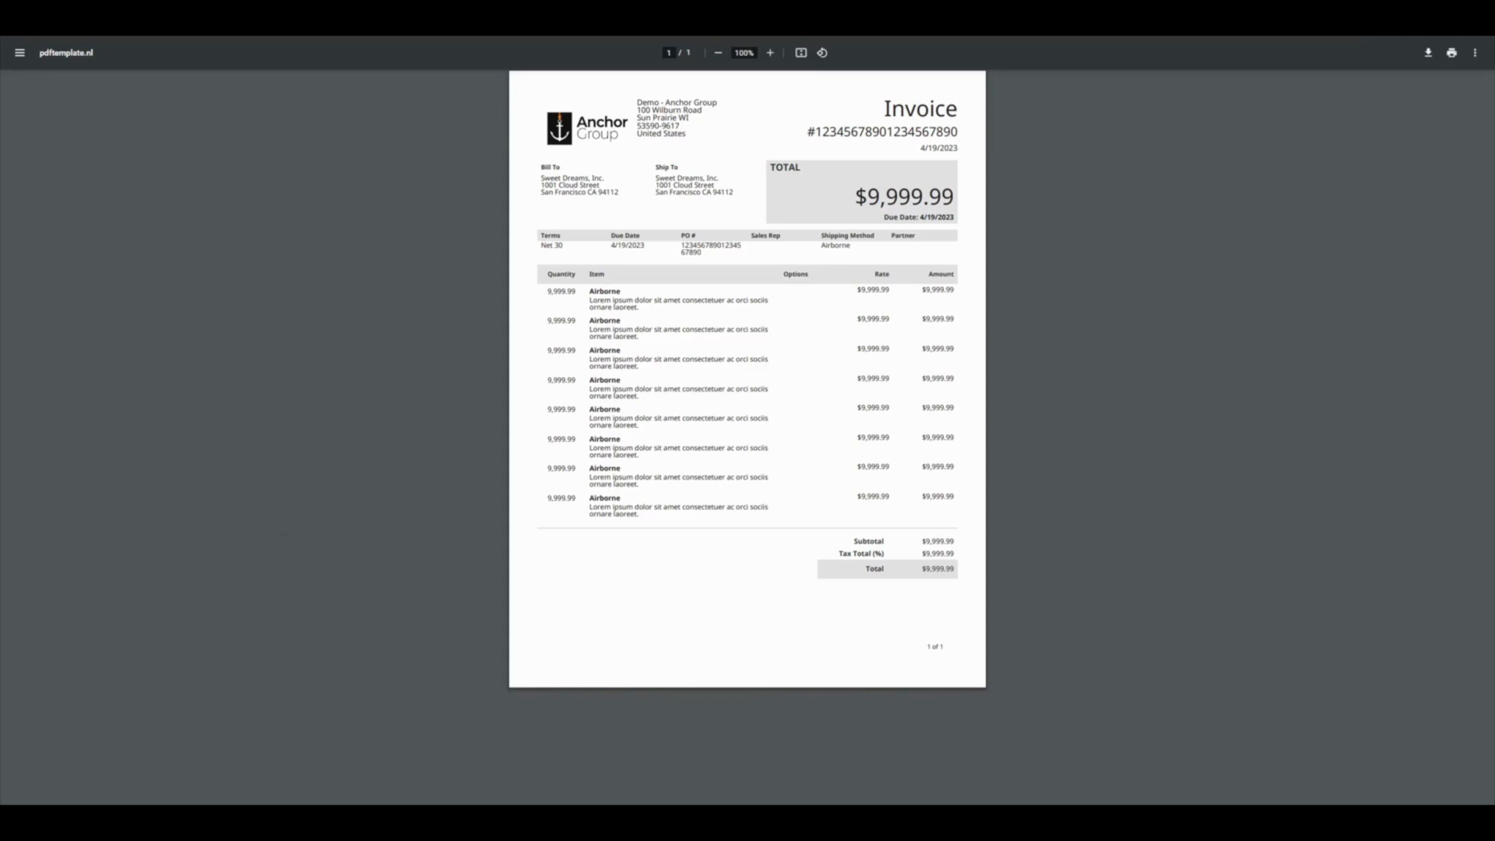
left_click(62, 182)
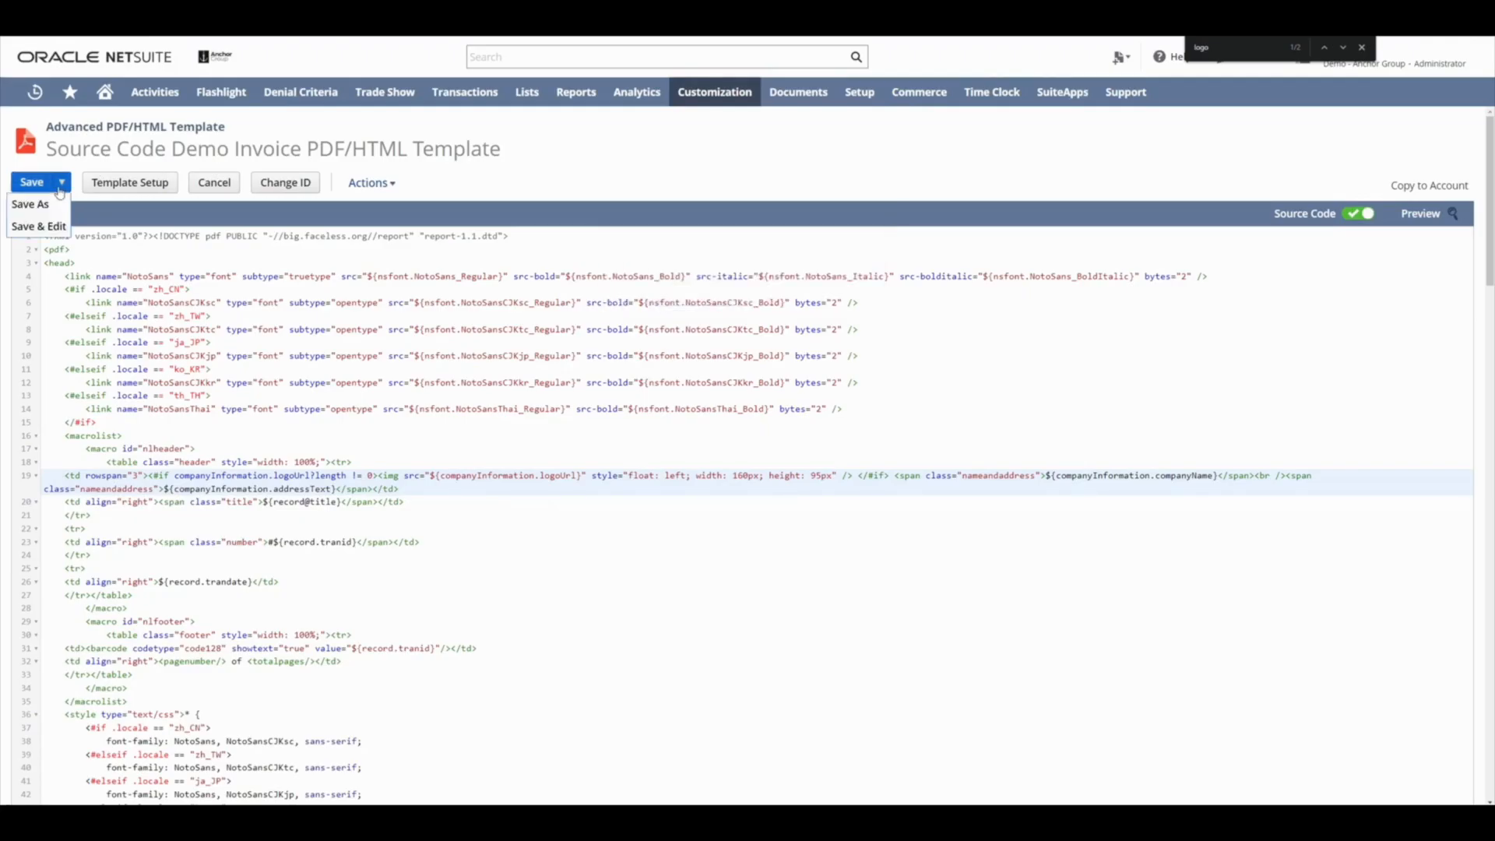
mouse_move(39, 226)
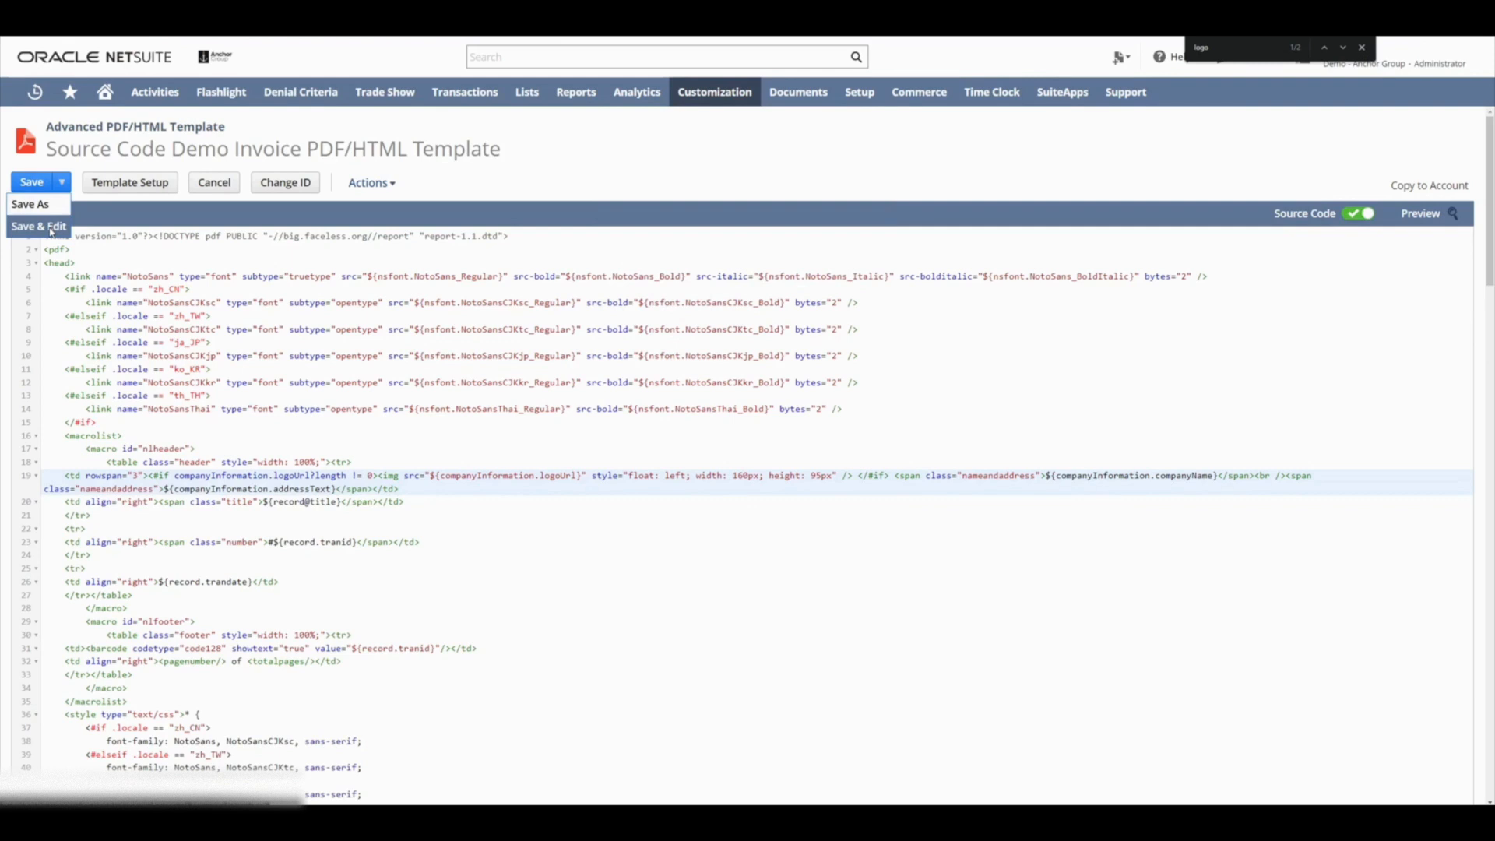
Step: Save the template with Save & Edit and print invoice 59 from its print menu
left_click(38, 226)
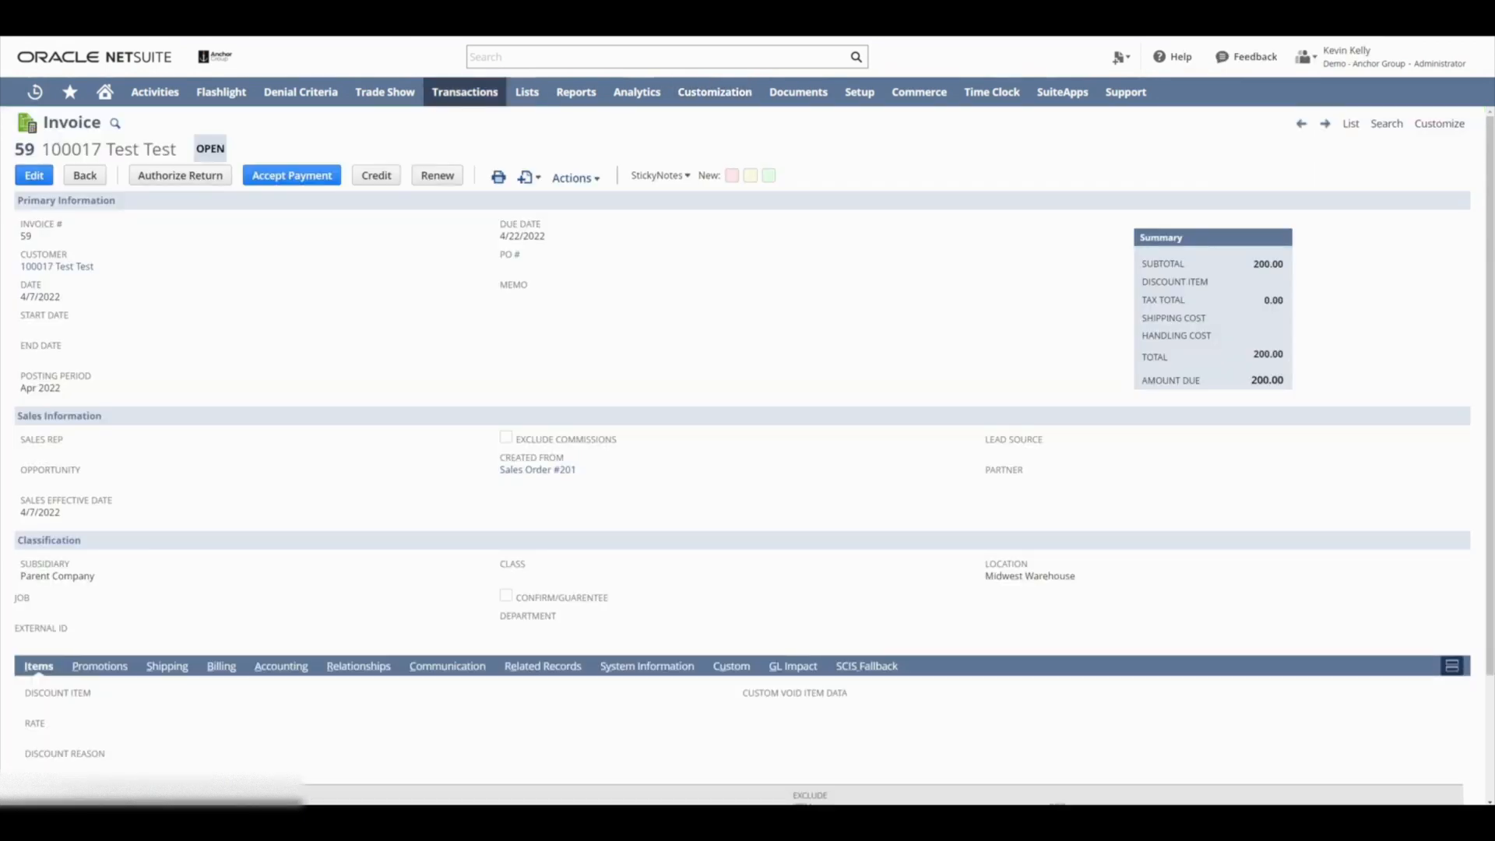
left_click(497, 177)
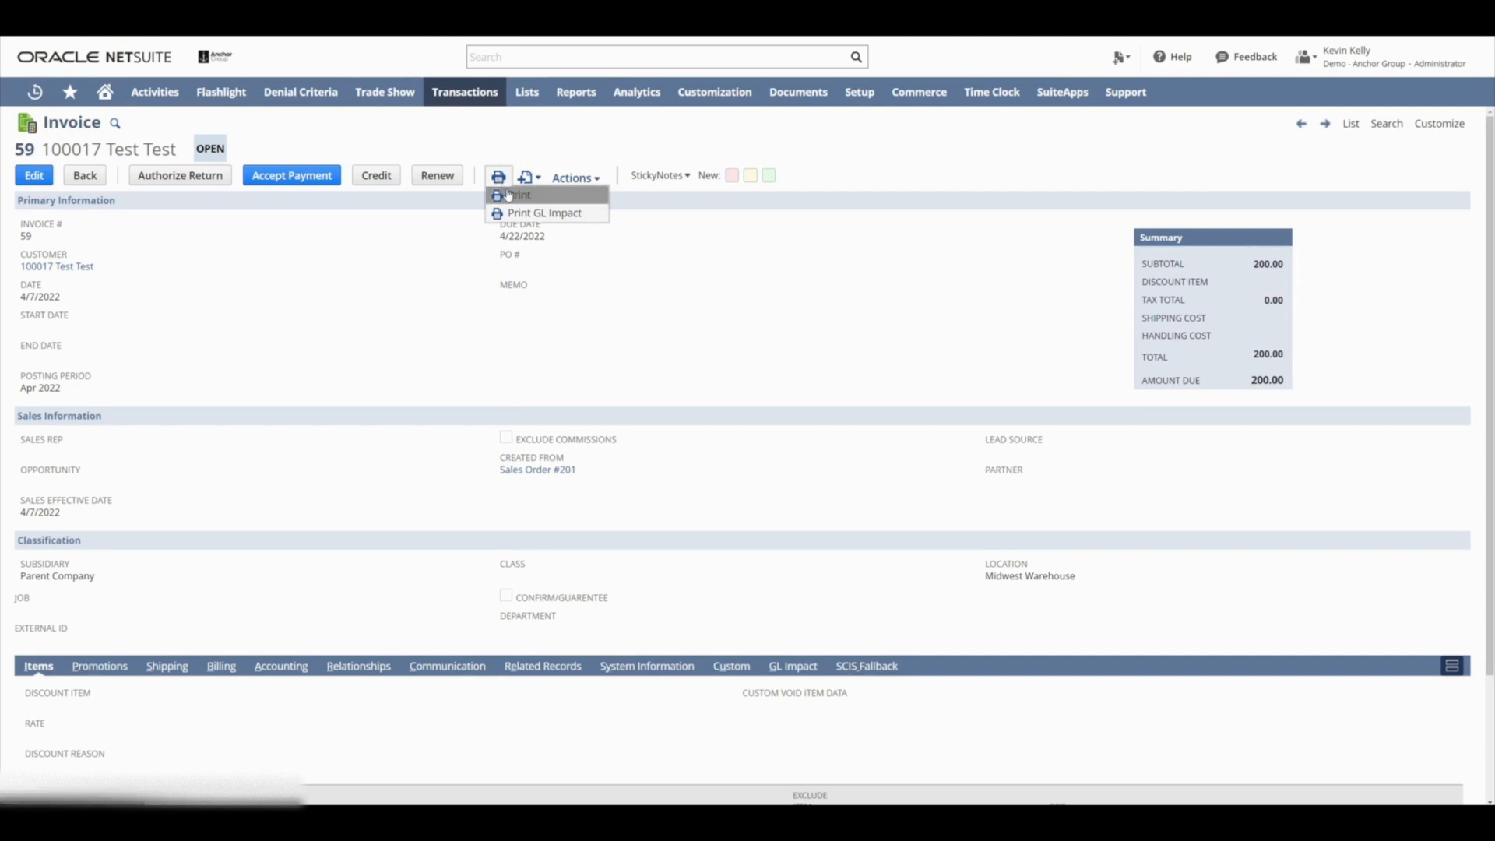
left_click(513, 194)
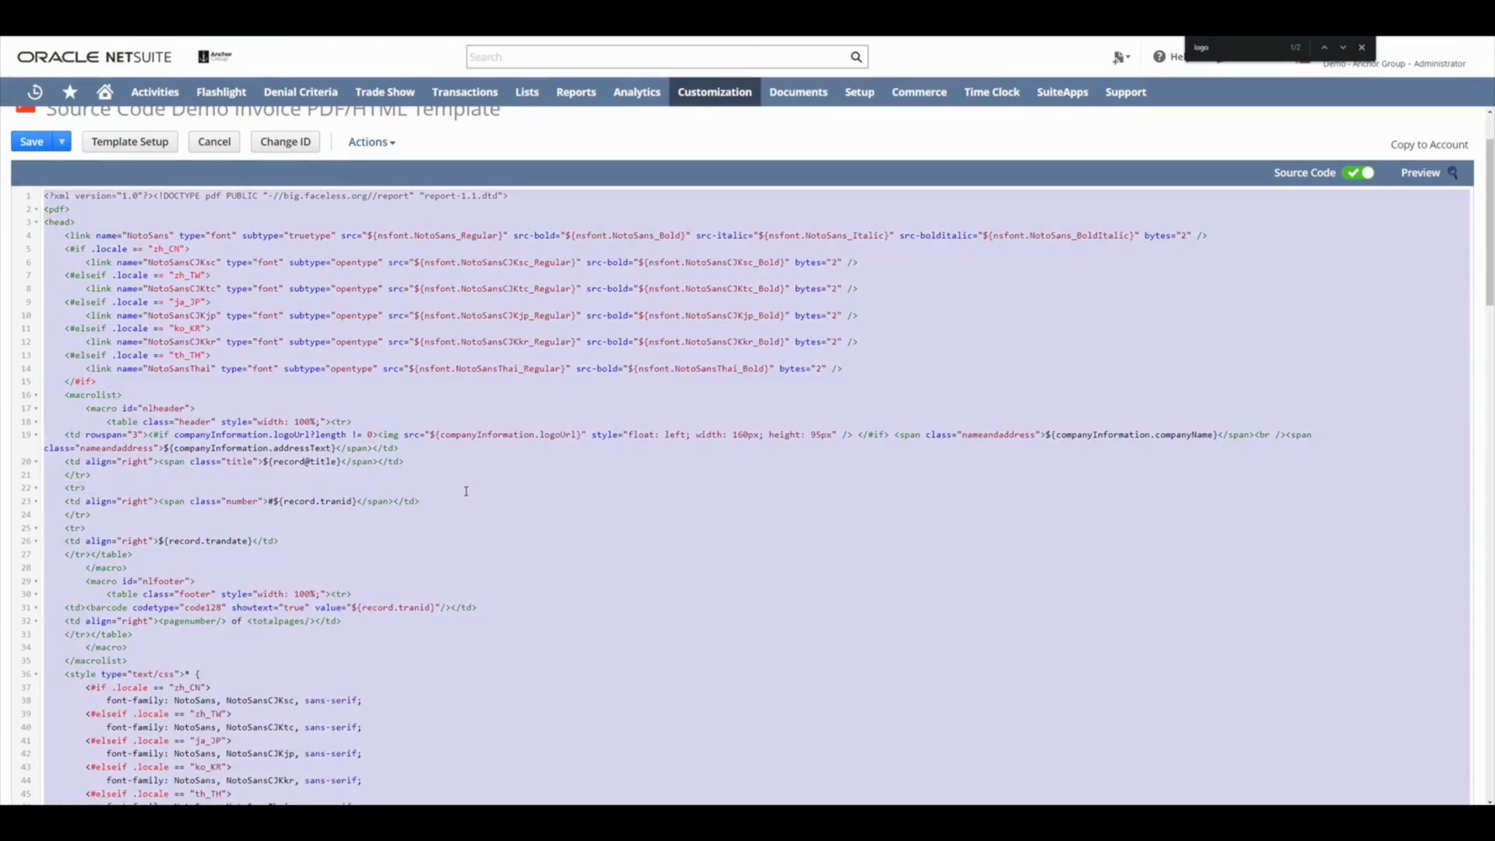
mouse_move(667, 56)
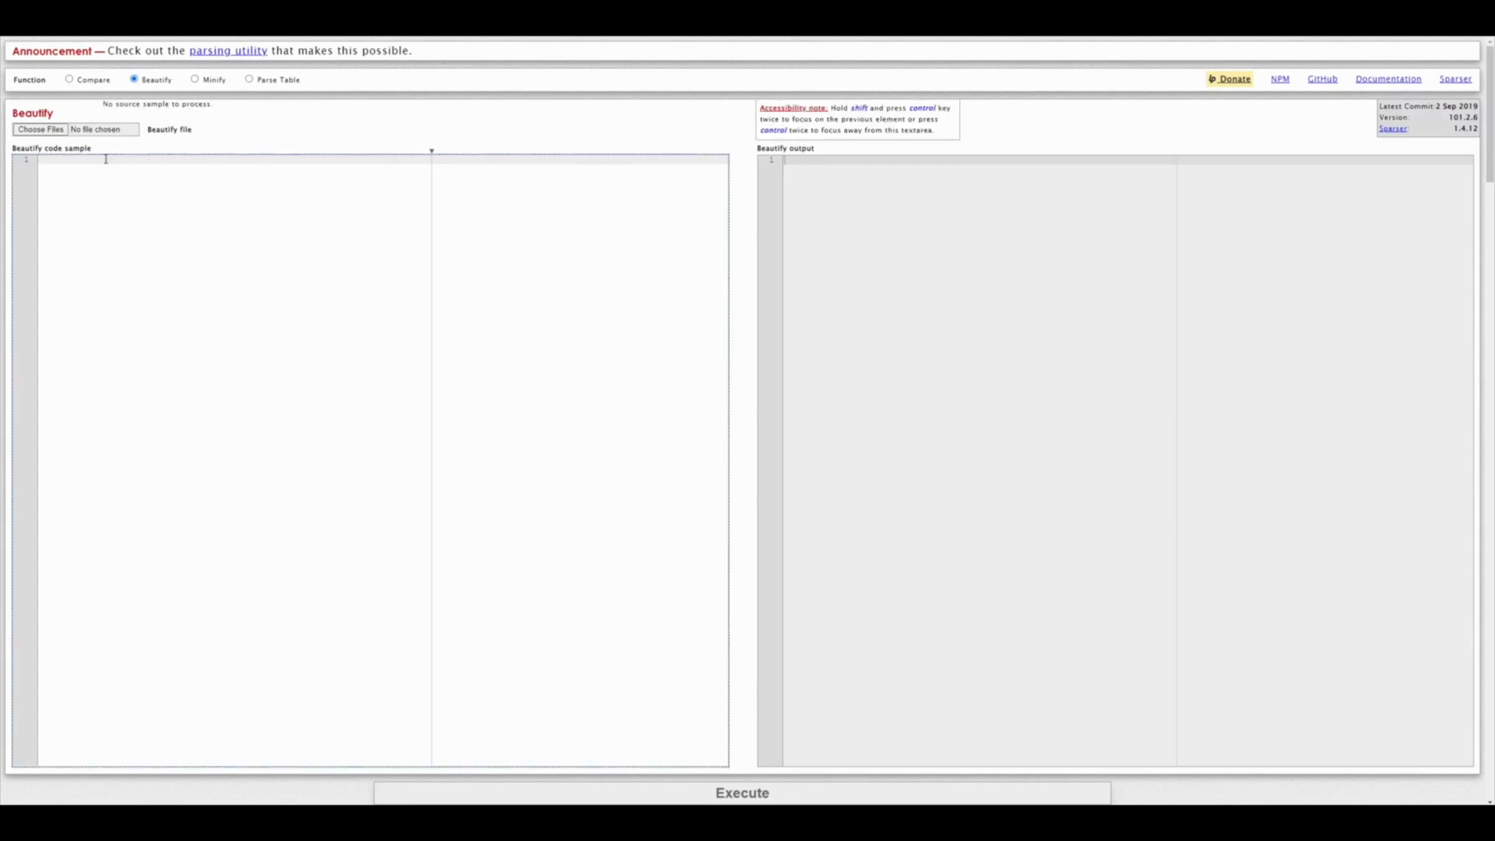
Step: Paste the template source into PrettyDiff Beautify, execute it, and select the indented output
left_click(742, 792)
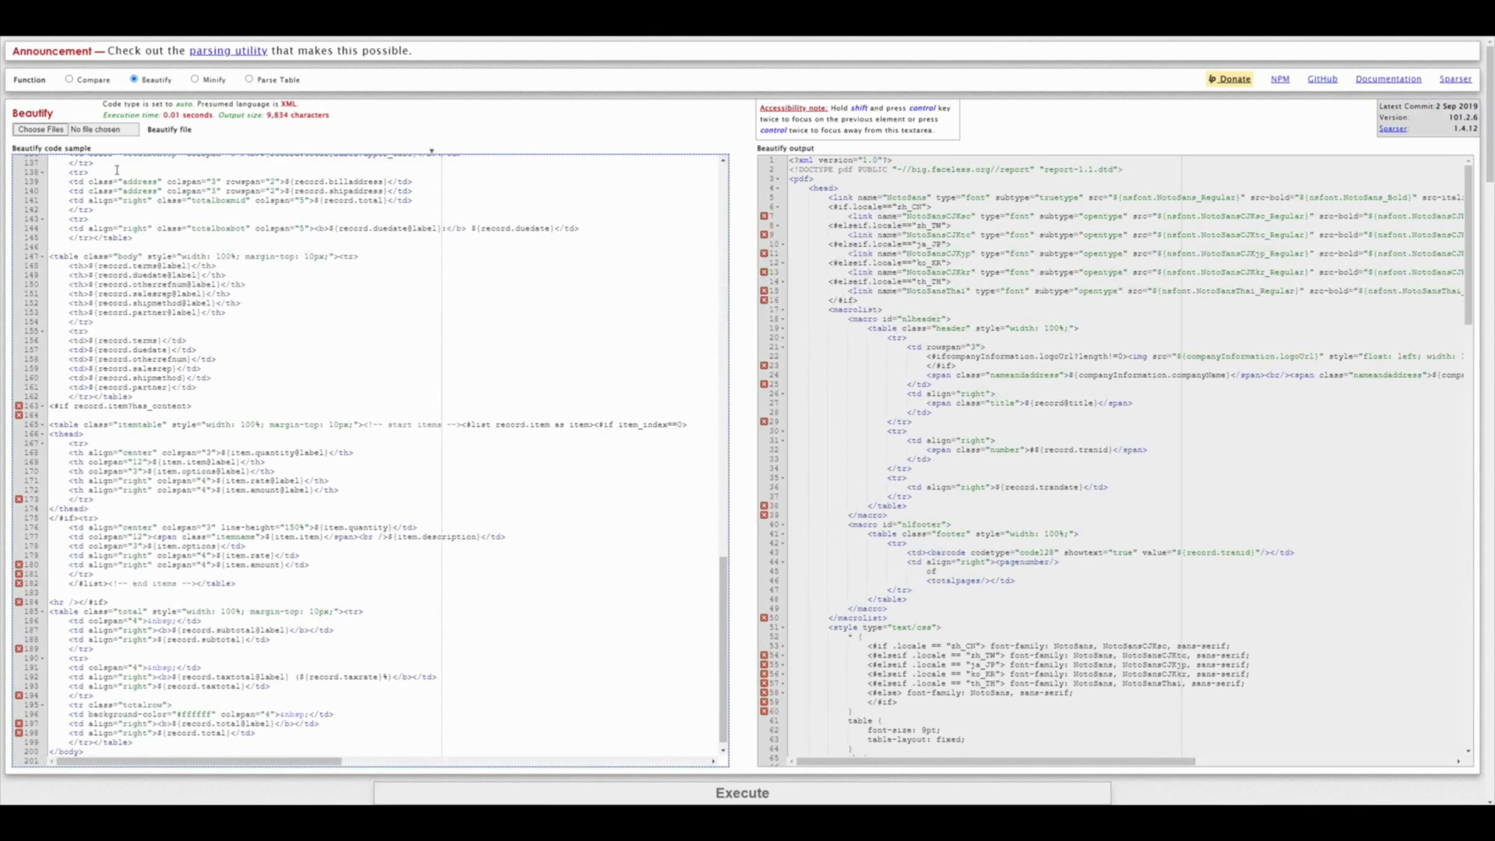
left_click(742, 793)
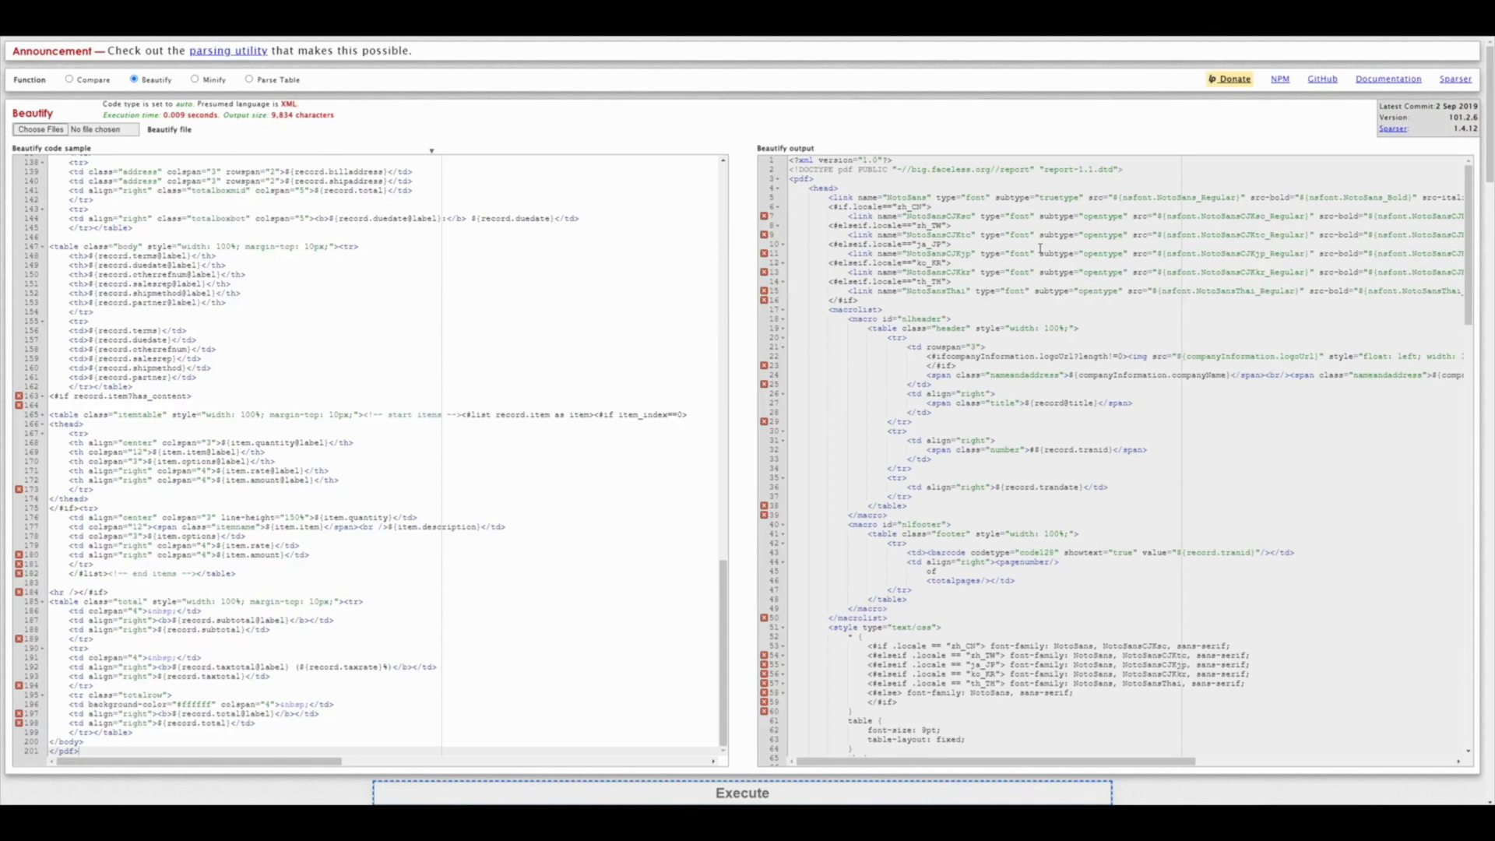
left_click(953, 243)
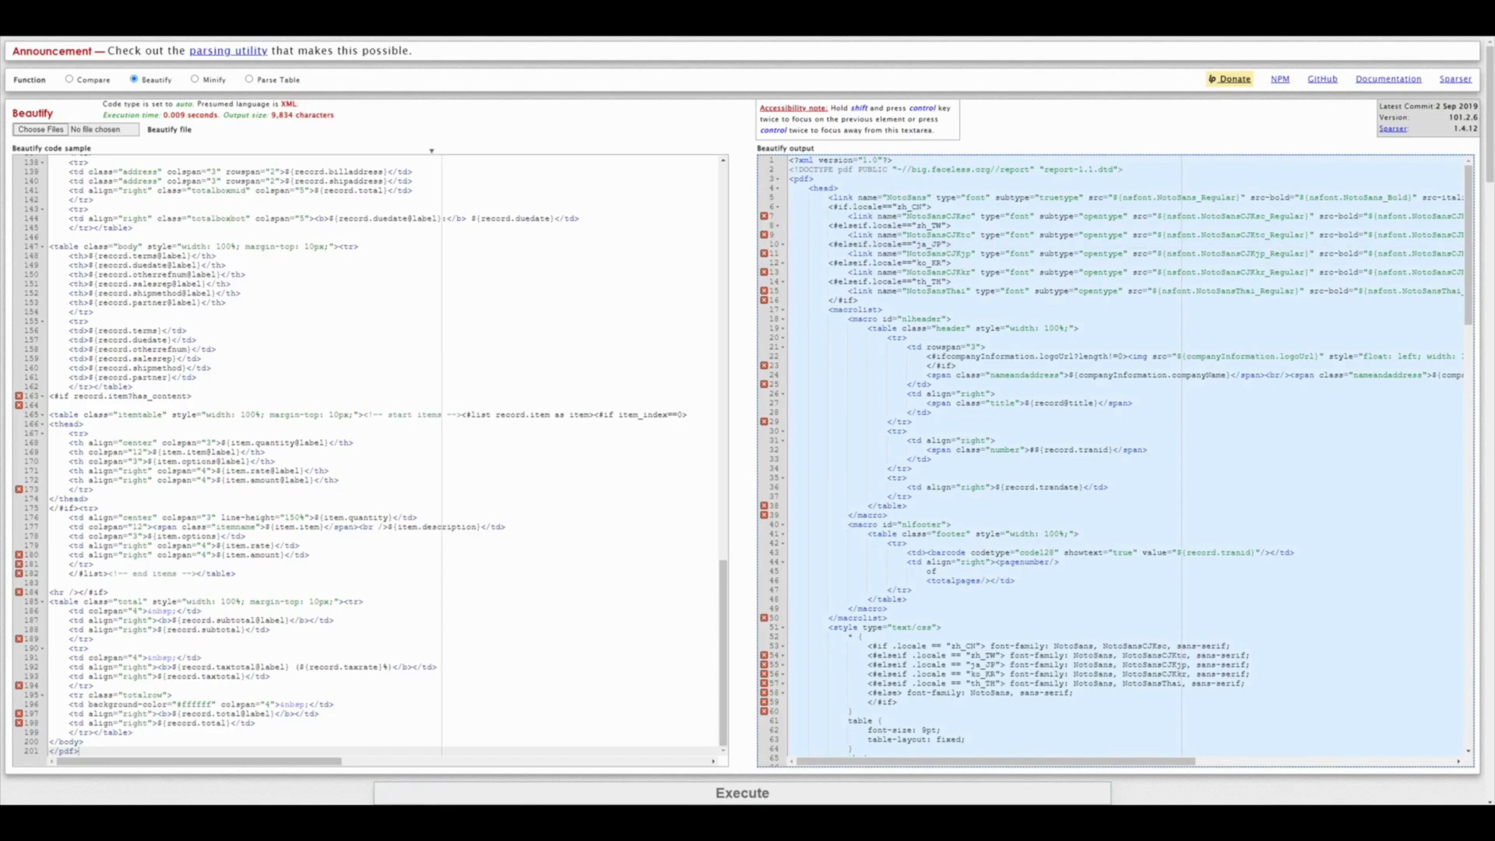
mouse_move(1007, 311)
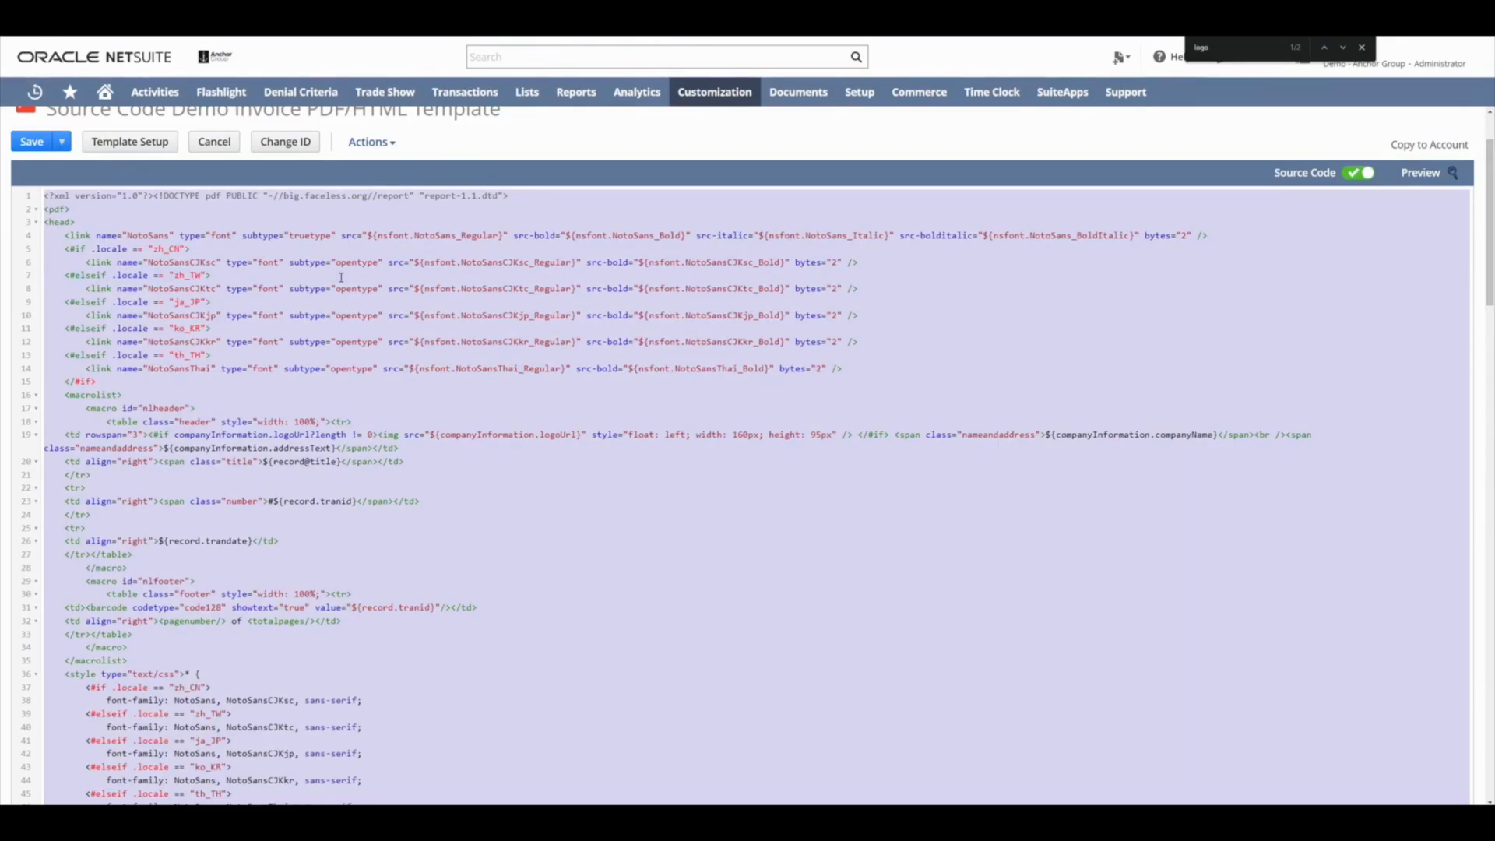
Step: Scroll through the beautified source and fold the <style> and <body> blocks
scroll("down", 3)
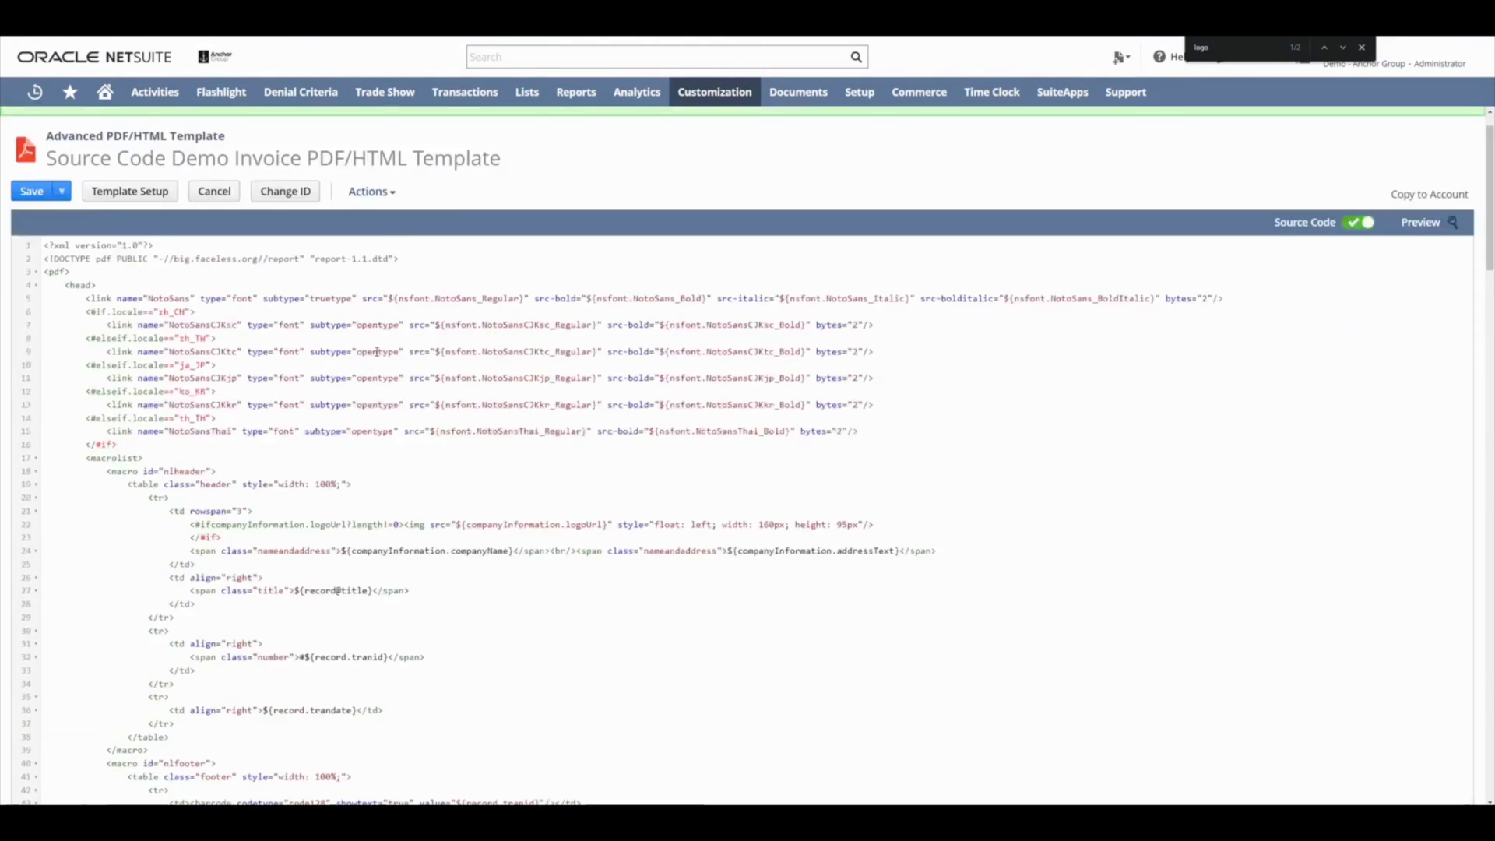
scroll("down", 3)
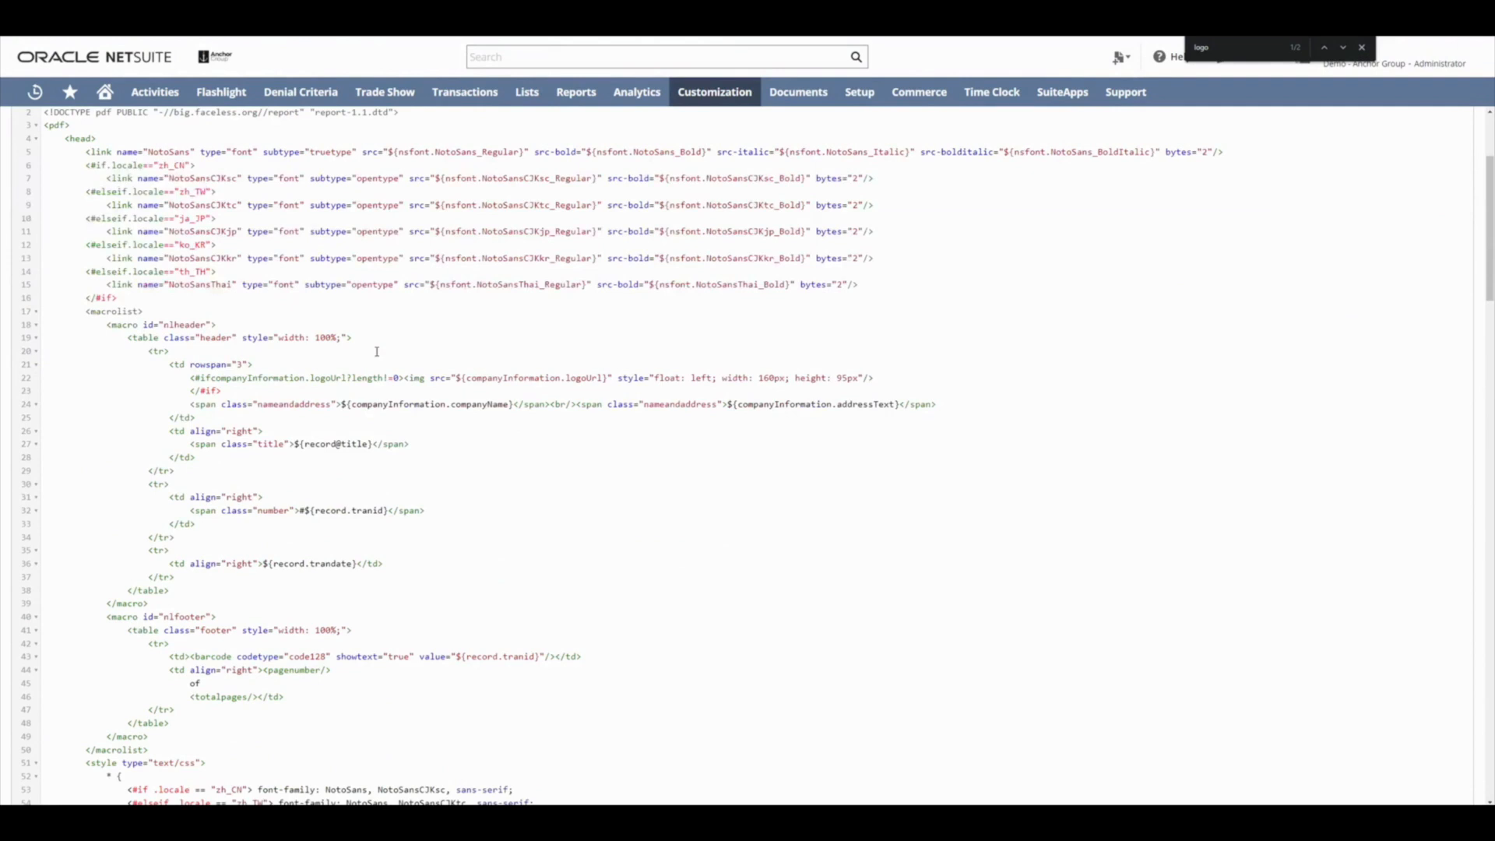
mouse_move(375, 351)
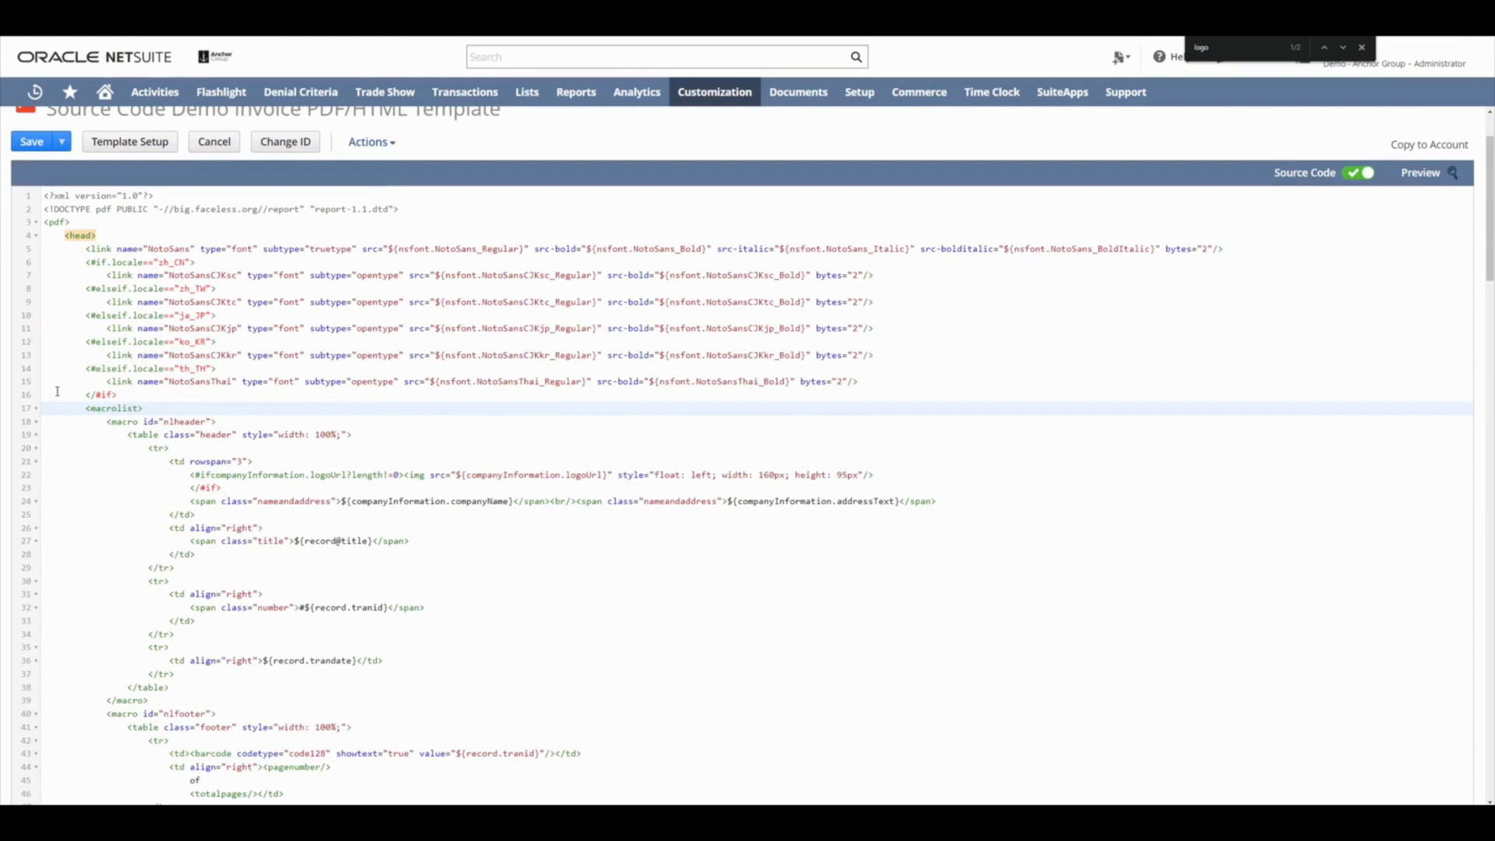
mouse_move(70, 437)
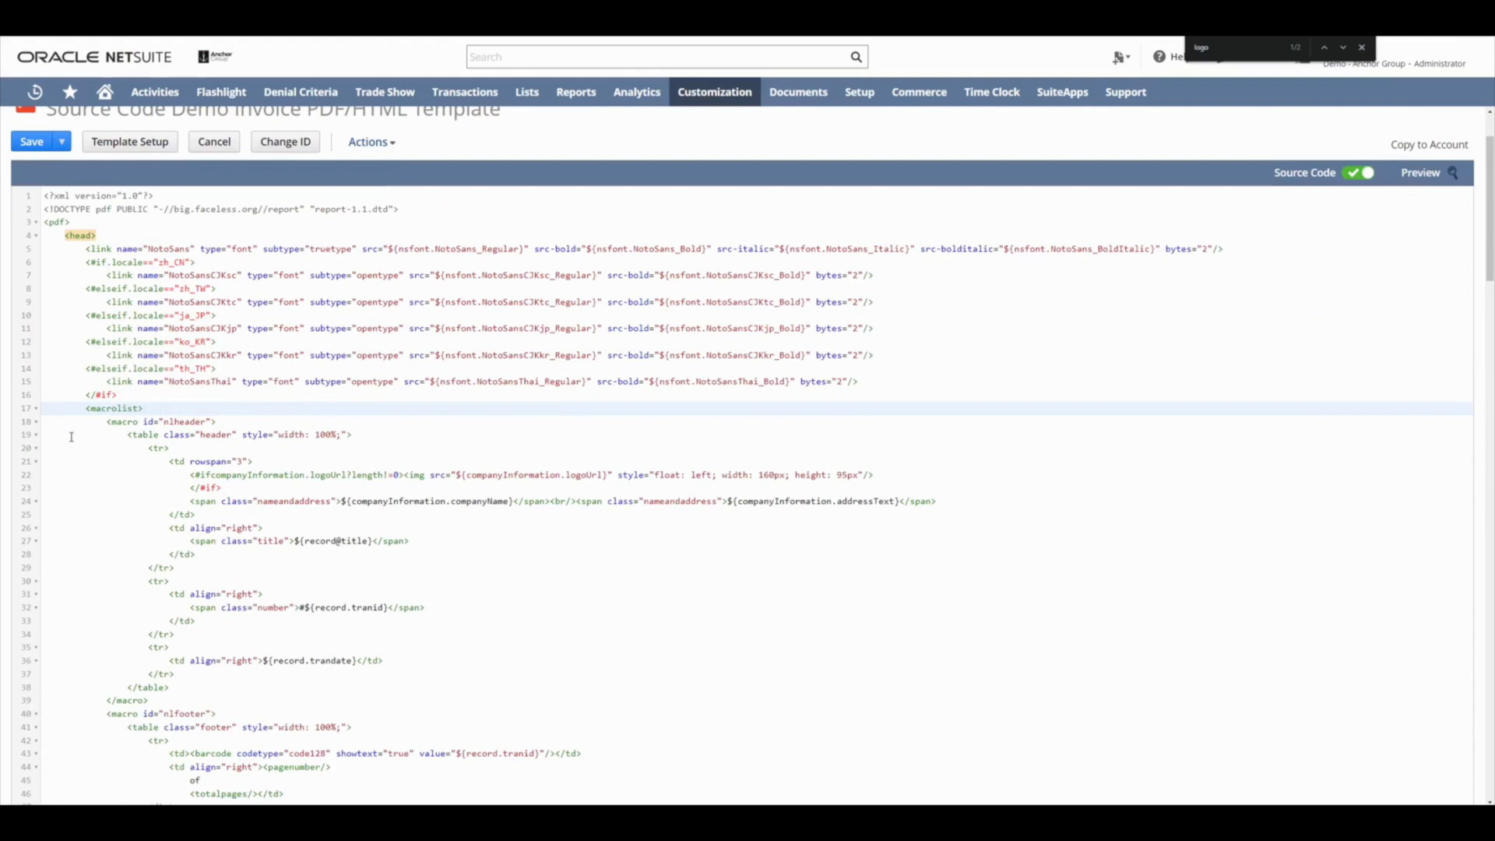
scroll("down", 3)
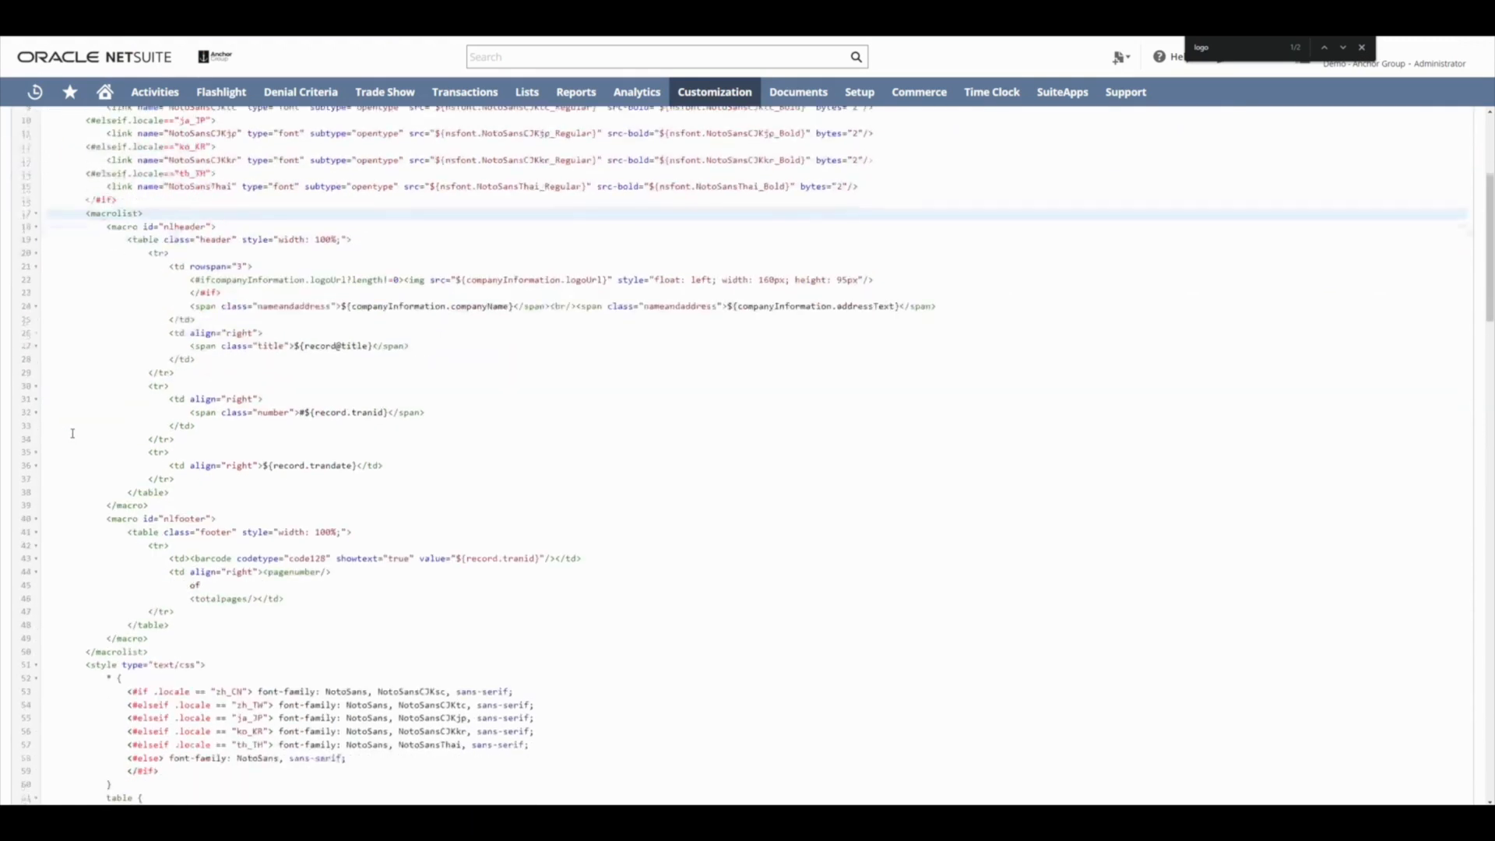
scroll("up", 3)
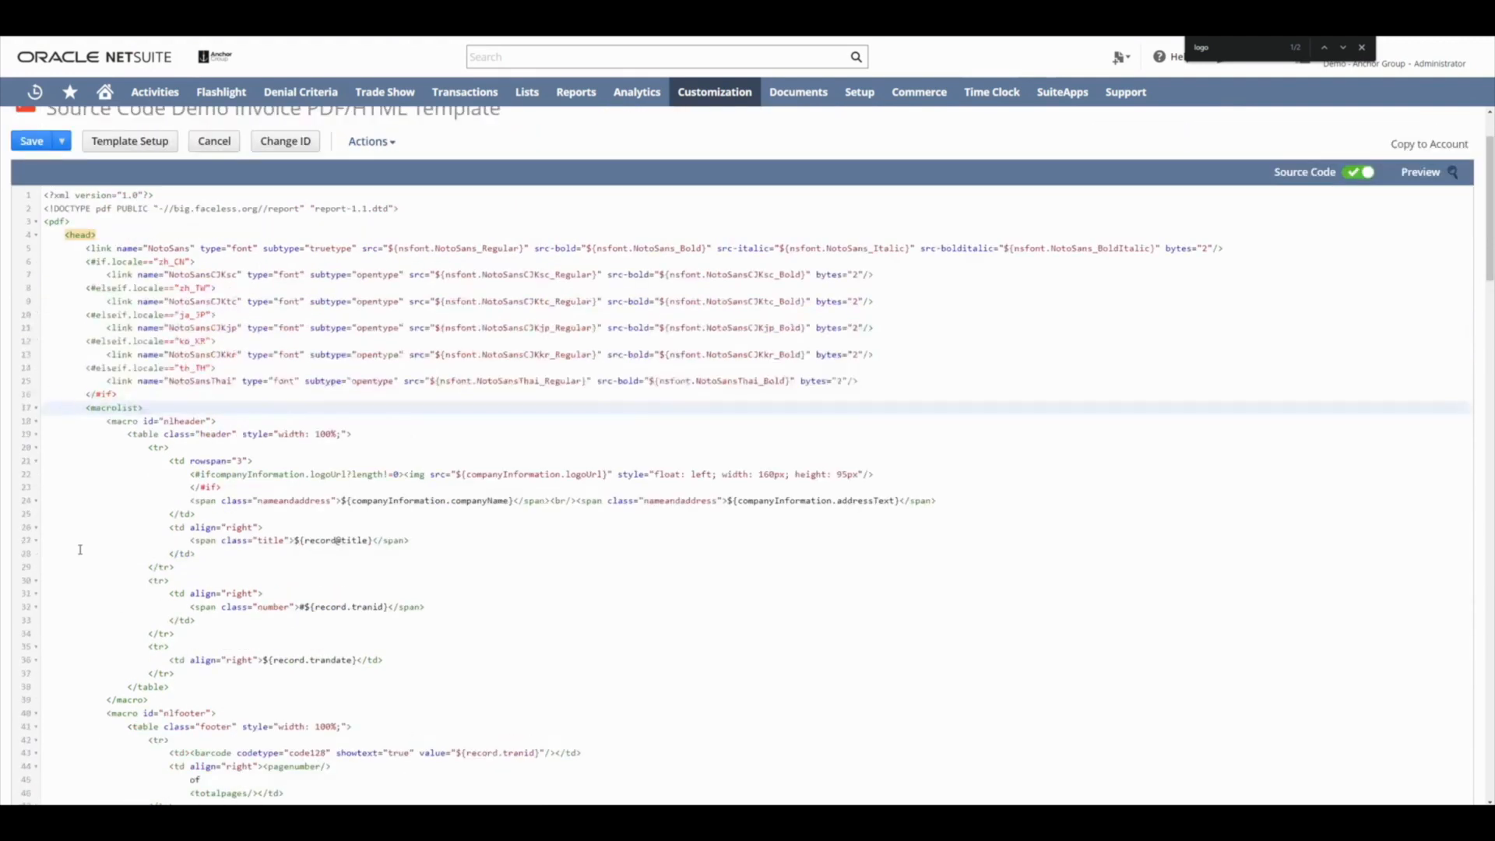
scroll("down", 3)
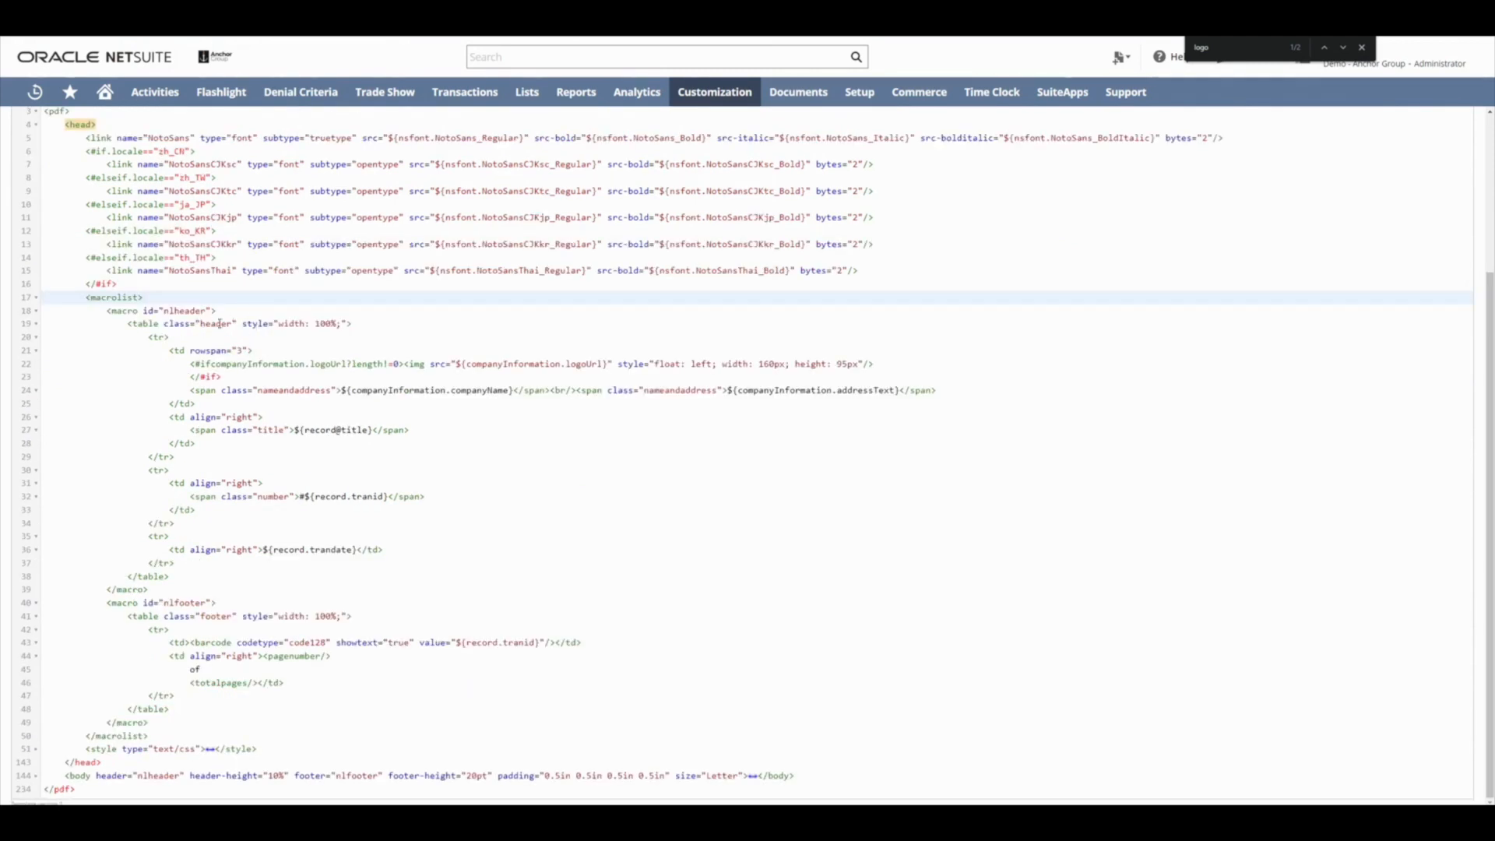
Step: Add height:100% to the header table's style
left_click(351, 323)
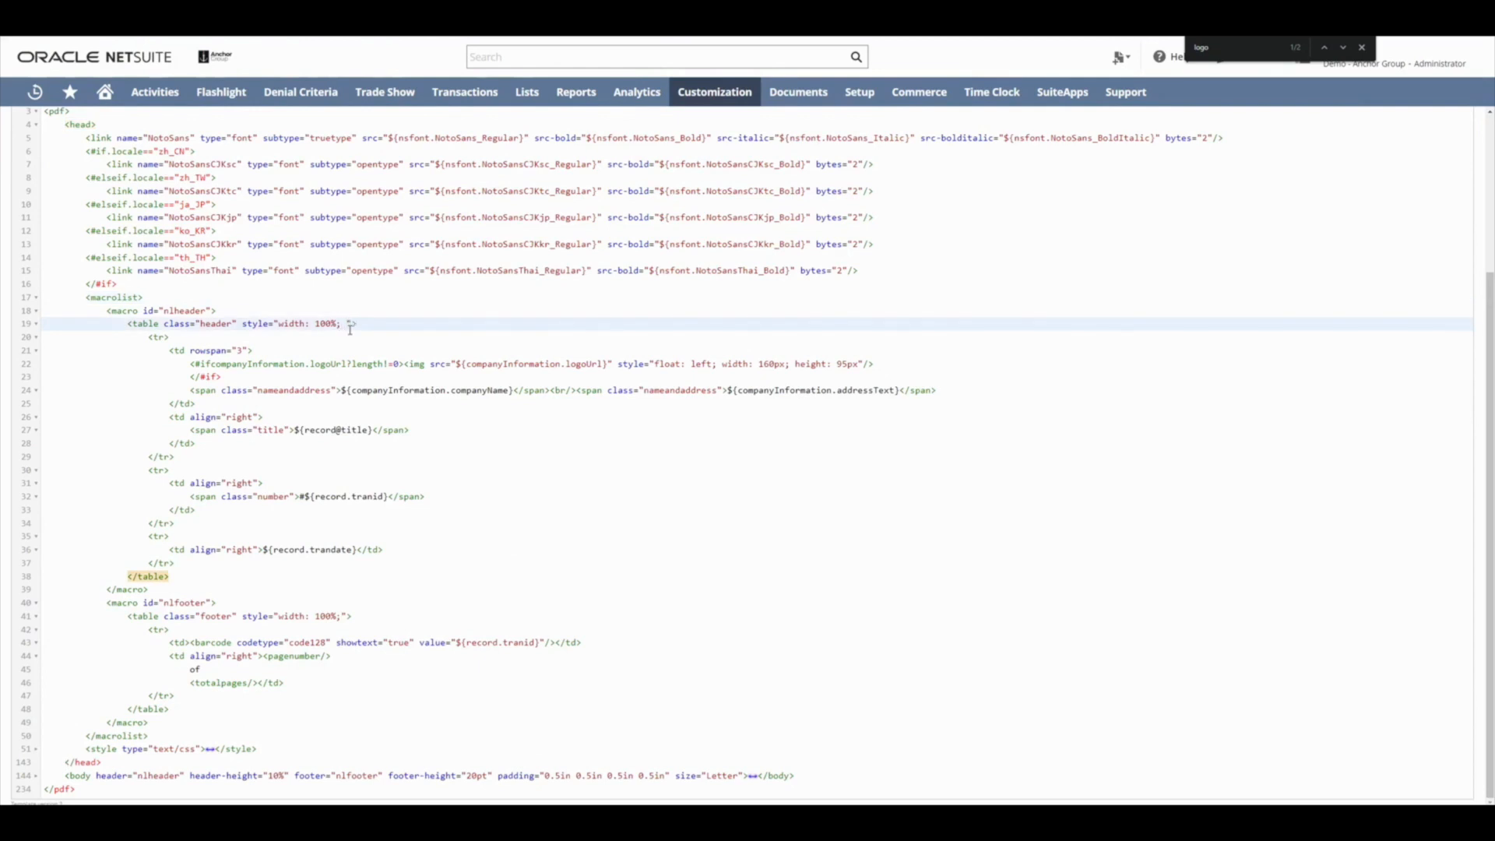
type("height:")
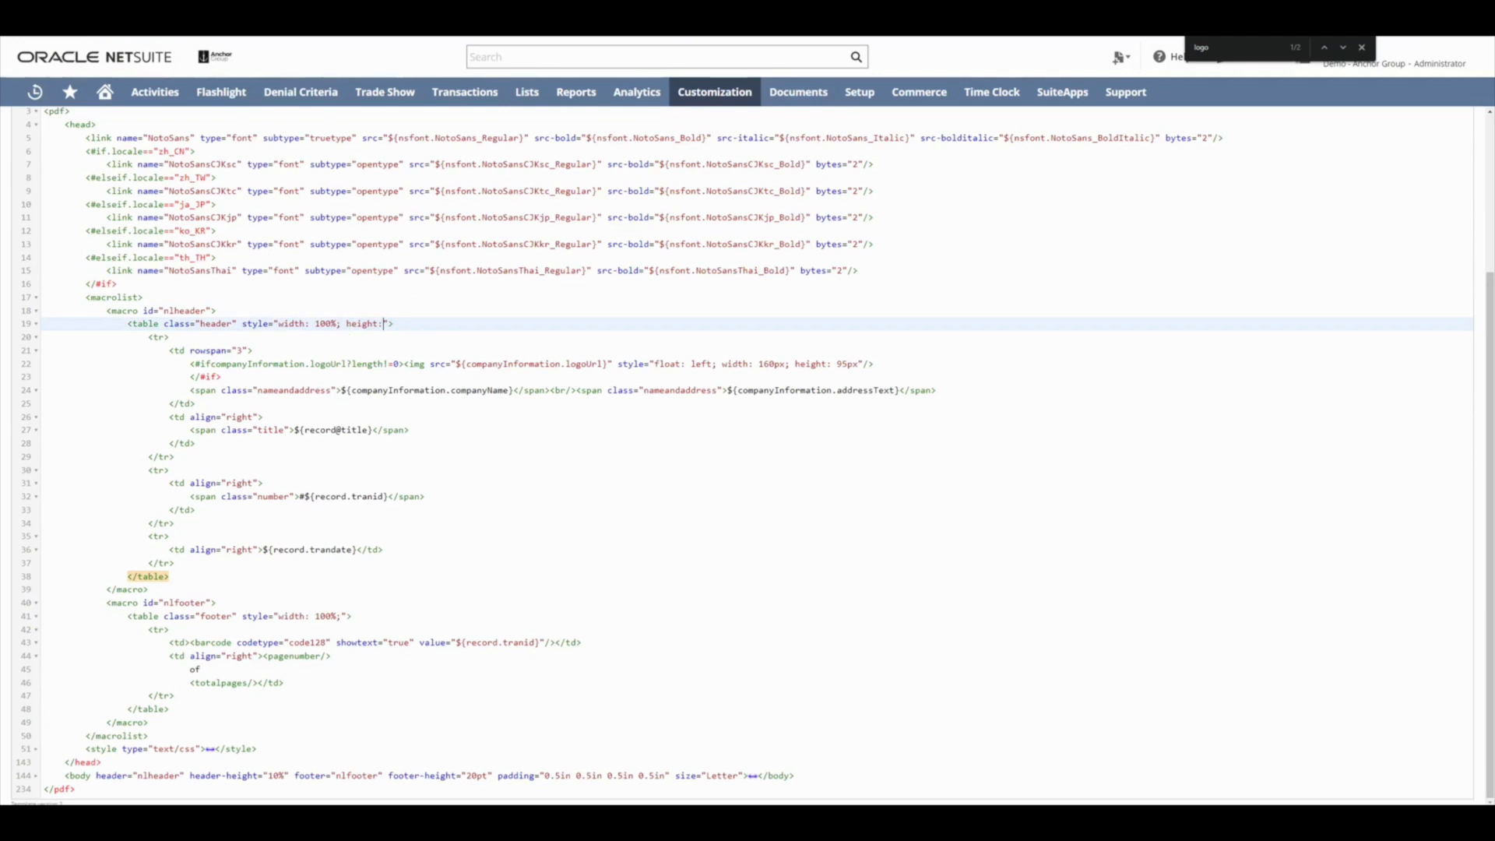
key("Backspace")
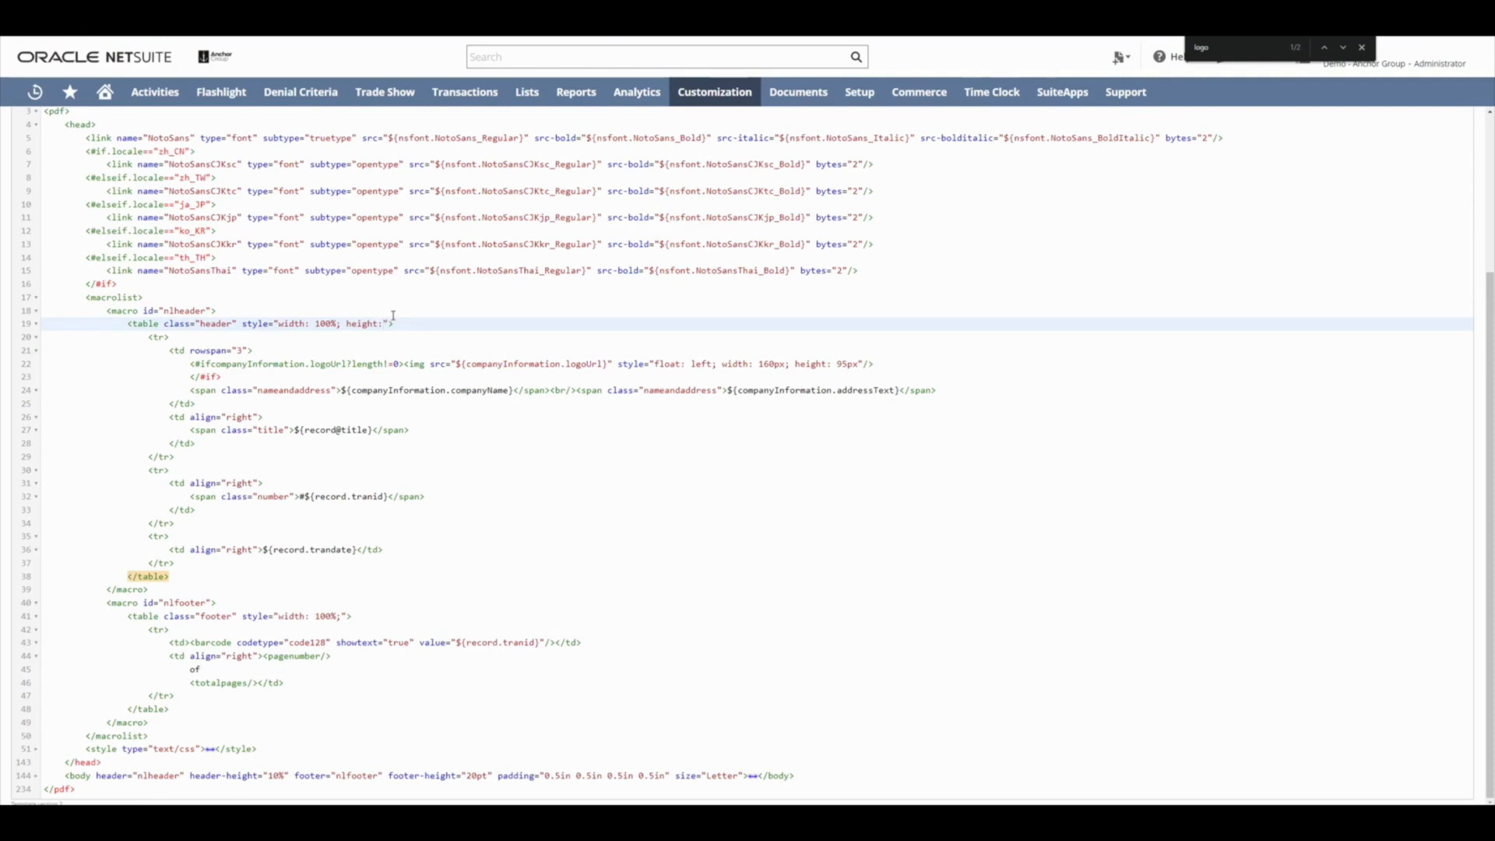
type("100%")
left_click(818, 350)
type(" style=\"")
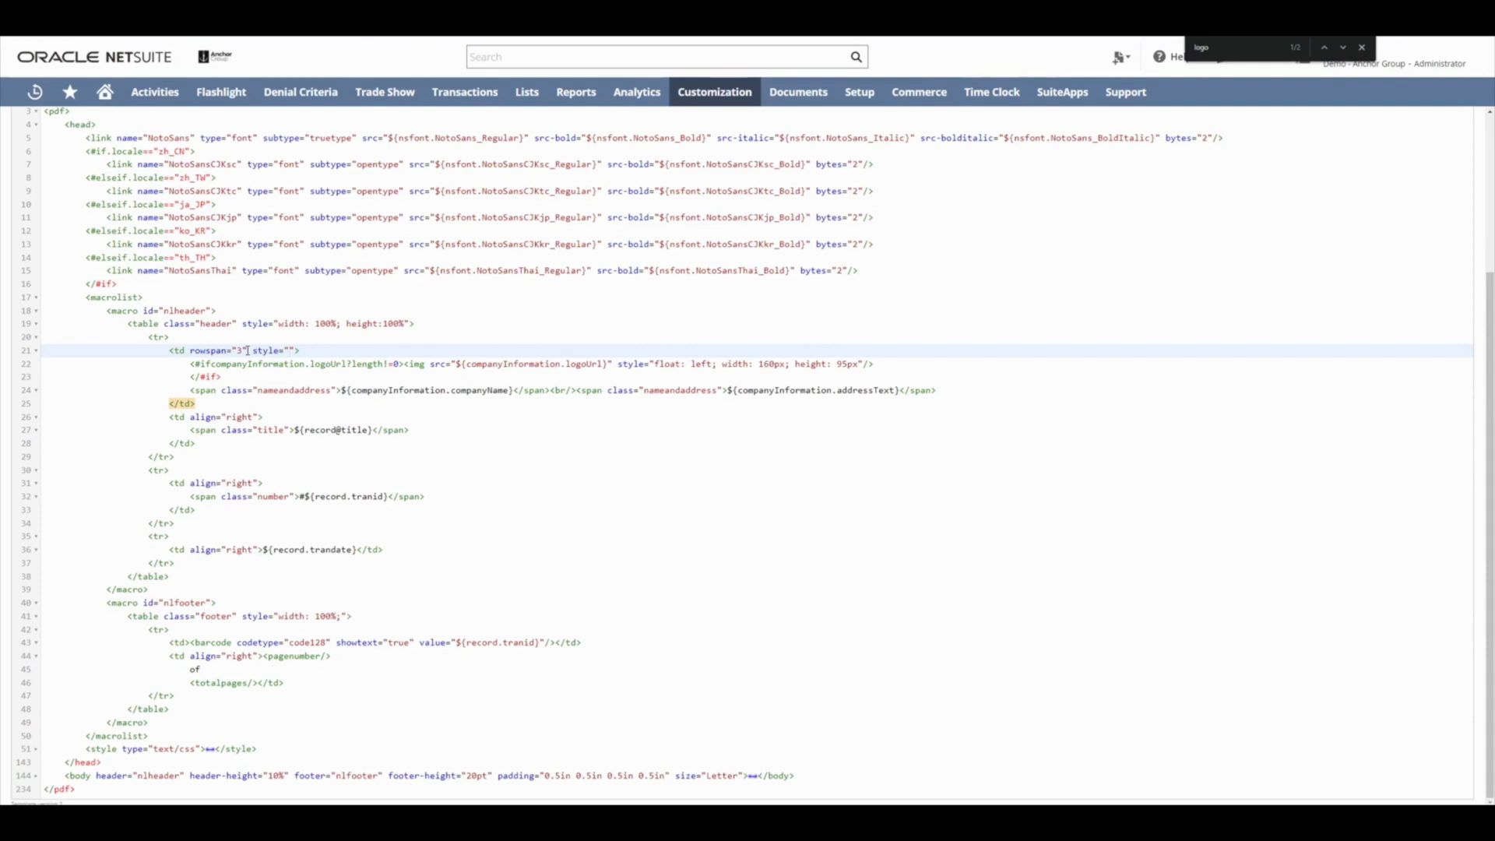
Step: Style the logo cell vertical-align top, text-align left, width 230px, and start a new cell
type("vertical-align:")
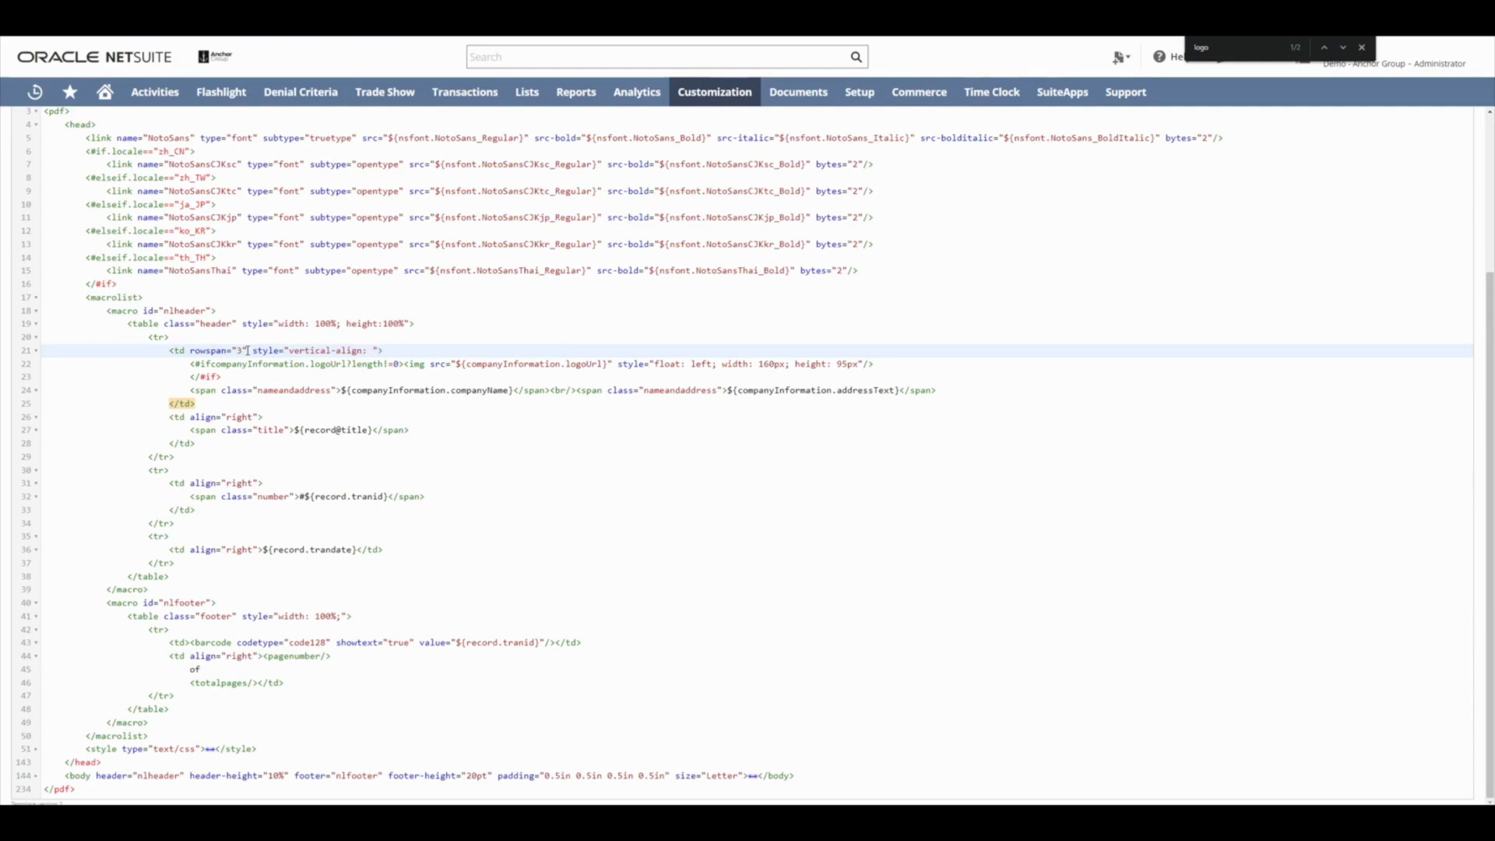
type("top")
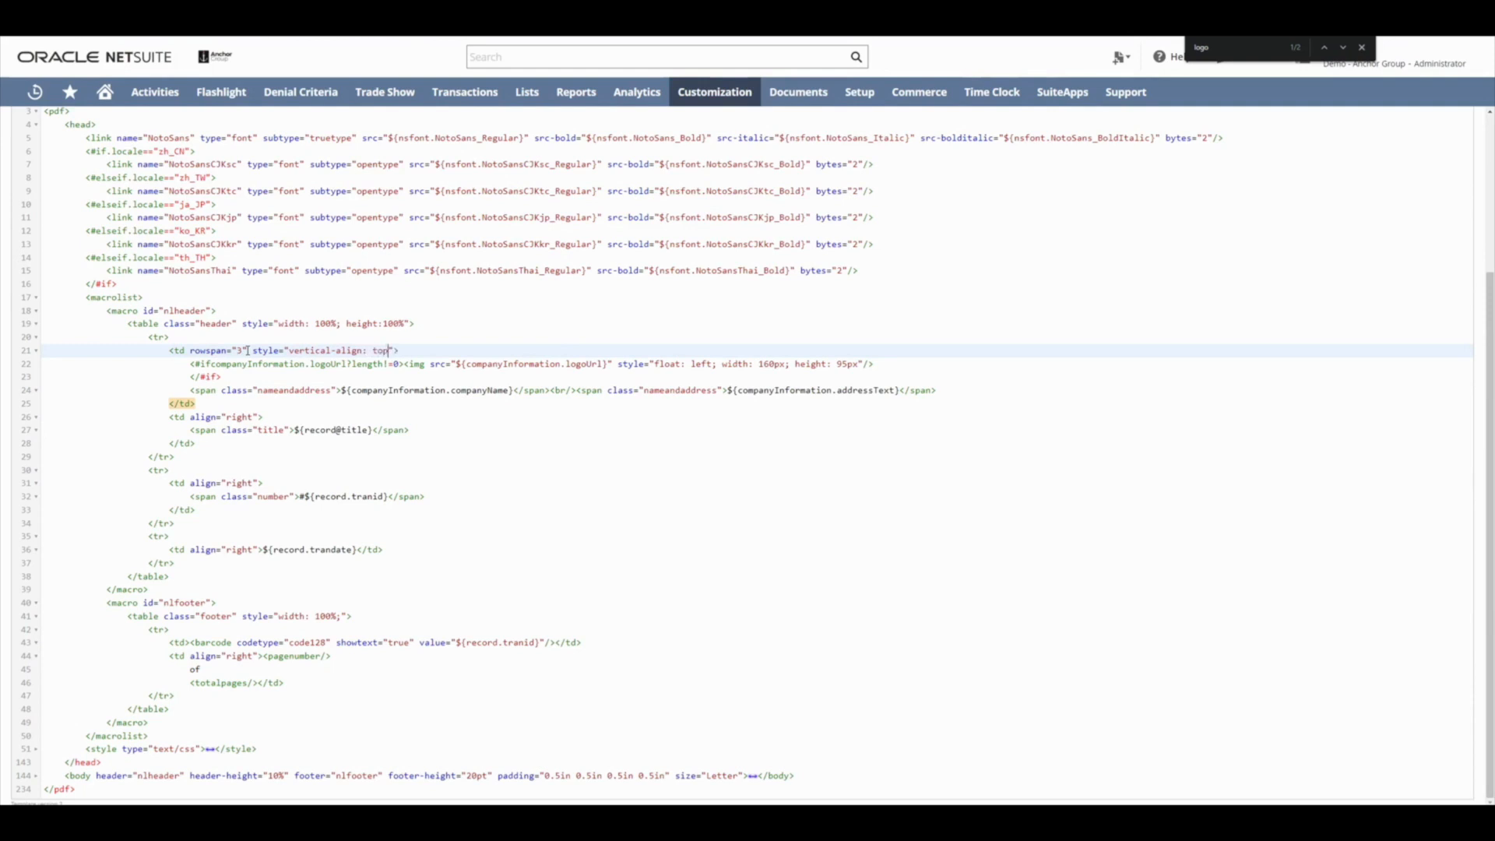
type(";")
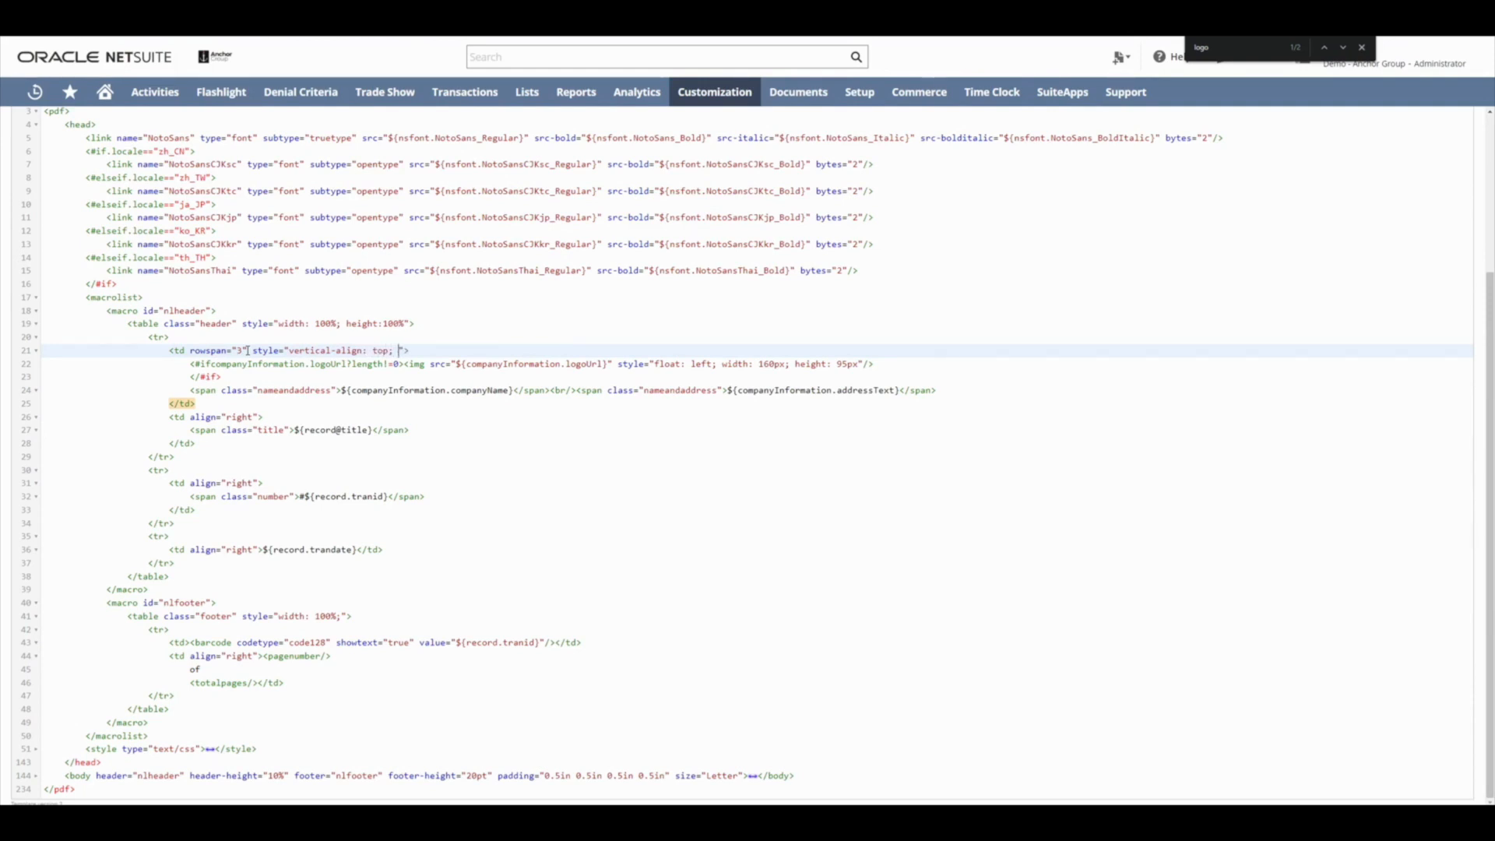
type("text")
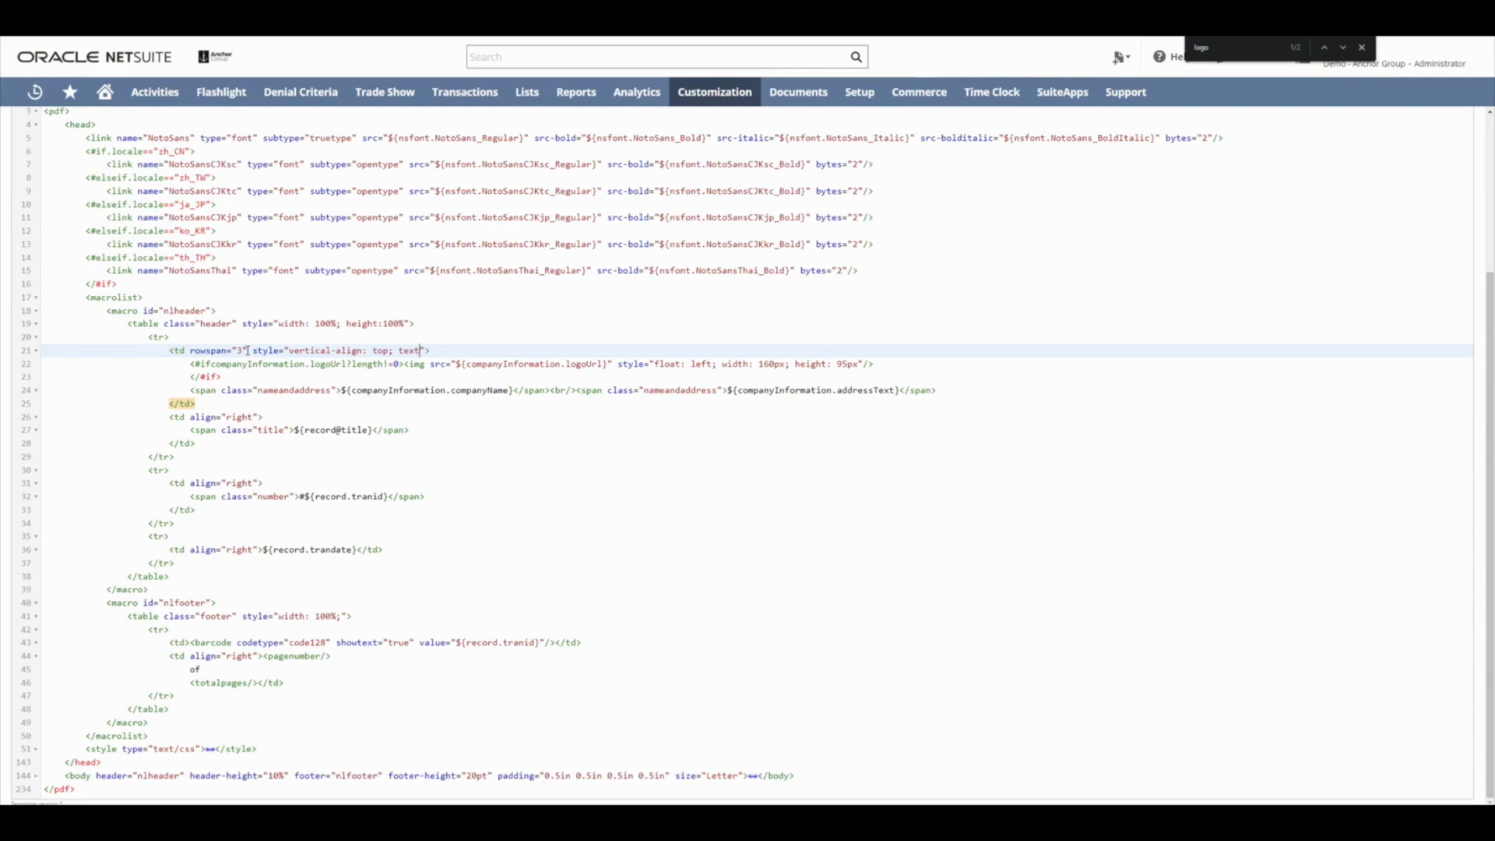
type("-align")
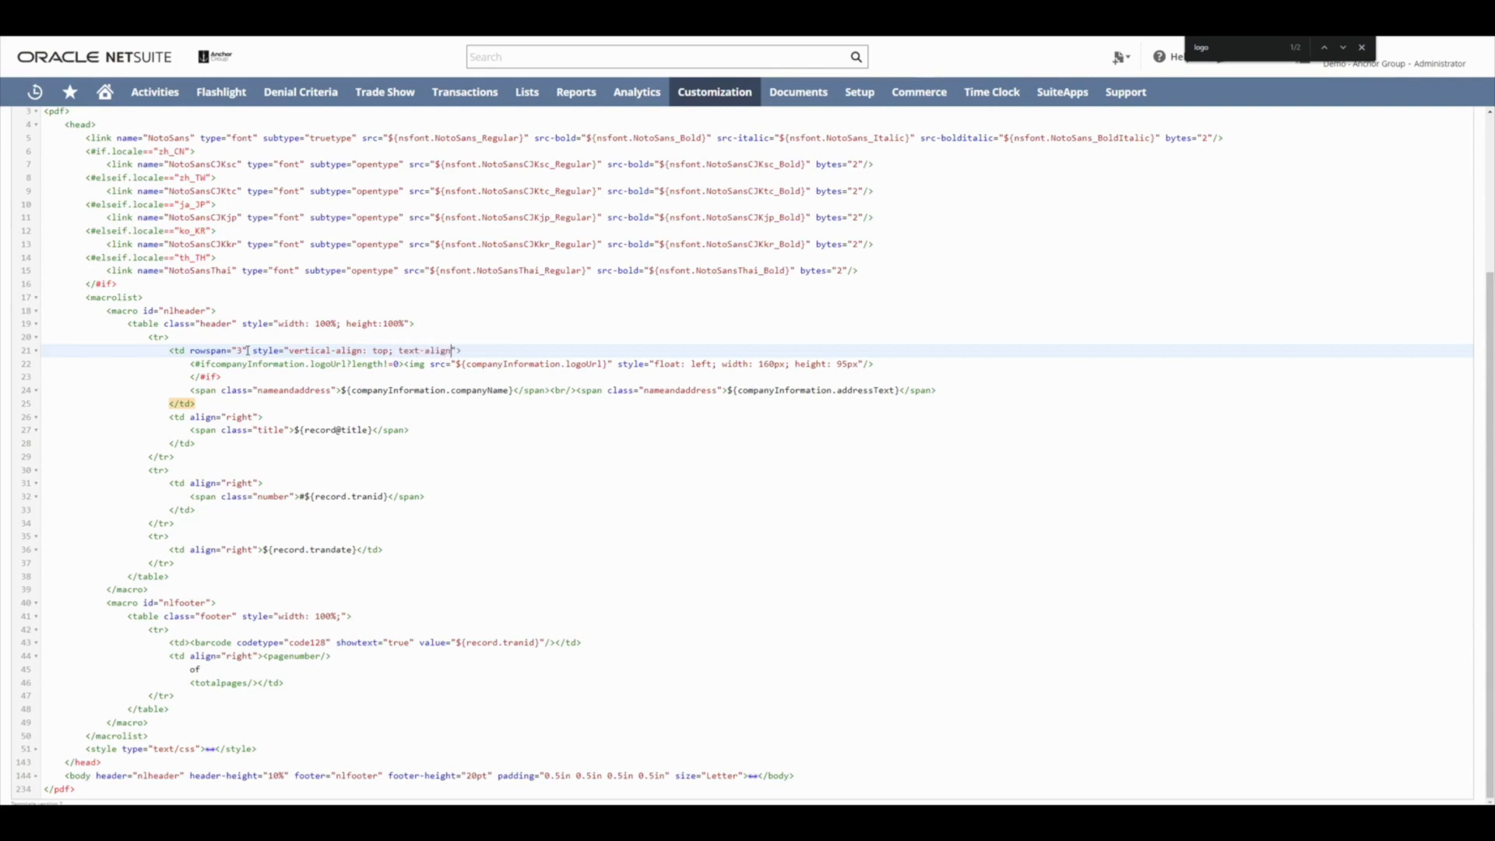
type("left;")
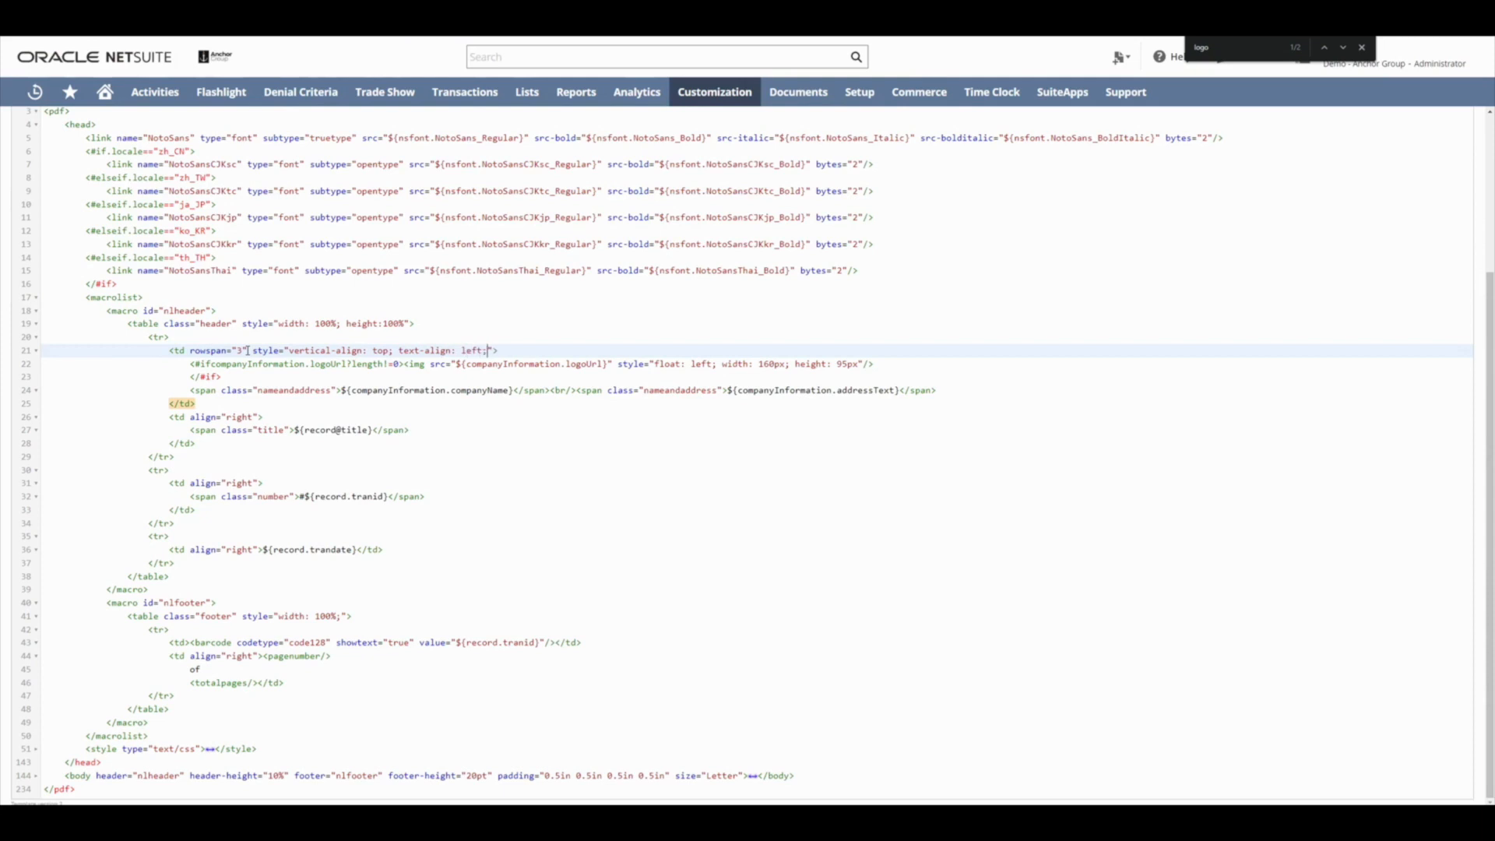
type("s")
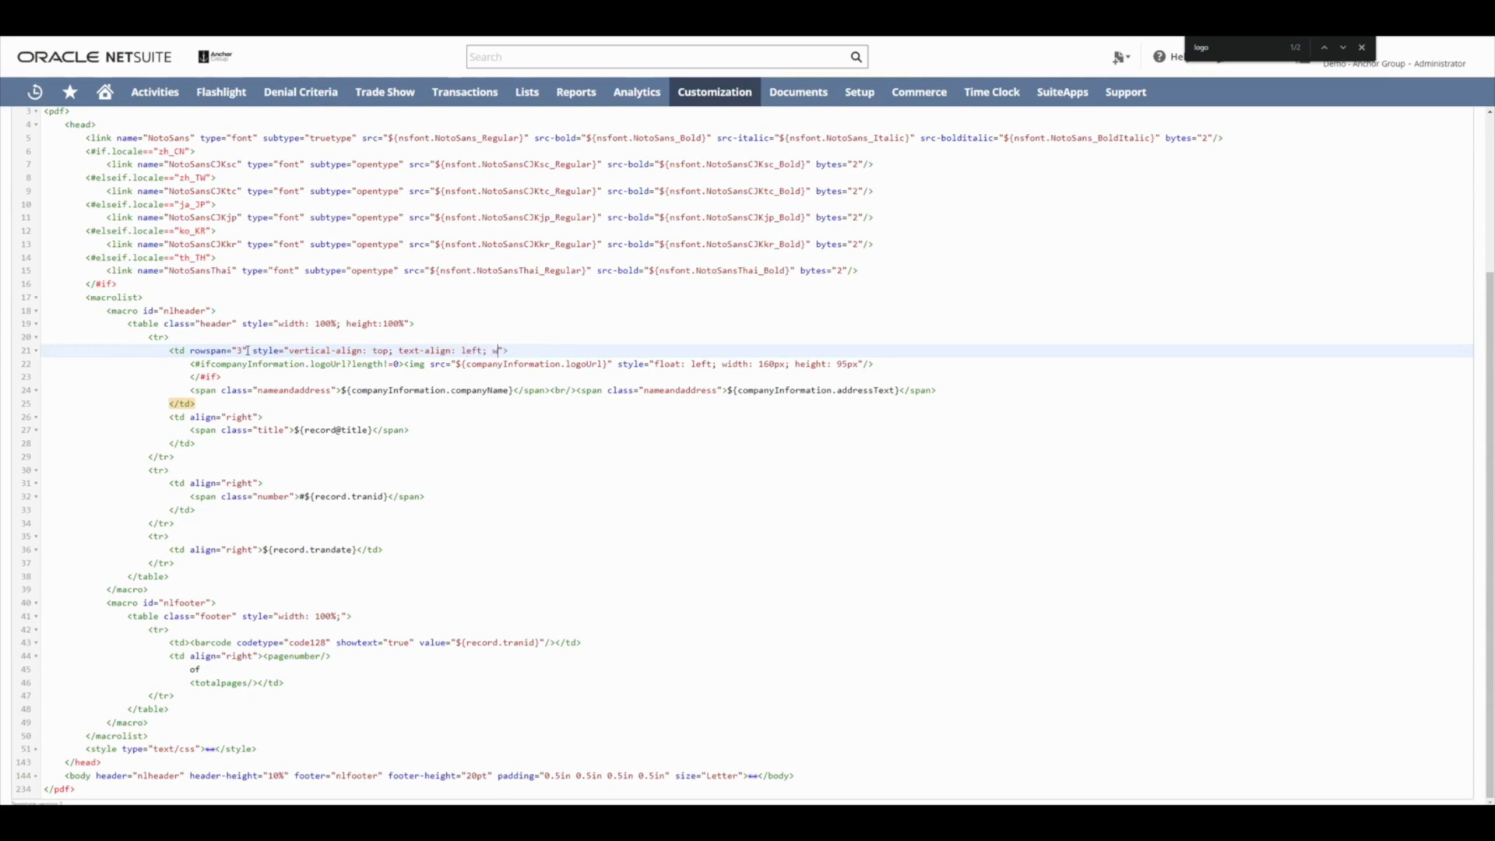
type("width:")
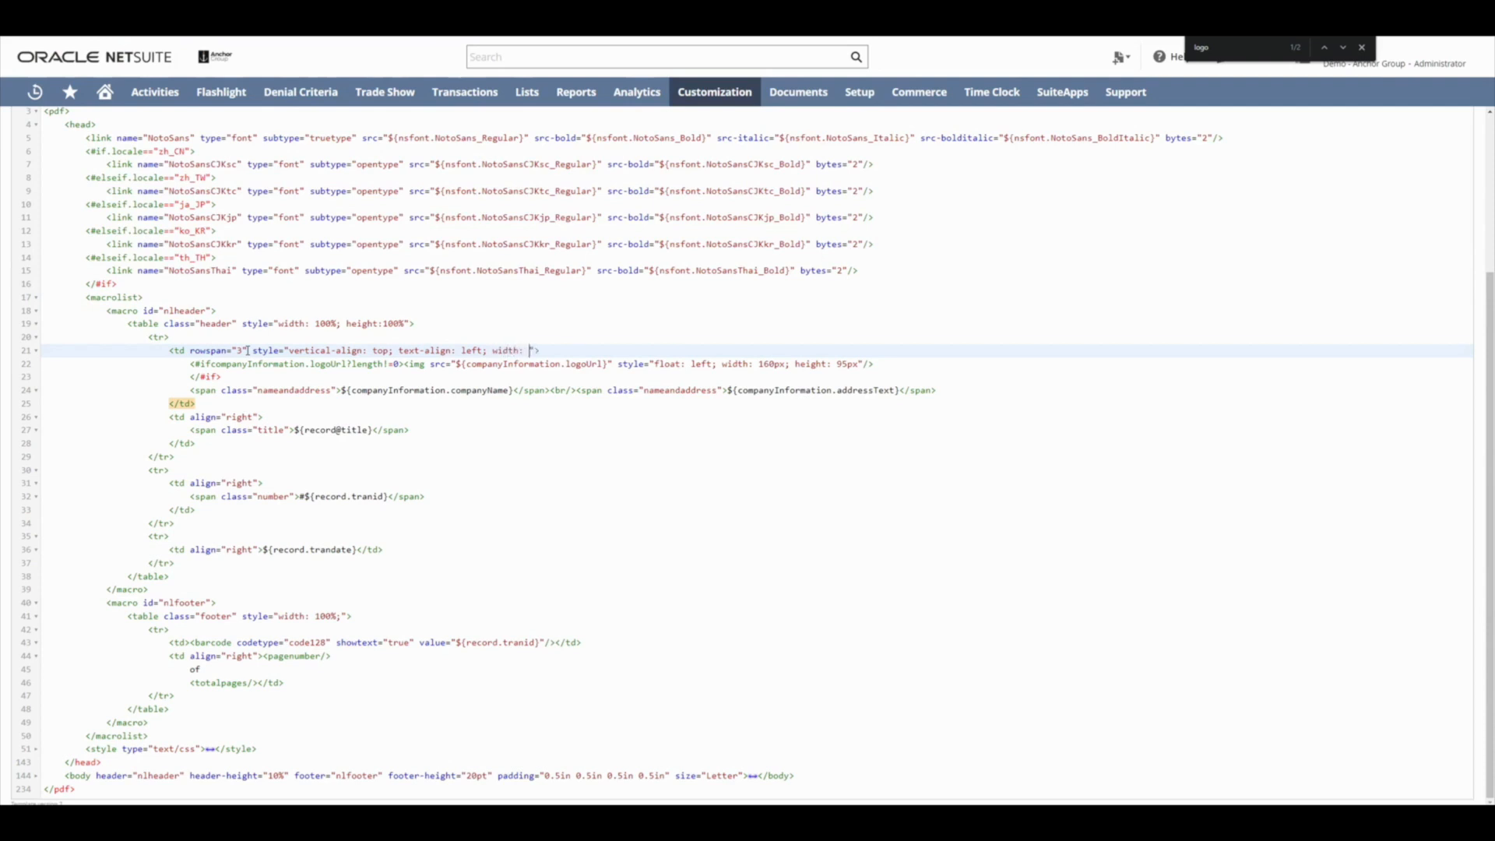
type("230px")
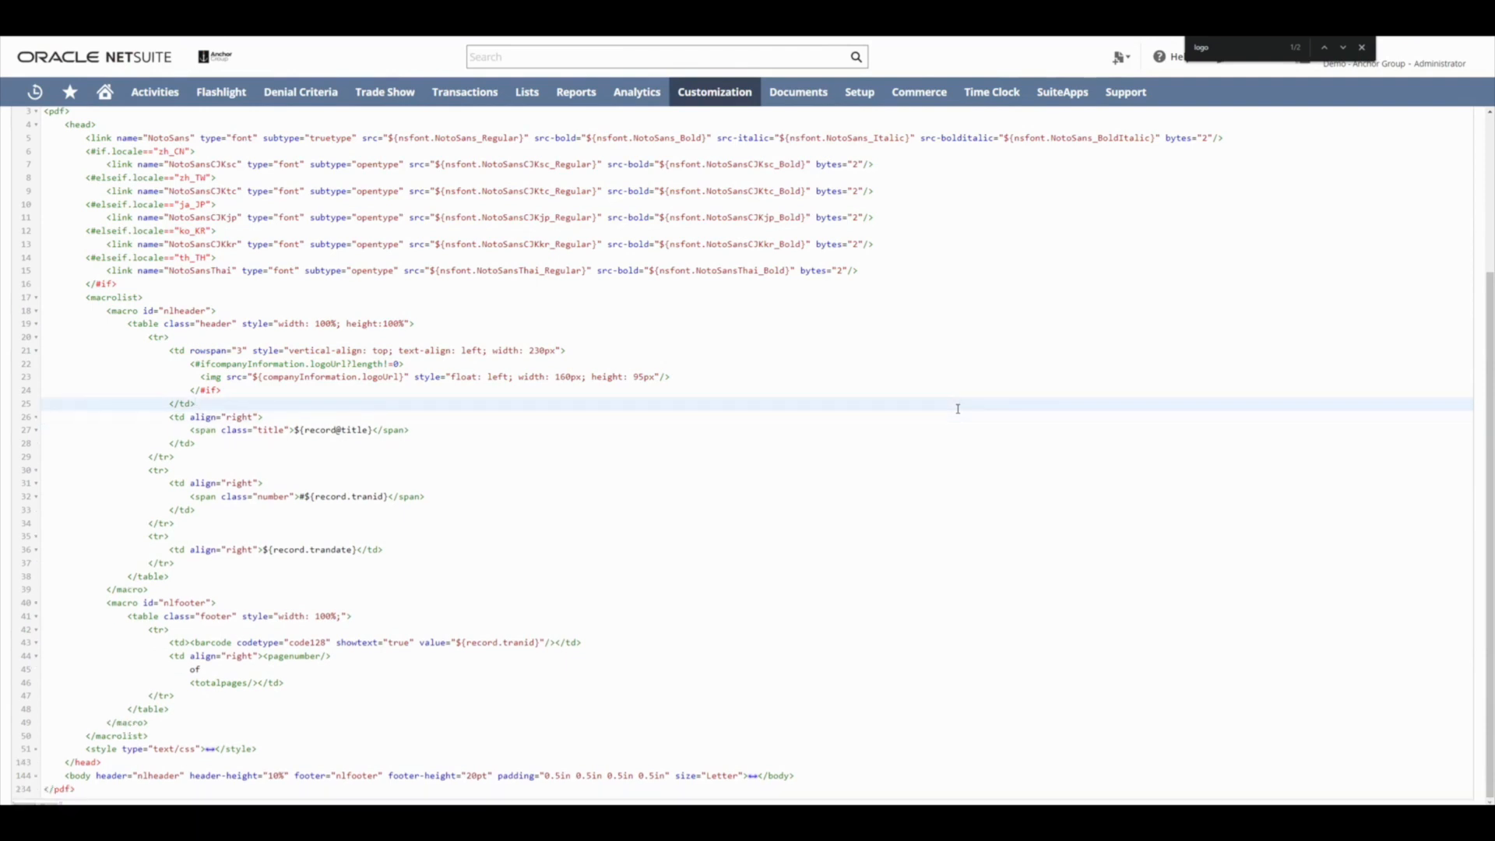
type("<td>")
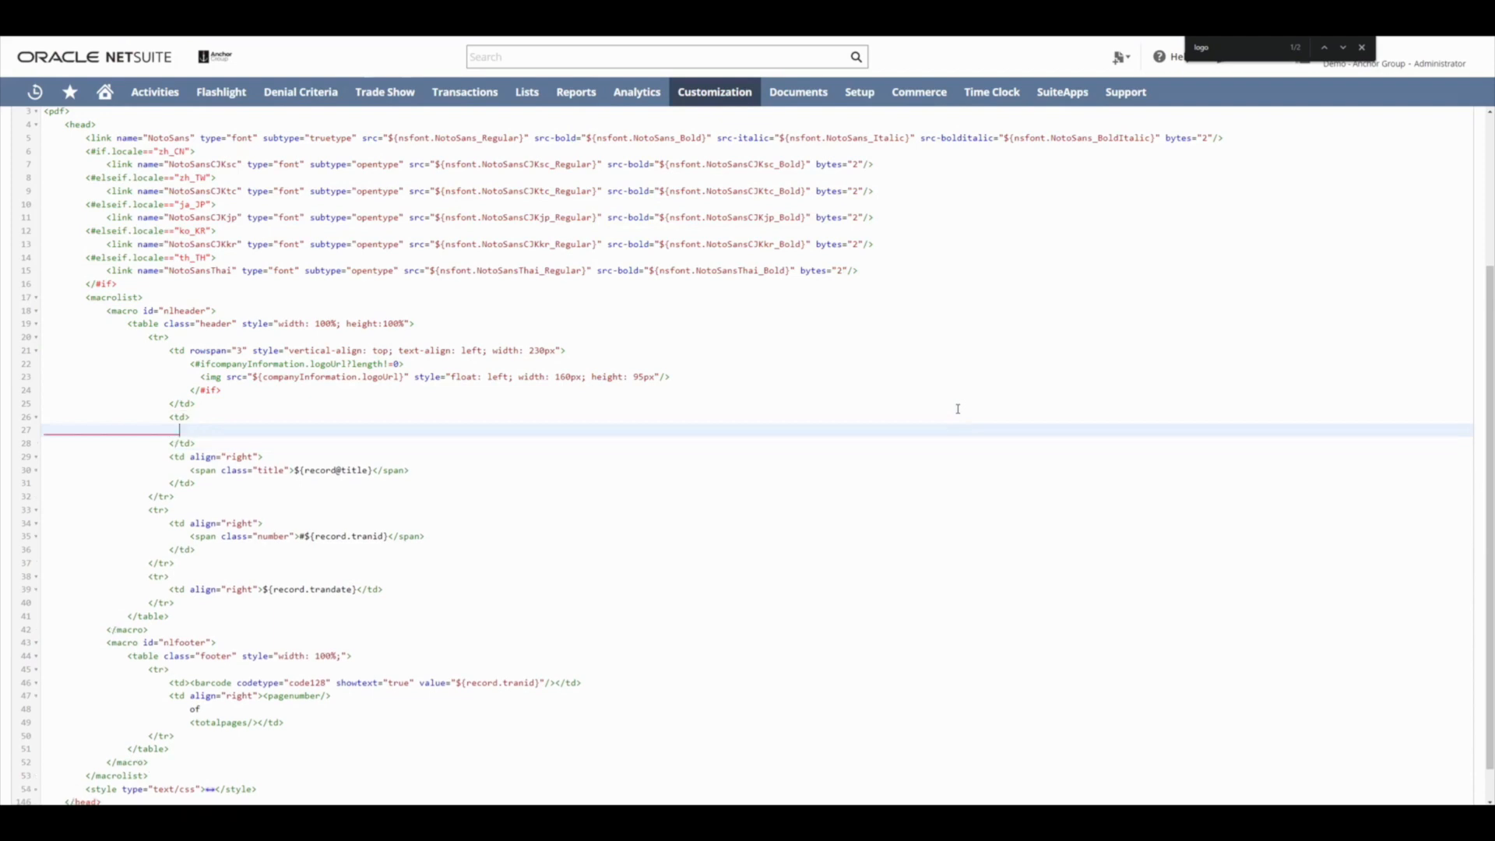
Step: Paste the company name and address spans into a new cell spanning three rows, about 200px wide
type("<span class=\"nameandaddress\">${companyInformation.companyName}</span><br/><span class=\"nameandaddress\">${companyInformation.addressText}</span>")
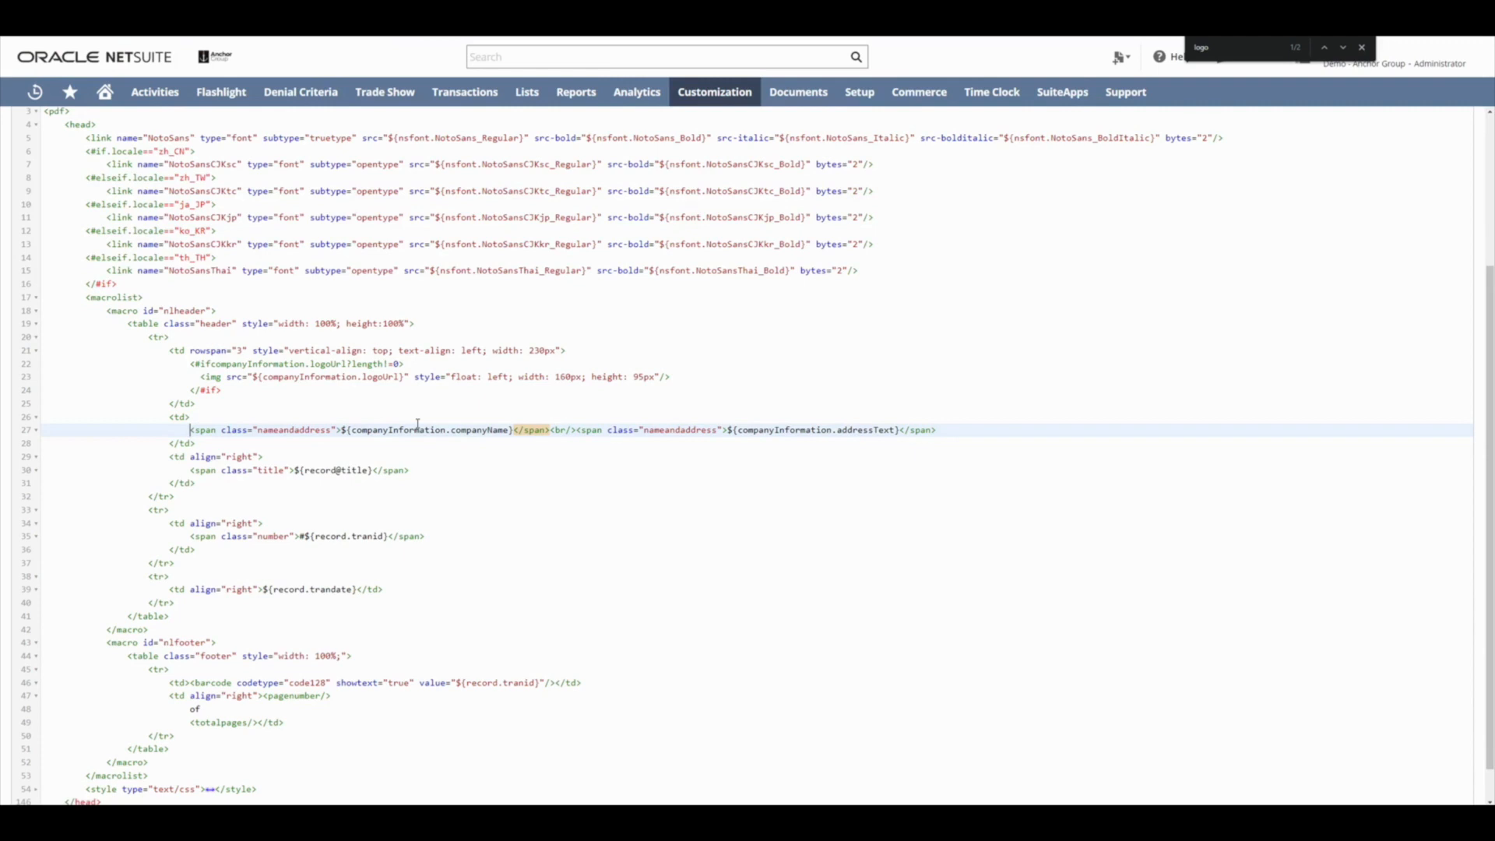
scroll("down", 3)
type(" rowspan=\"")
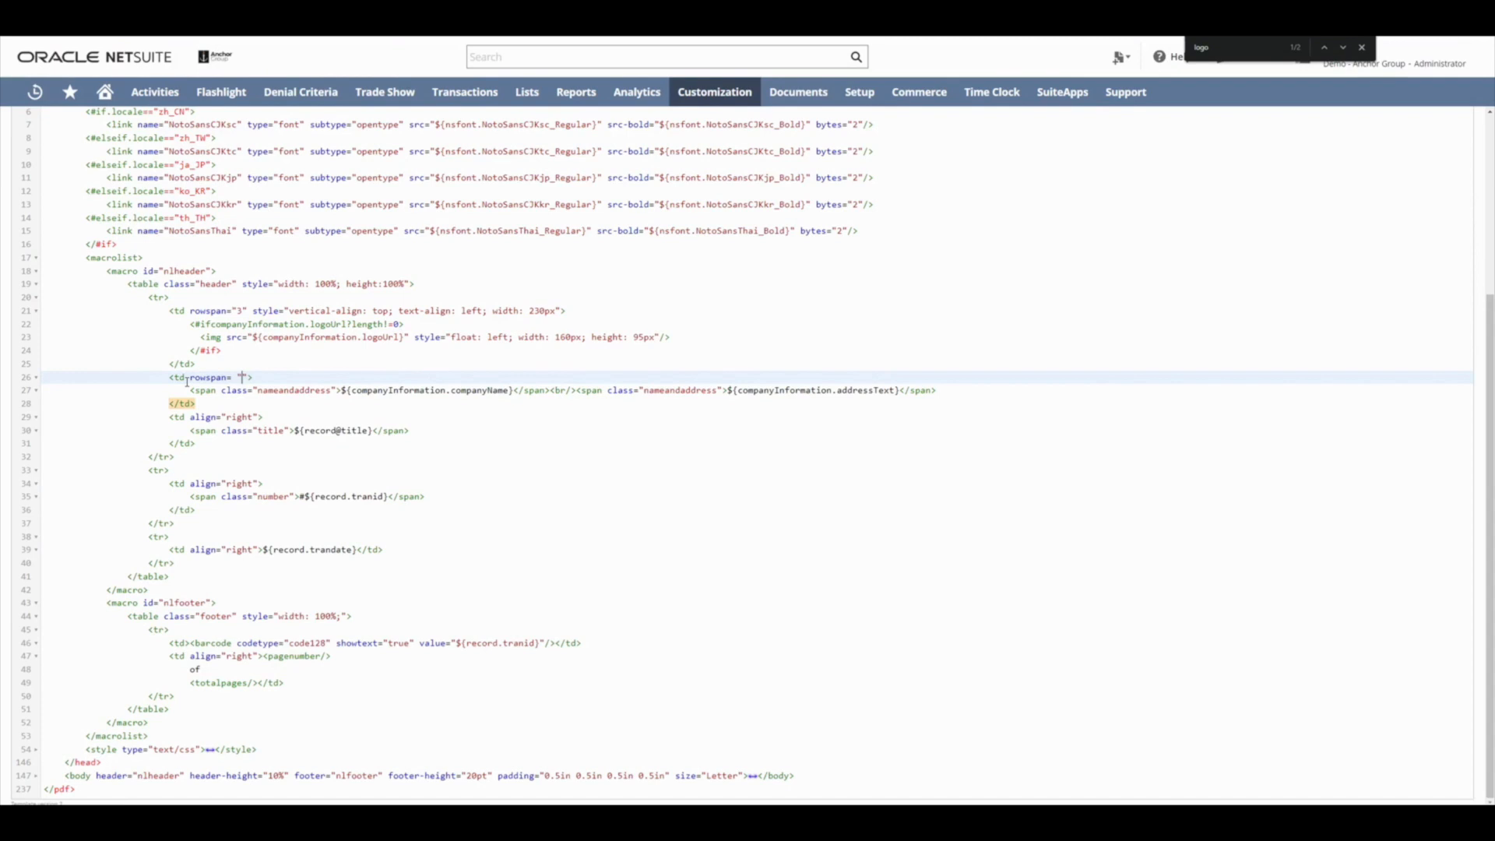
type("3")
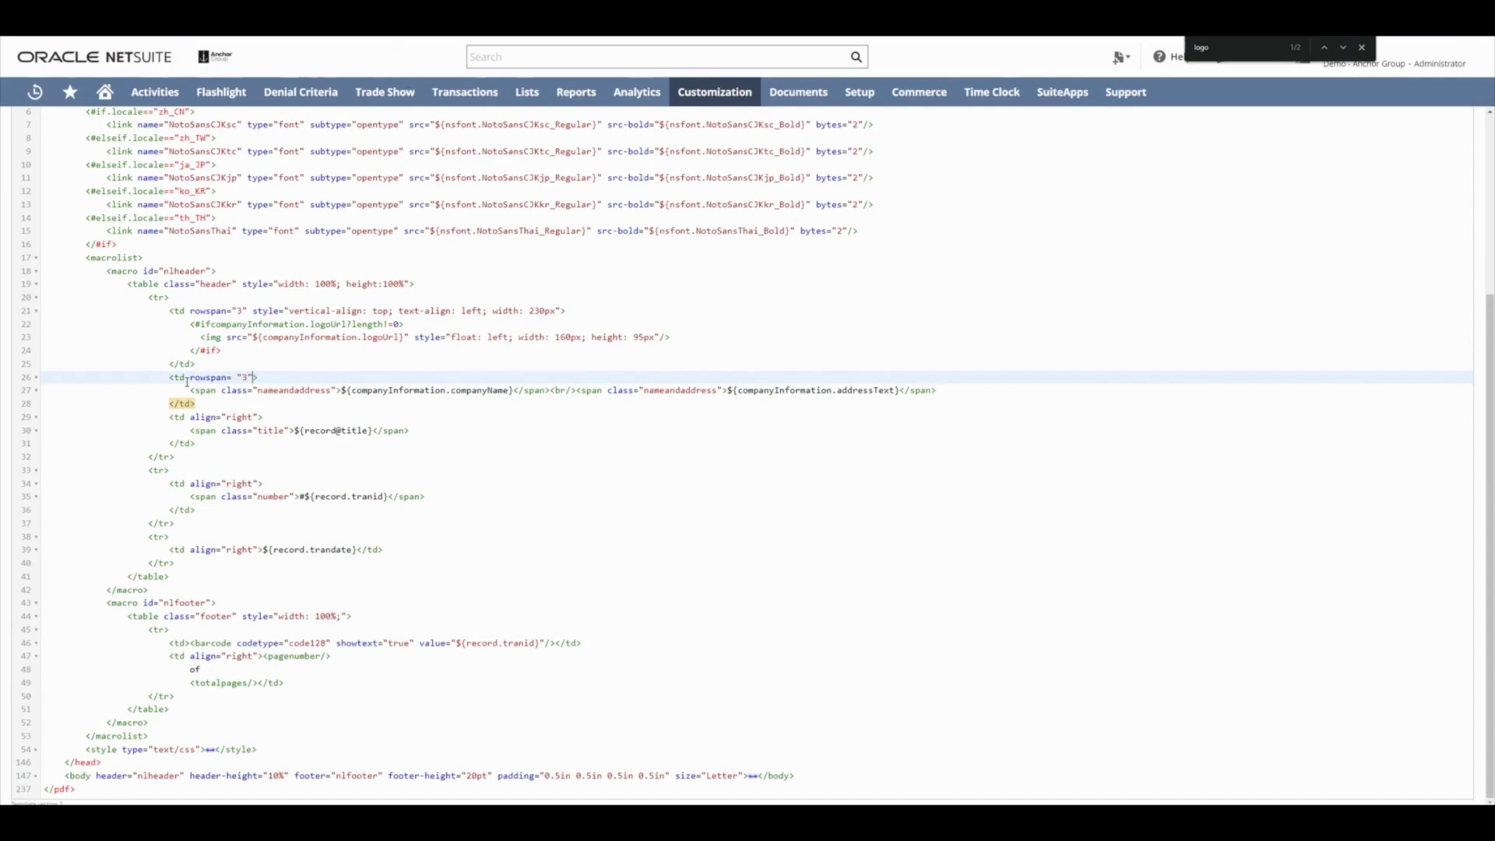
type("style=\"width")
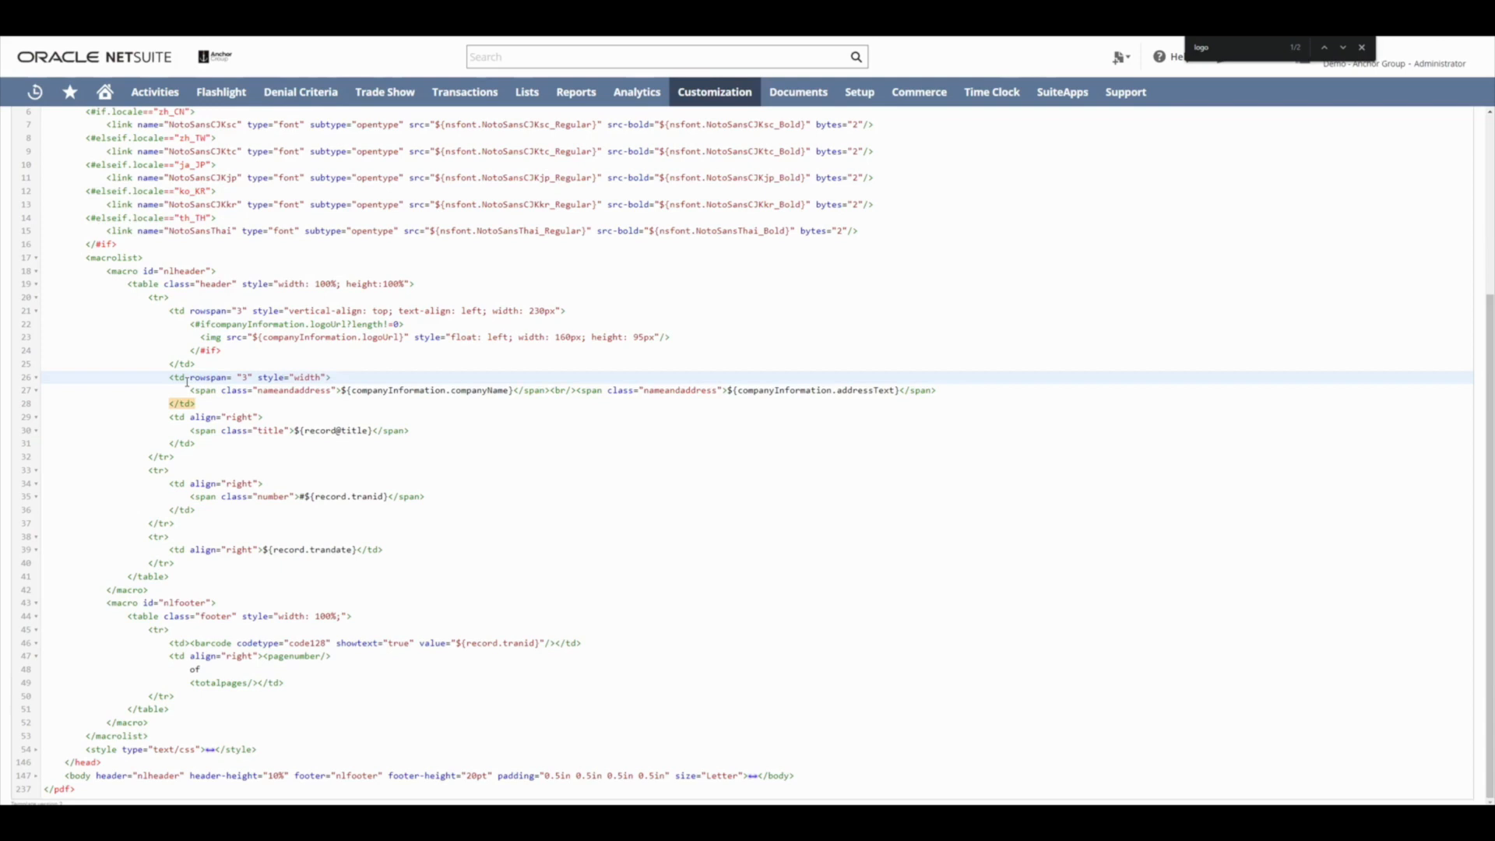
left_click(331, 377)
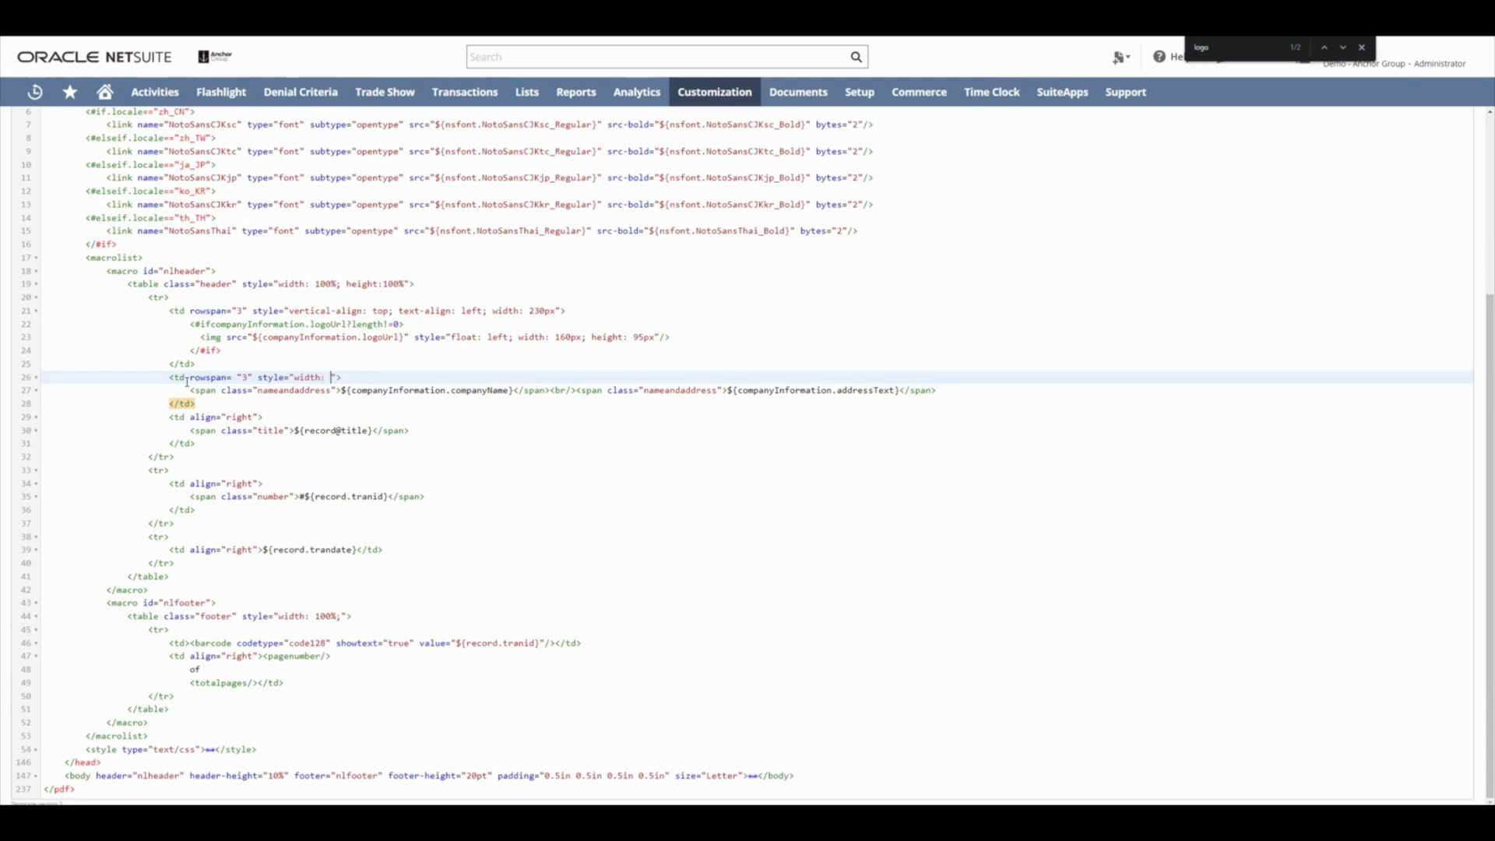
type("20")
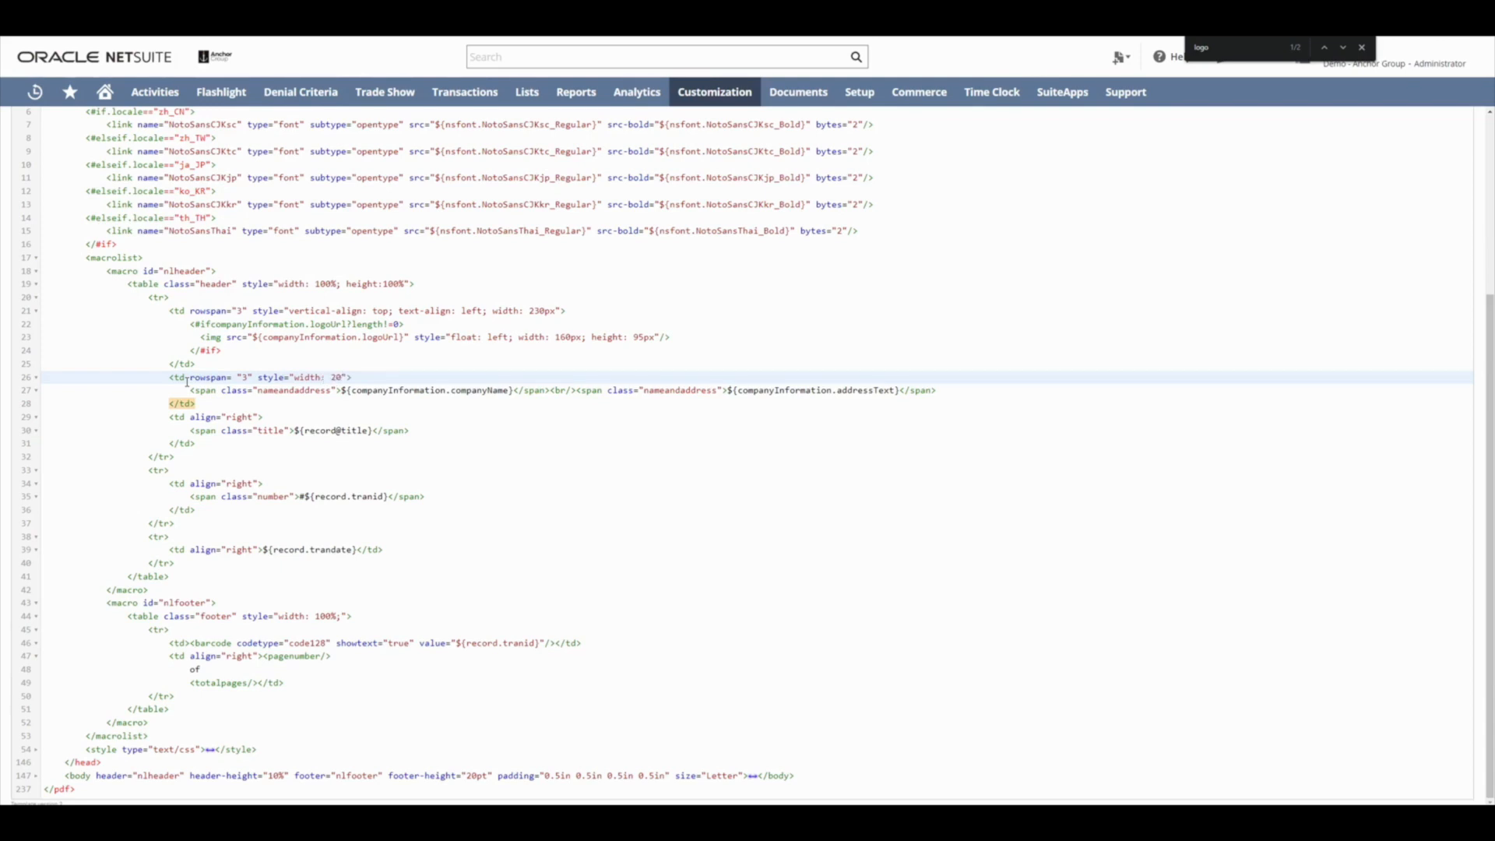
type("0px;")
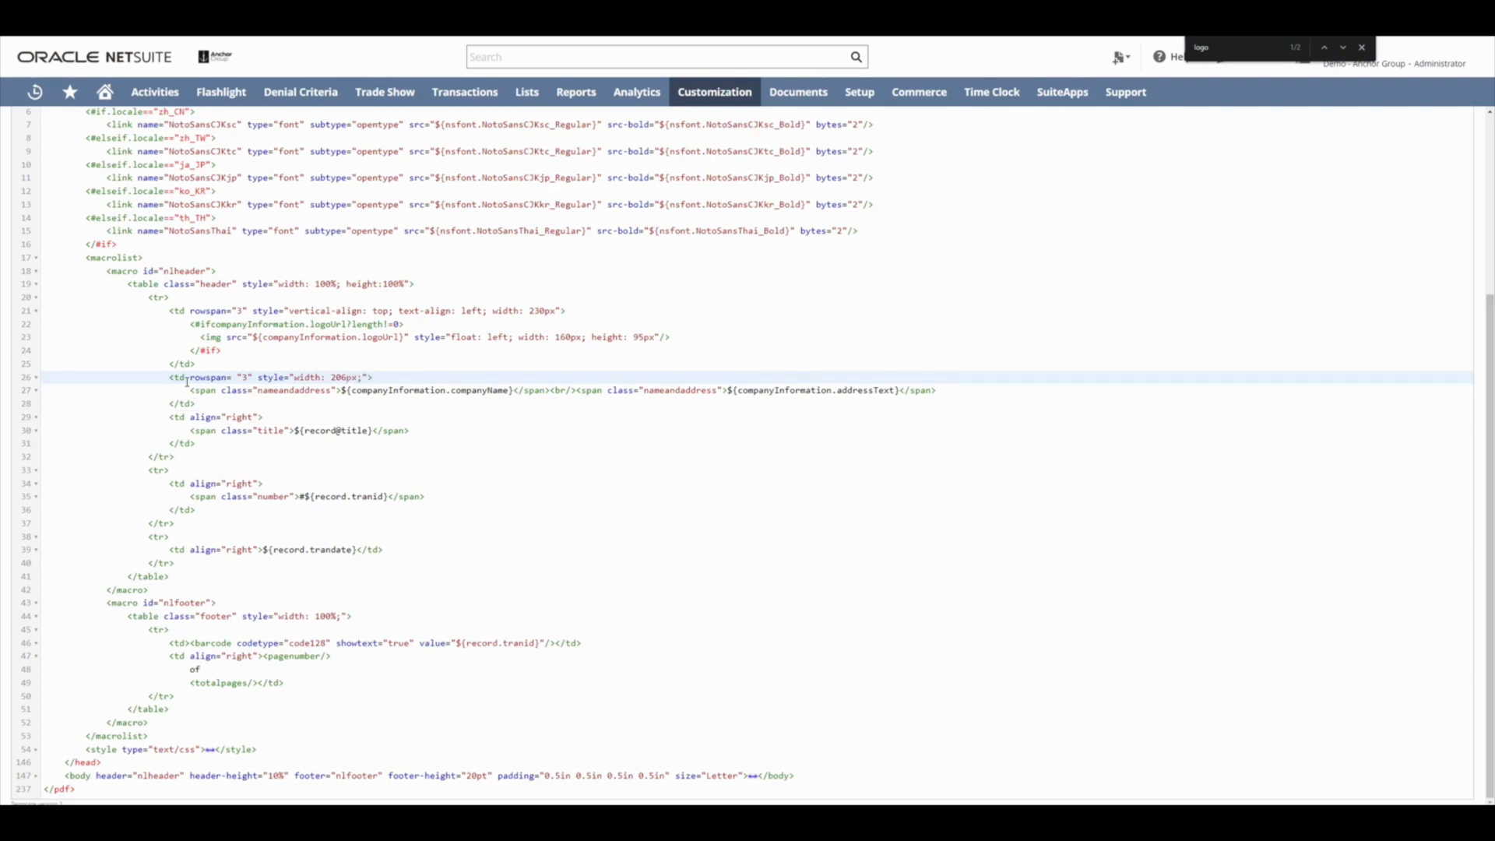
Step: Insert two <br /> line breaks before the company name in the header cell
left_click(373, 377)
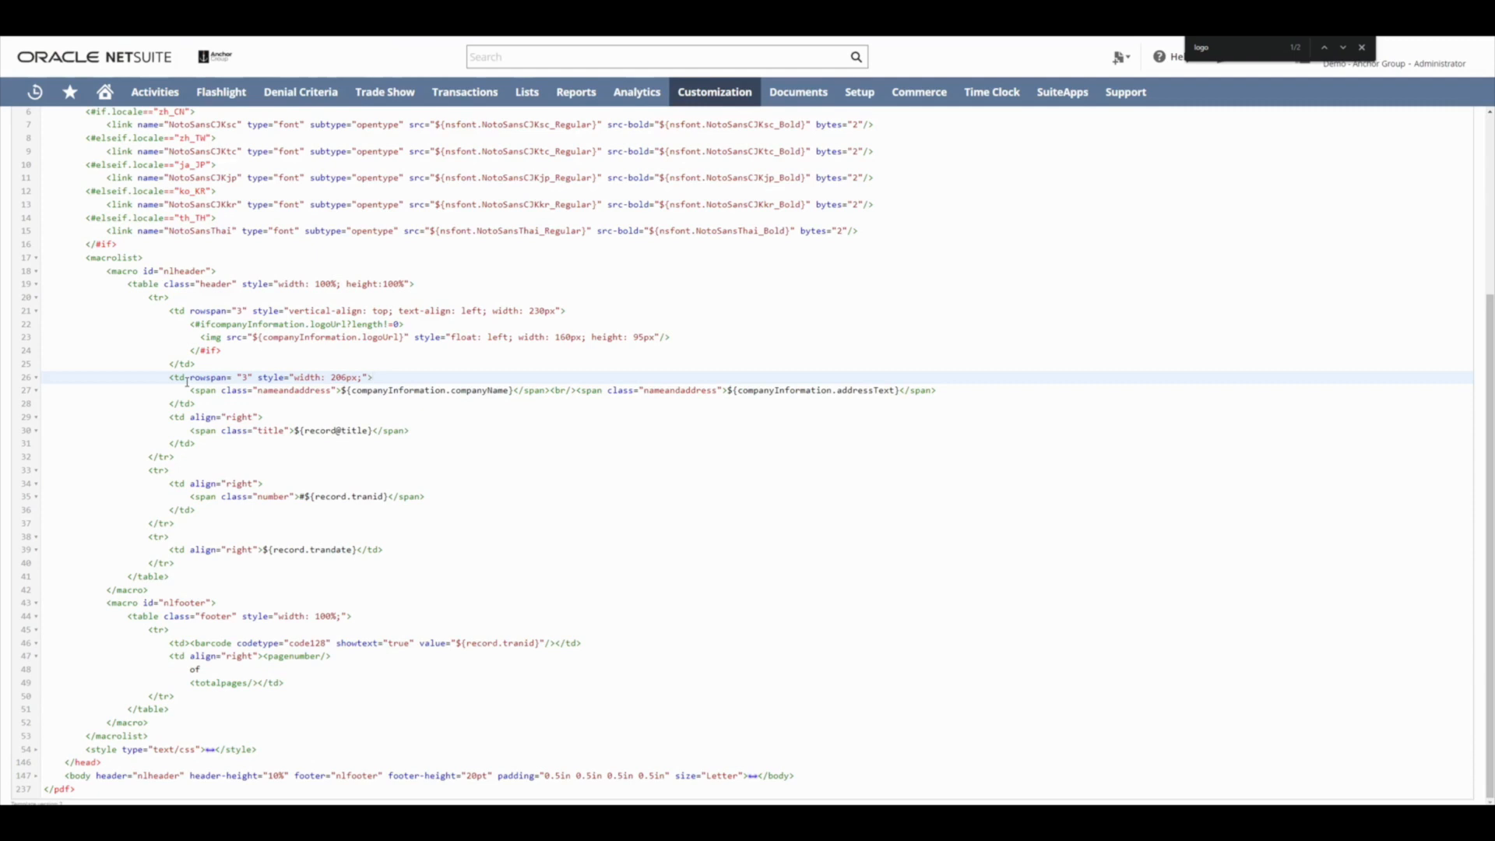
type("<br")
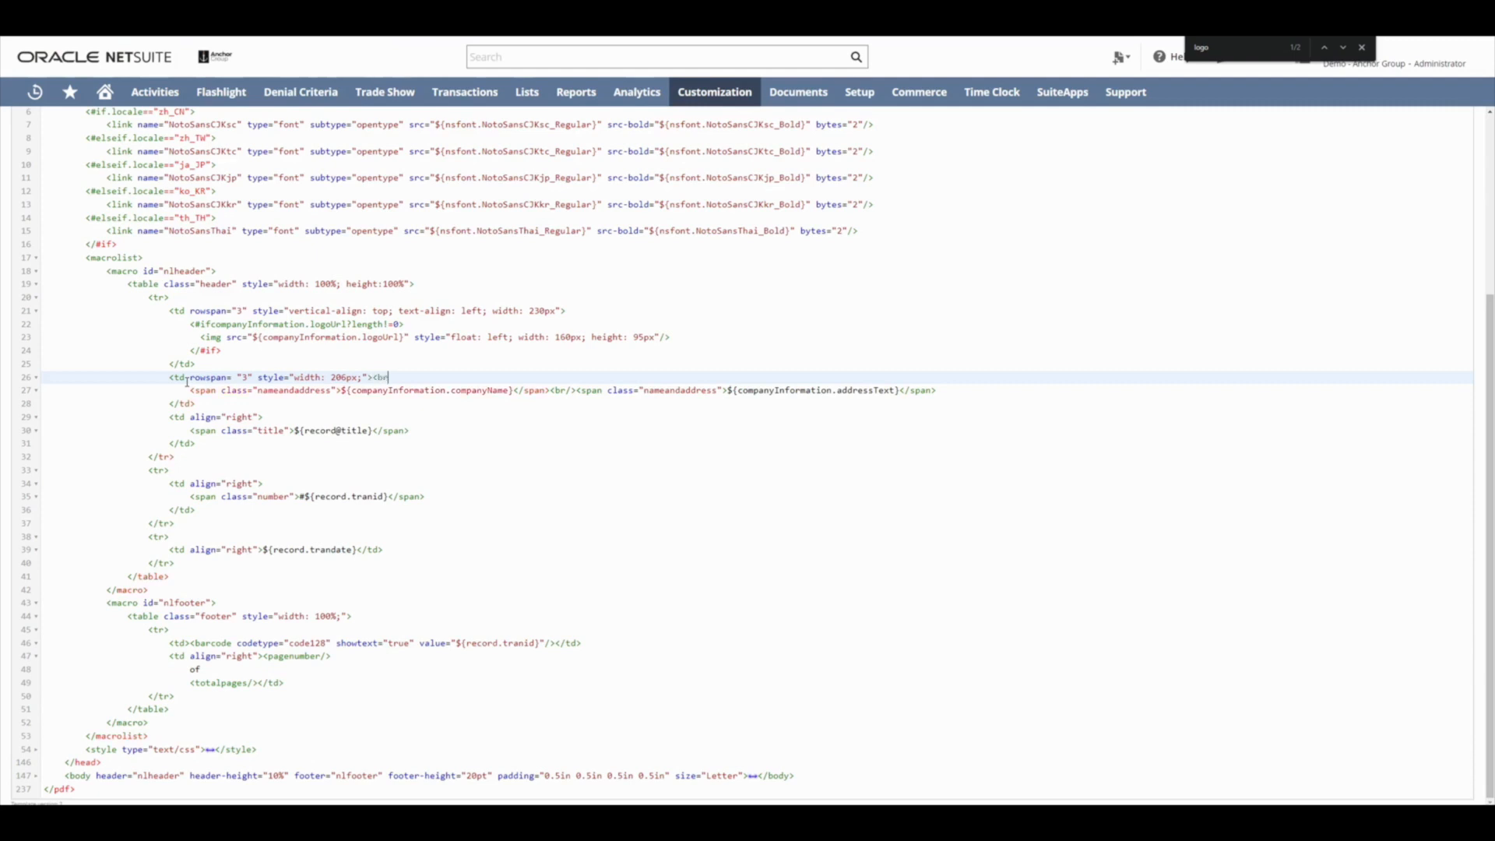
type("/>")
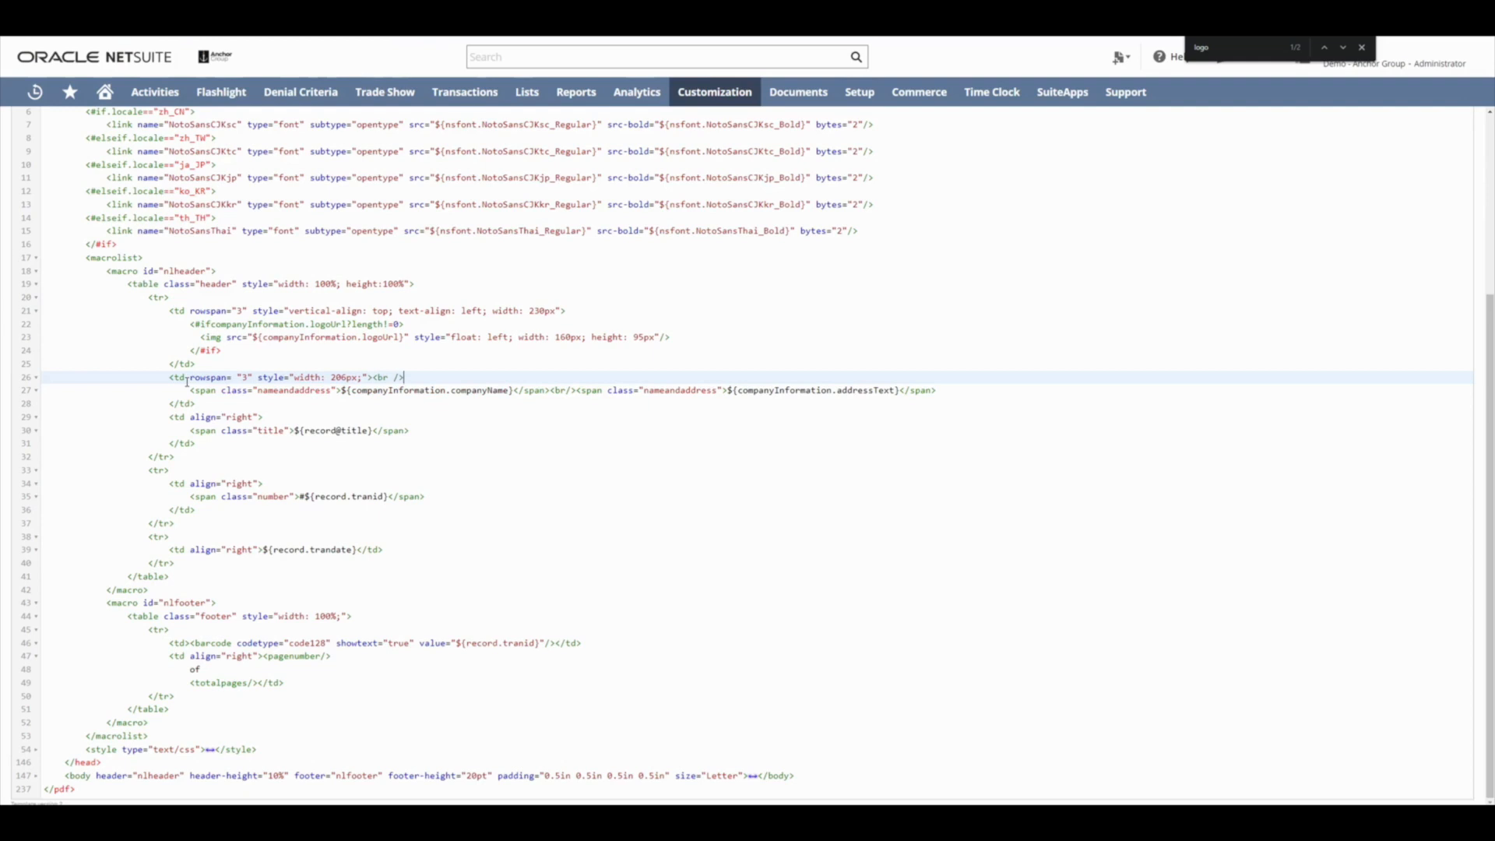
type("<br />")
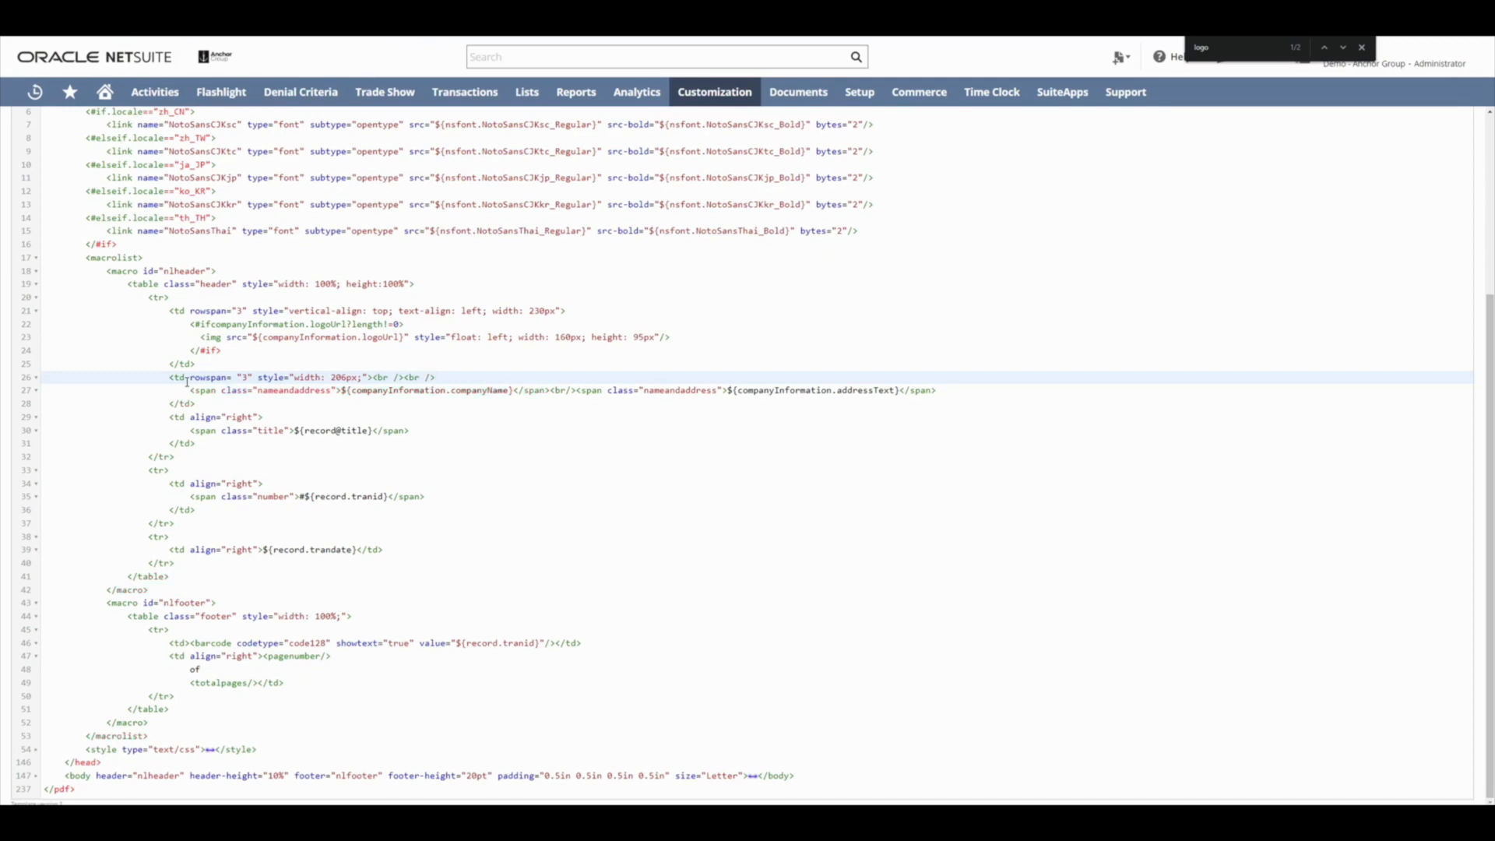
left_click(434, 377)
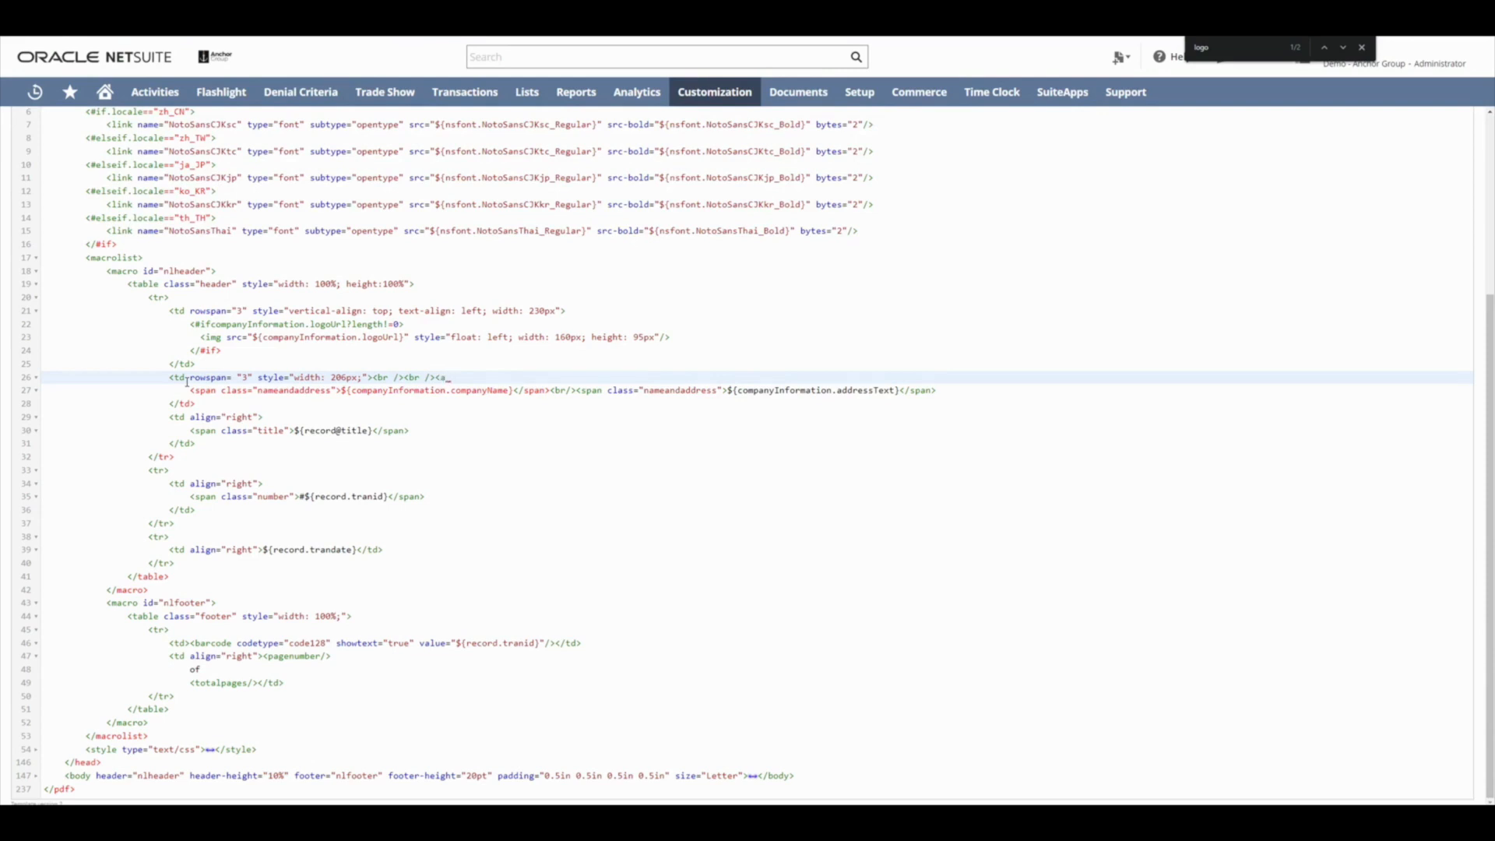
type("href=\"http://www.anchorgroup.tech")
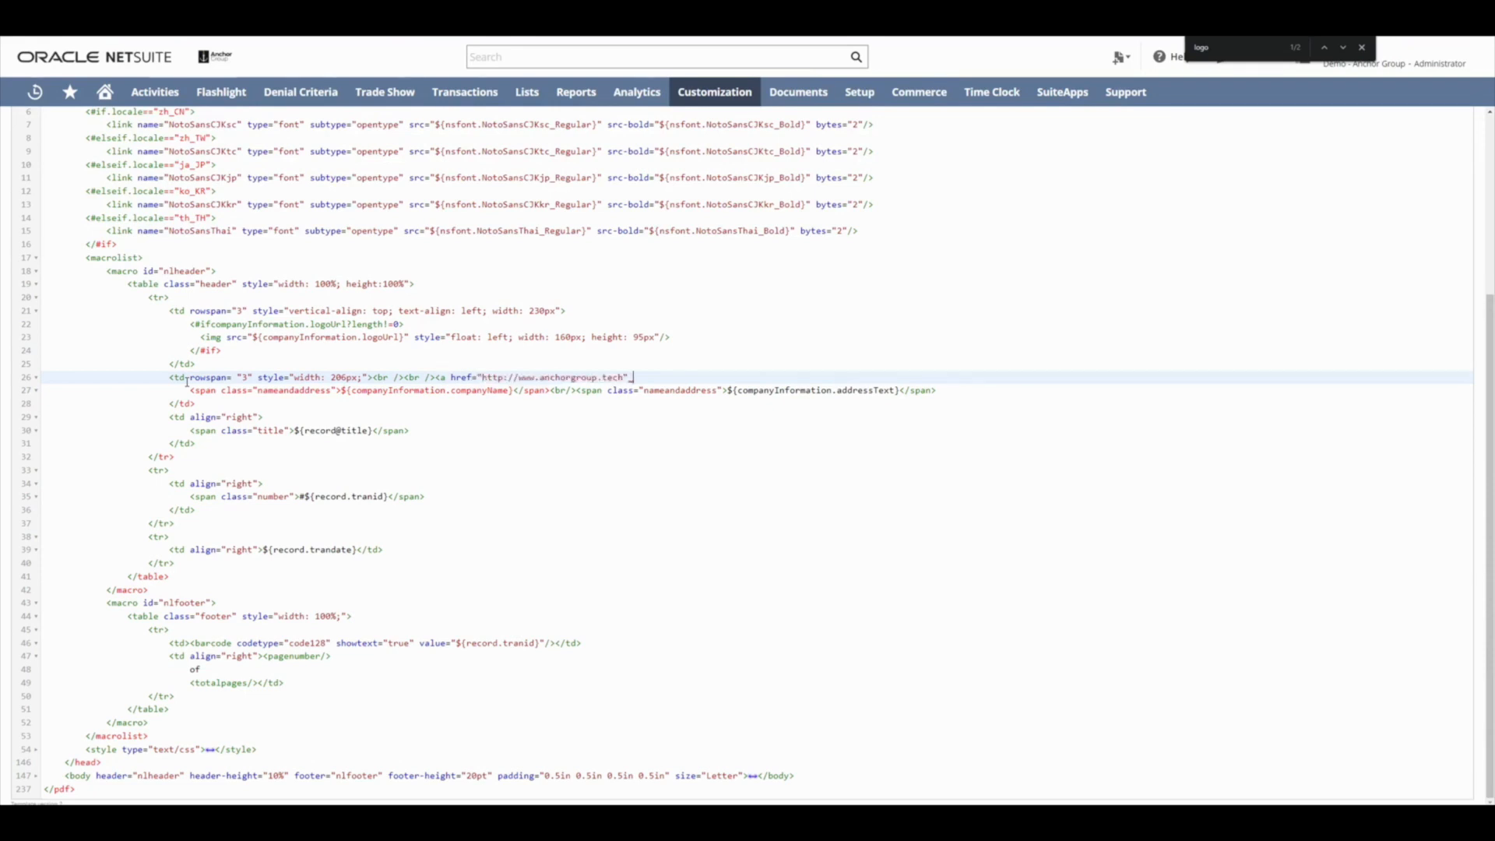
type("target=\"_b")
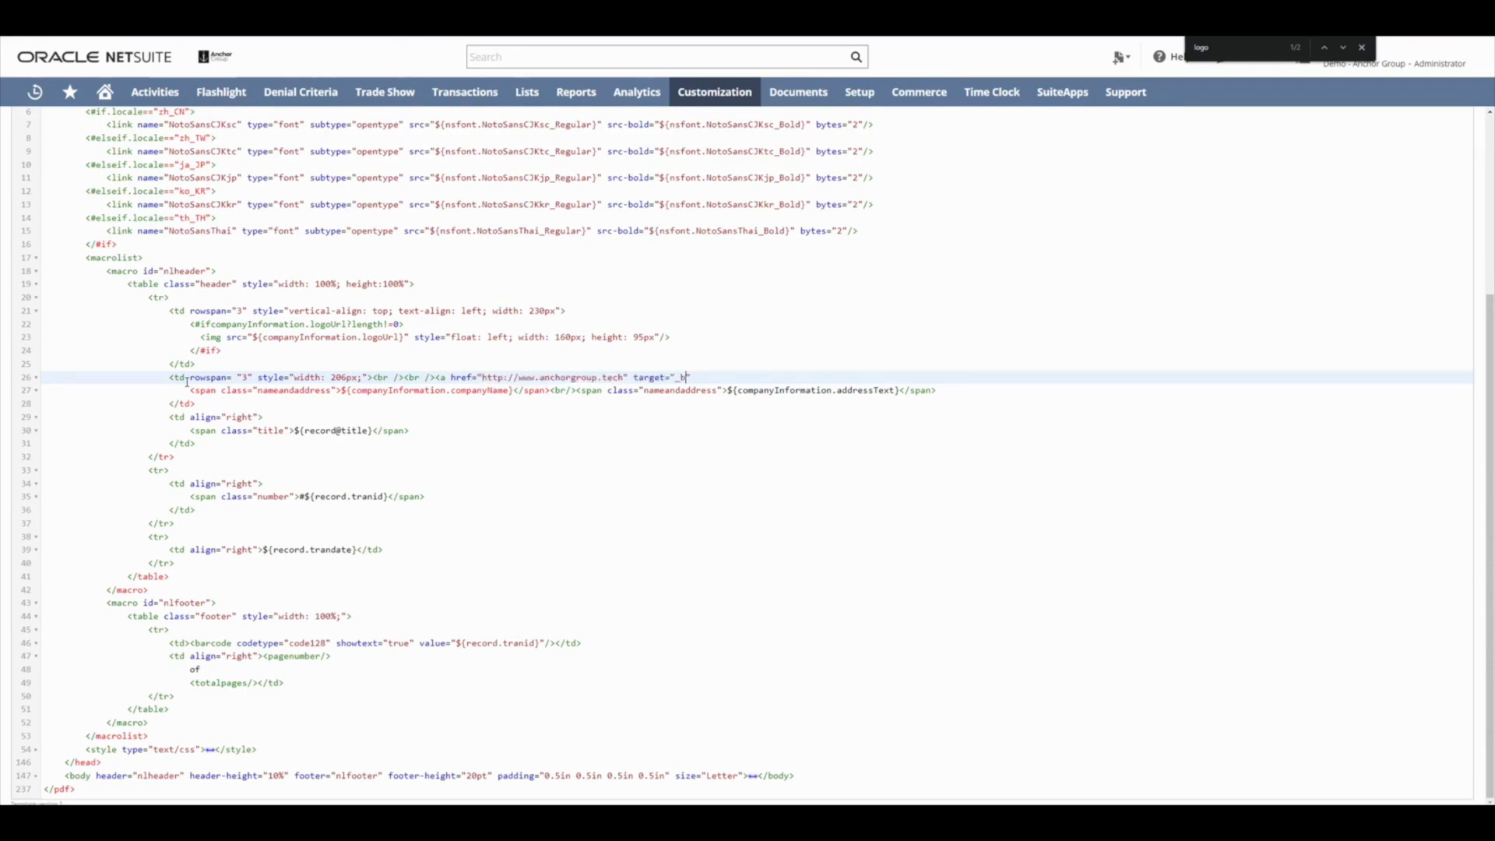
type("lank\">")
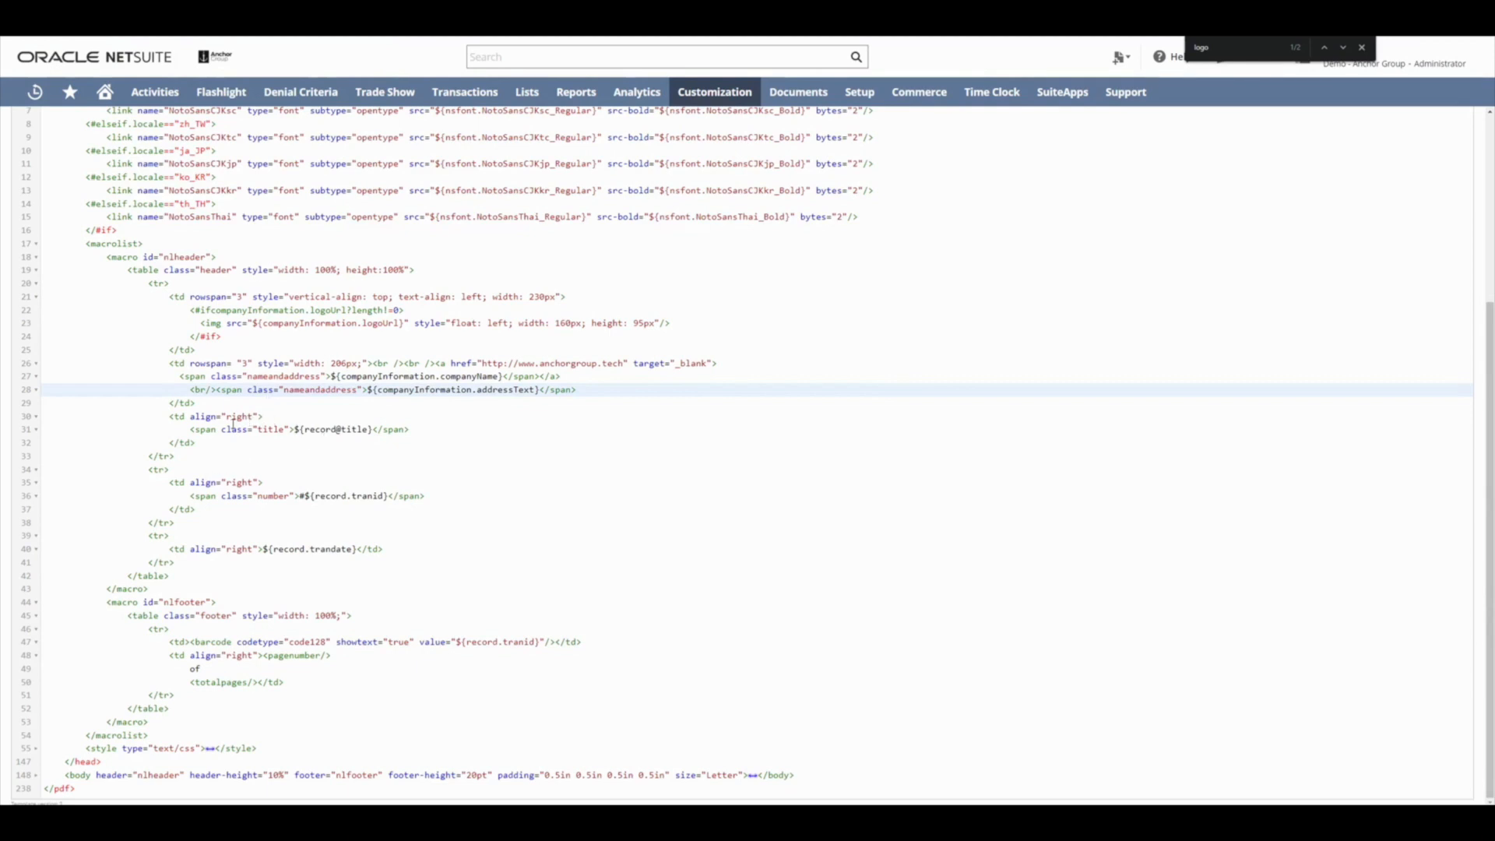
Step: Set width 366px on the title, number and date right-aligned cells, then save
left_click(258, 416)
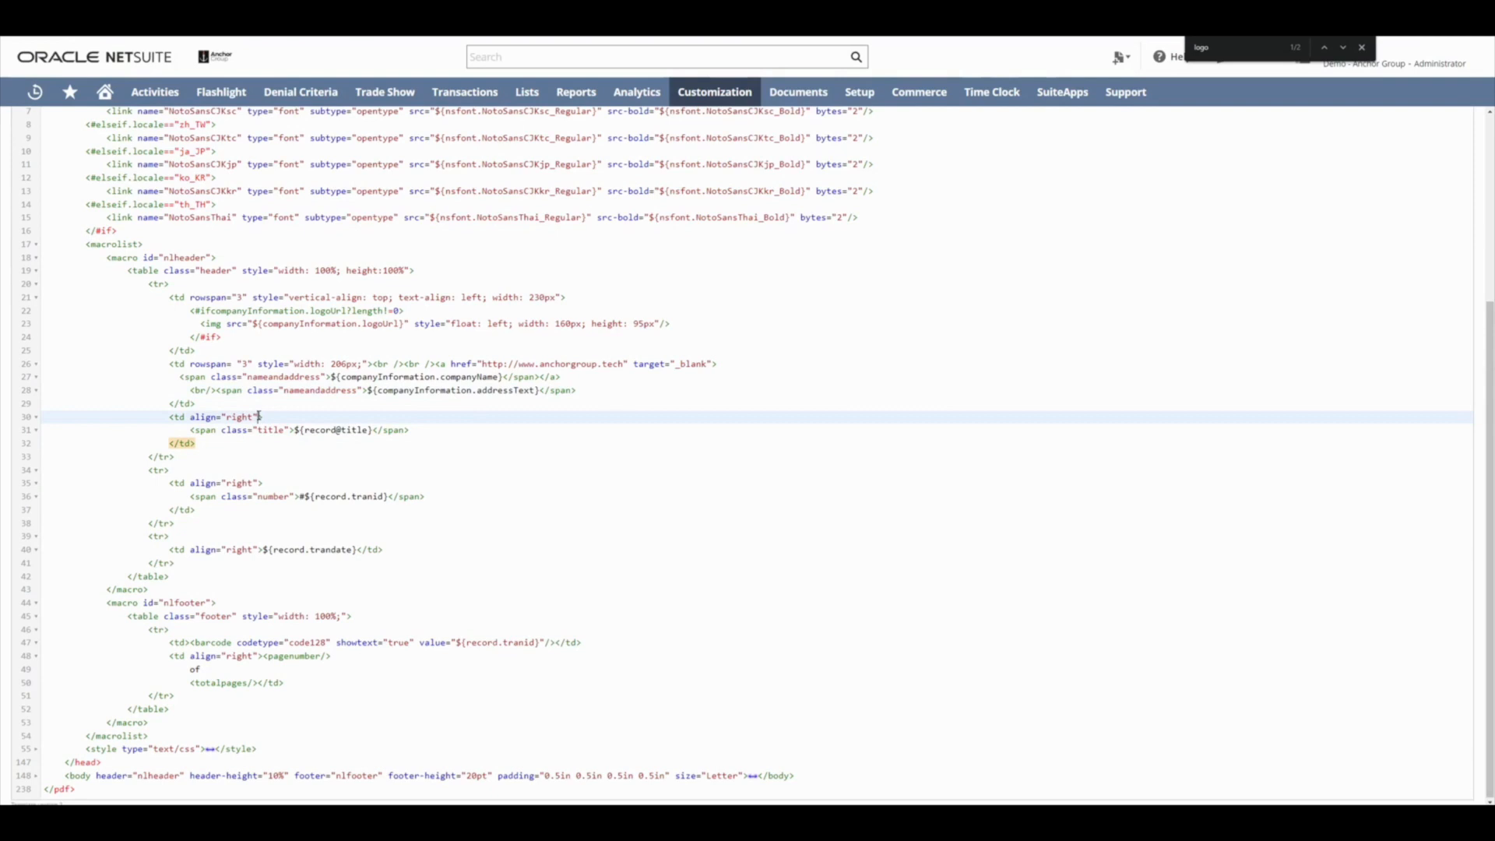
type("style")
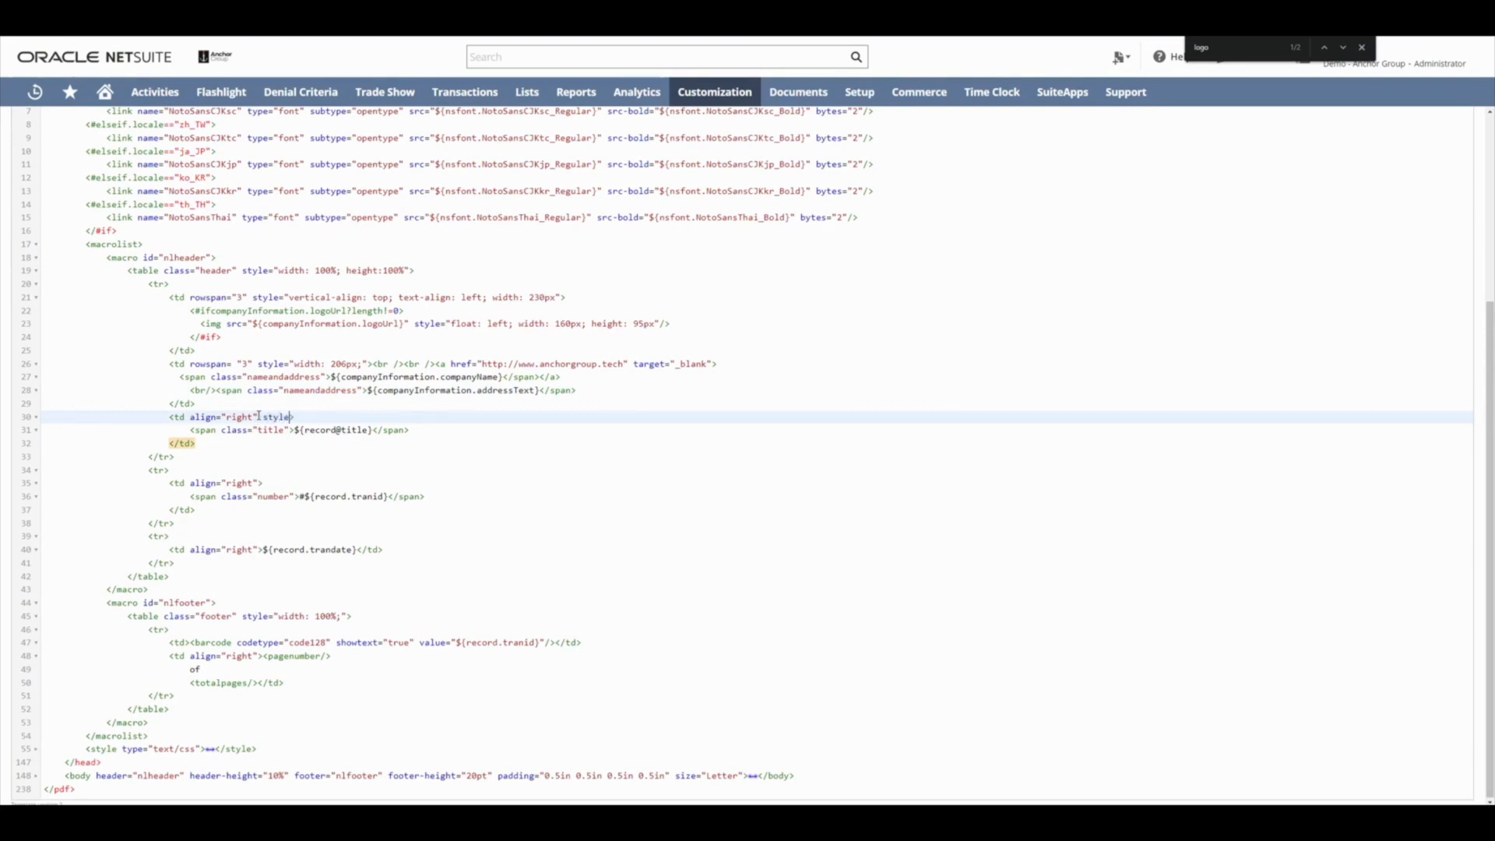
type("=\"\"")
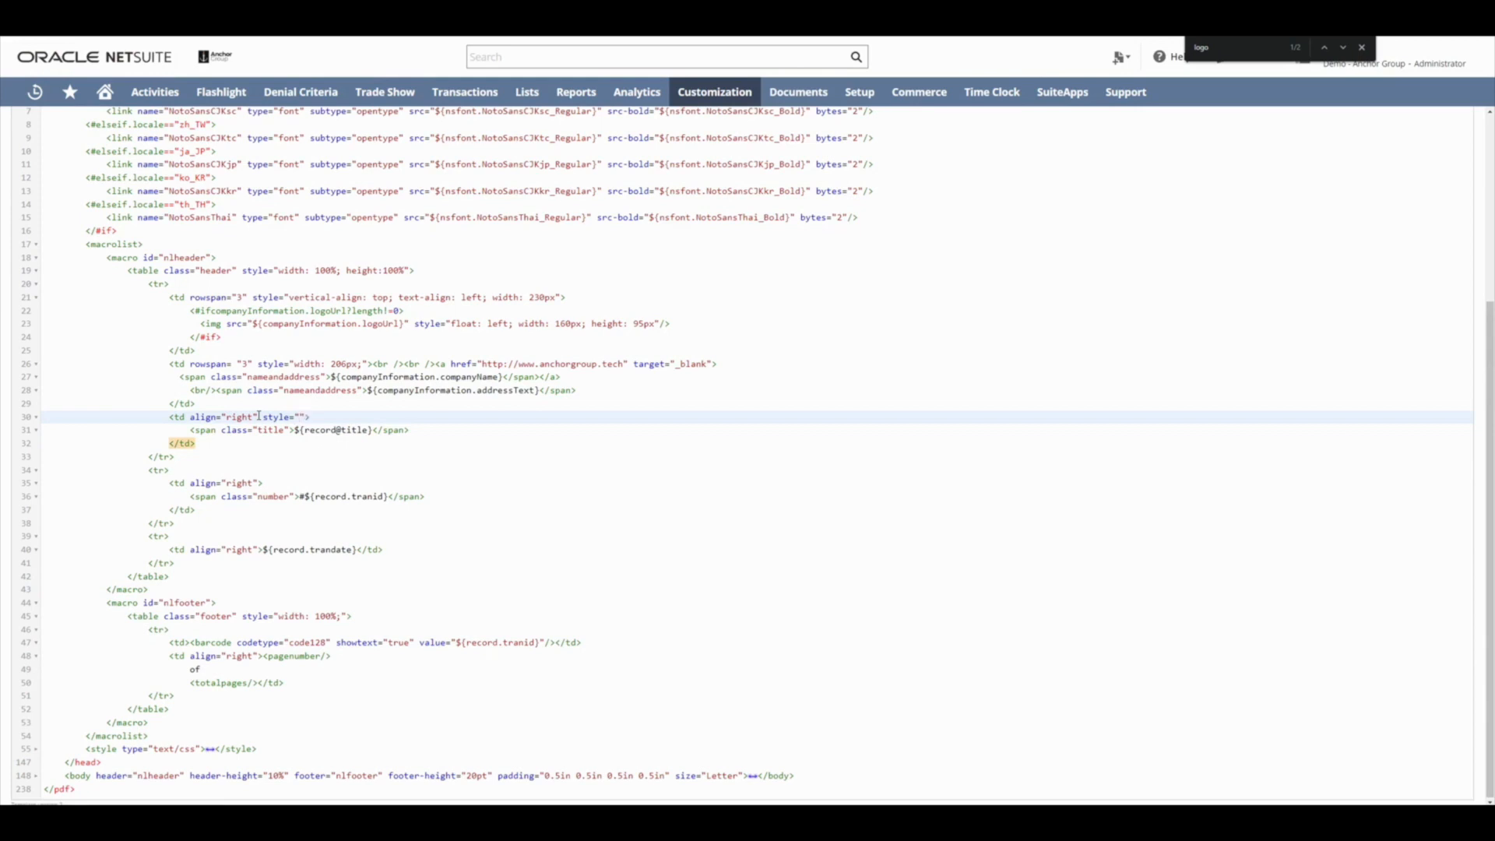
type("width")
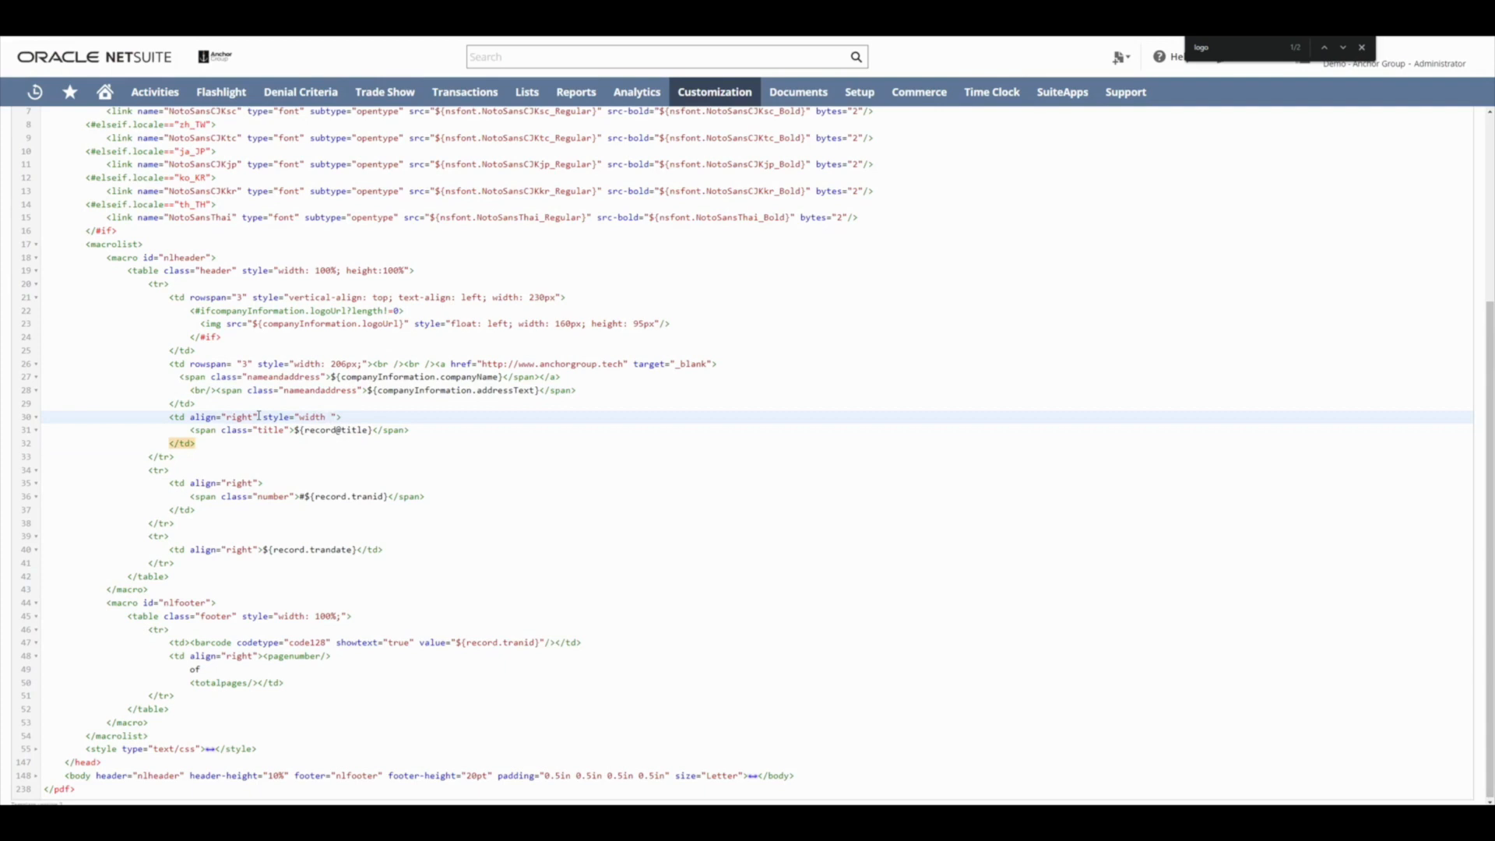
type("366px;")
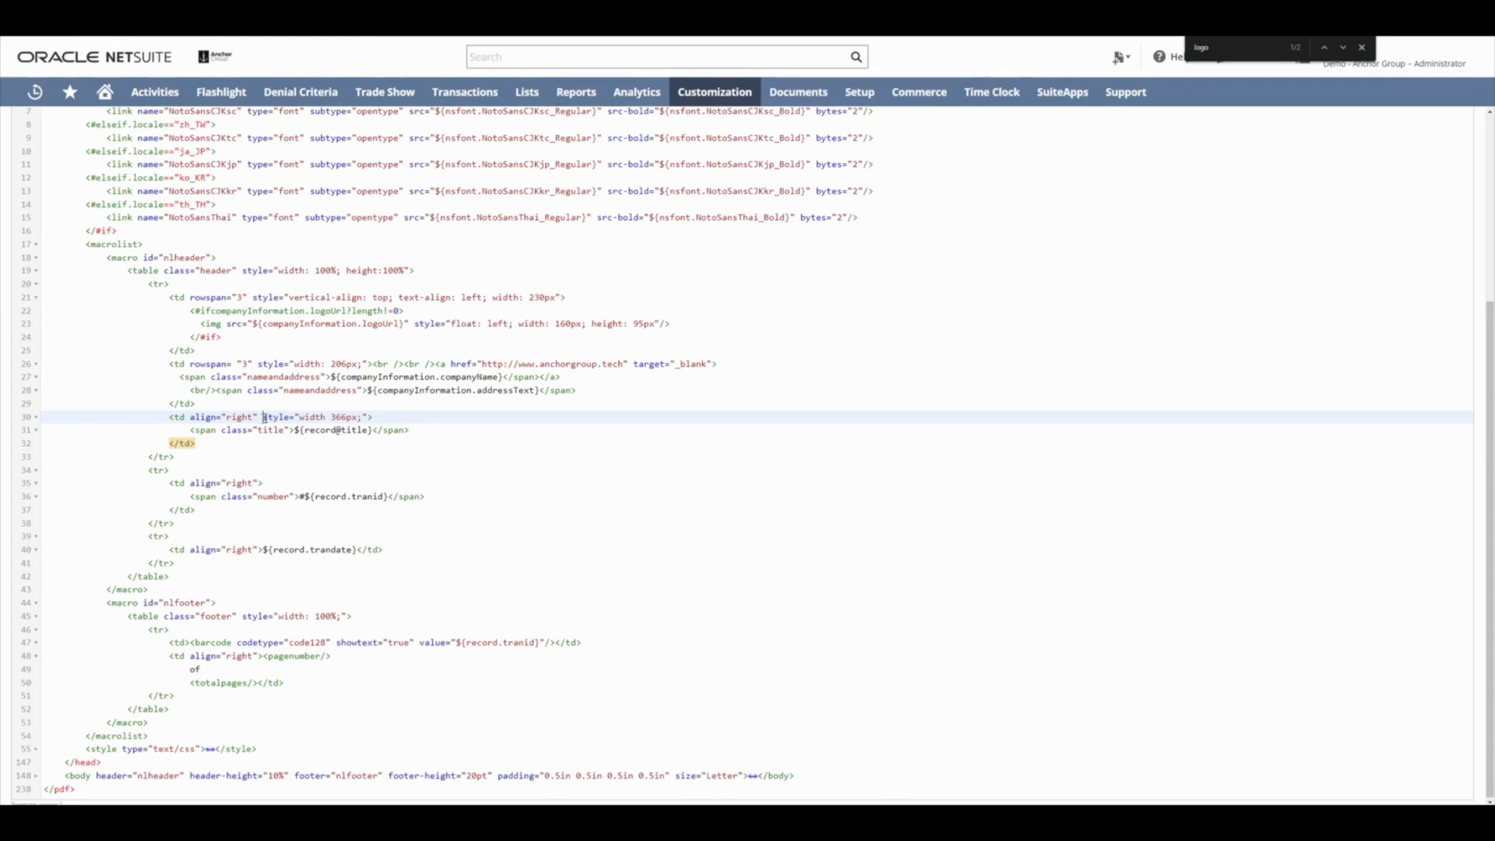
double_click(315, 416)
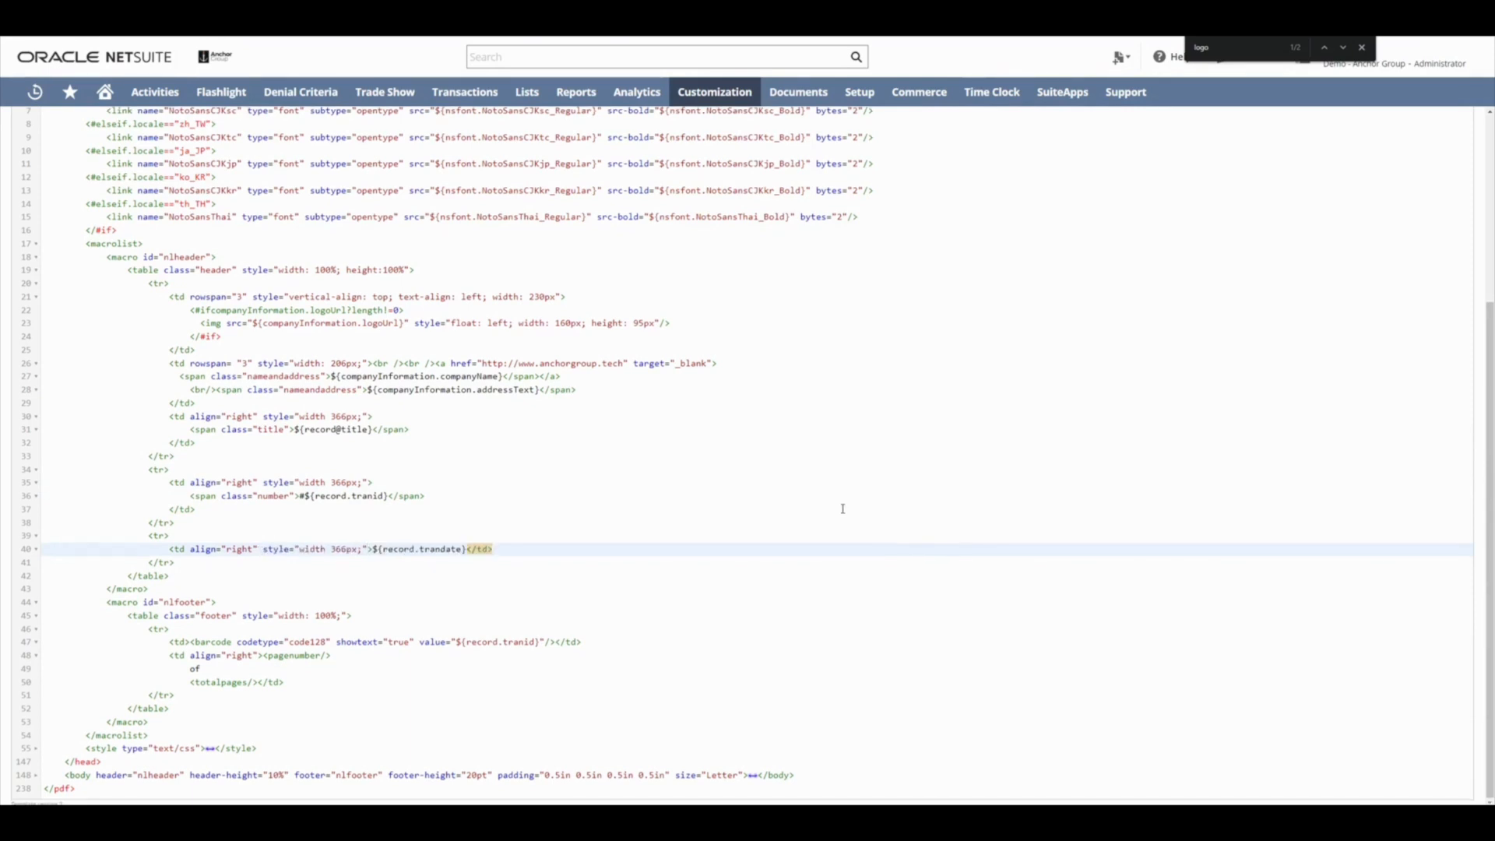
left_click(31, 238)
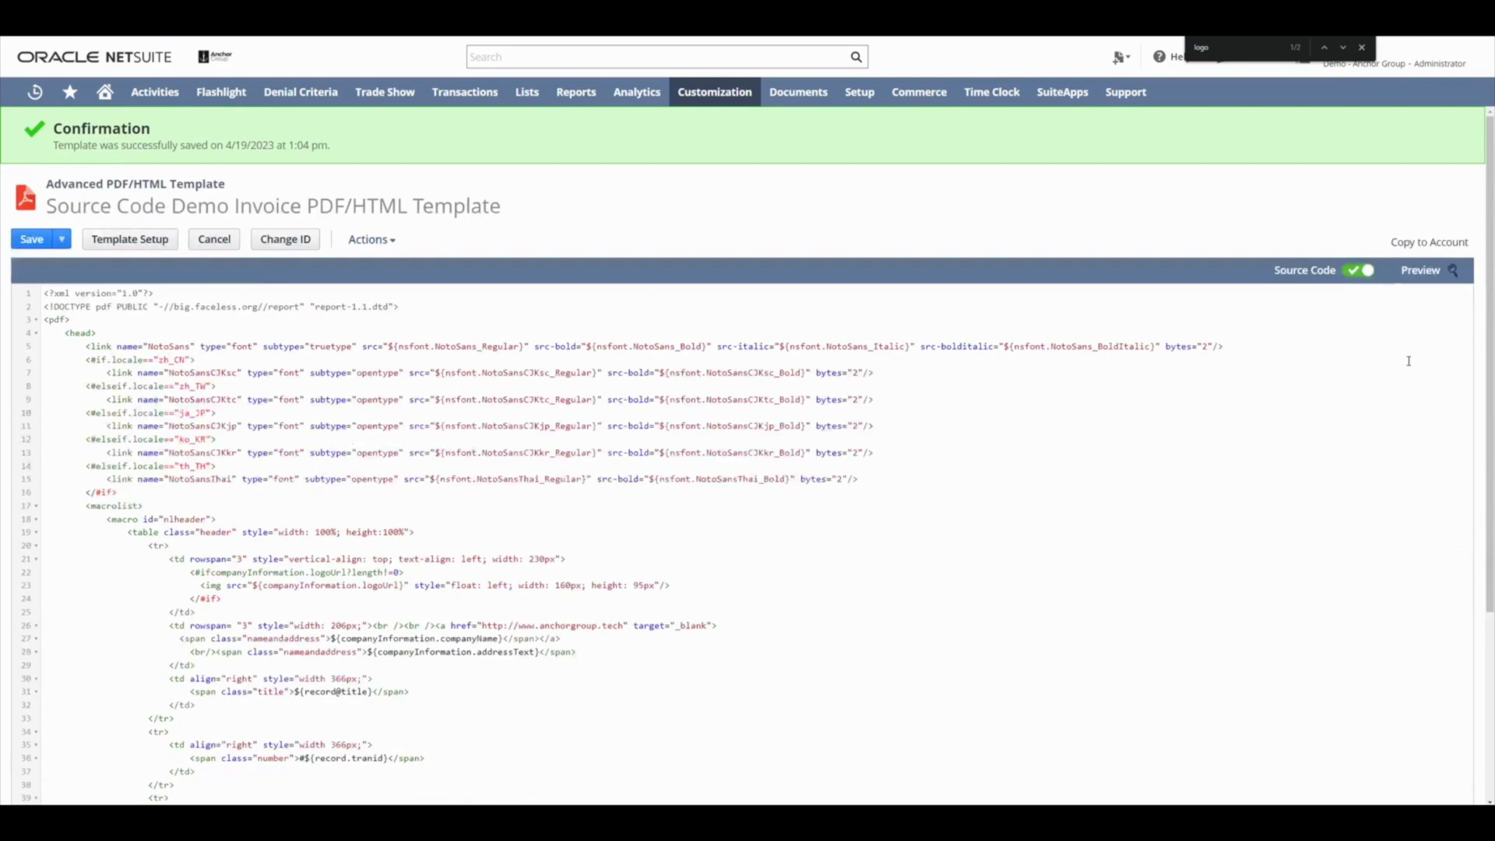
Step: Preview the template, view the line 16 FreeMarker syntax error details, and cancel
left_click(1419, 270)
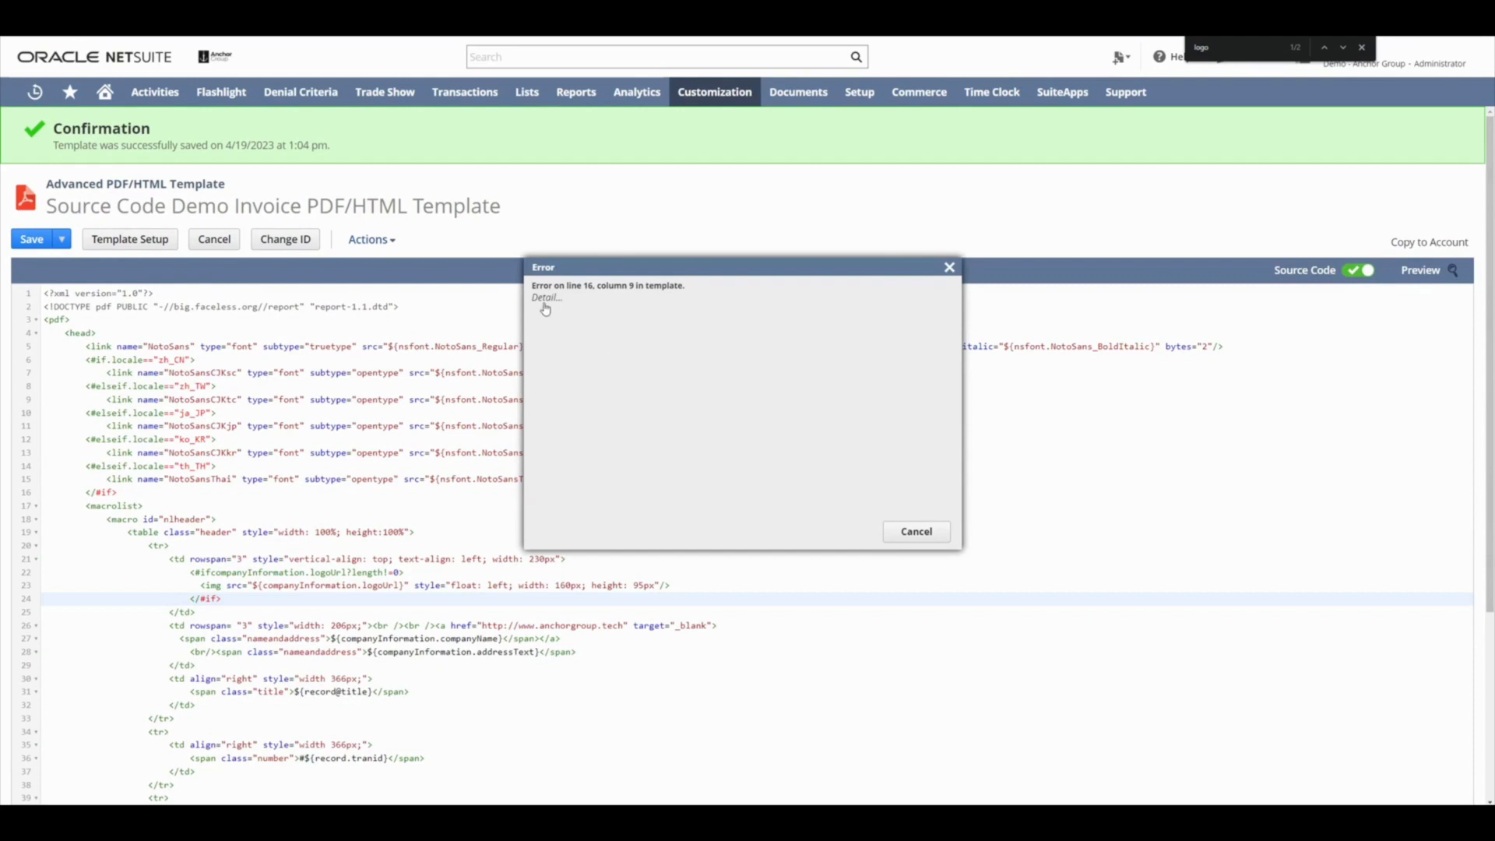
left_click(546, 303)
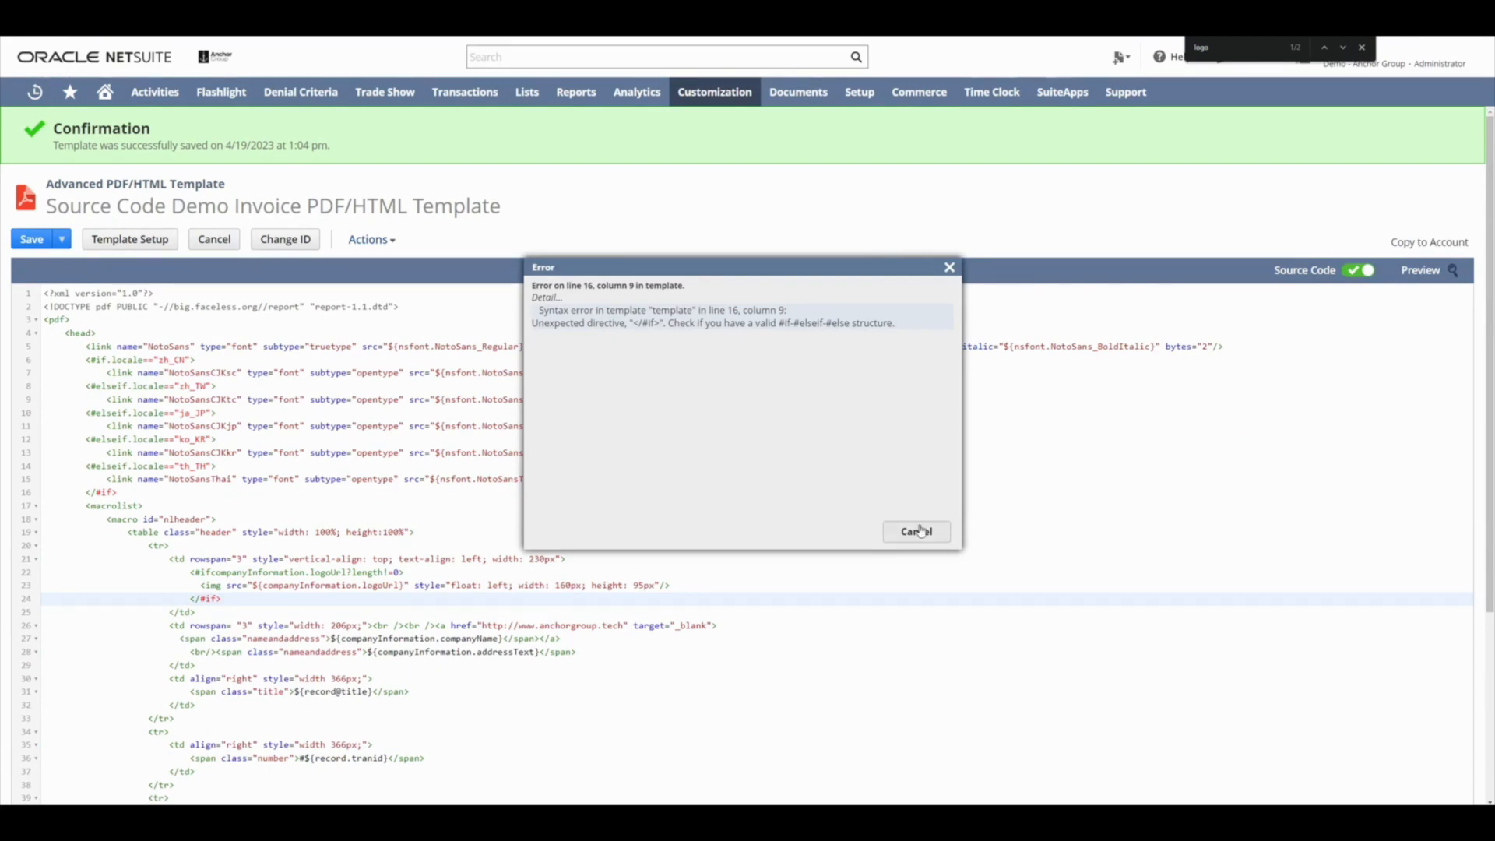
left_click(914, 531)
type("if")
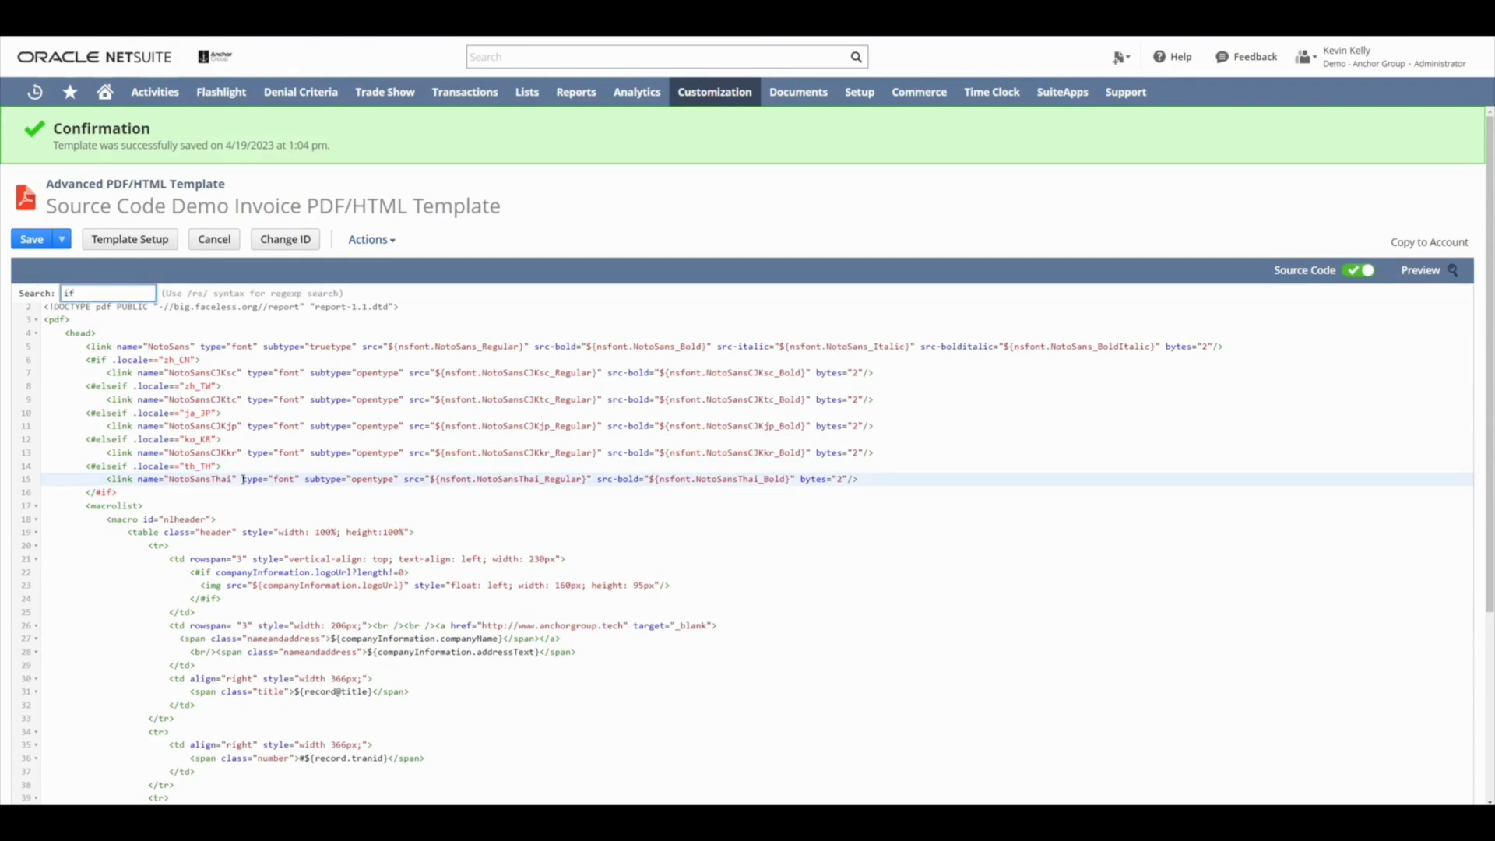
Step: Change line 191 to <#list record.item as item>, save, and preview the invoice PDF
scroll("down", 3)
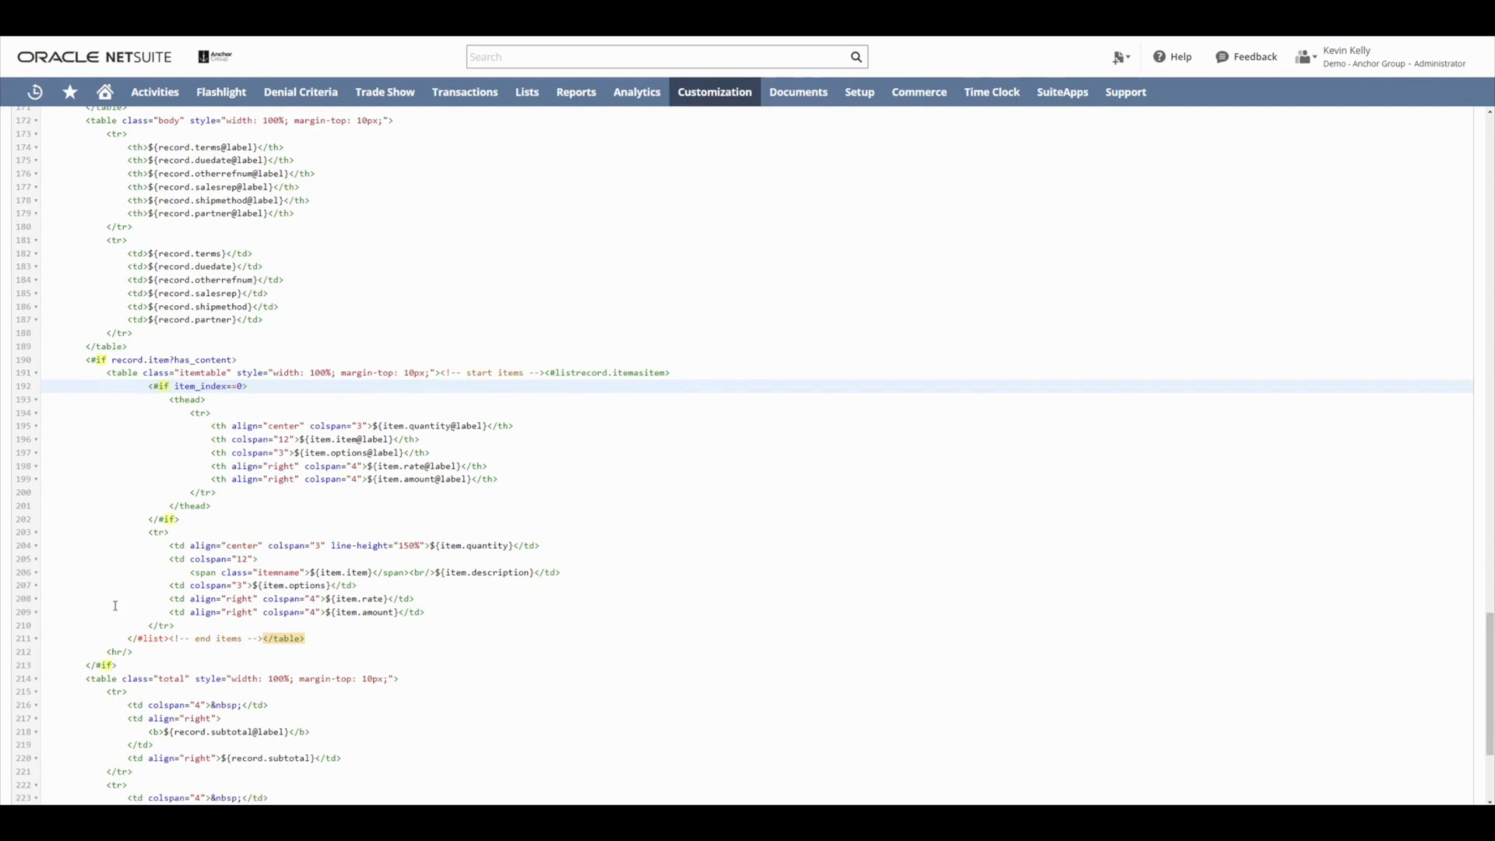
scroll("down", 3)
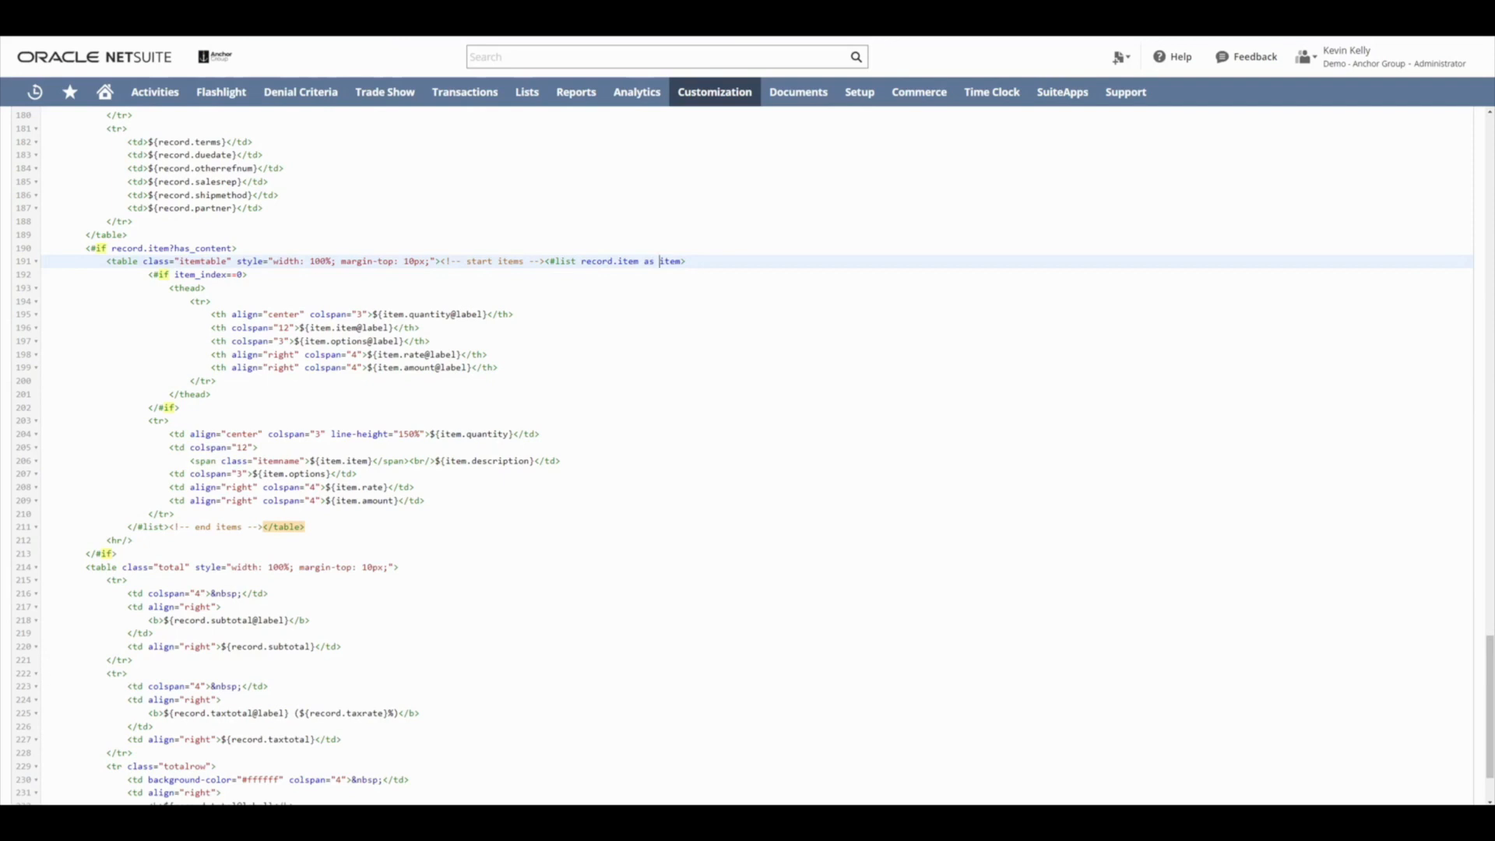
left_click(31, 239)
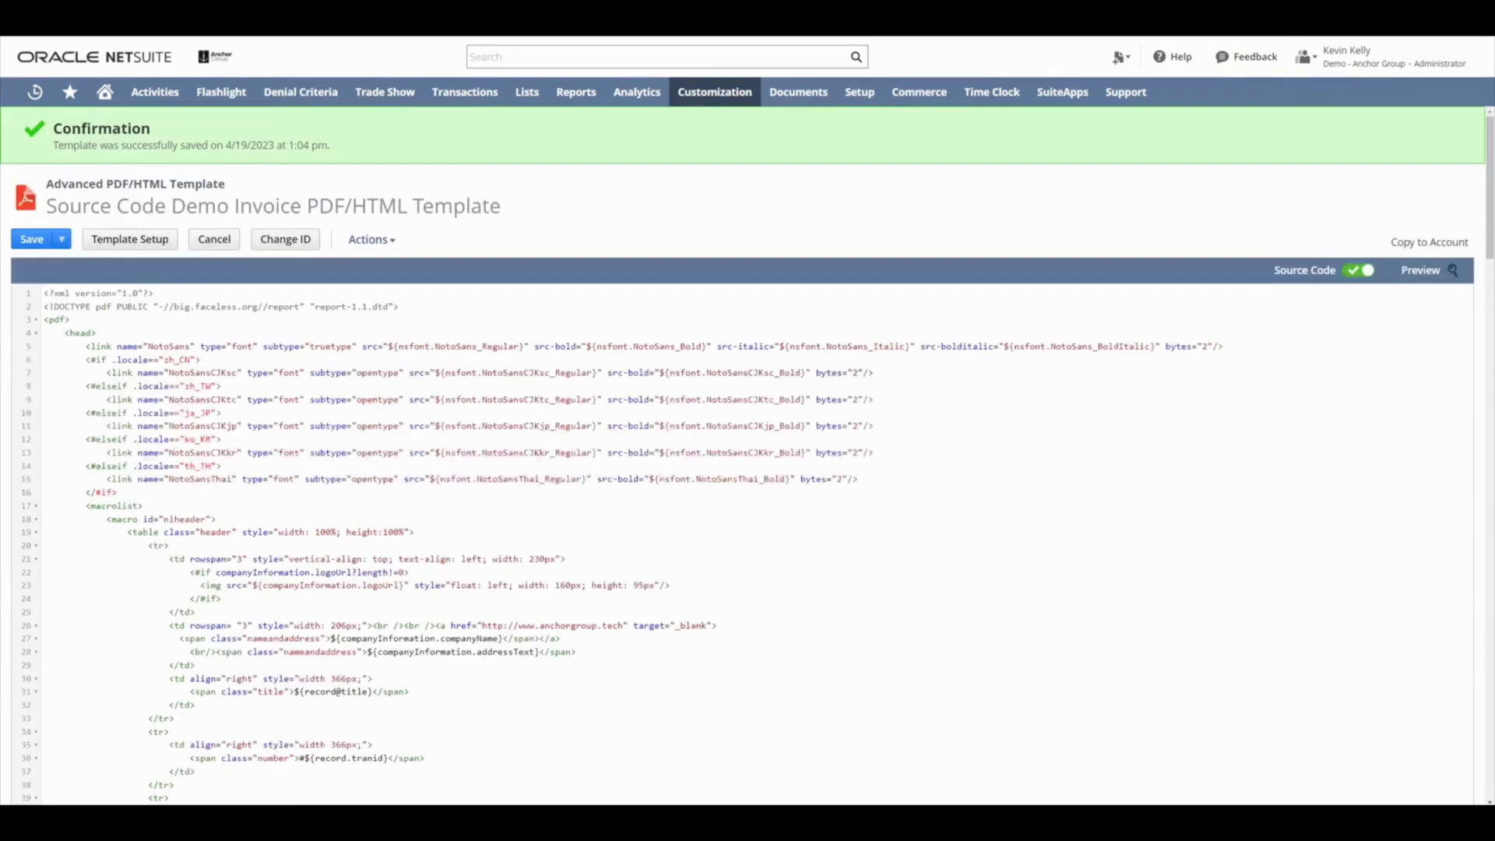
mouse_move(1278, 235)
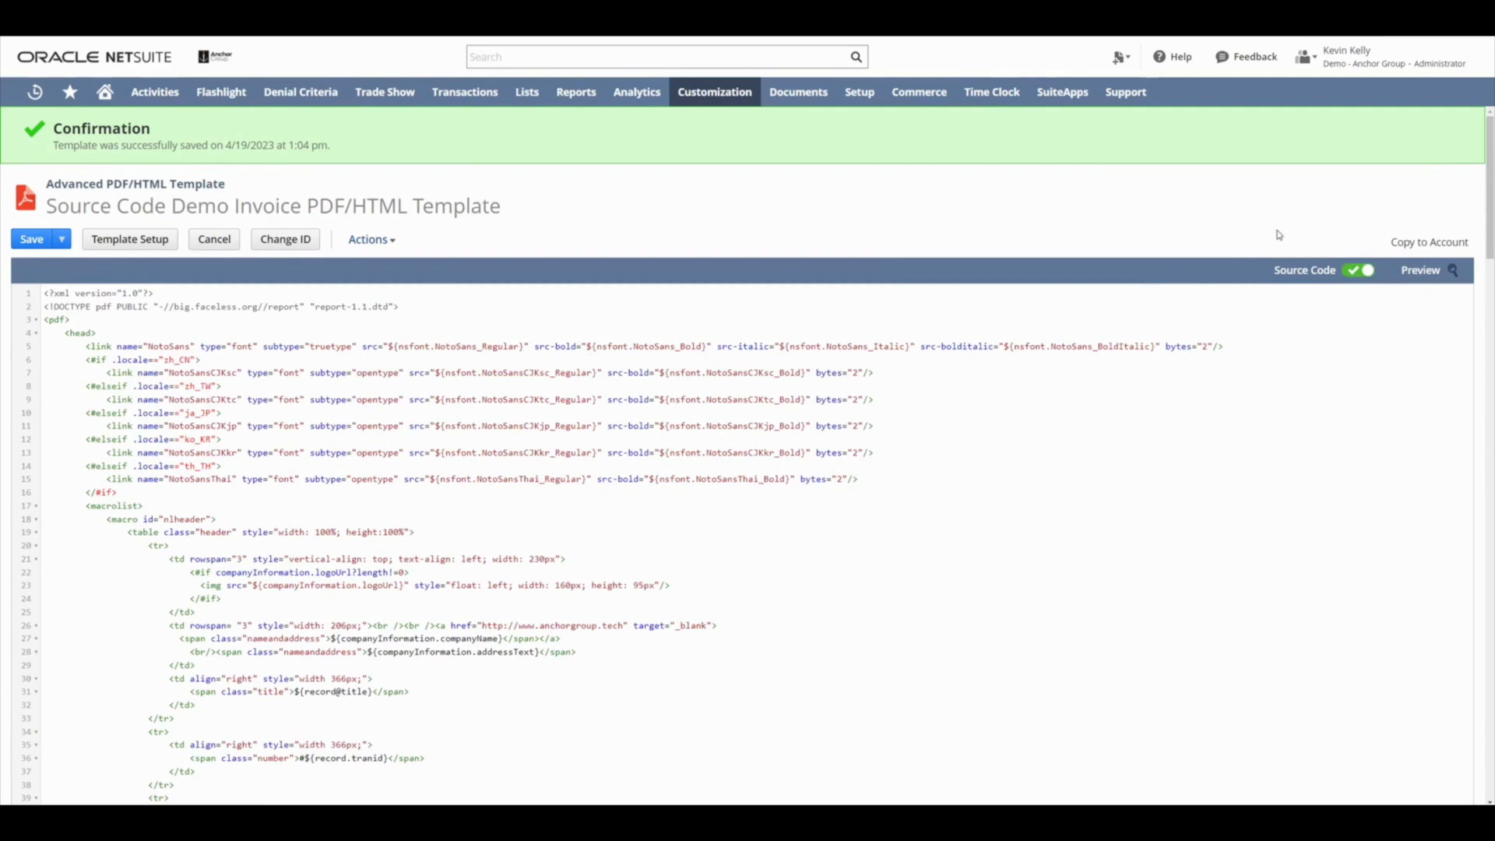
left_click(1420, 270)
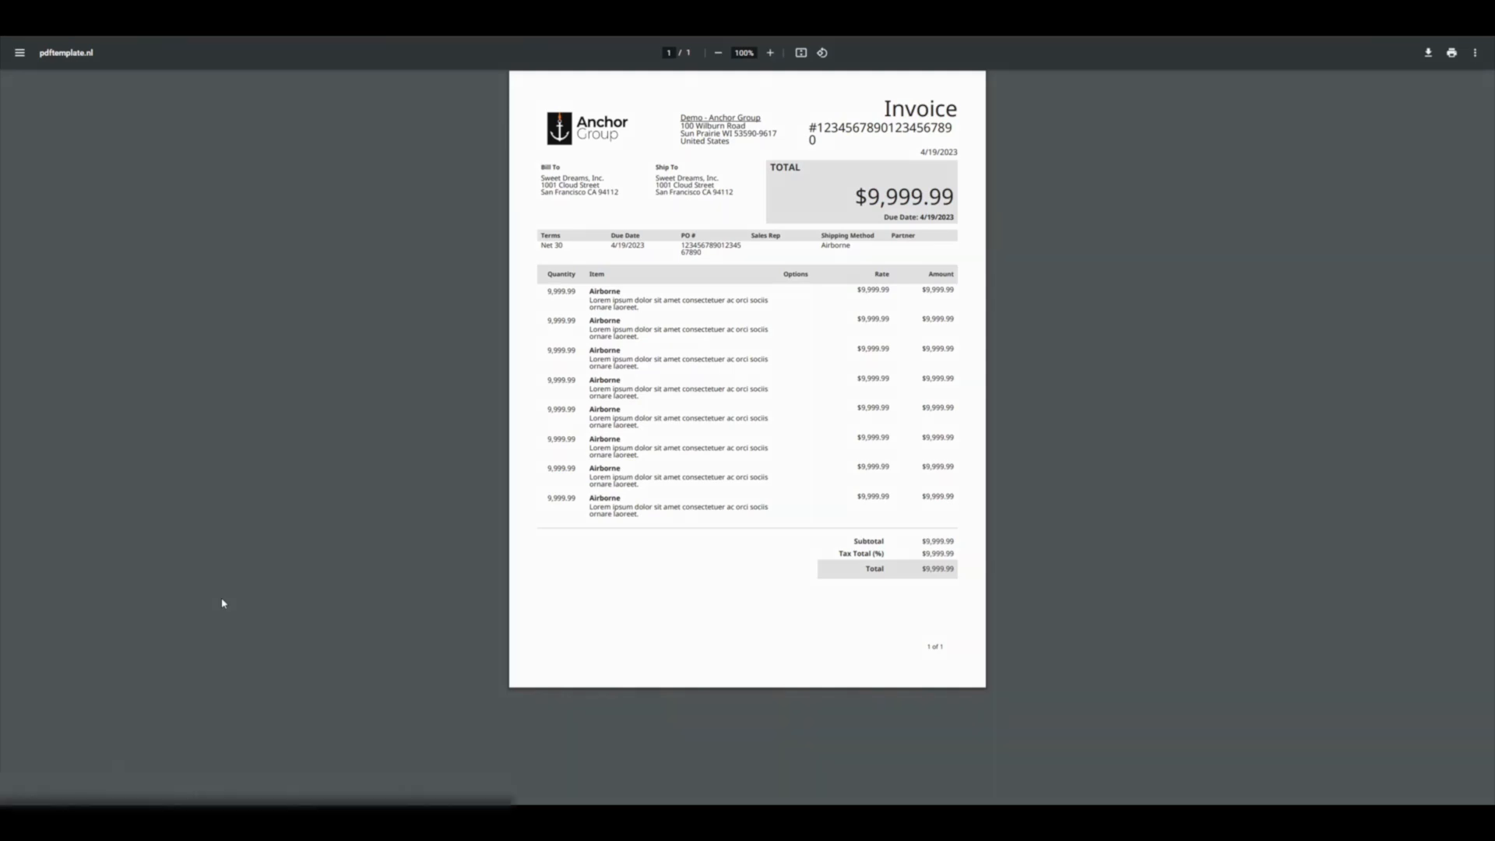
Step: Right-click the invoice page in Chrome's PDF preview while reviewing it
right_click(719, 118)
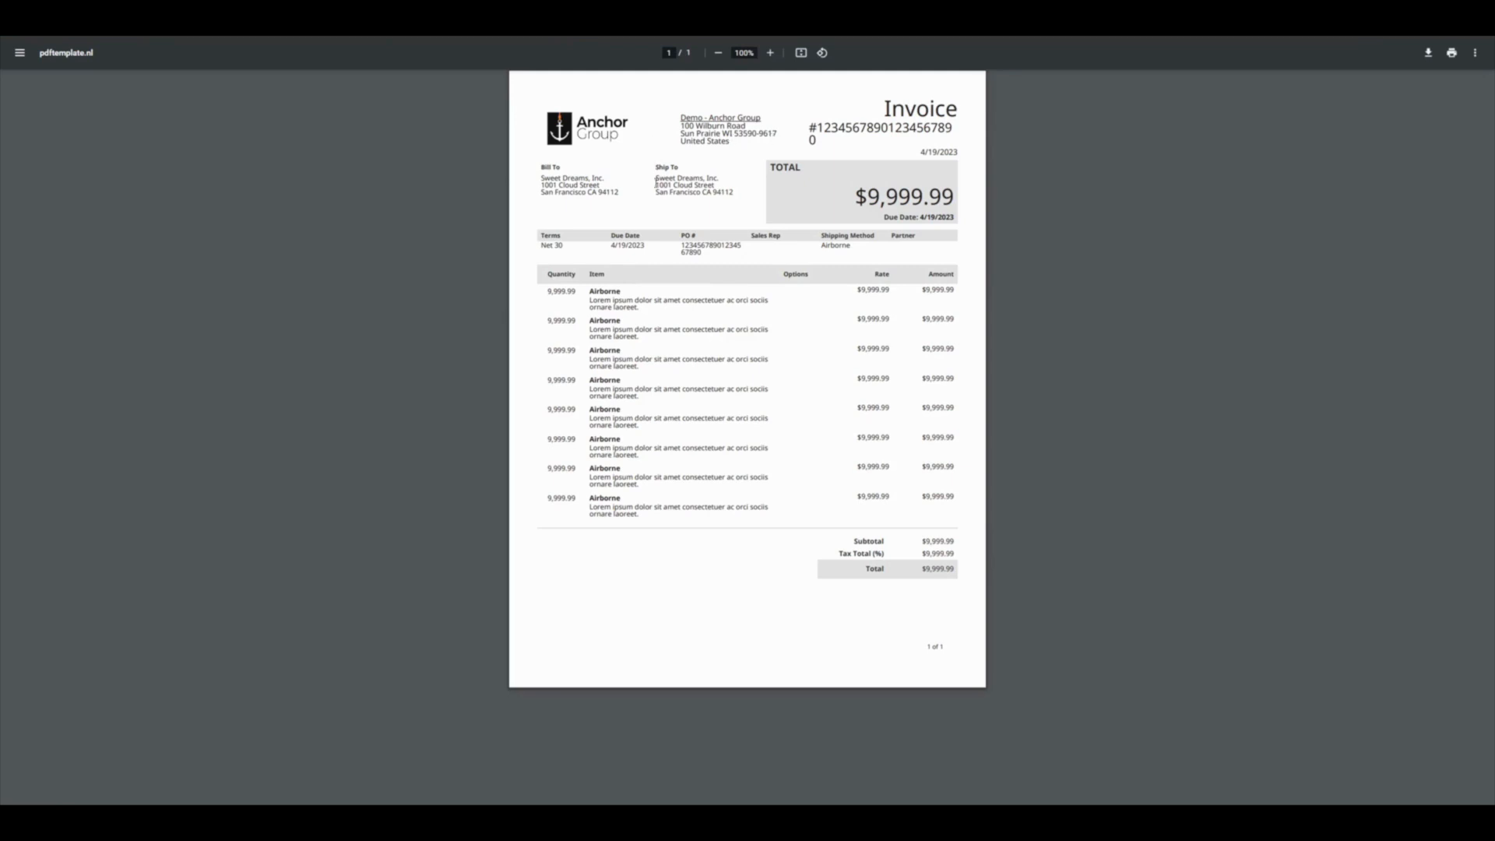
mouse_move(655, 142)
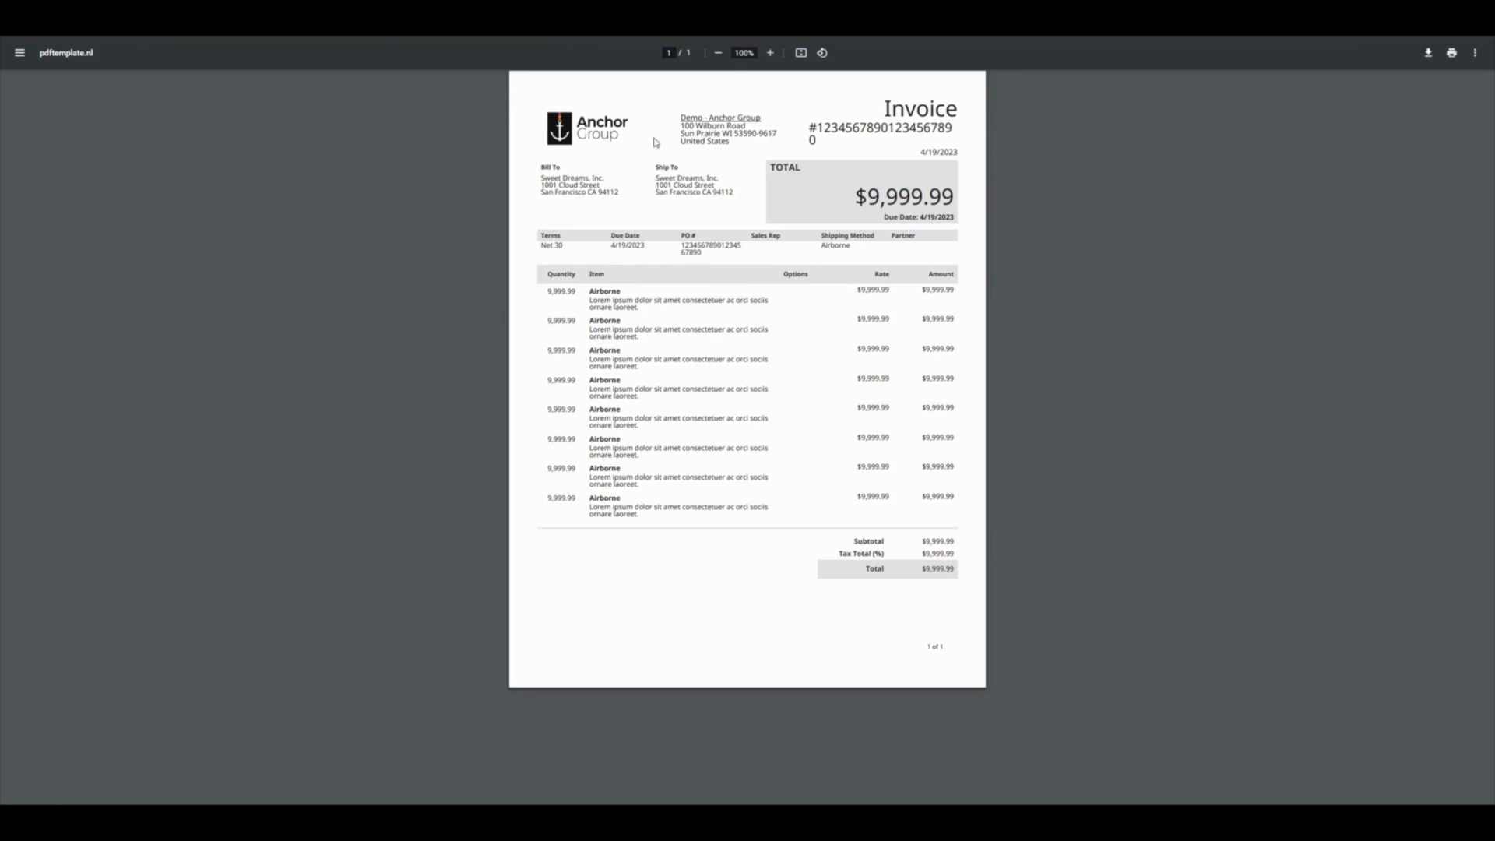
mouse_move(787, 139)
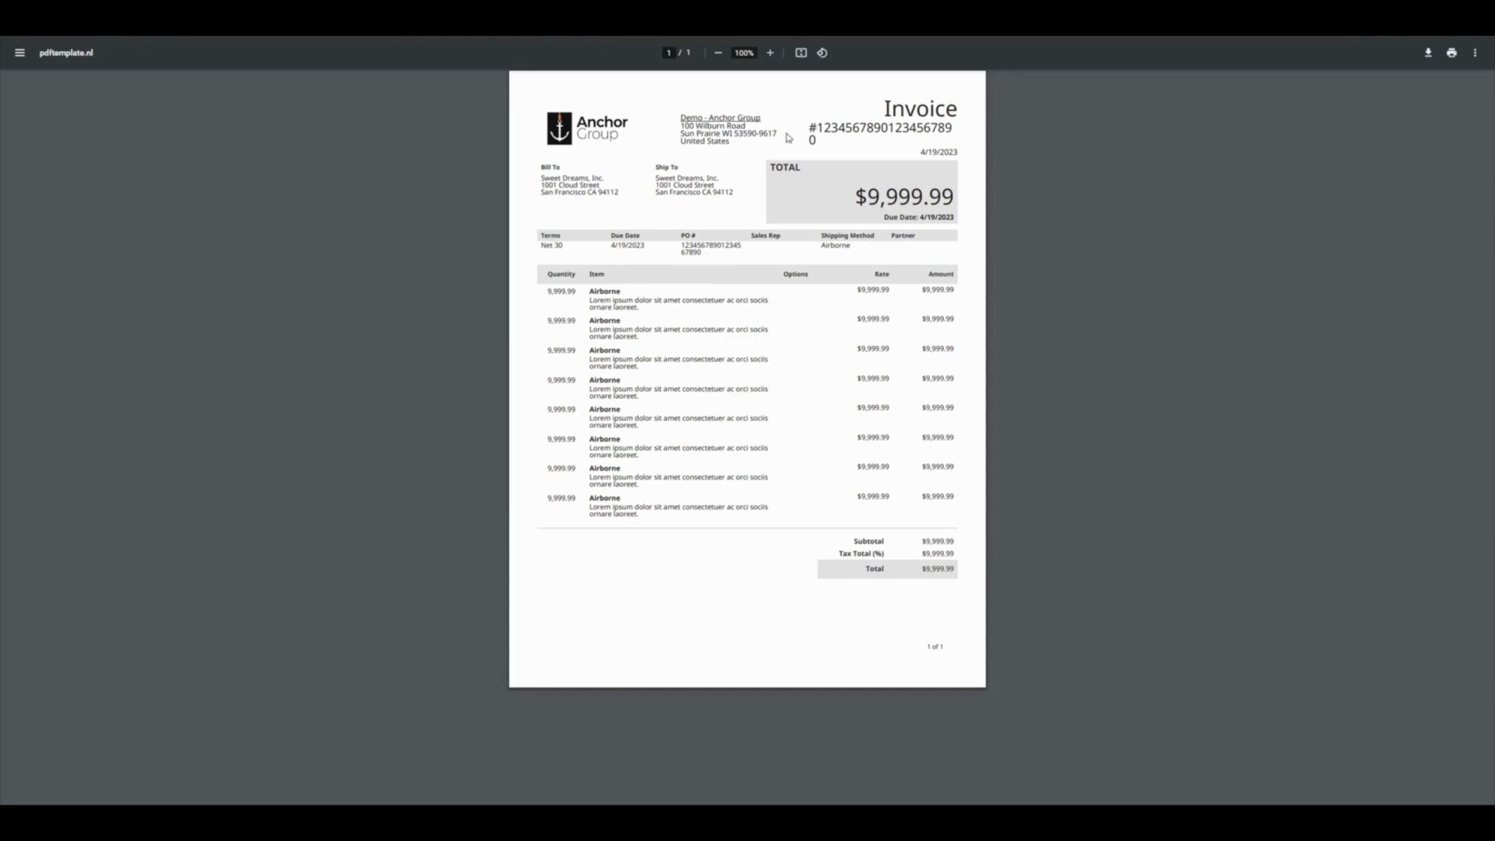
mouse_move(857, 111)
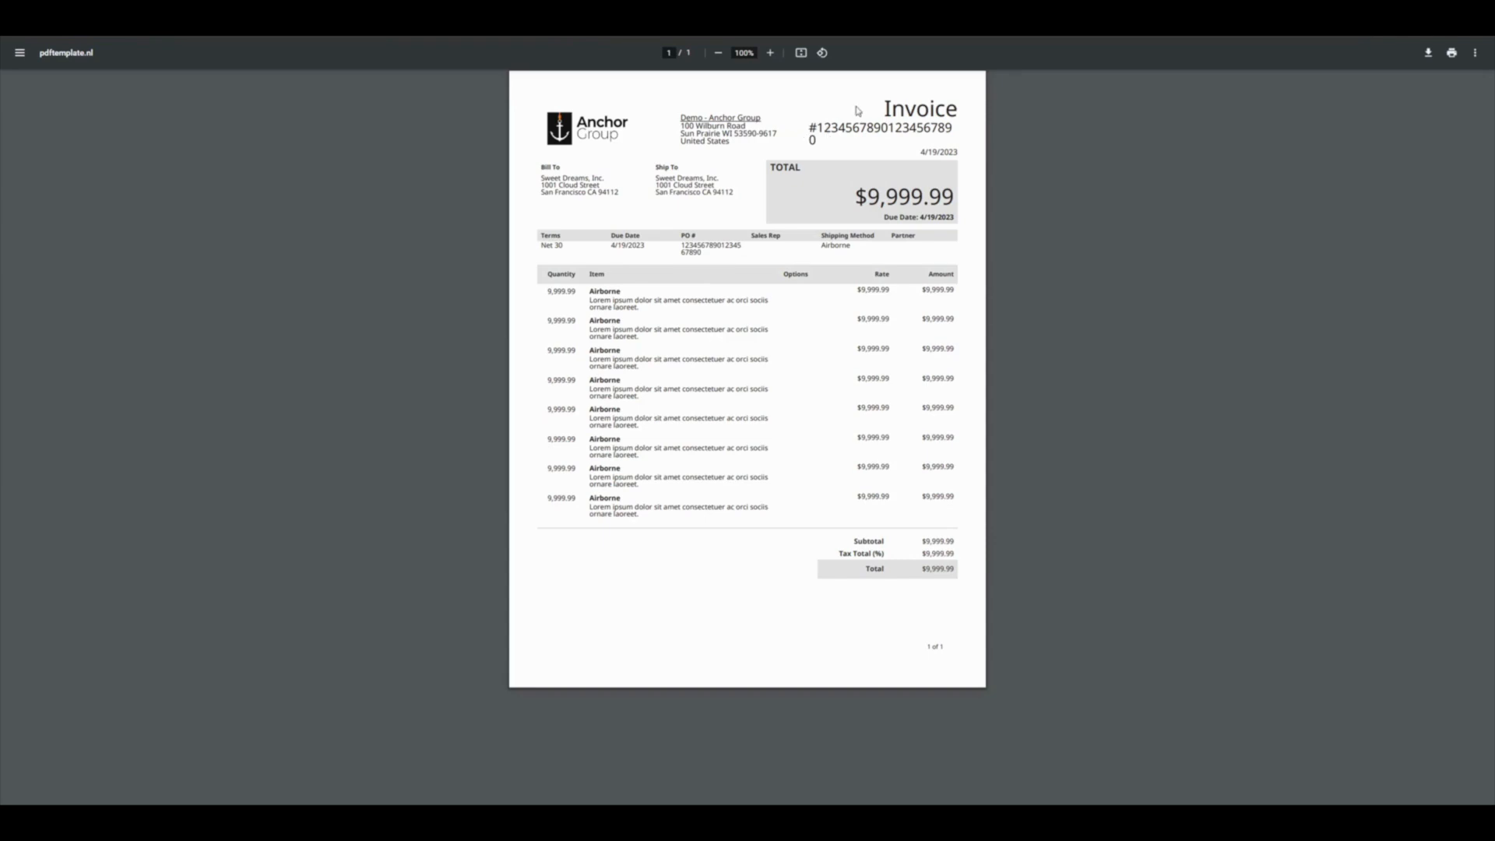
mouse_move(848, 119)
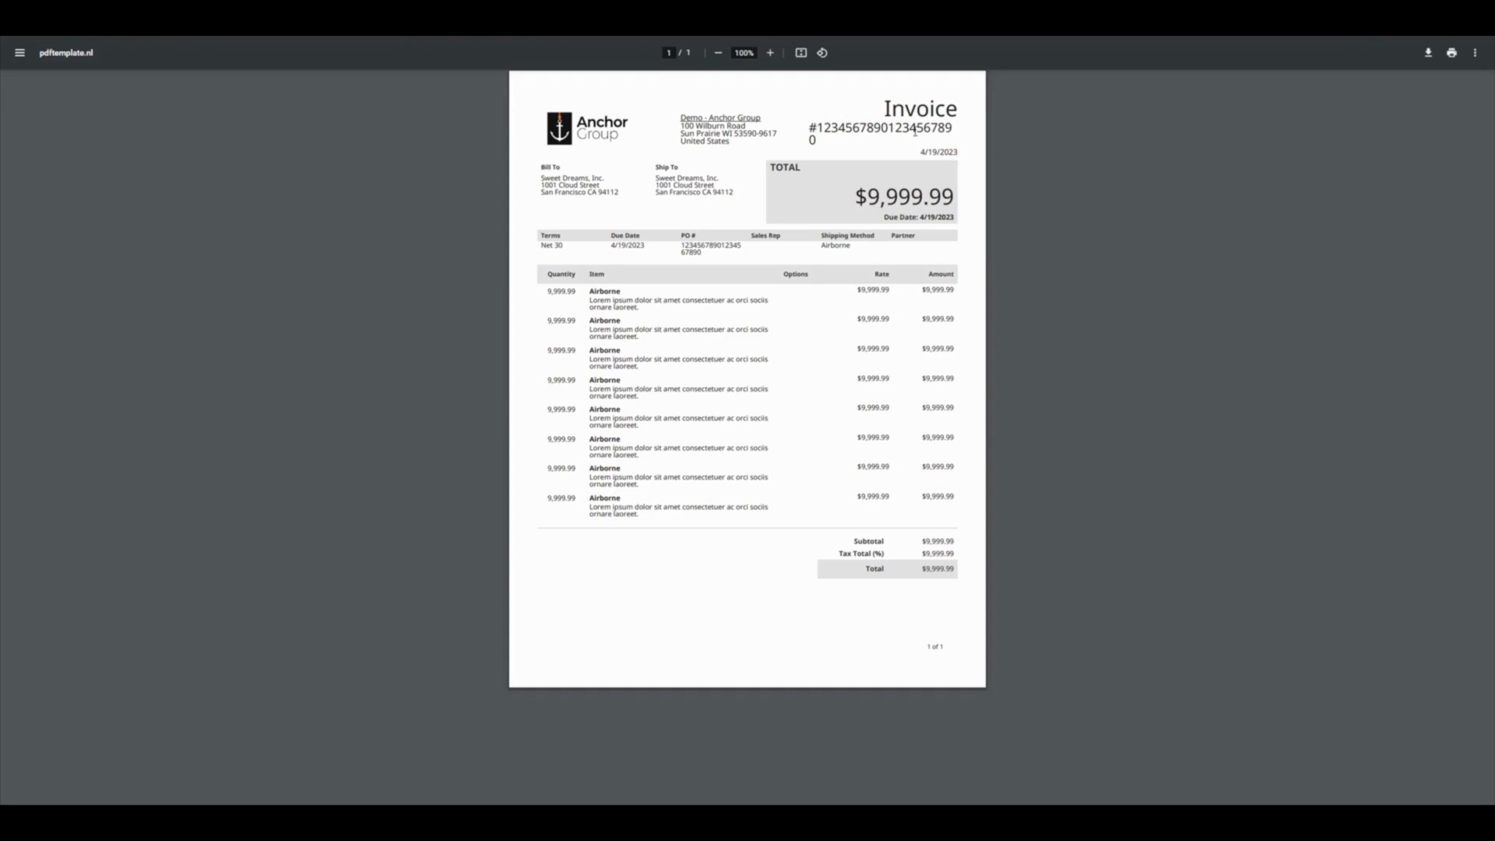
mouse_move(819, 140)
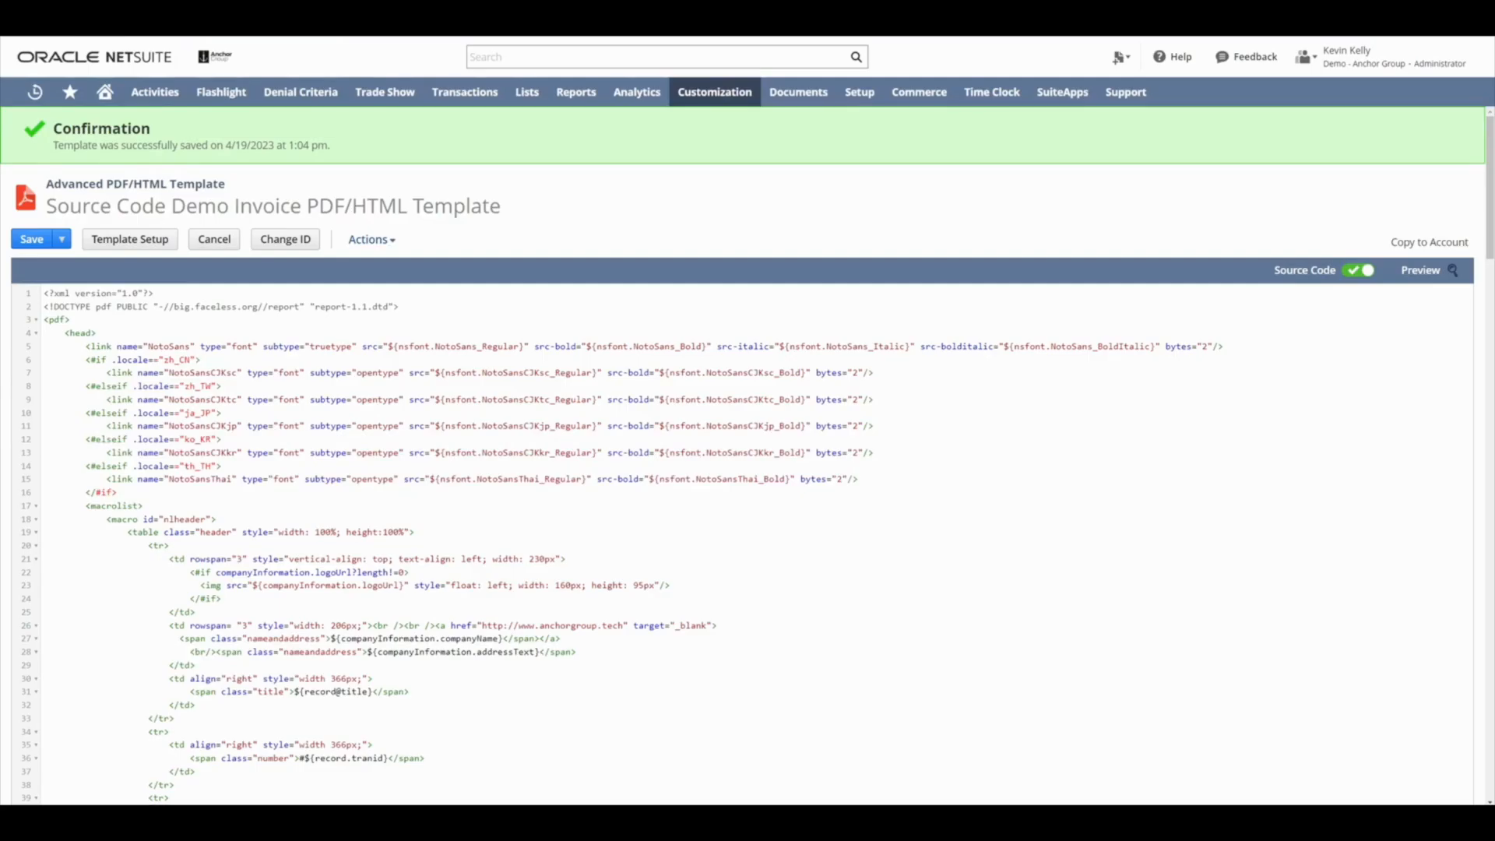
mouse_move(425, 237)
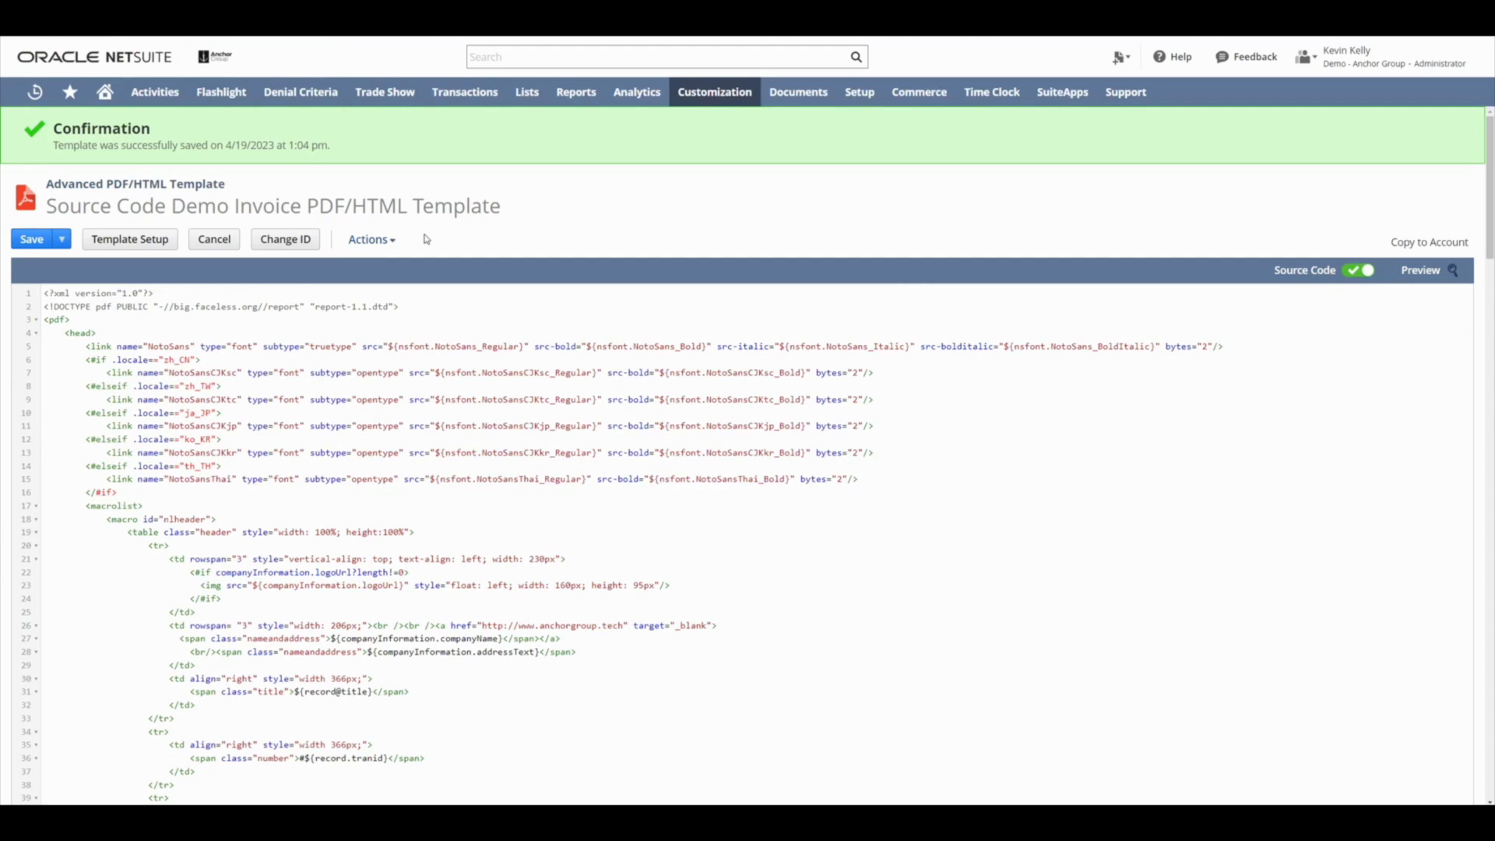
mouse_move(477, 235)
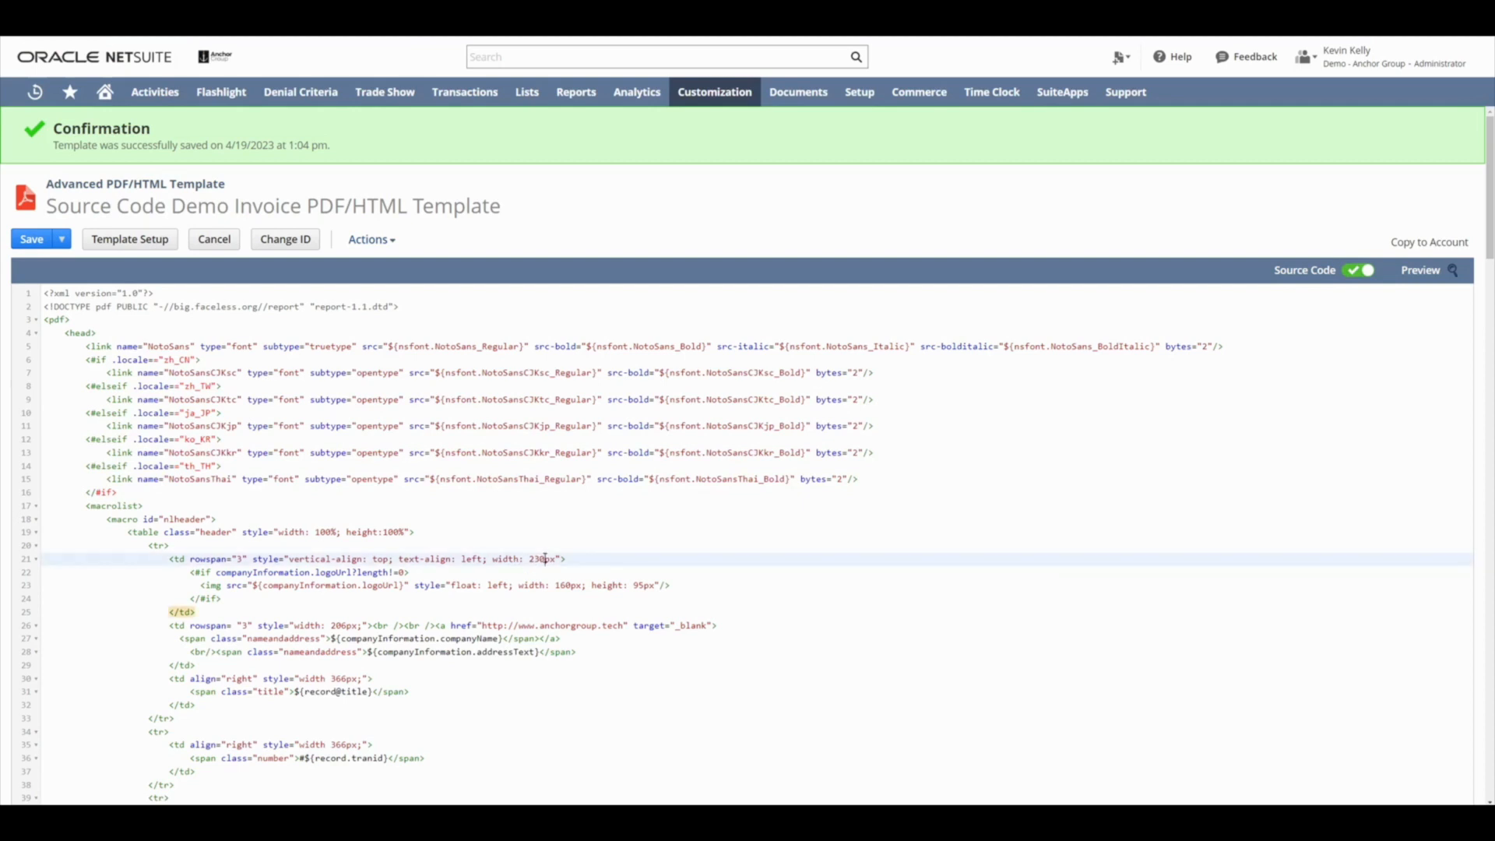
Step: Change the logo cell width on line 21 from 230px to 190px and preview
left_click(536, 559)
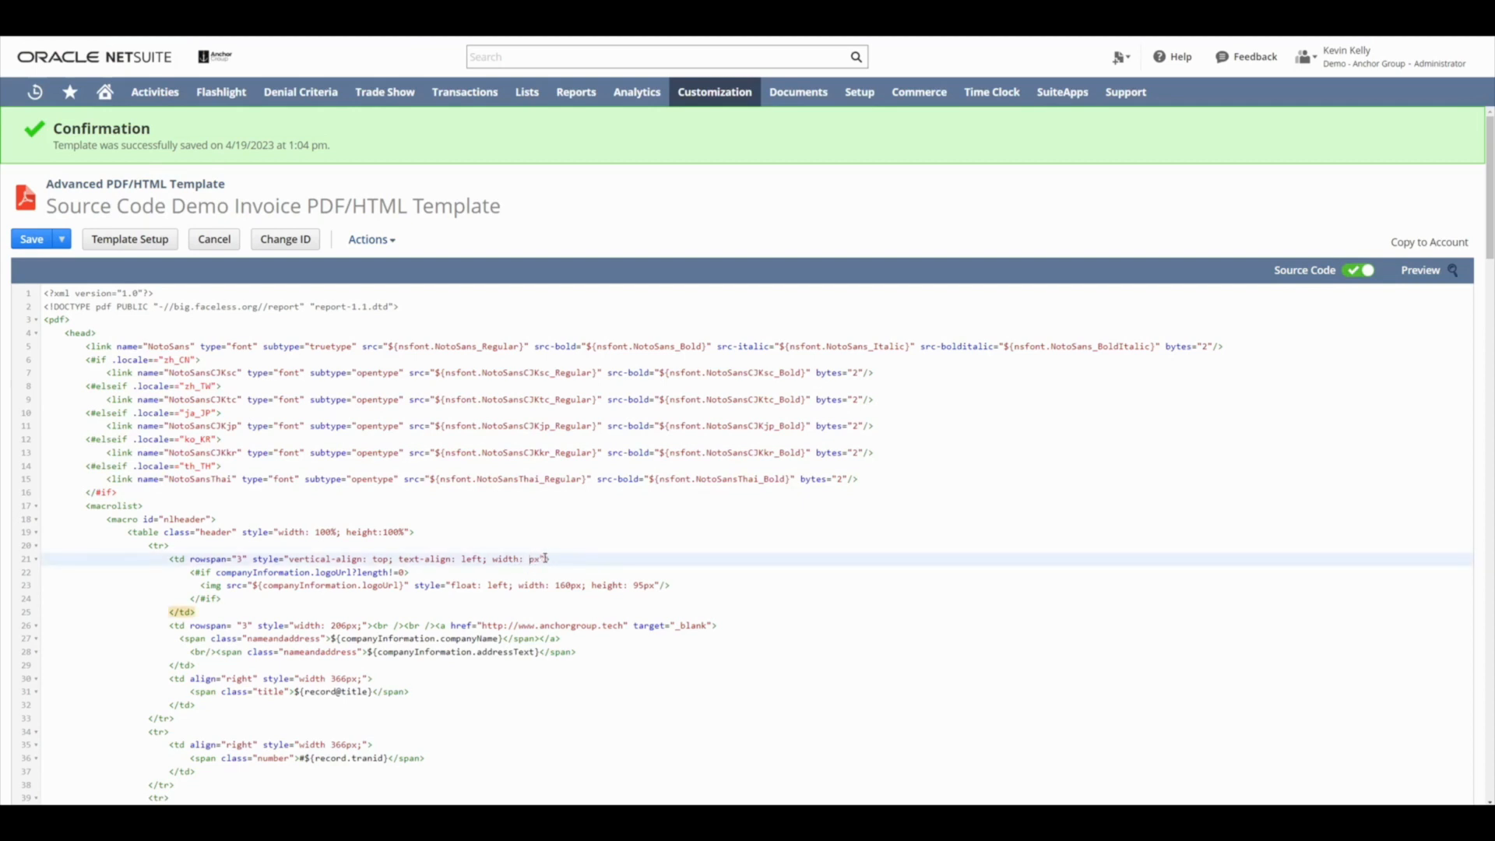
left_click(1420, 270)
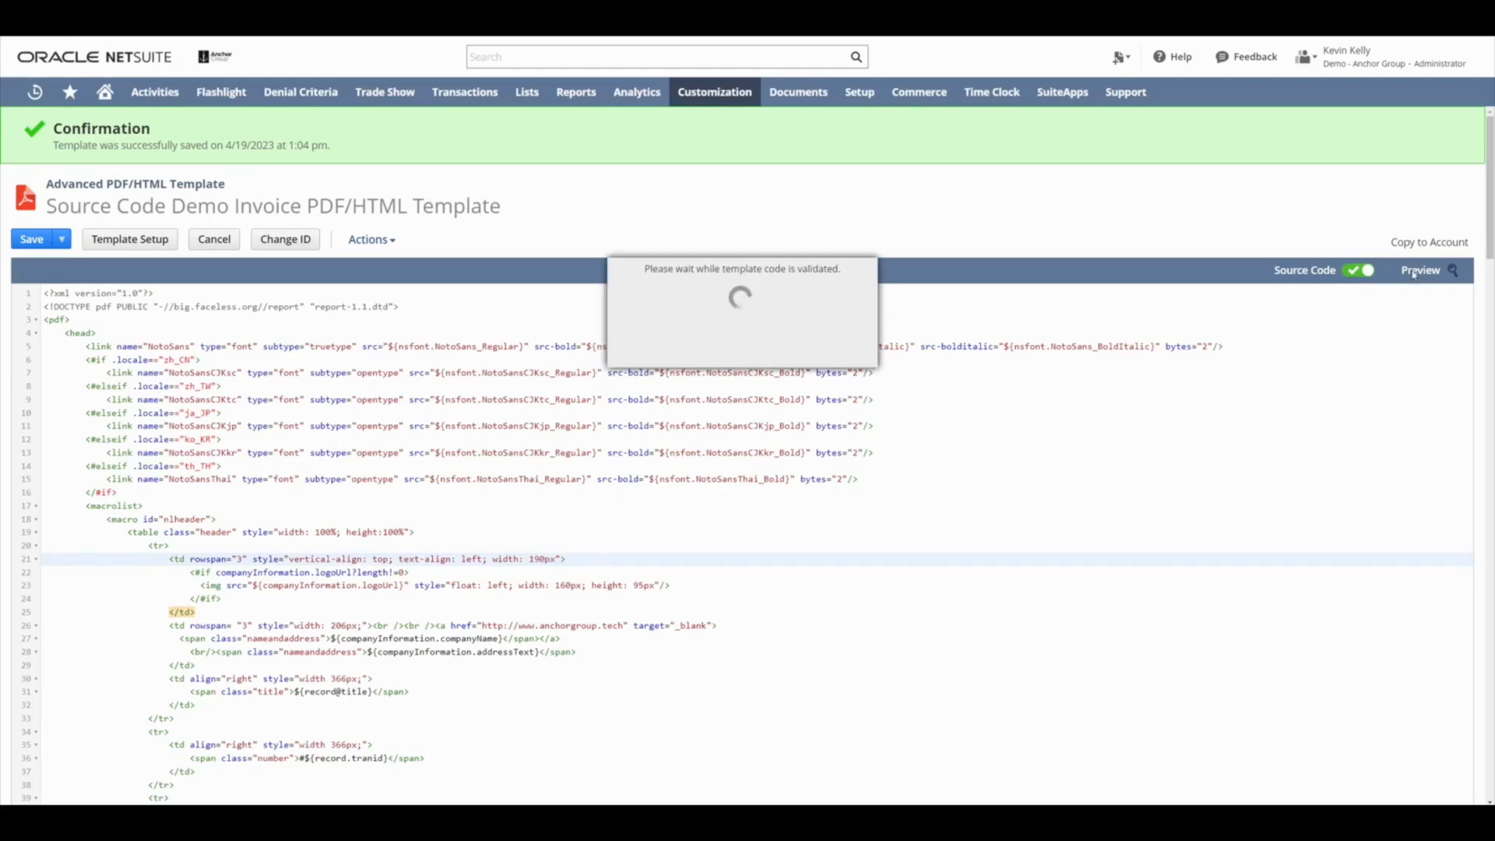
Step: Open the regenerated preview showing the narrower 190px logo cell
left_click(1419, 271)
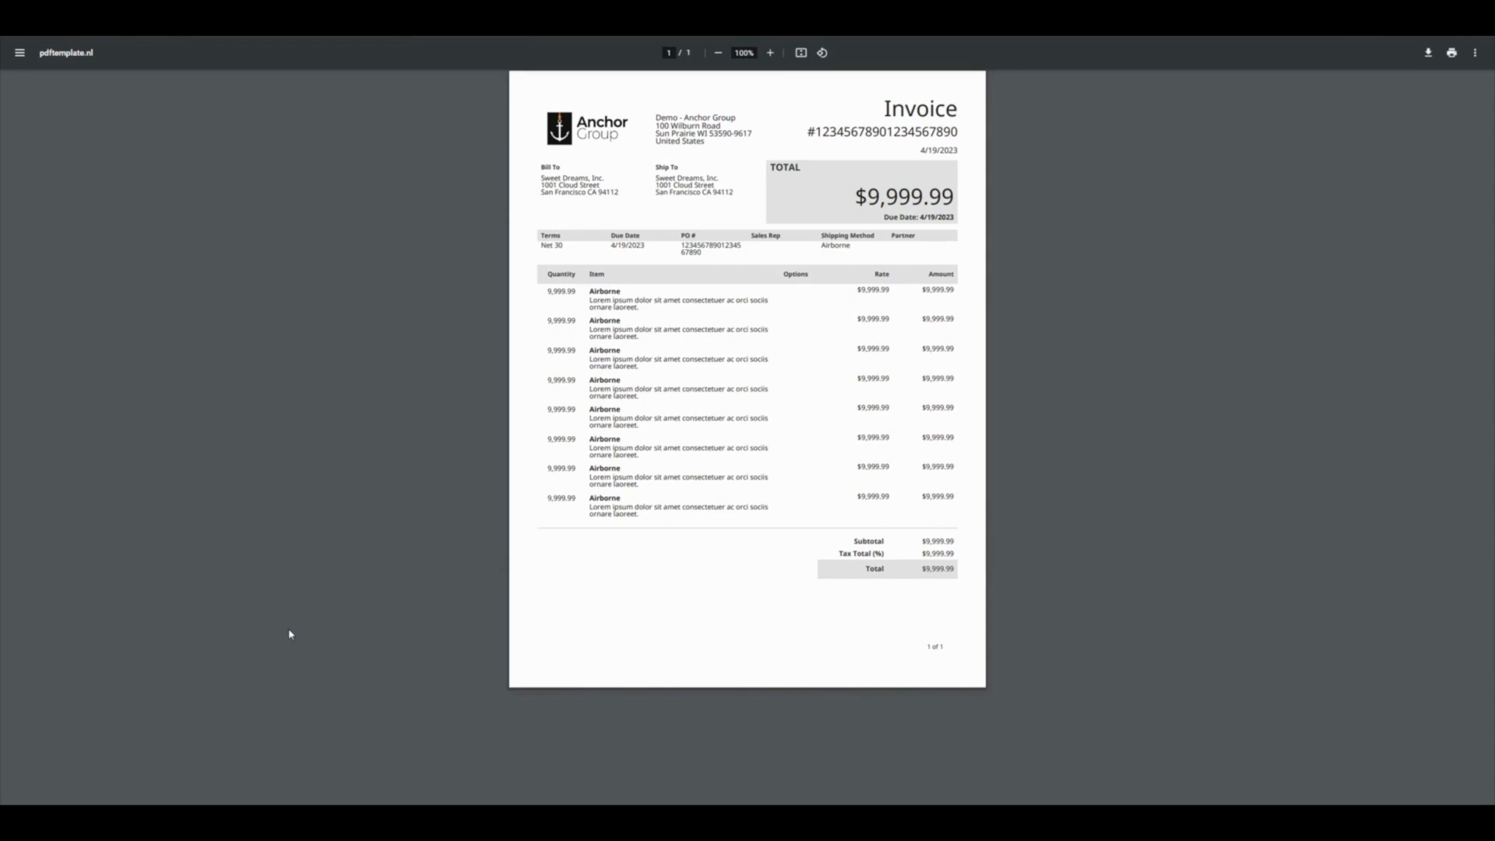
mouse_move(960, 280)
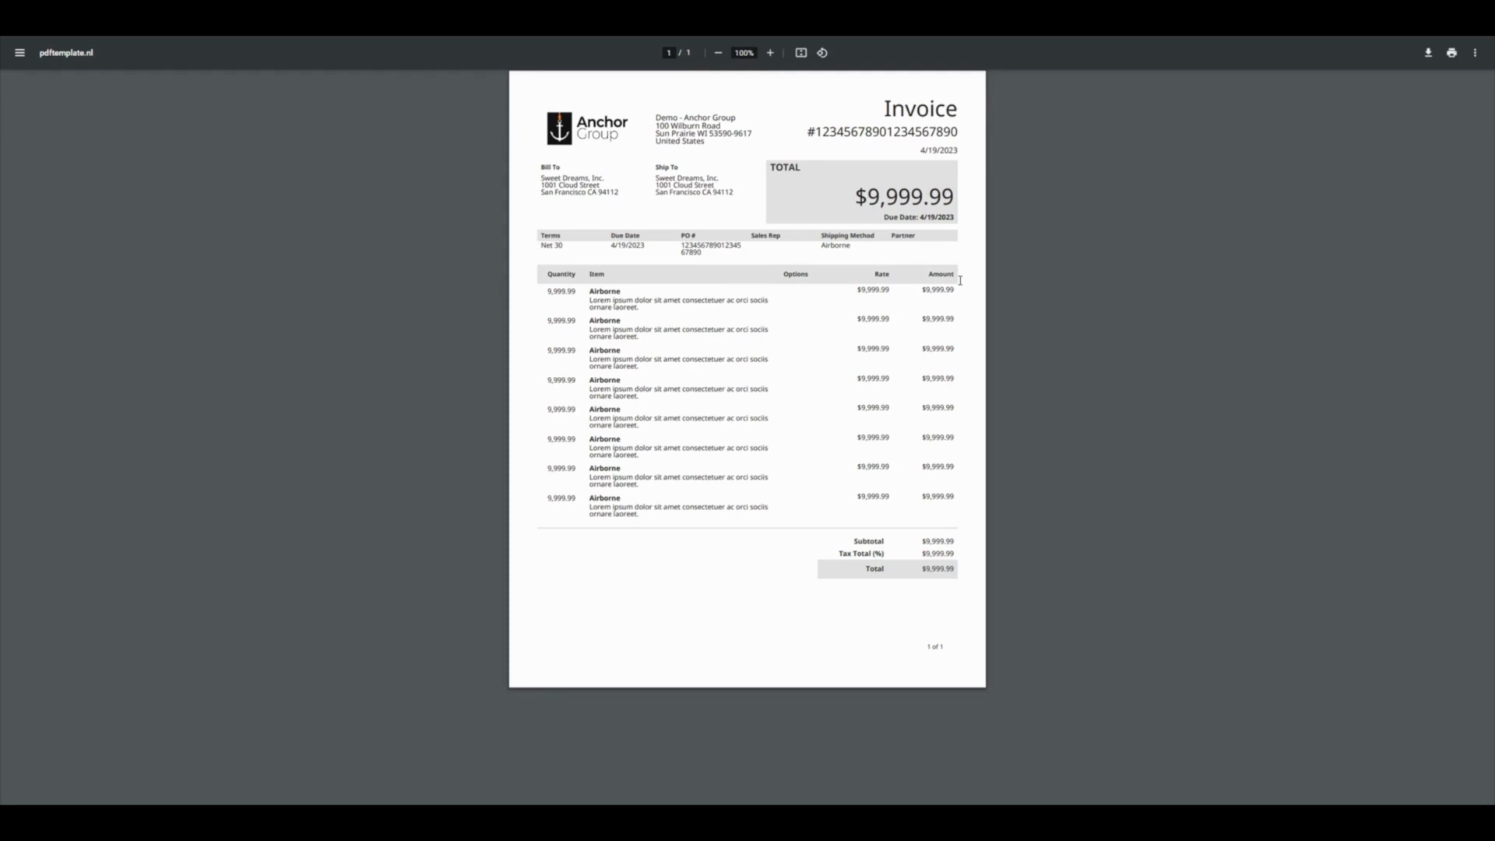
mouse_move(234, 103)
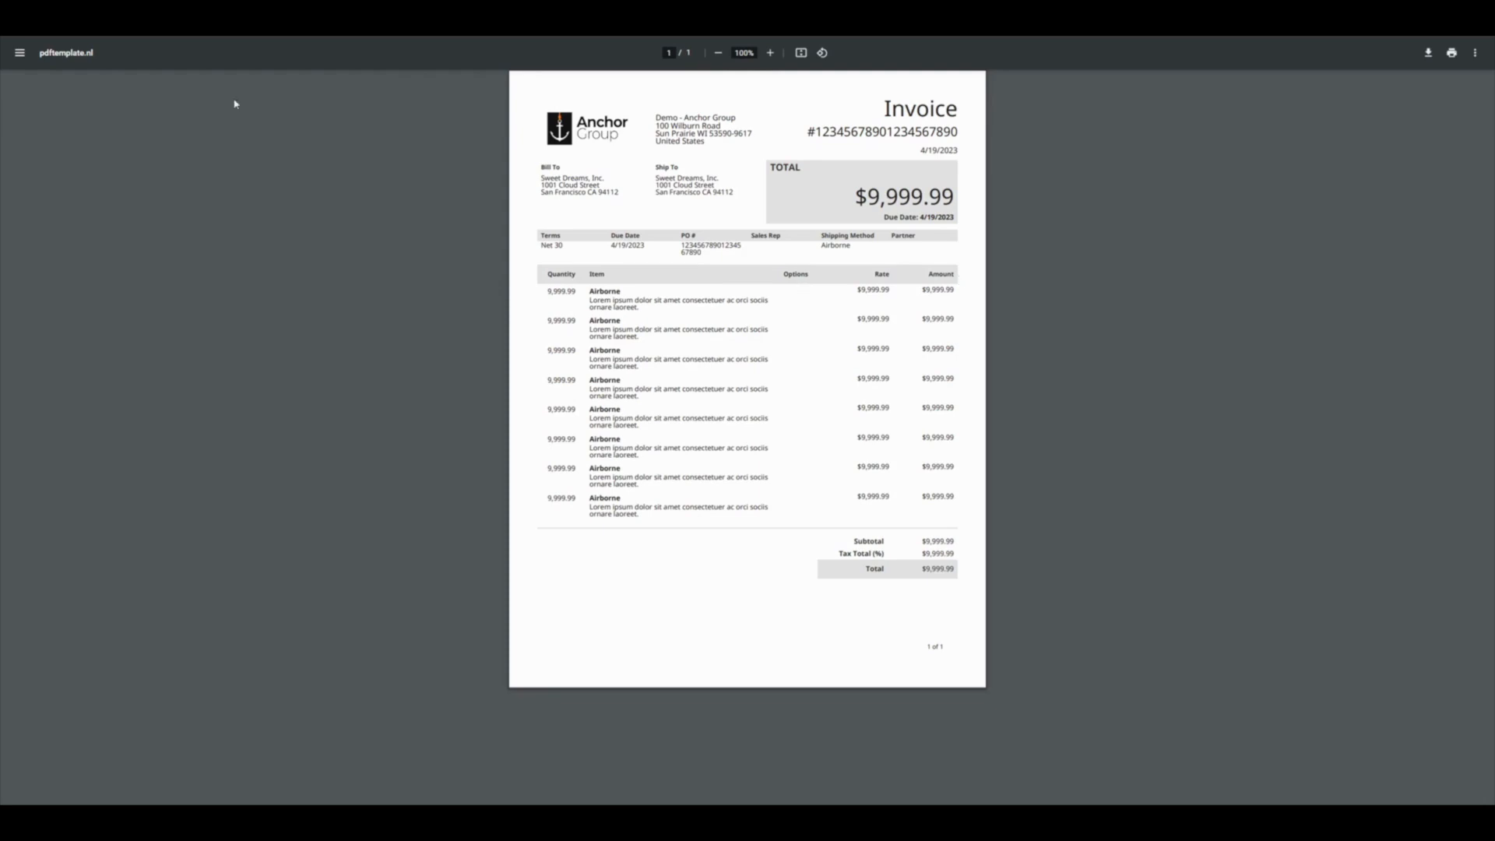
Step: Collapse the <head> block and add align="left" to the first <body> table
left_click(1360, 173)
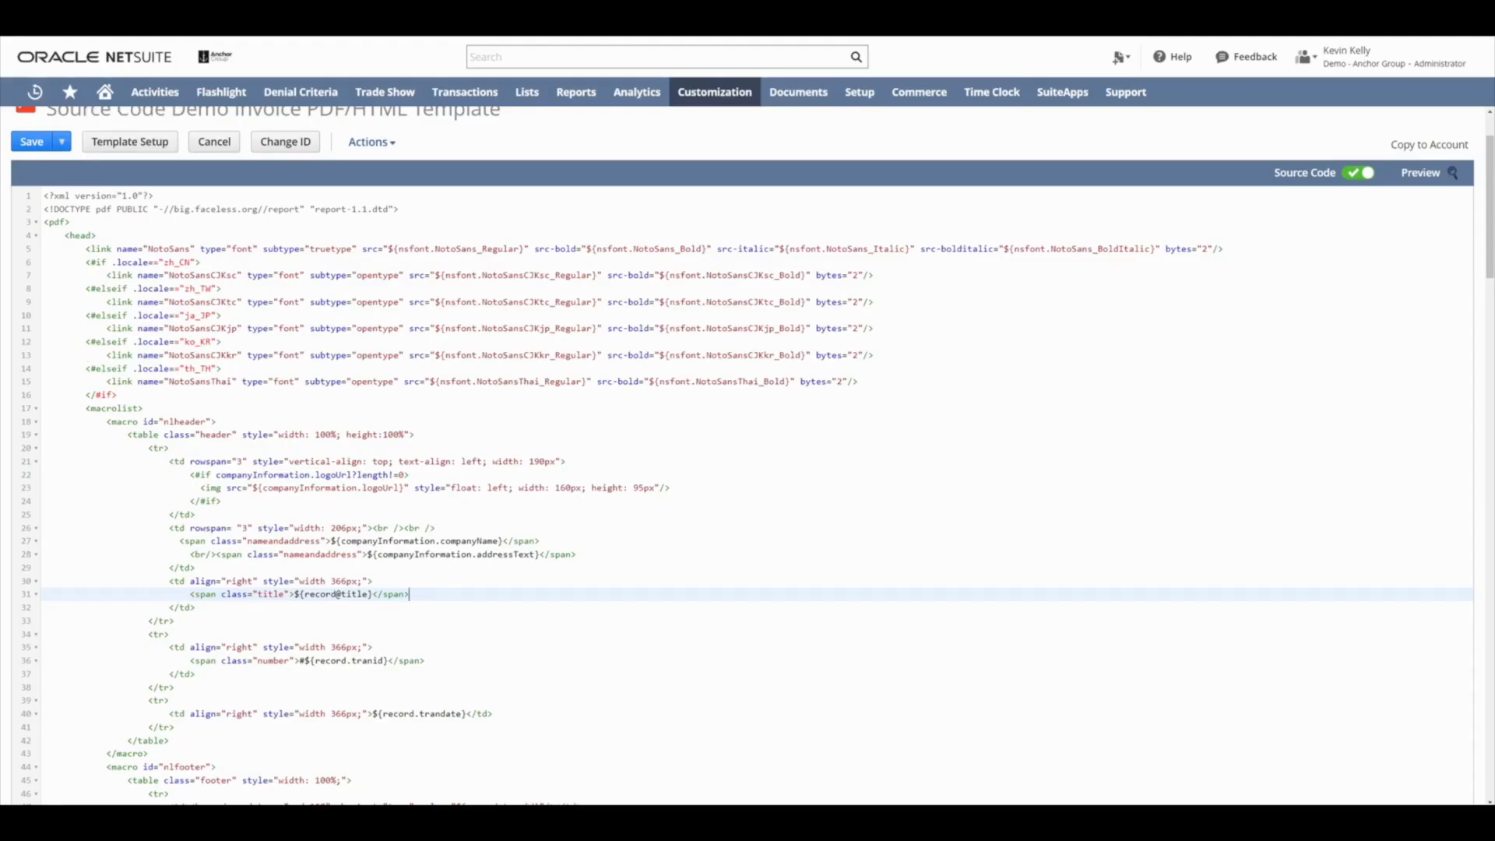
scroll("down", 3)
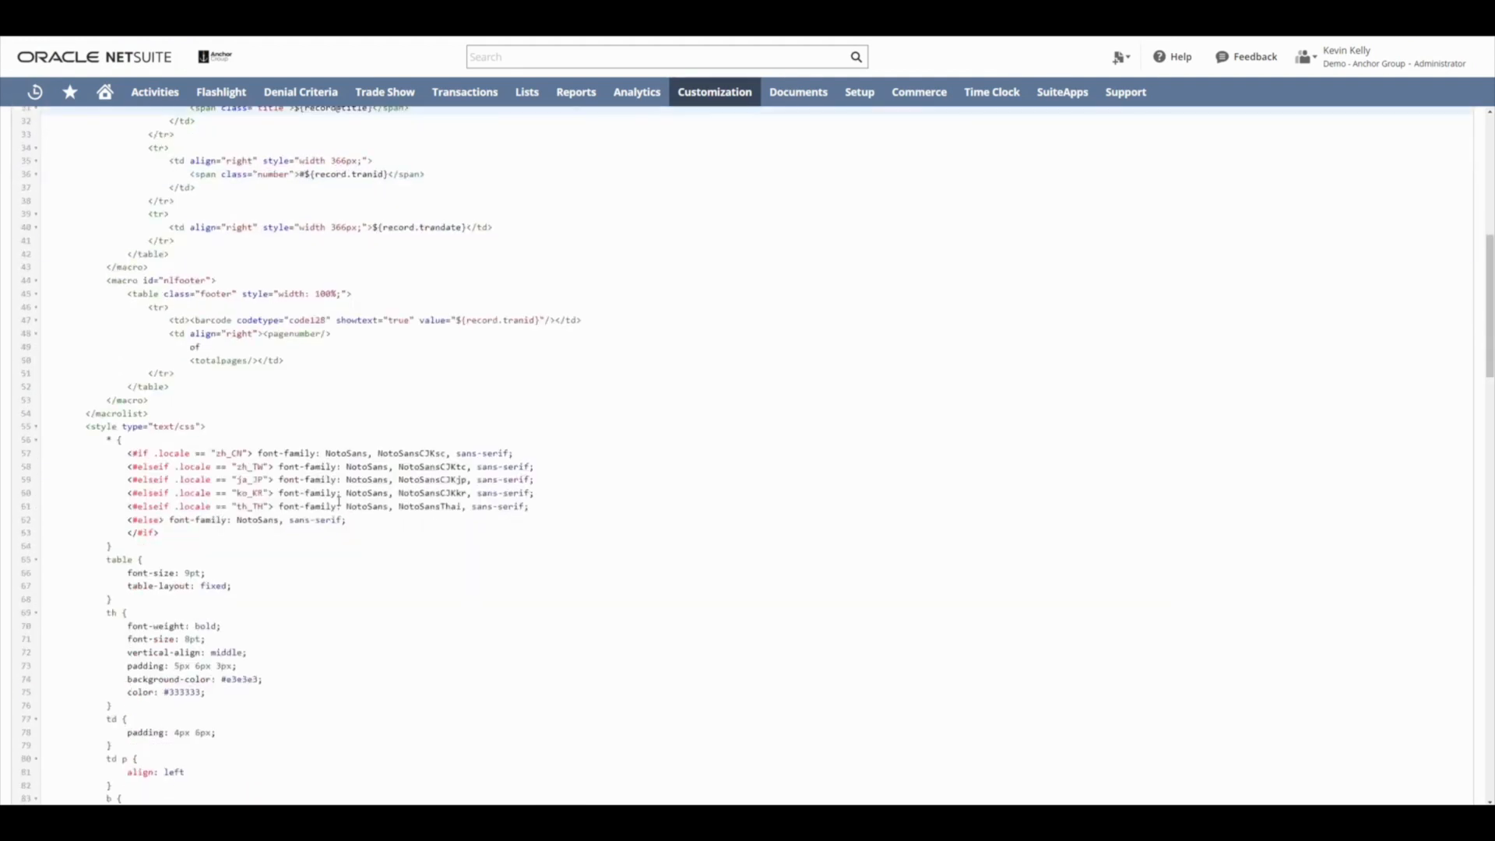
scroll("down", 3)
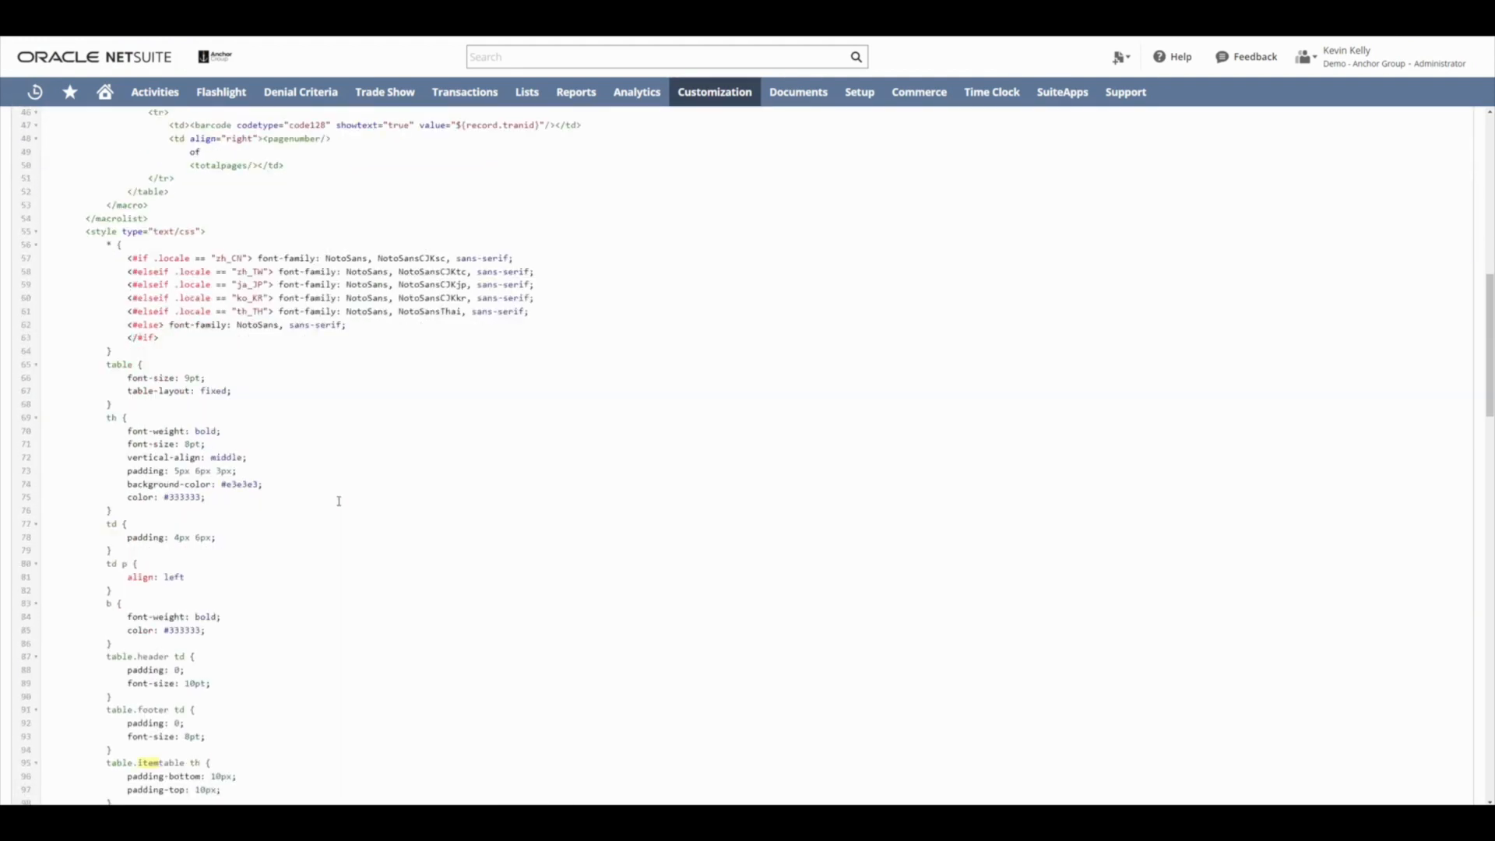
scroll("down", 3)
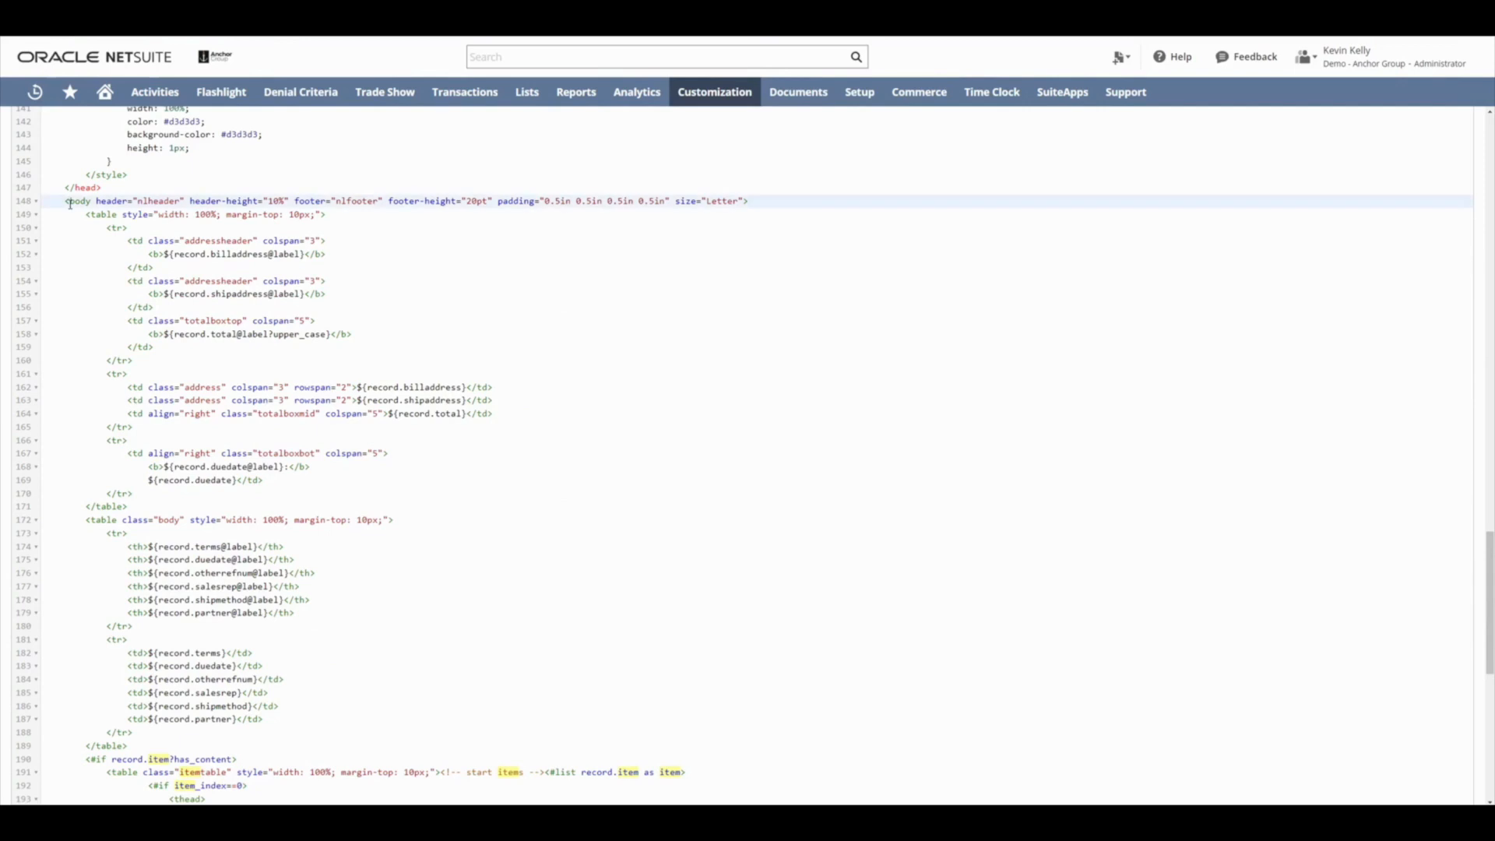
scroll("up", 3)
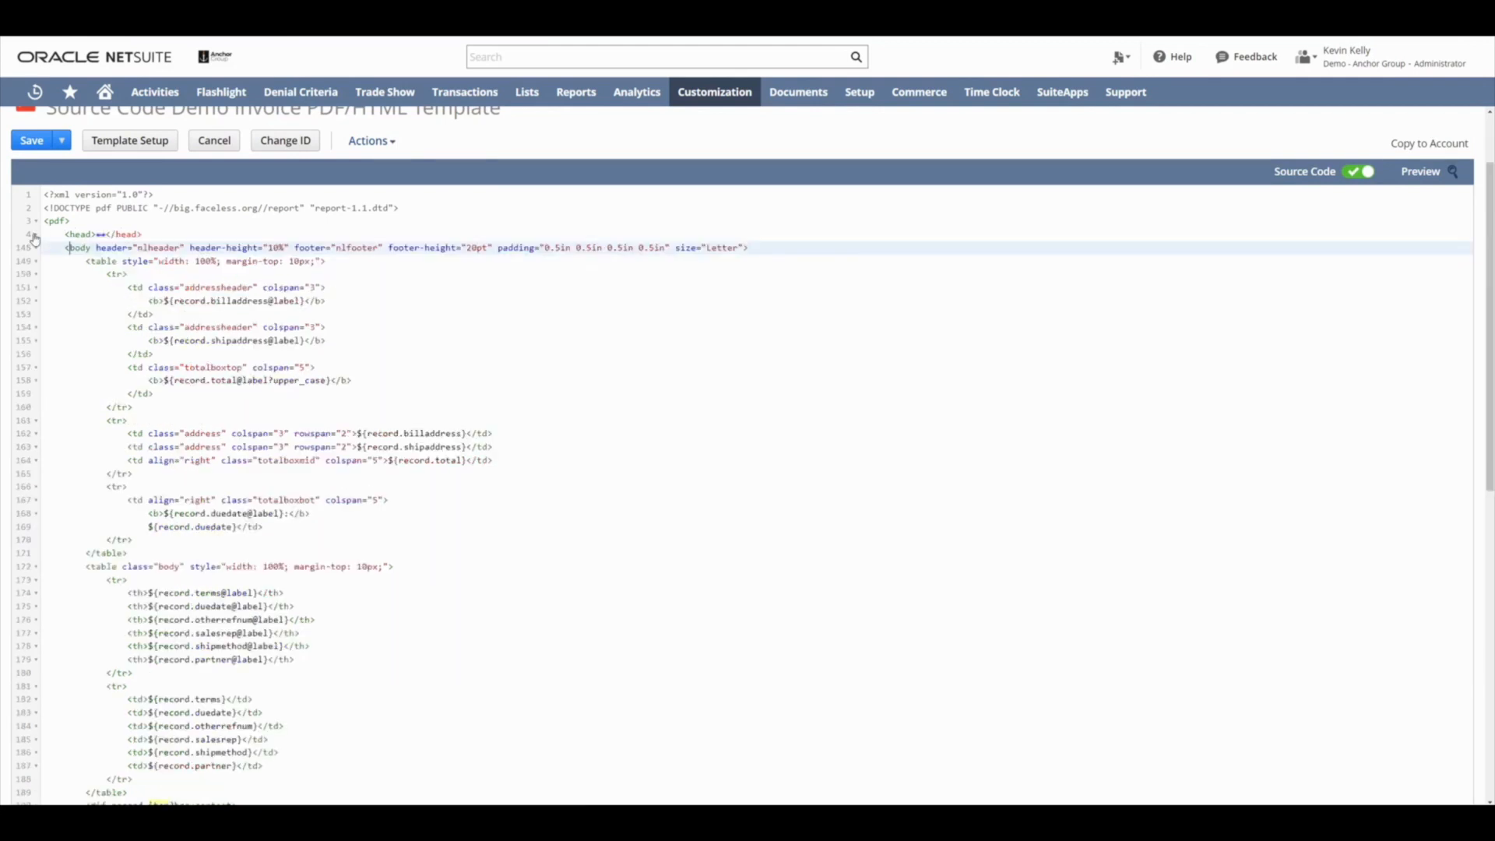
scroll("down", 3)
type(" align=\"left\"")
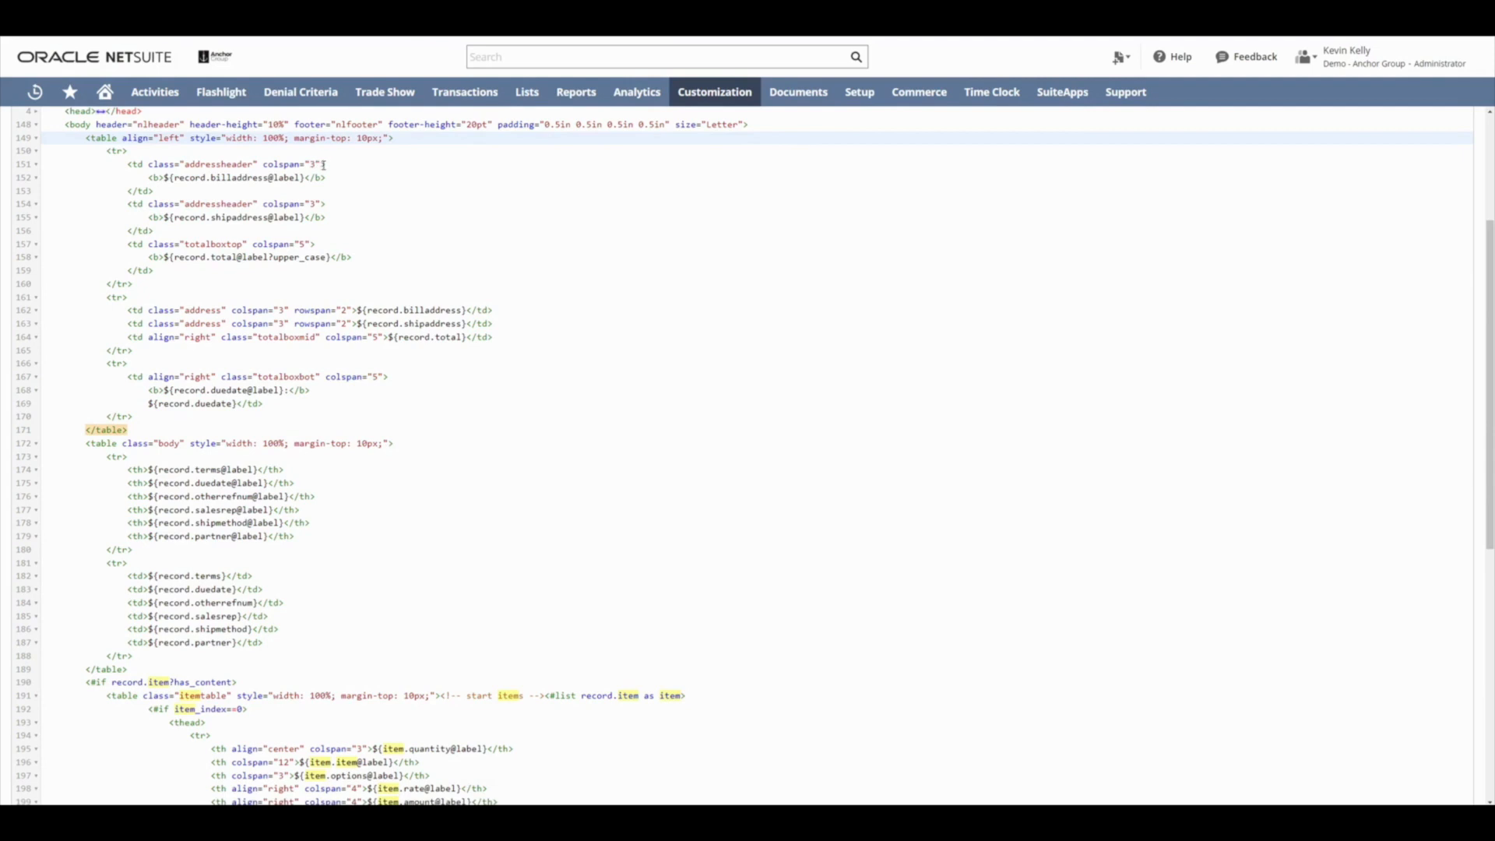
Step: Add style="text-align: left" to the billing address header cell
left_click(328, 163)
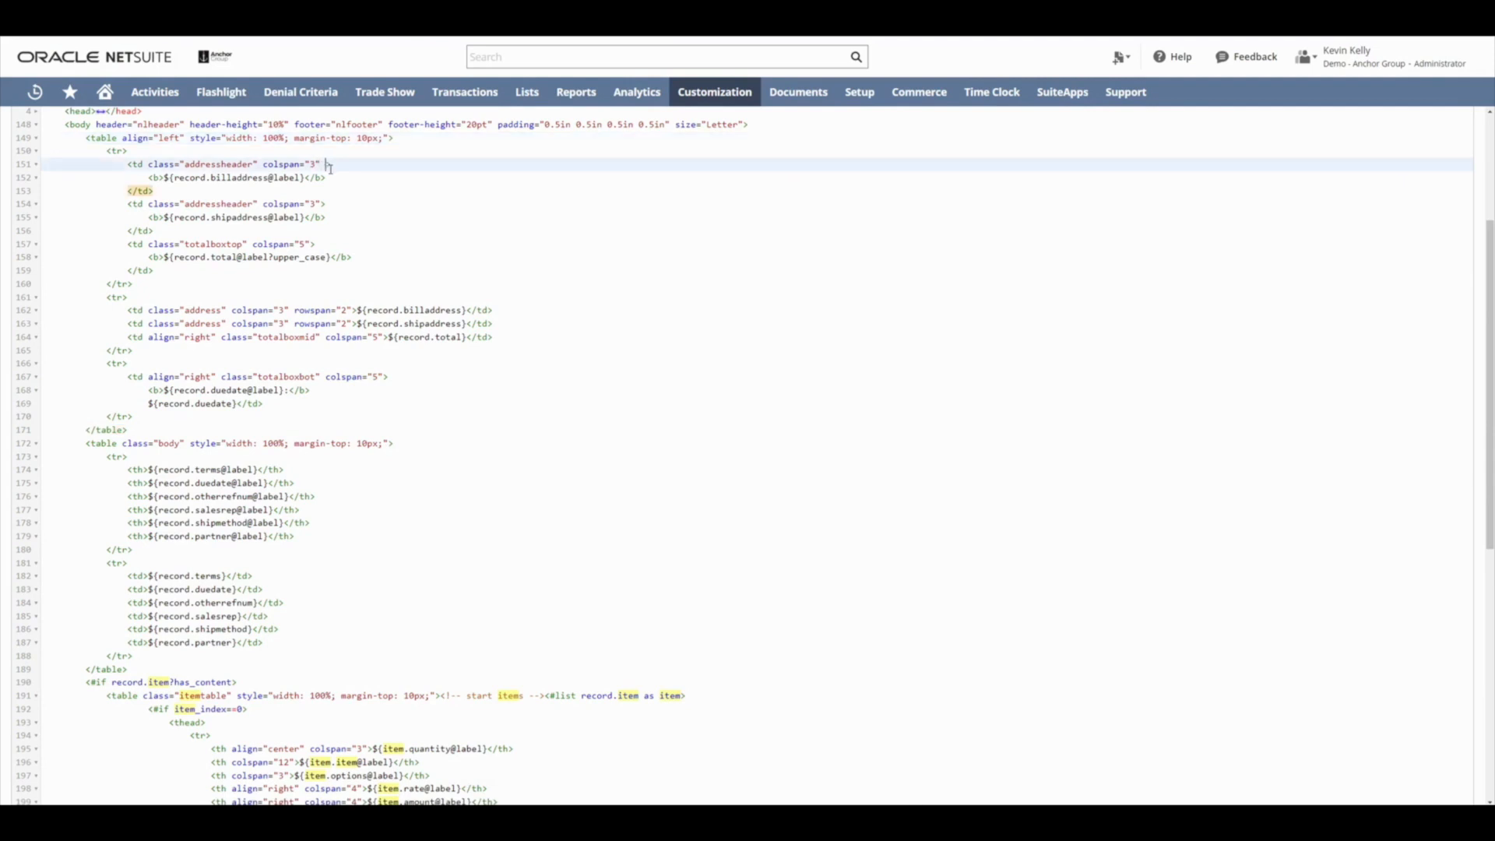
type("style=\"\"")
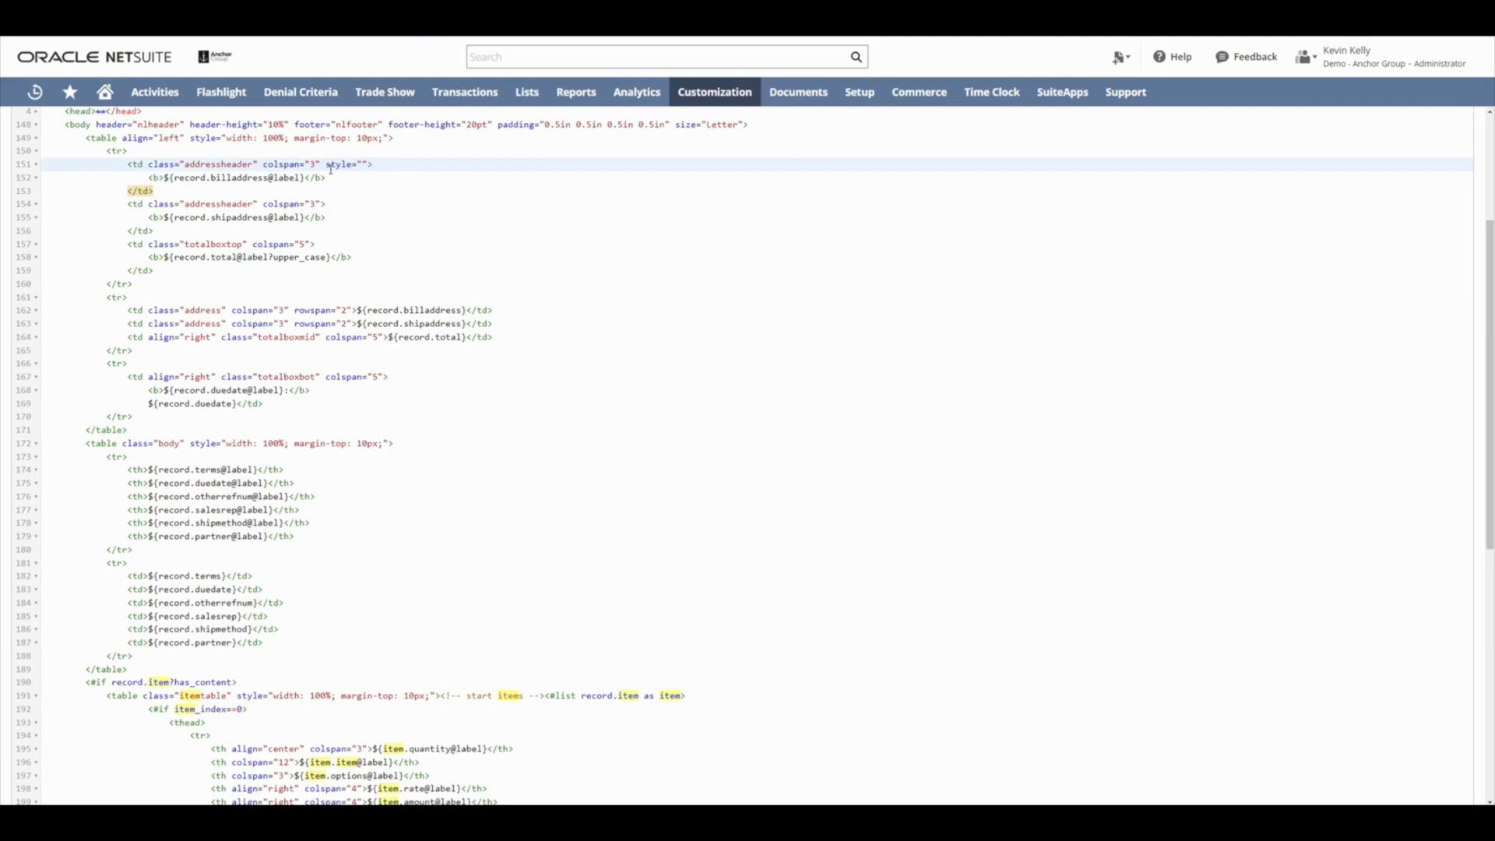
type("text")
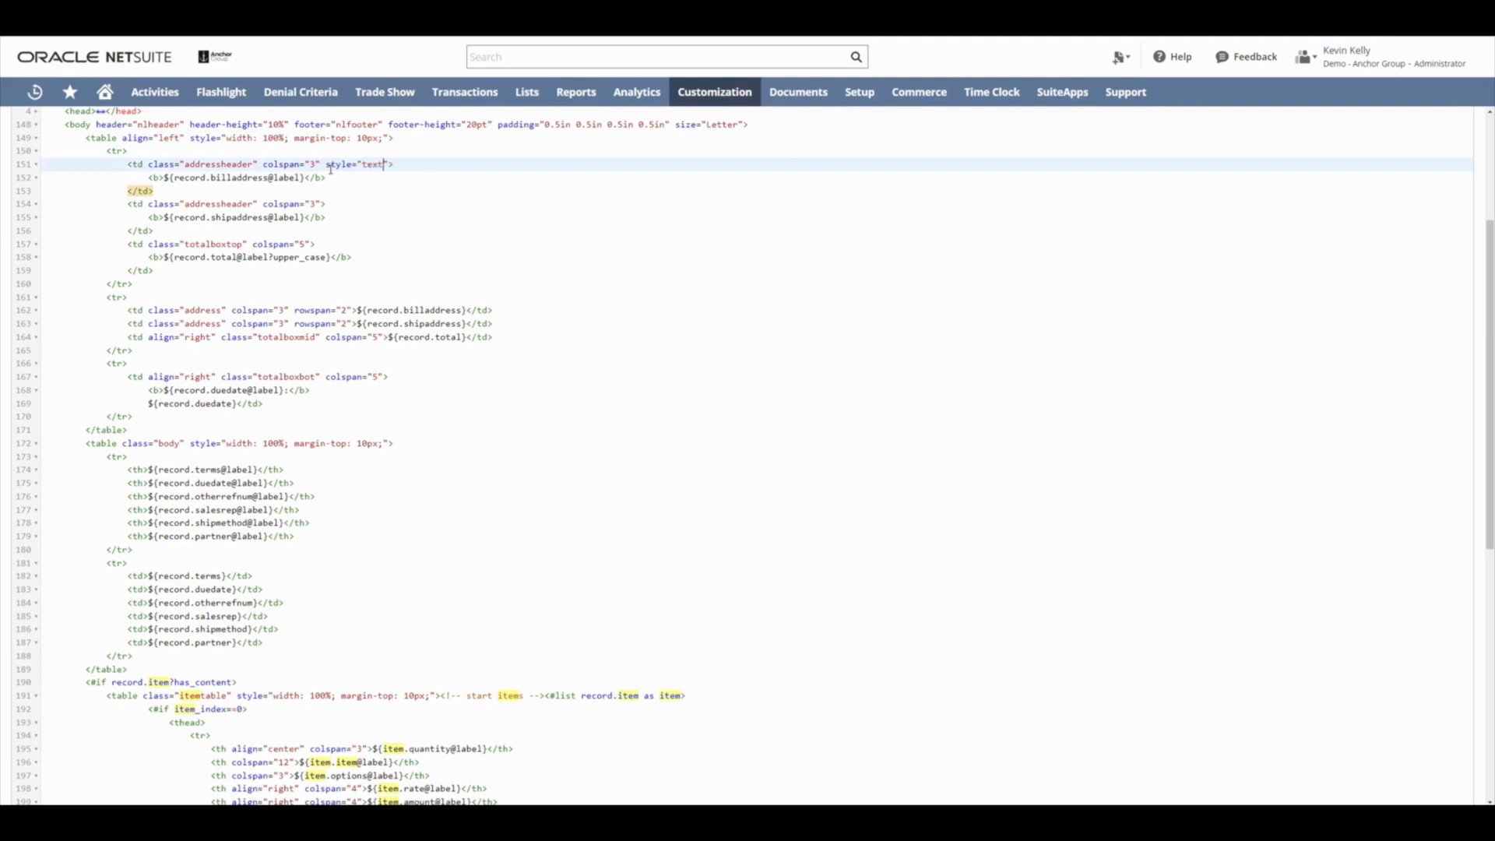
type("-align: left")
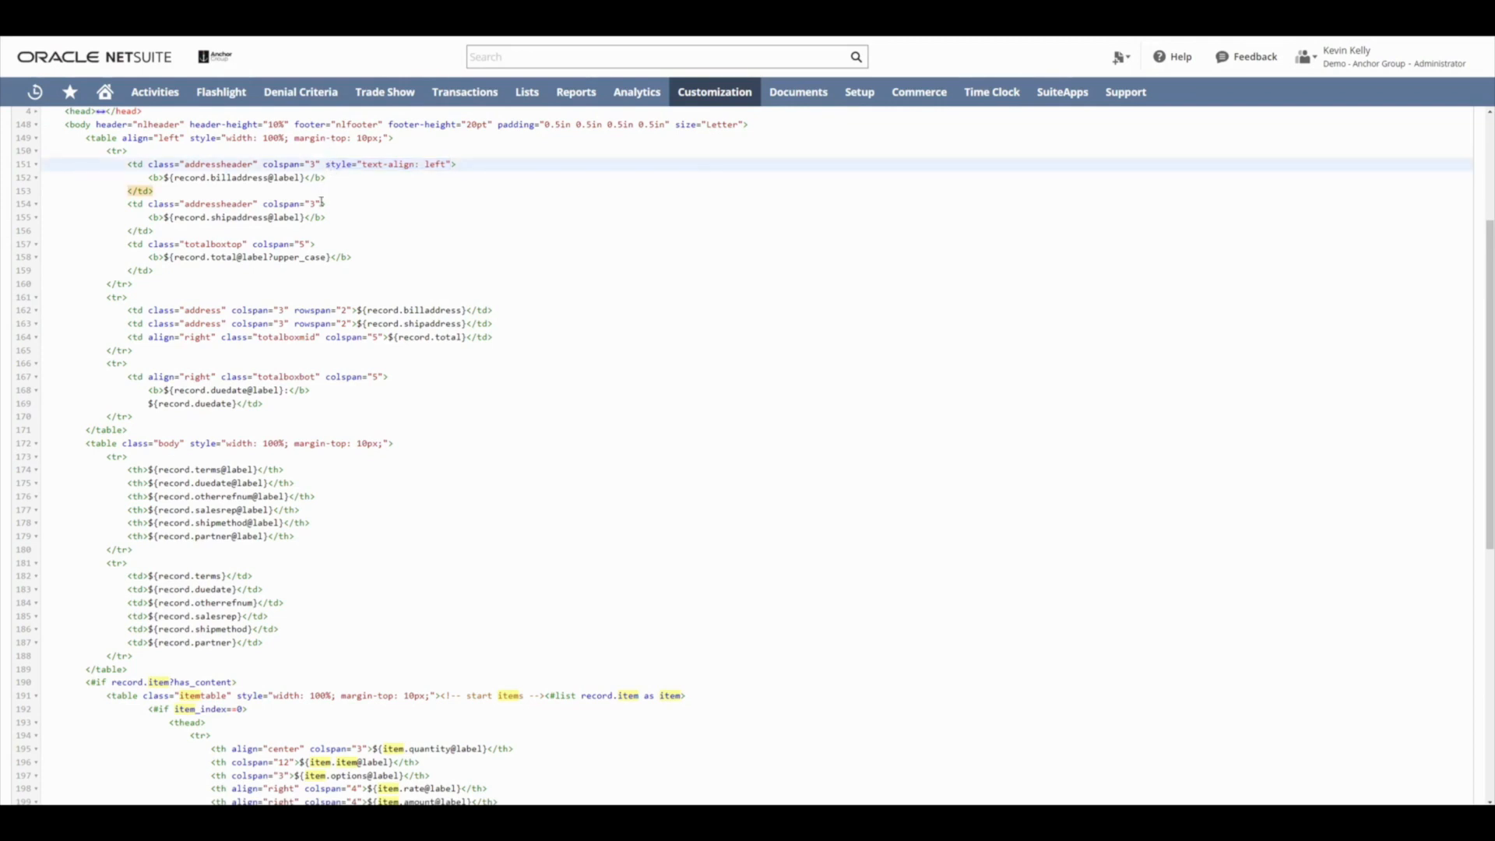
Step: Left-align the shipping header and quantity and rate cells, then save the template
left_click(367, 217)
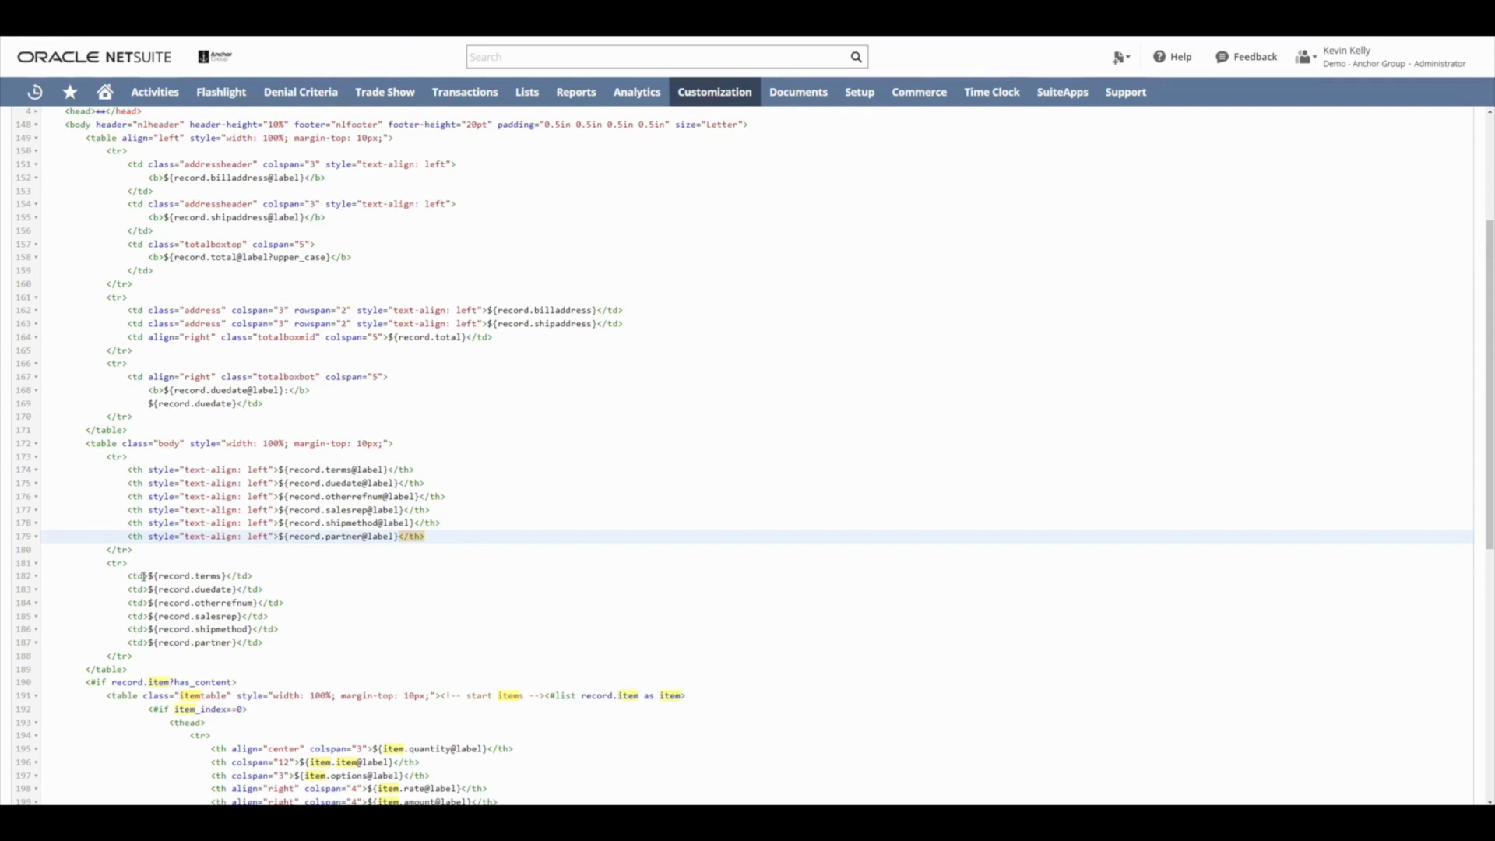
scroll("down", 3)
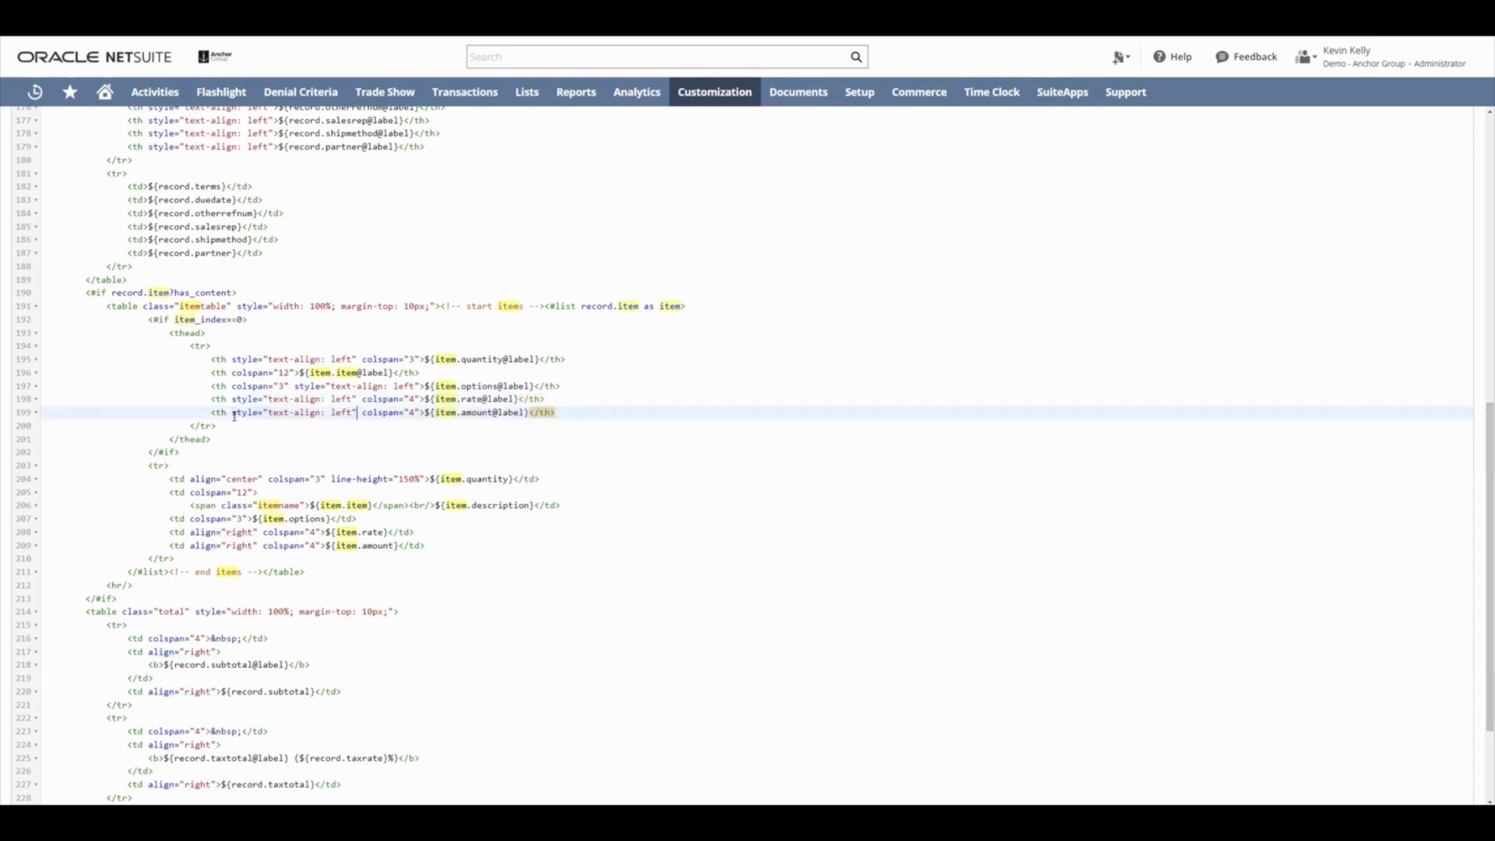
double_click(224, 479)
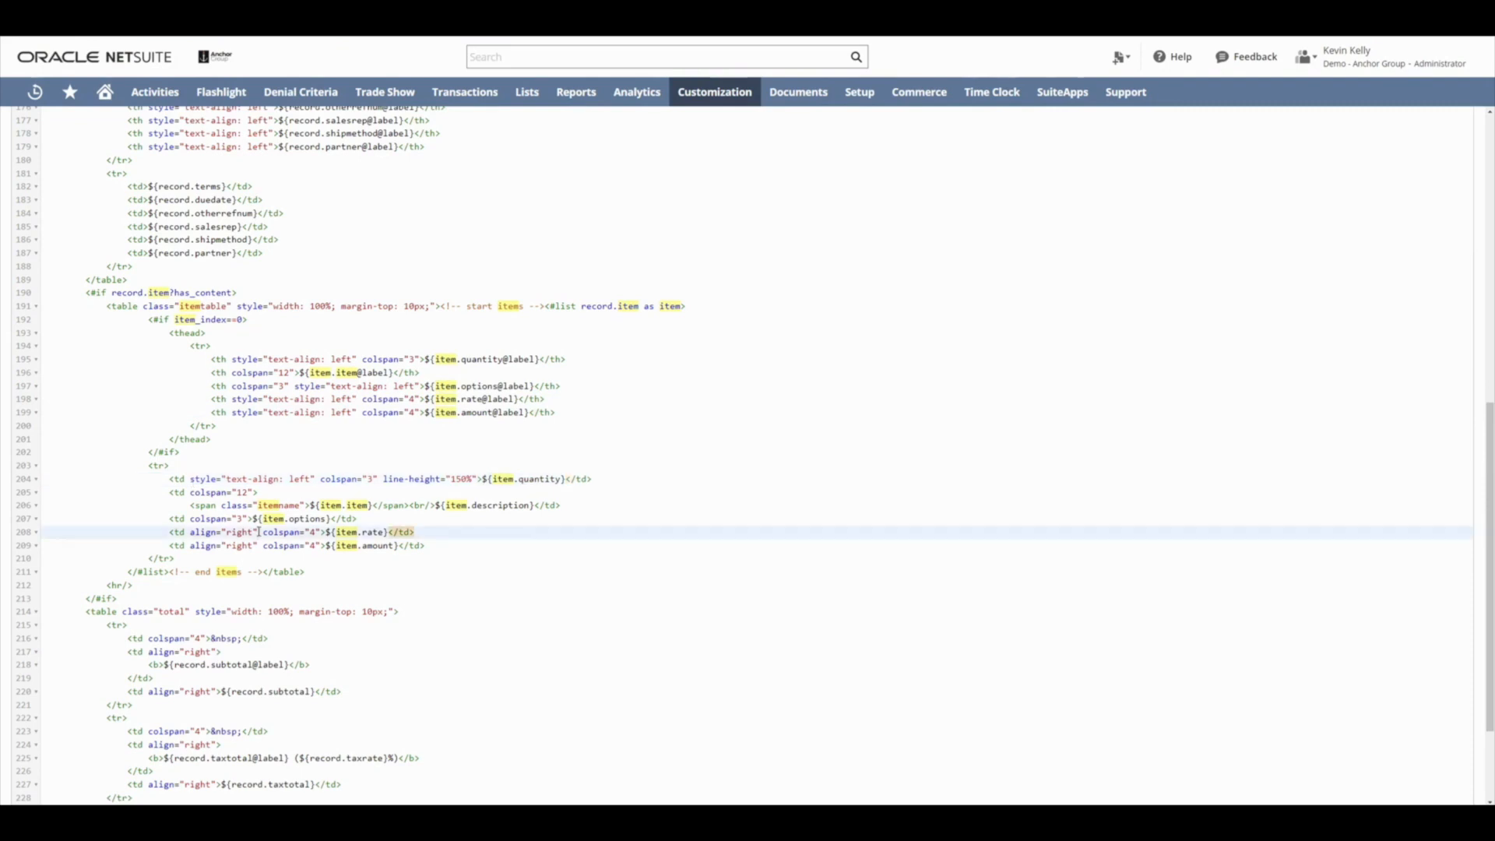
double_click(223, 531)
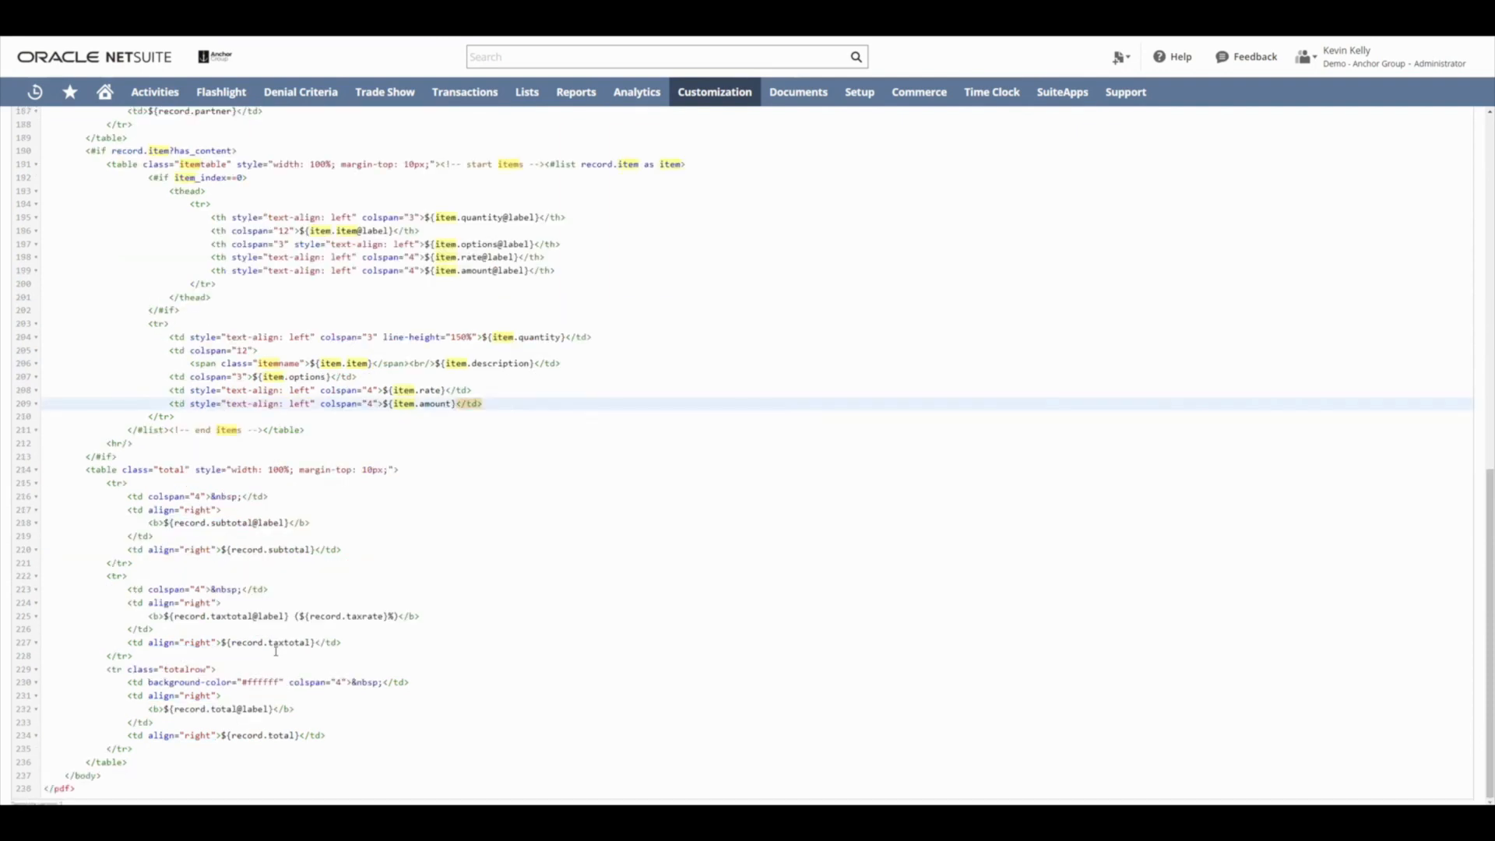
left_click(31, 238)
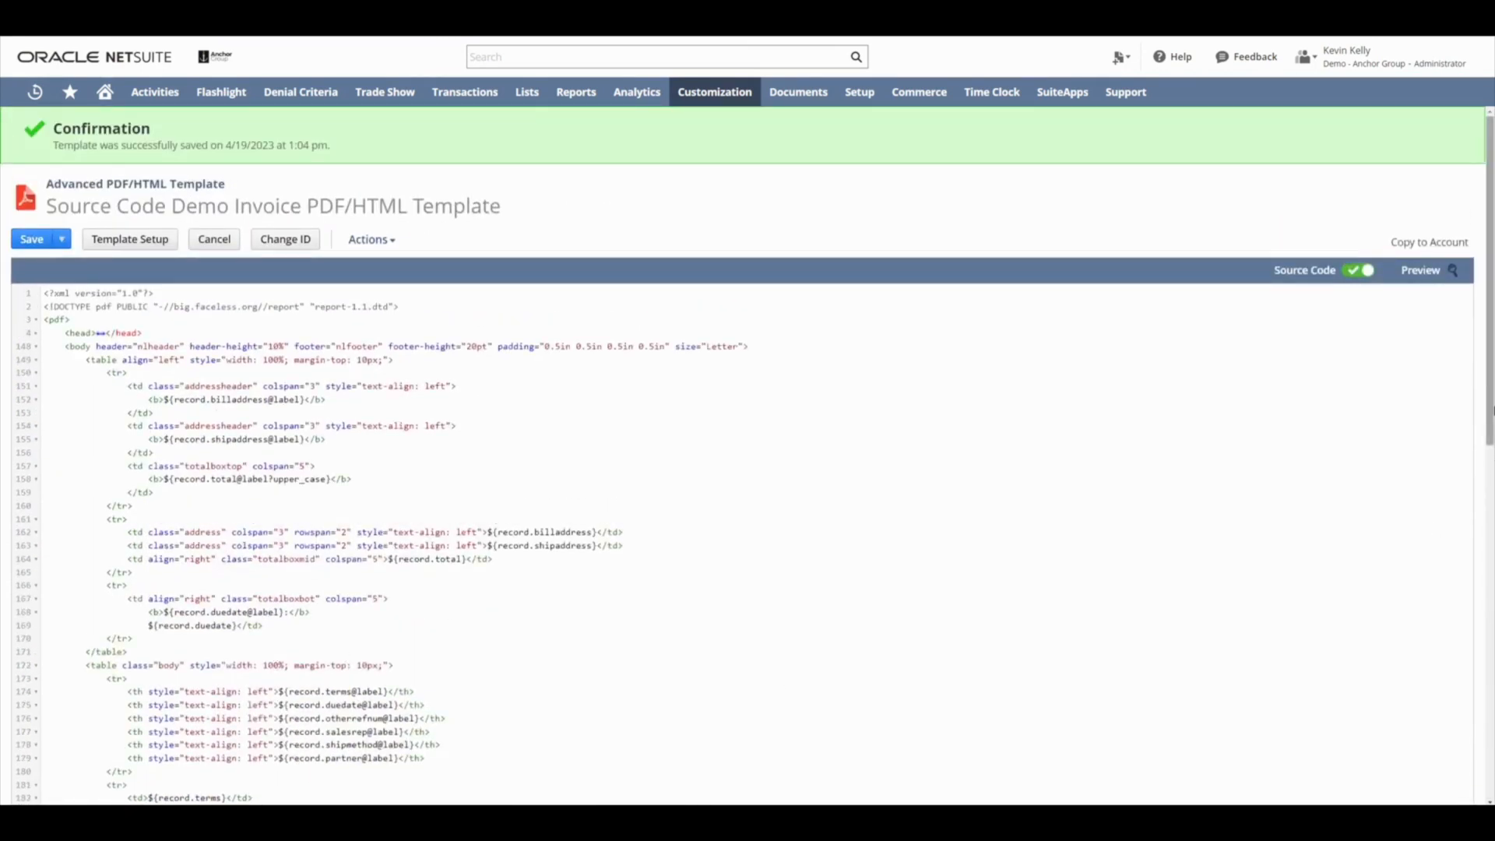
left_click(1420, 270)
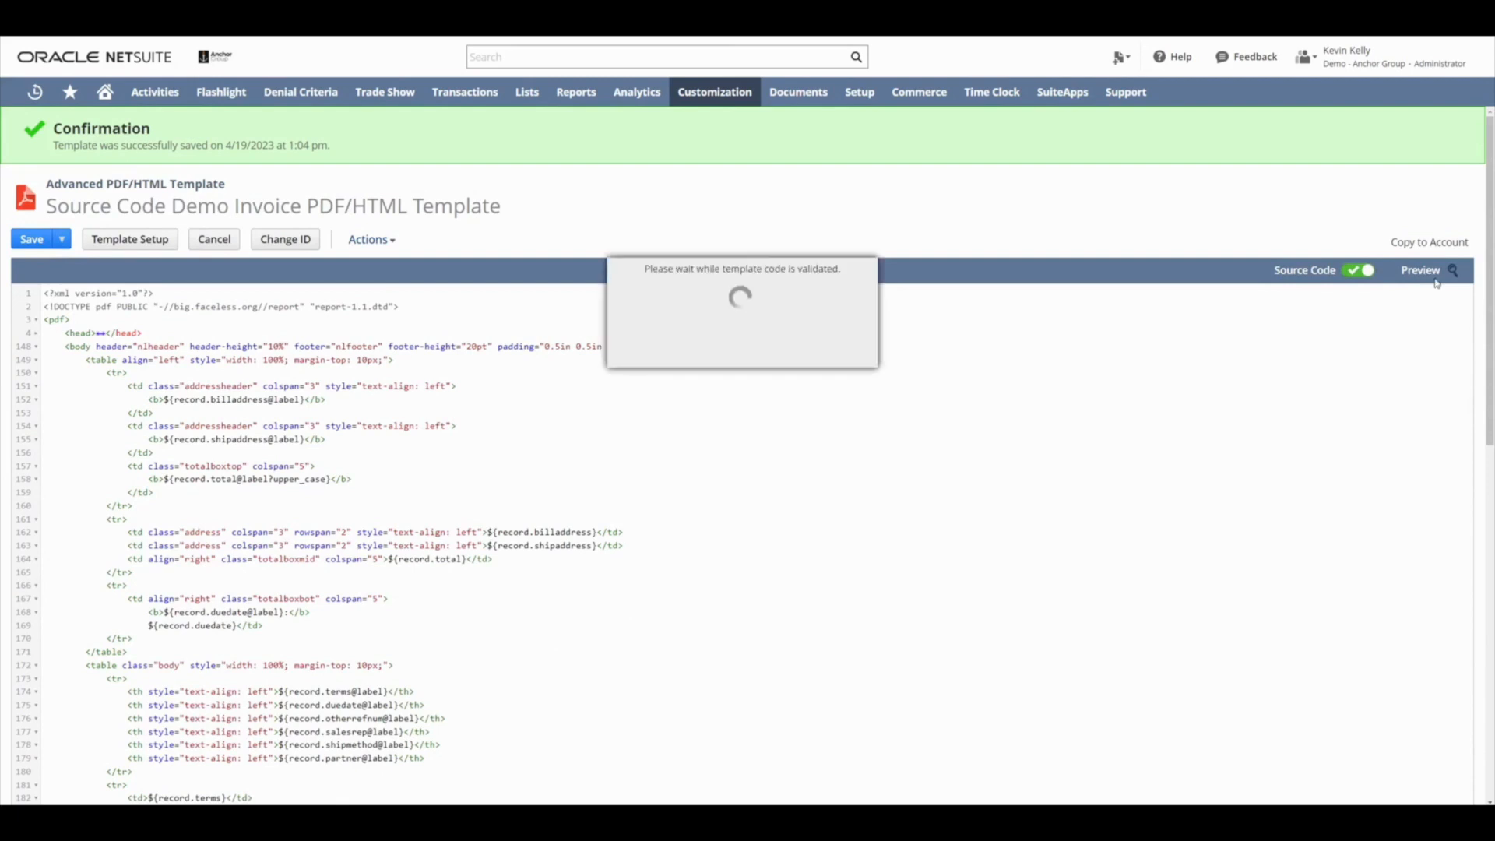
left_click(1420, 270)
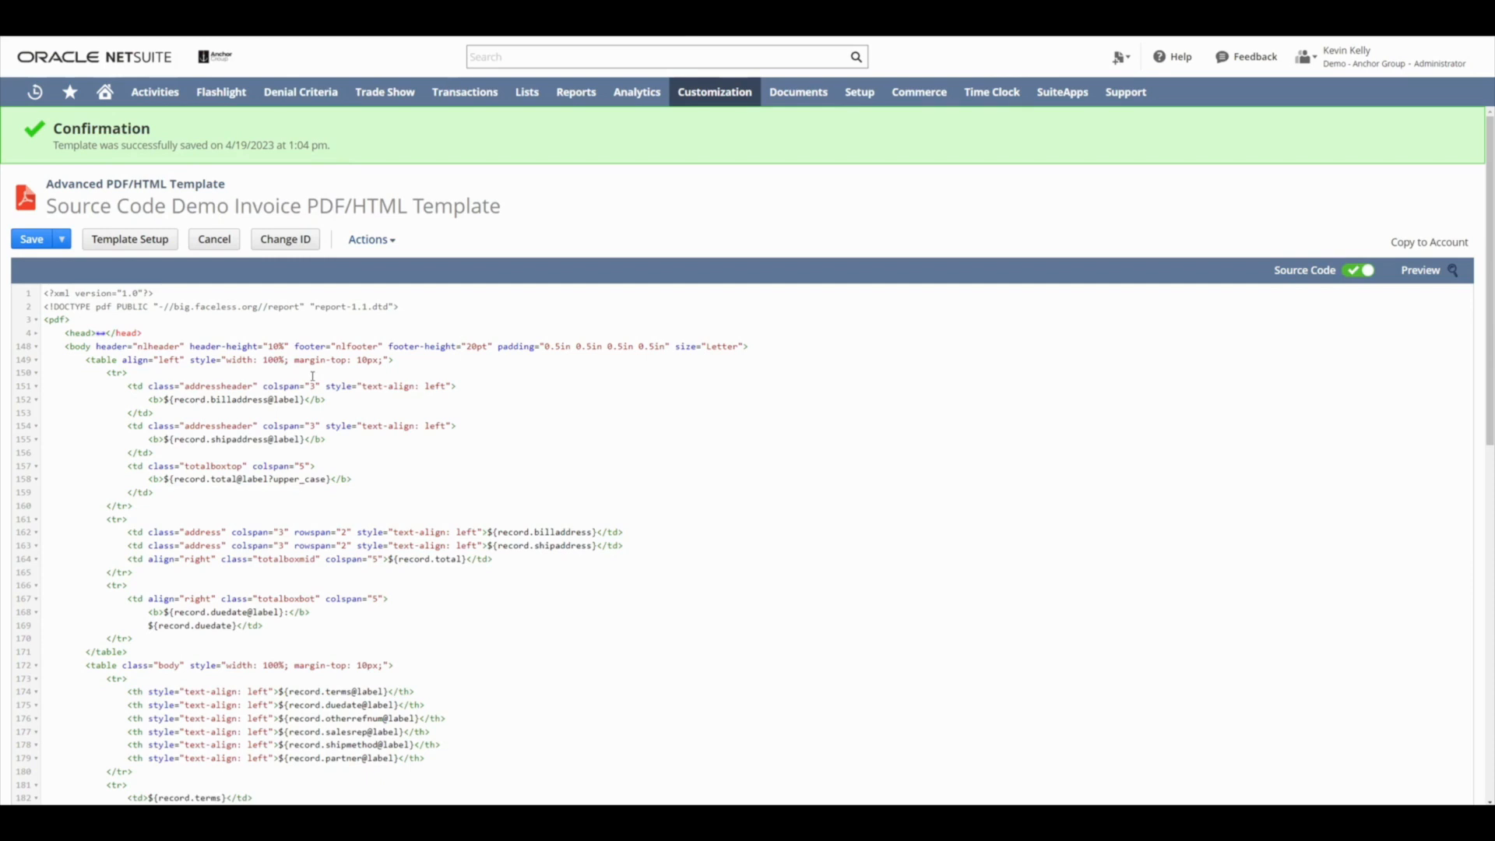
scroll("down", 3)
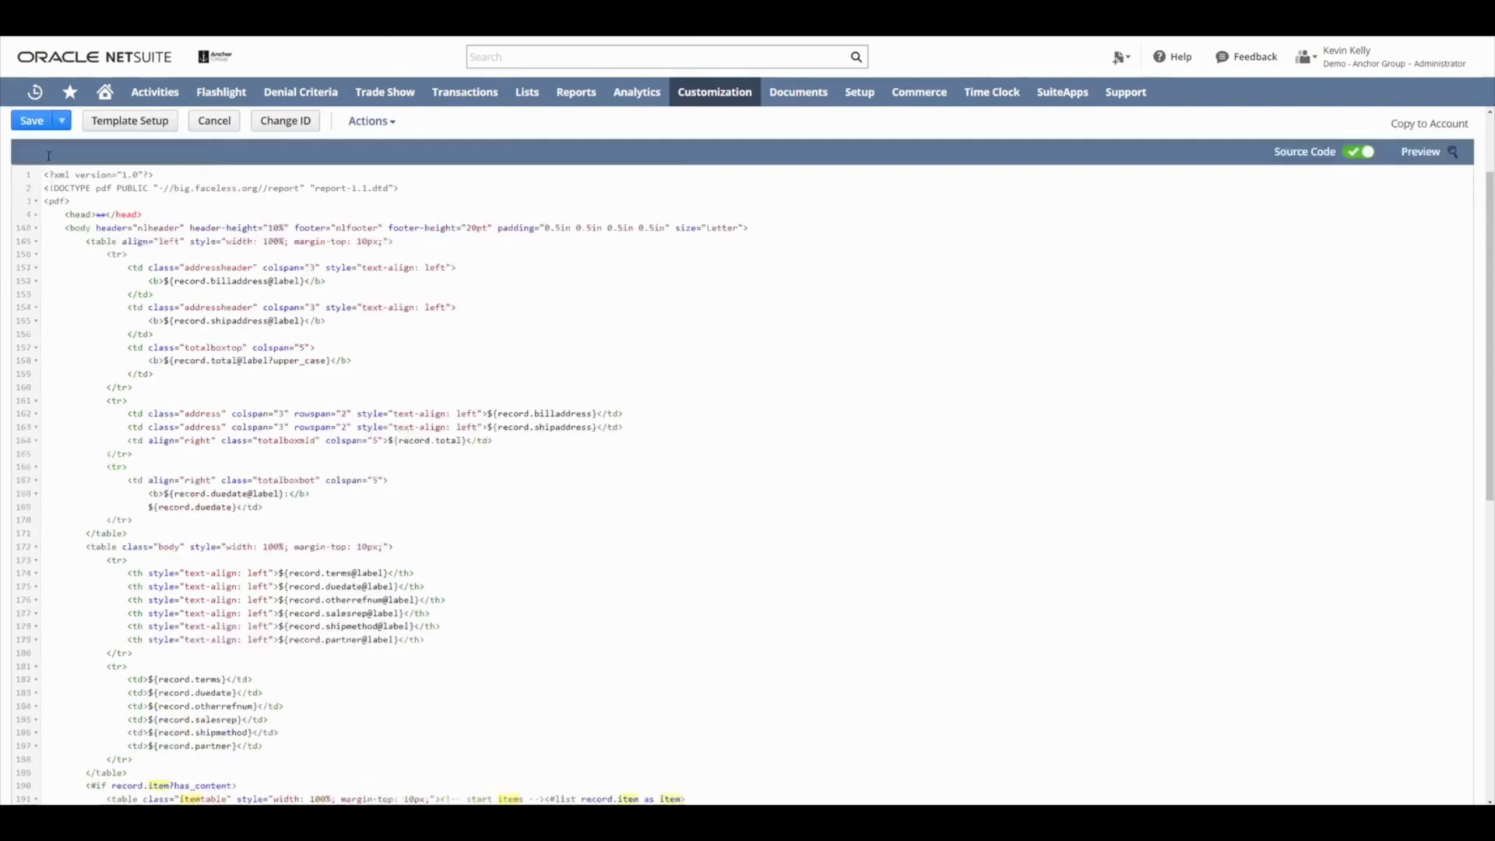
Step: Replace ${companyInformation.companyName} on line 27 with ${record.subsidiary}
left_click(31, 120)
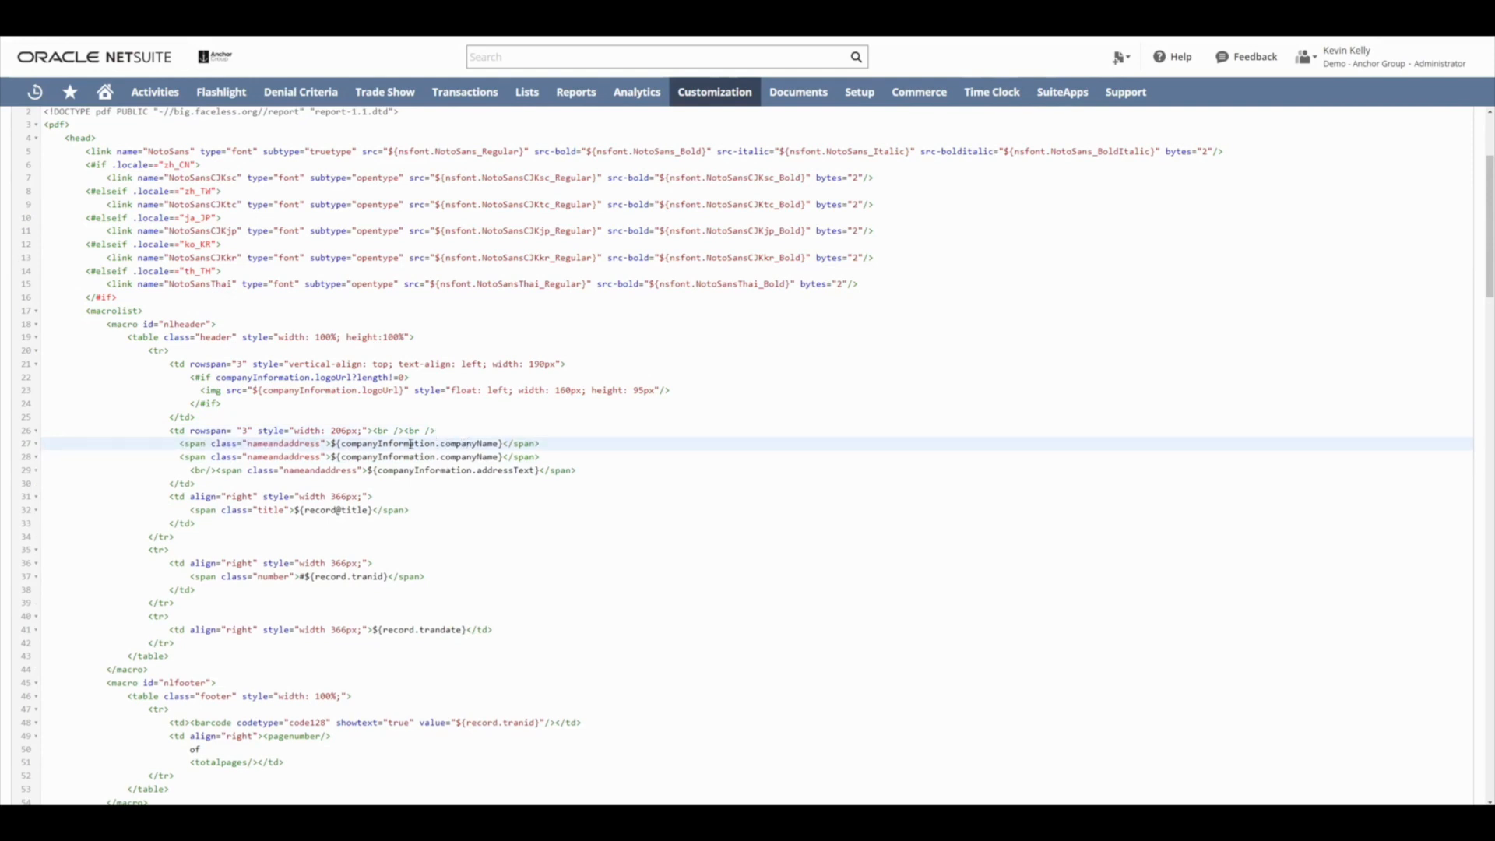
left_click(415, 443)
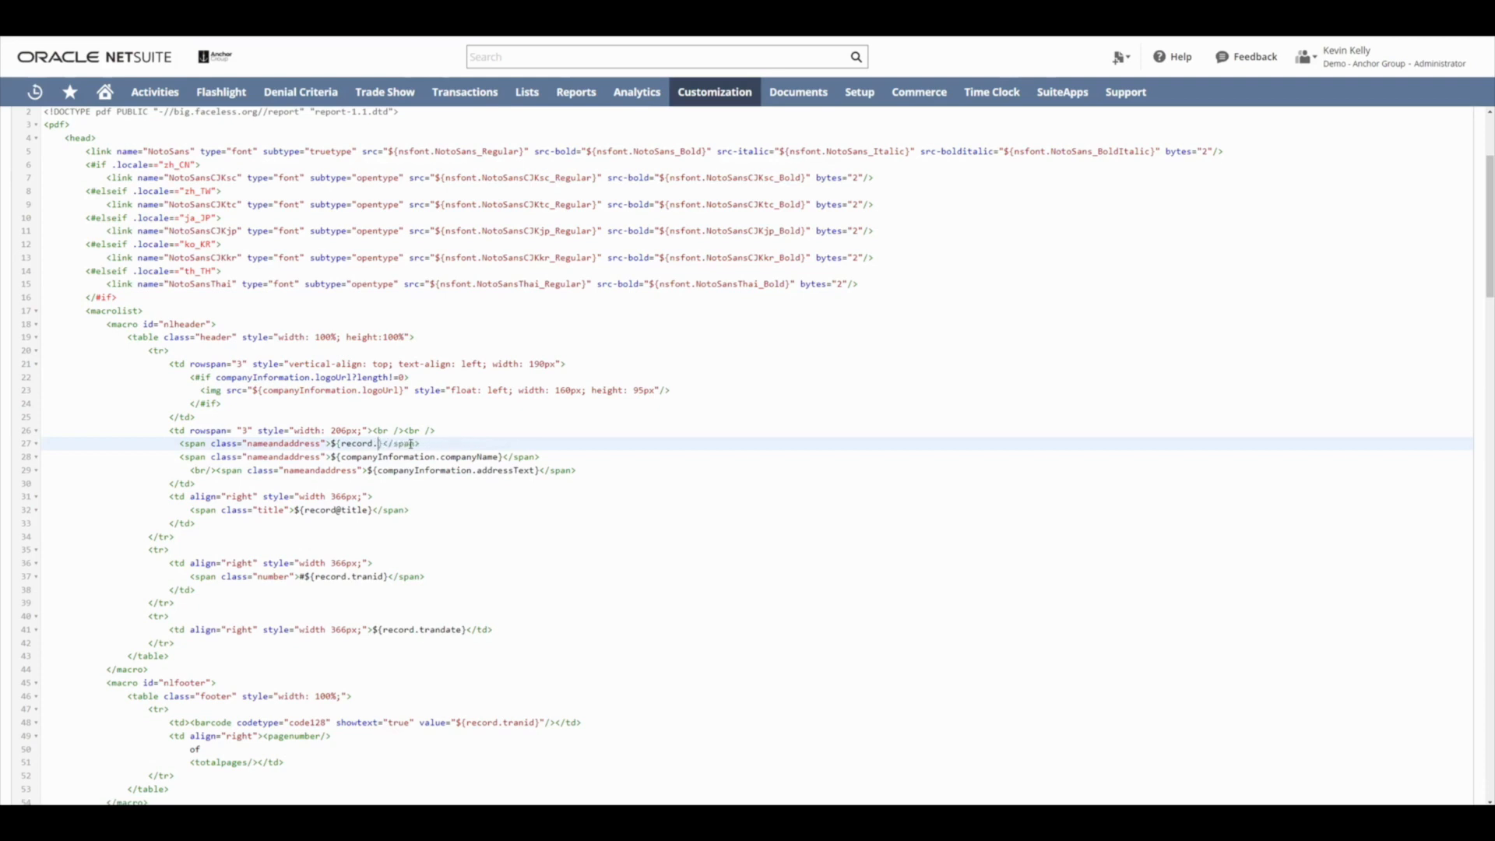
type("subsi")
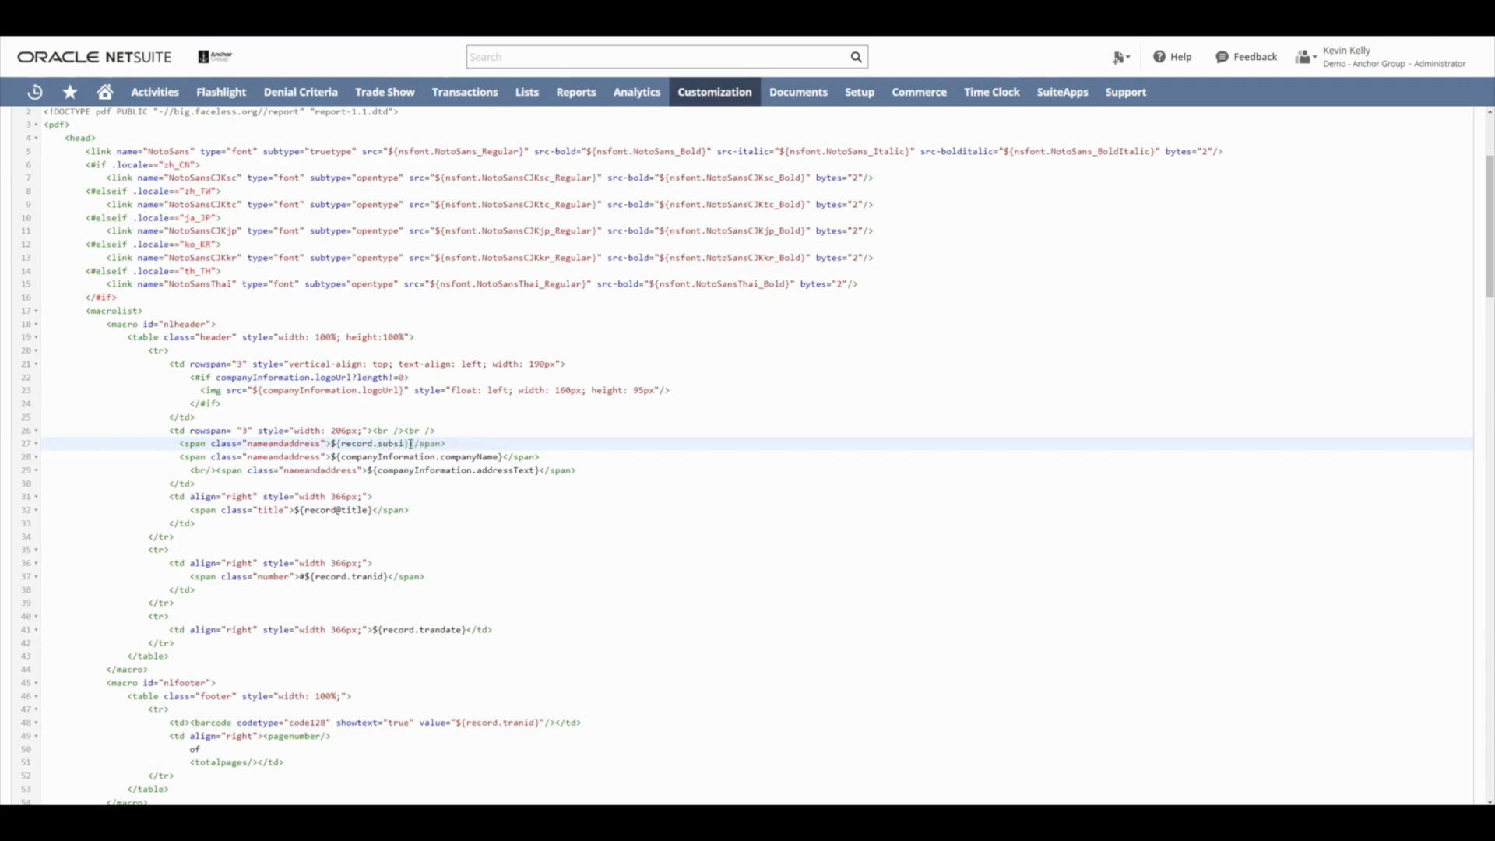
type("diary")
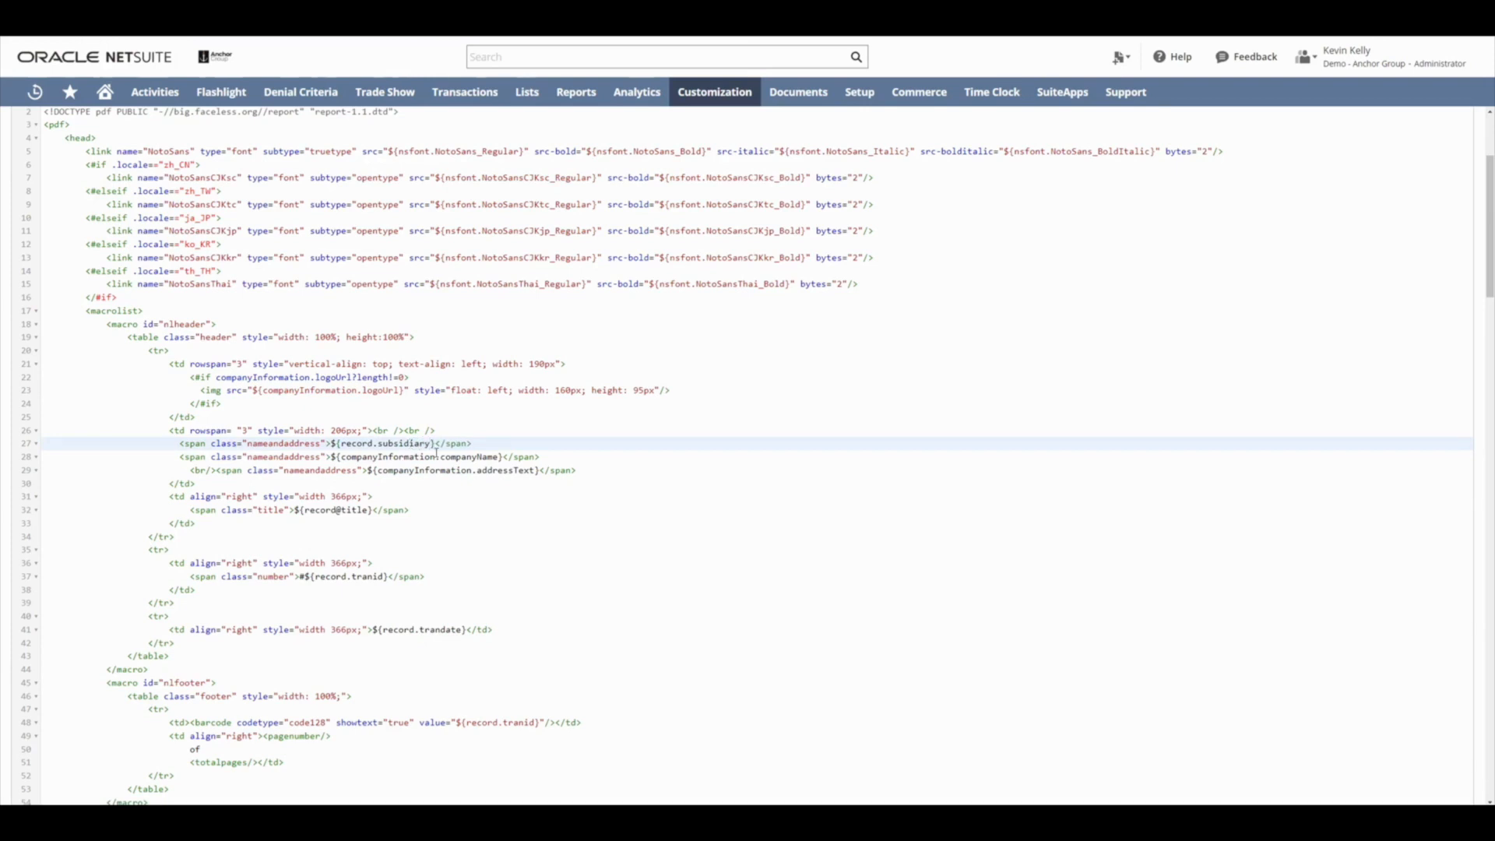
double_click(400, 443)
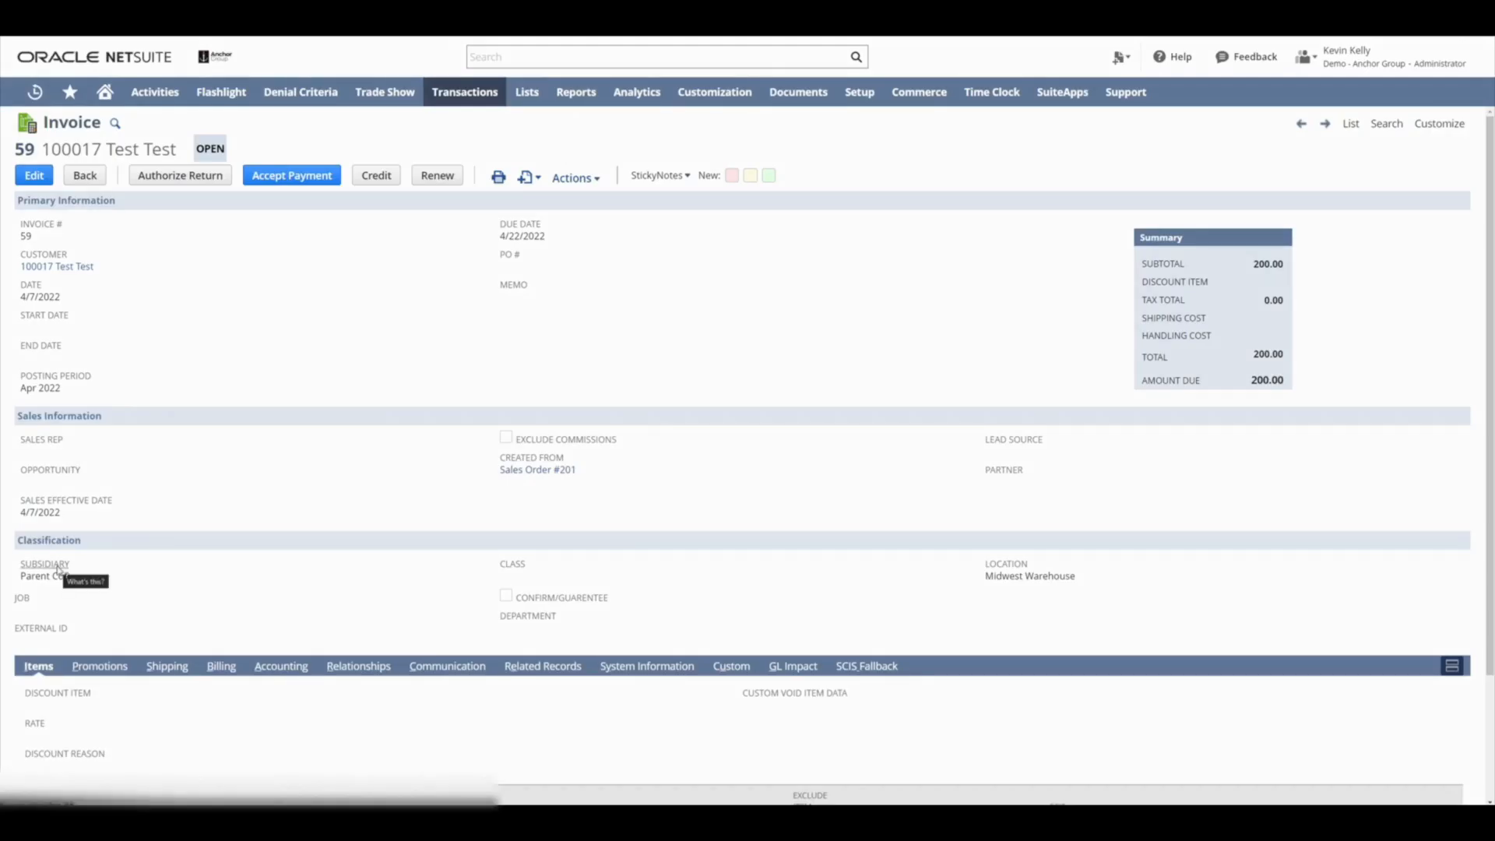
Step: Copy the Subsidiary field ID from field help and search 'subsidiary' in Global Search
left_click(85, 582)
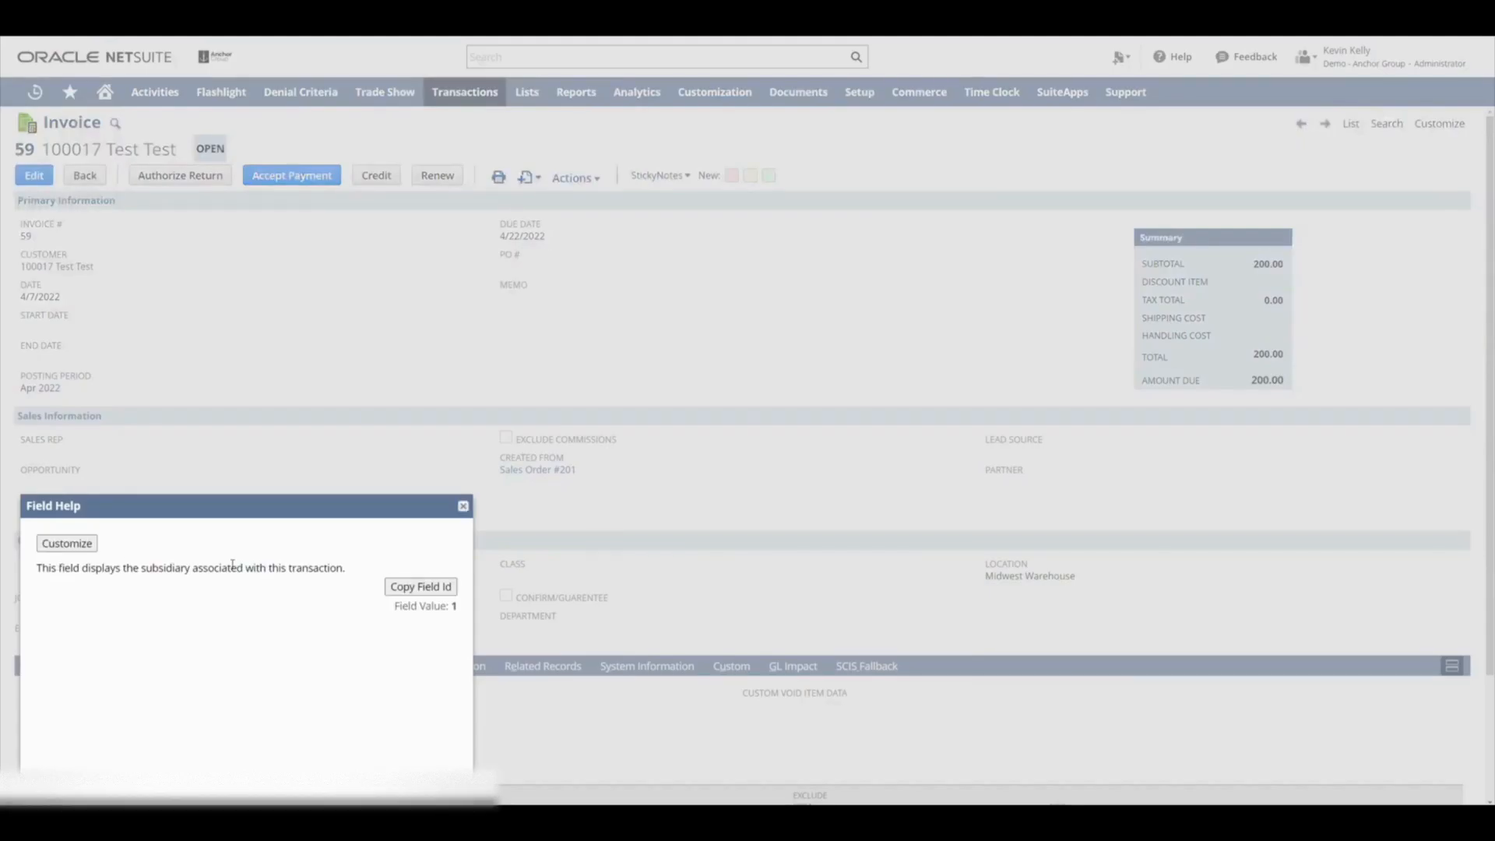
left_click(420, 586)
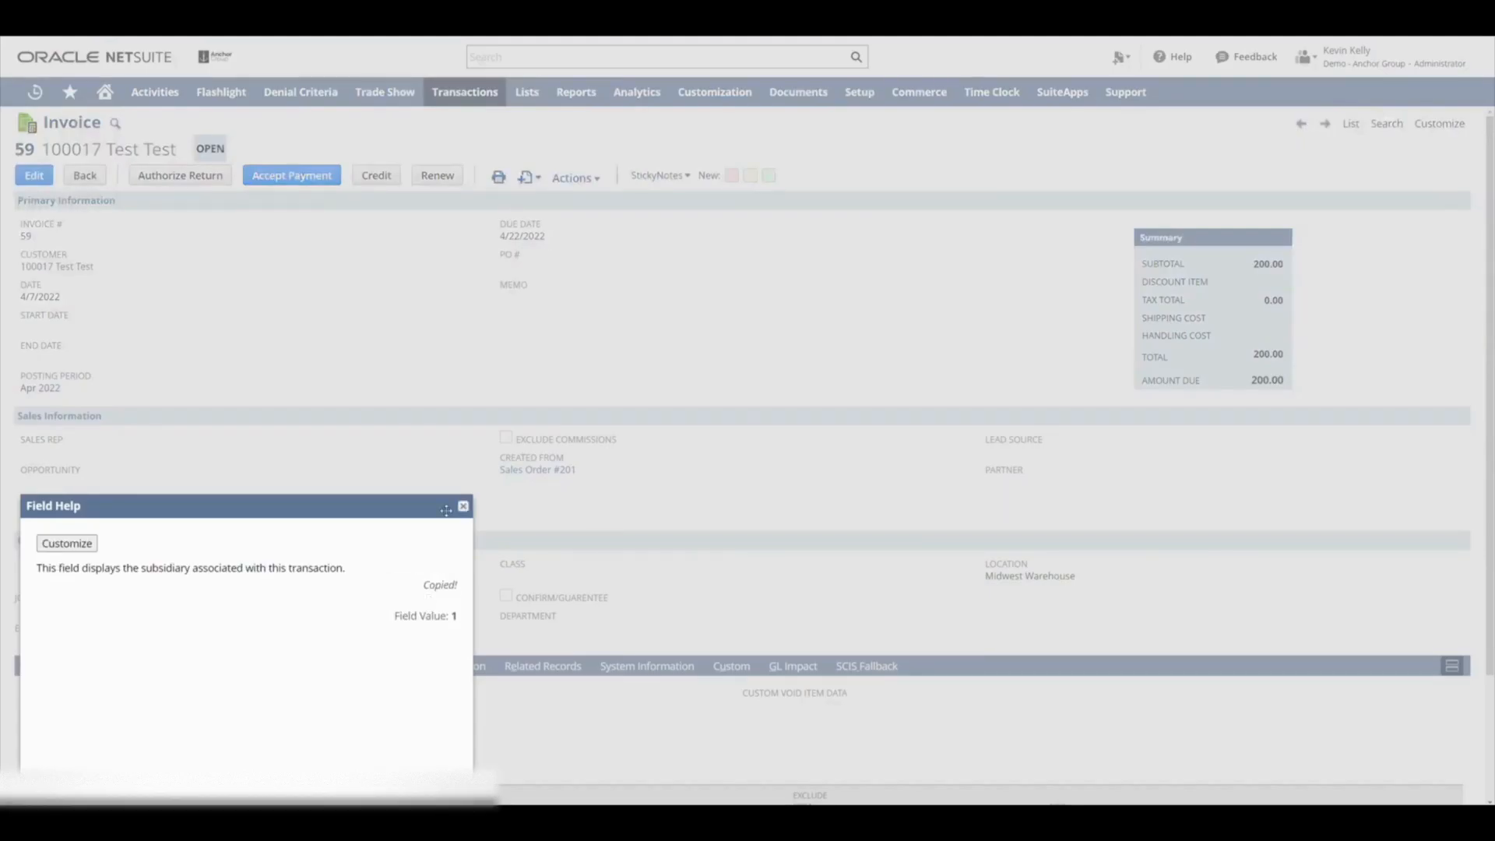
left_click(462, 505)
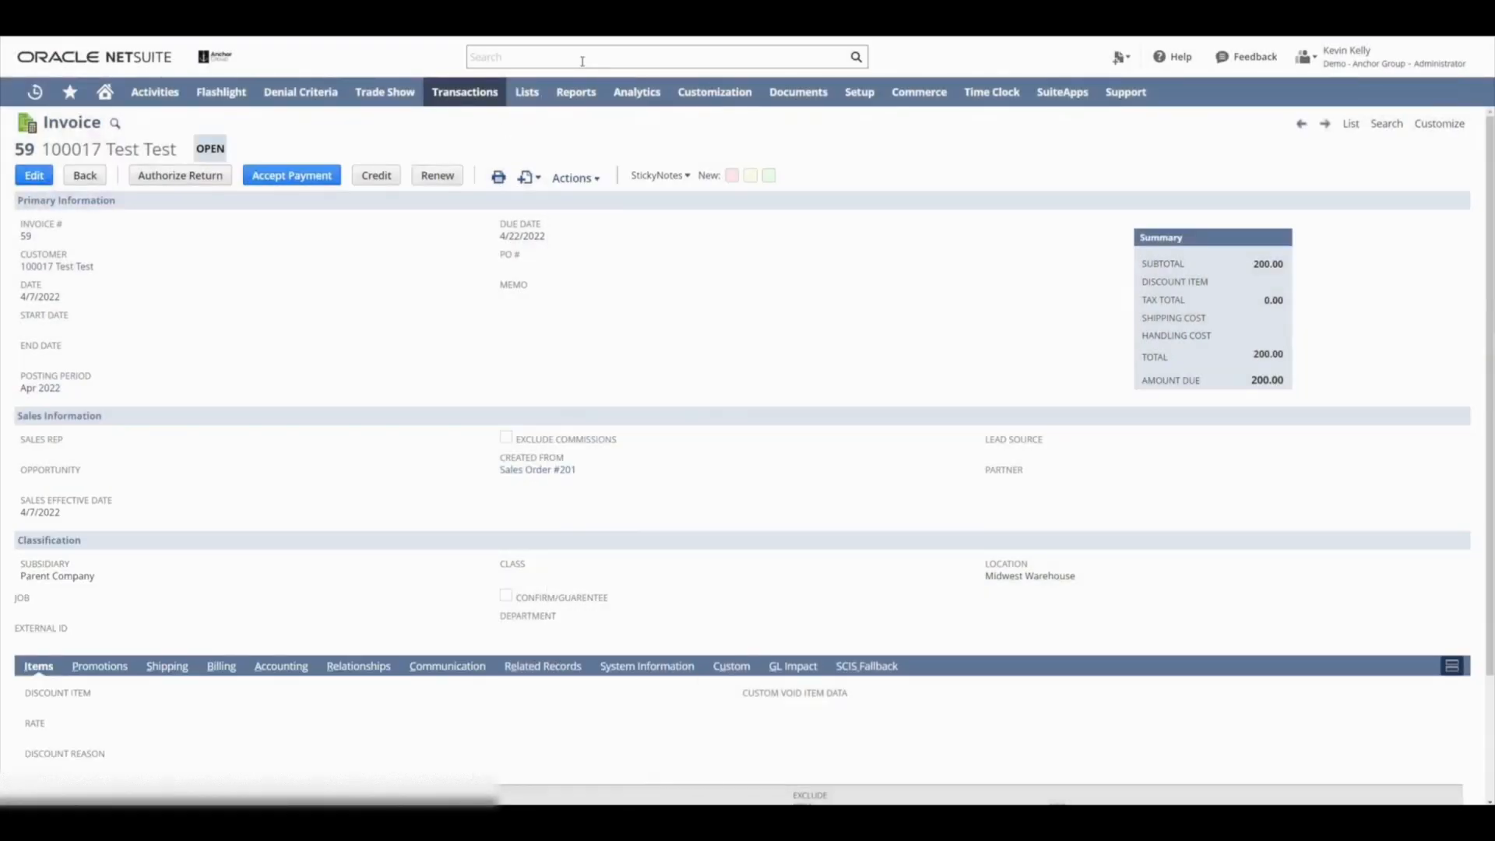
right_click(581, 56)
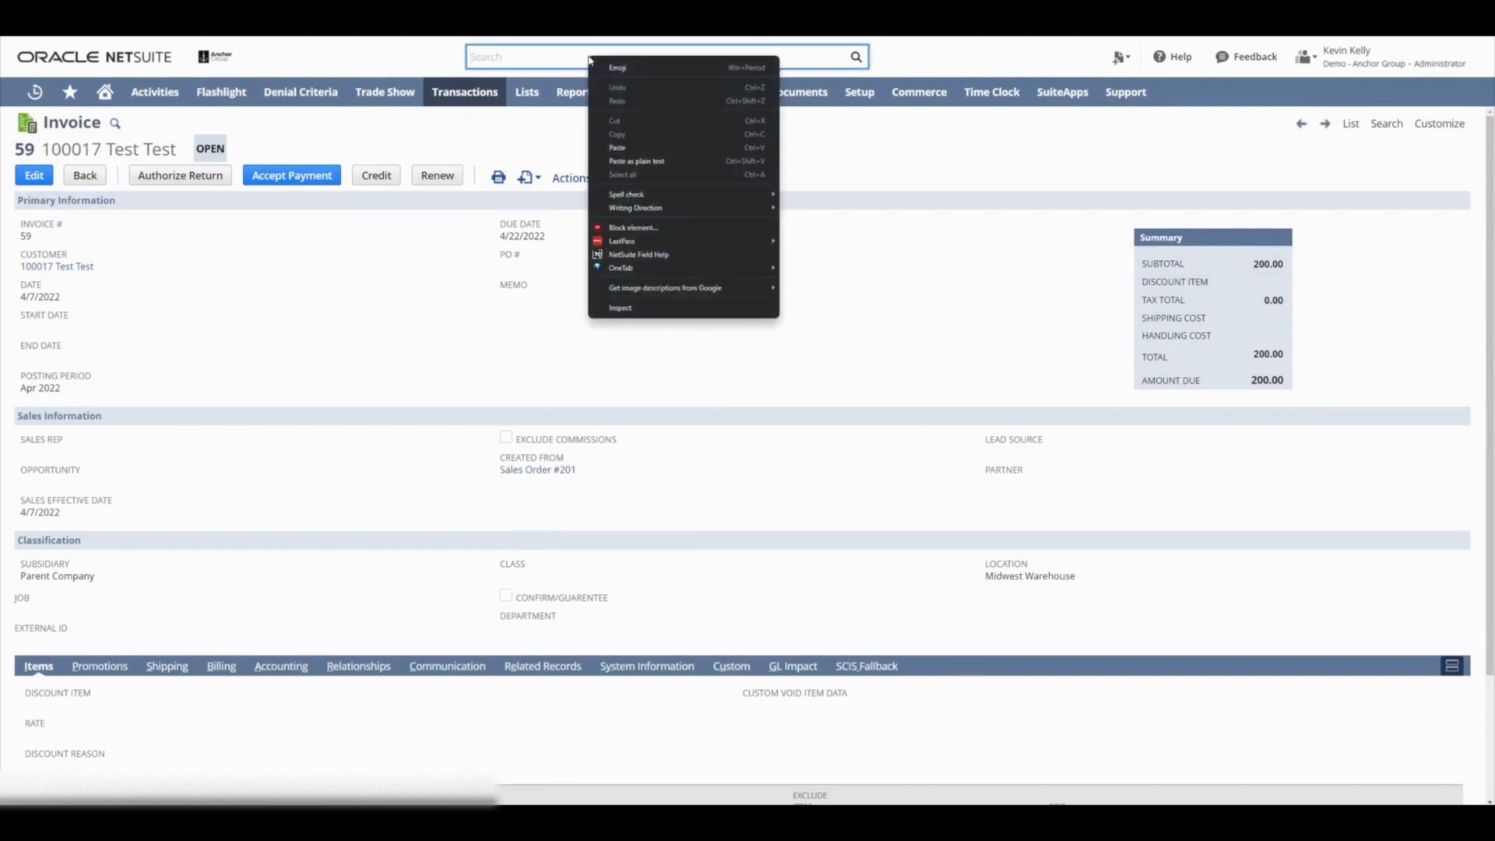
type("subsidiary")
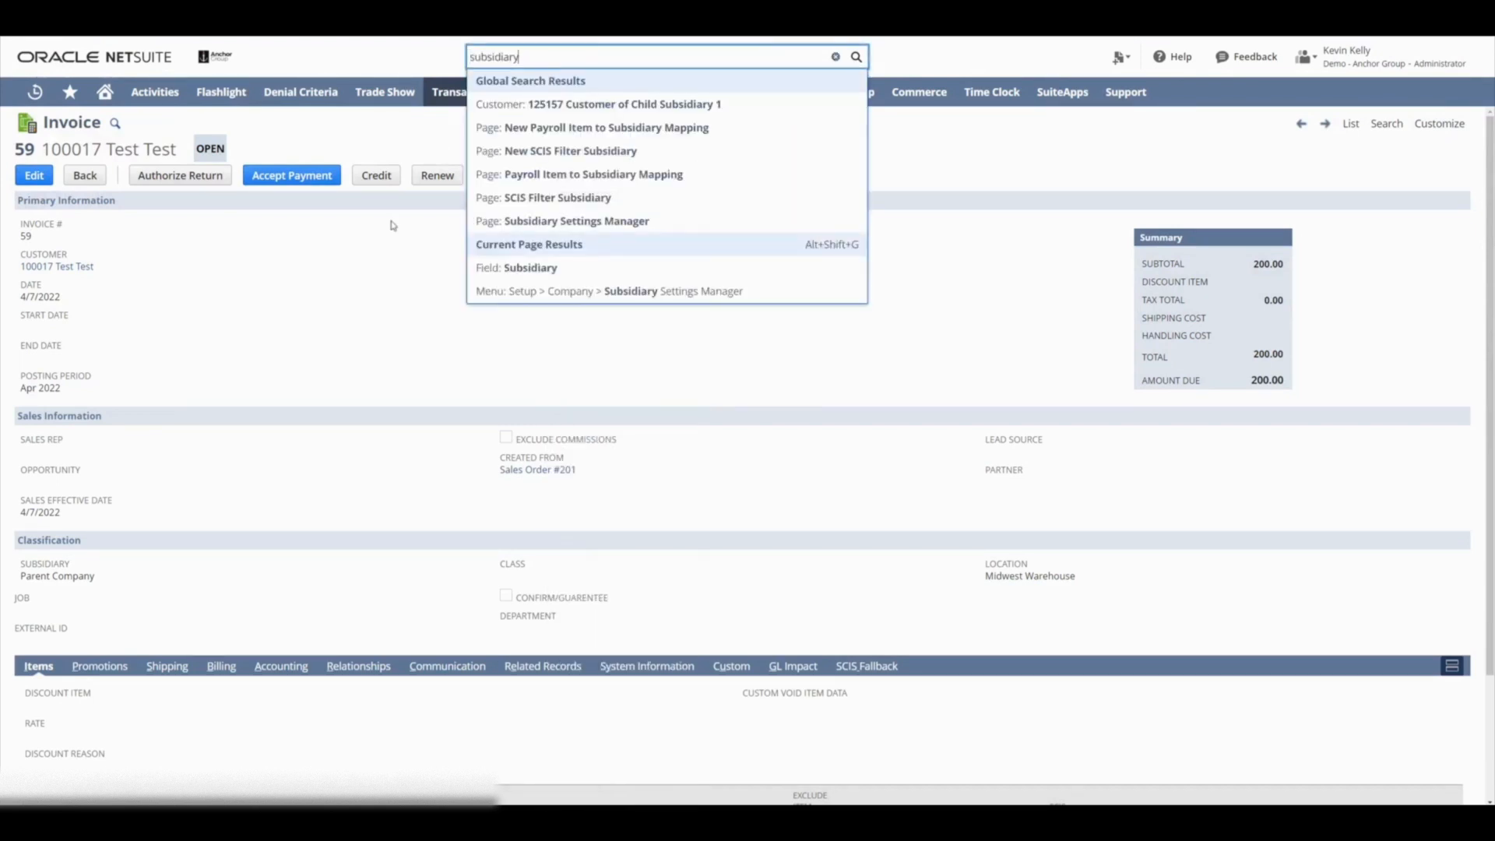
mouse_move(369, 278)
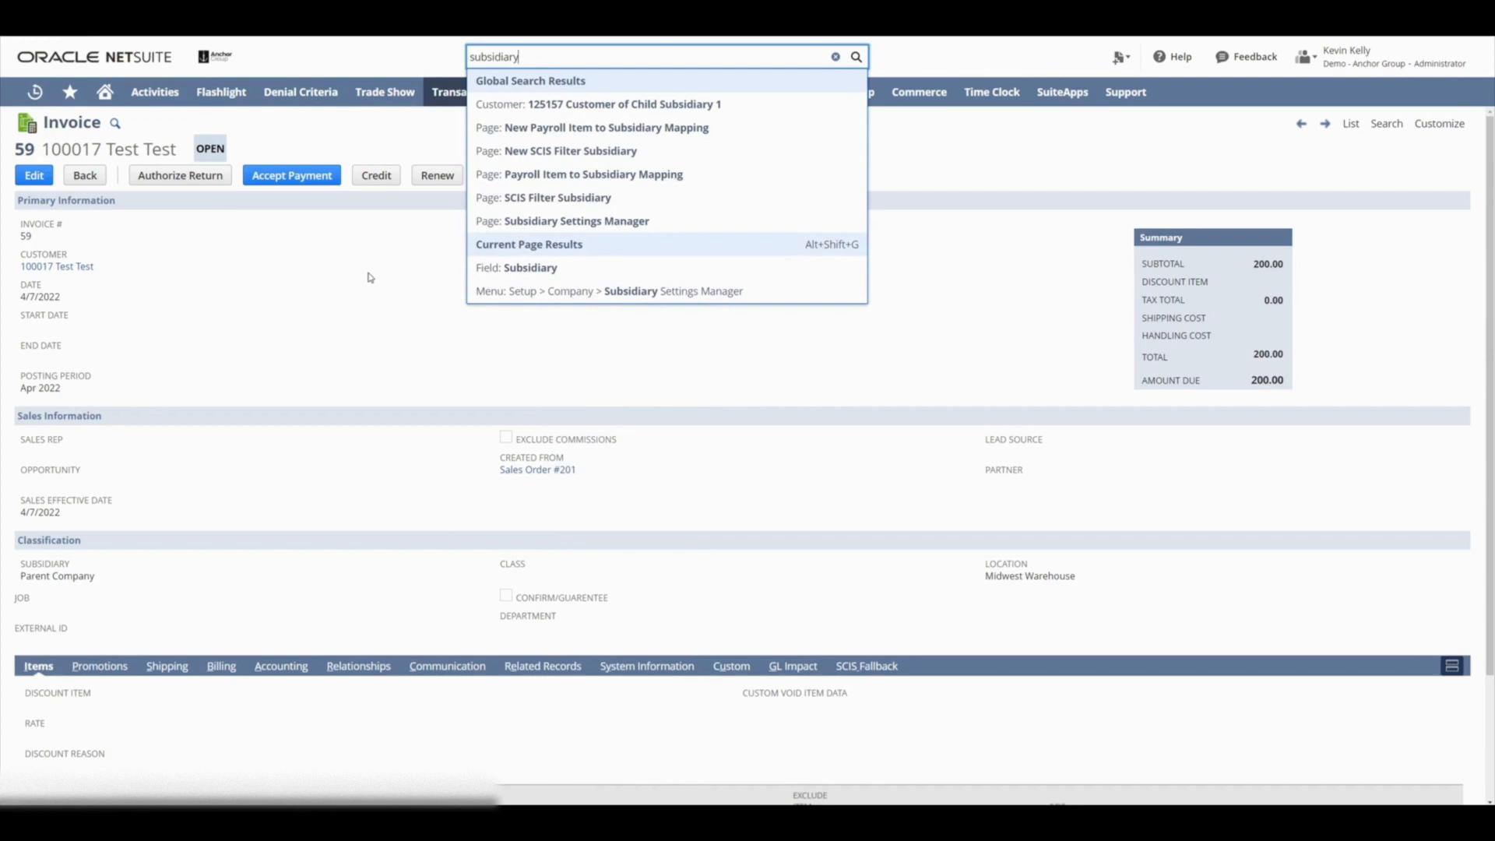
mouse_move(277, 425)
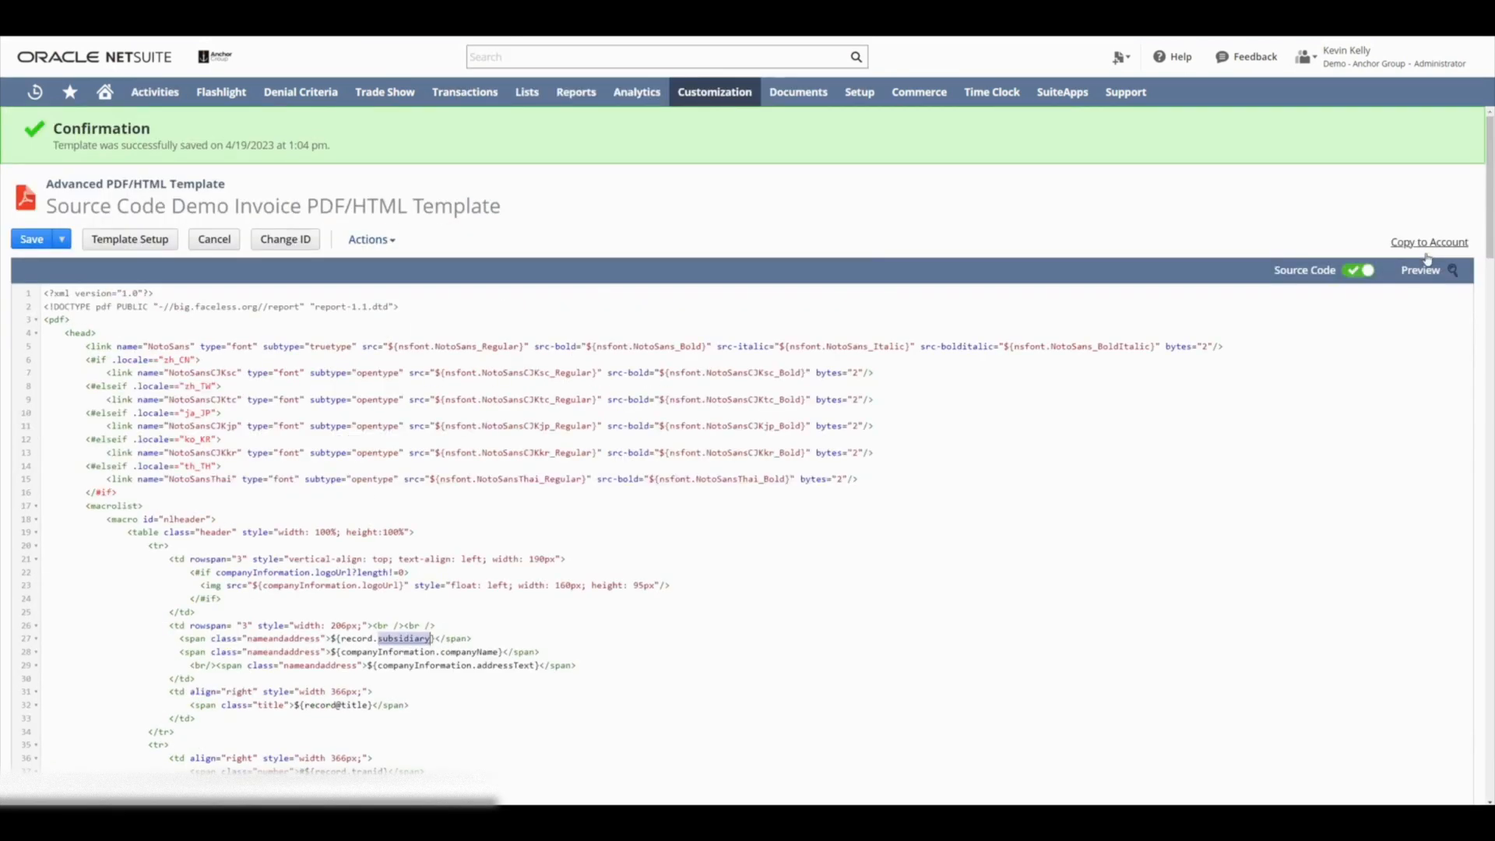
Step: Preview the template, add <br /> after the line 27 subsidiary span, and save
left_click(1419, 270)
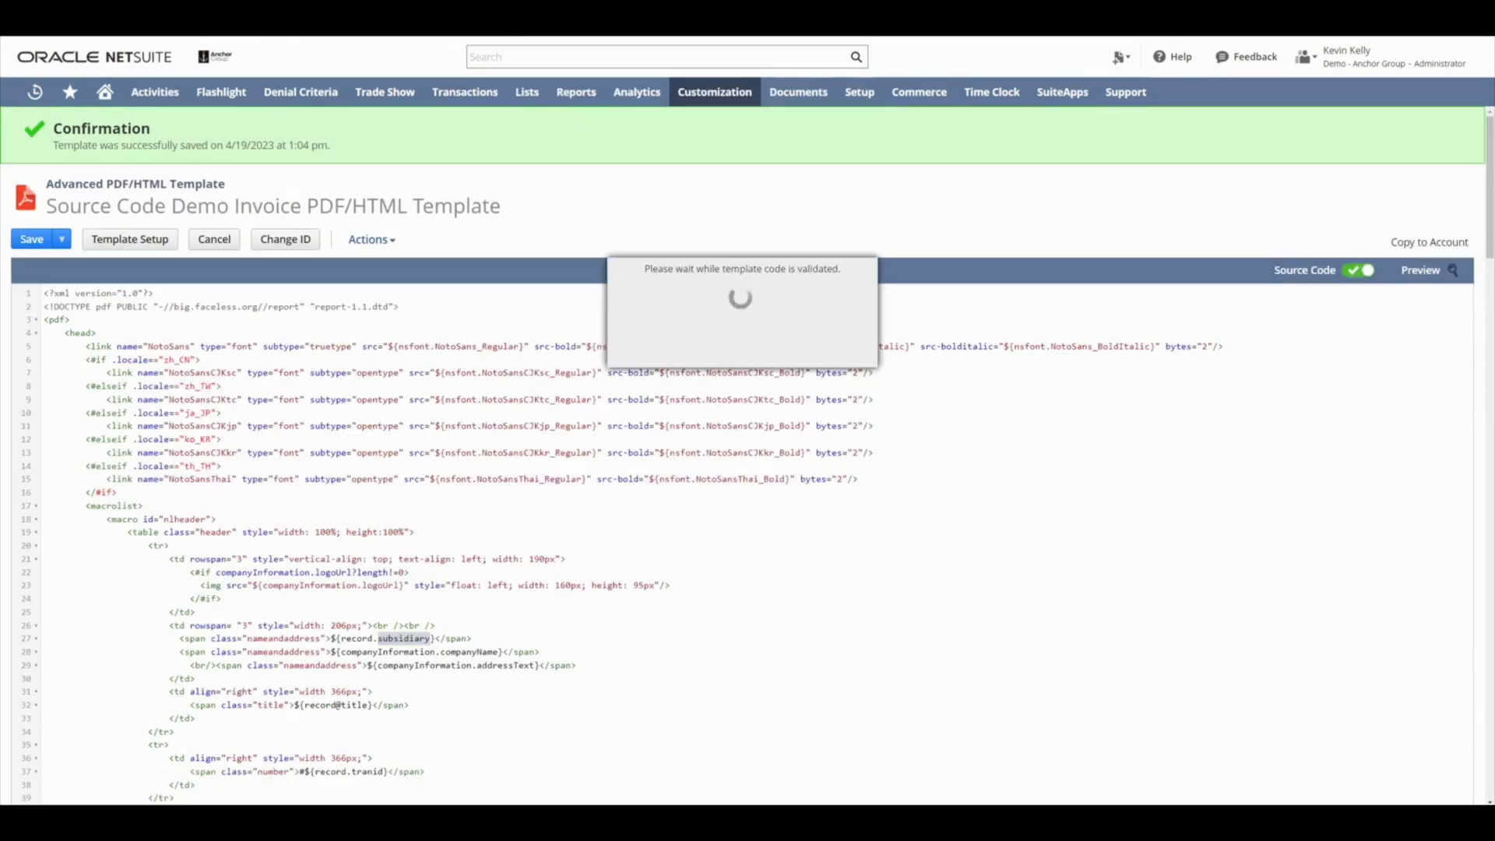
left_click(1419, 270)
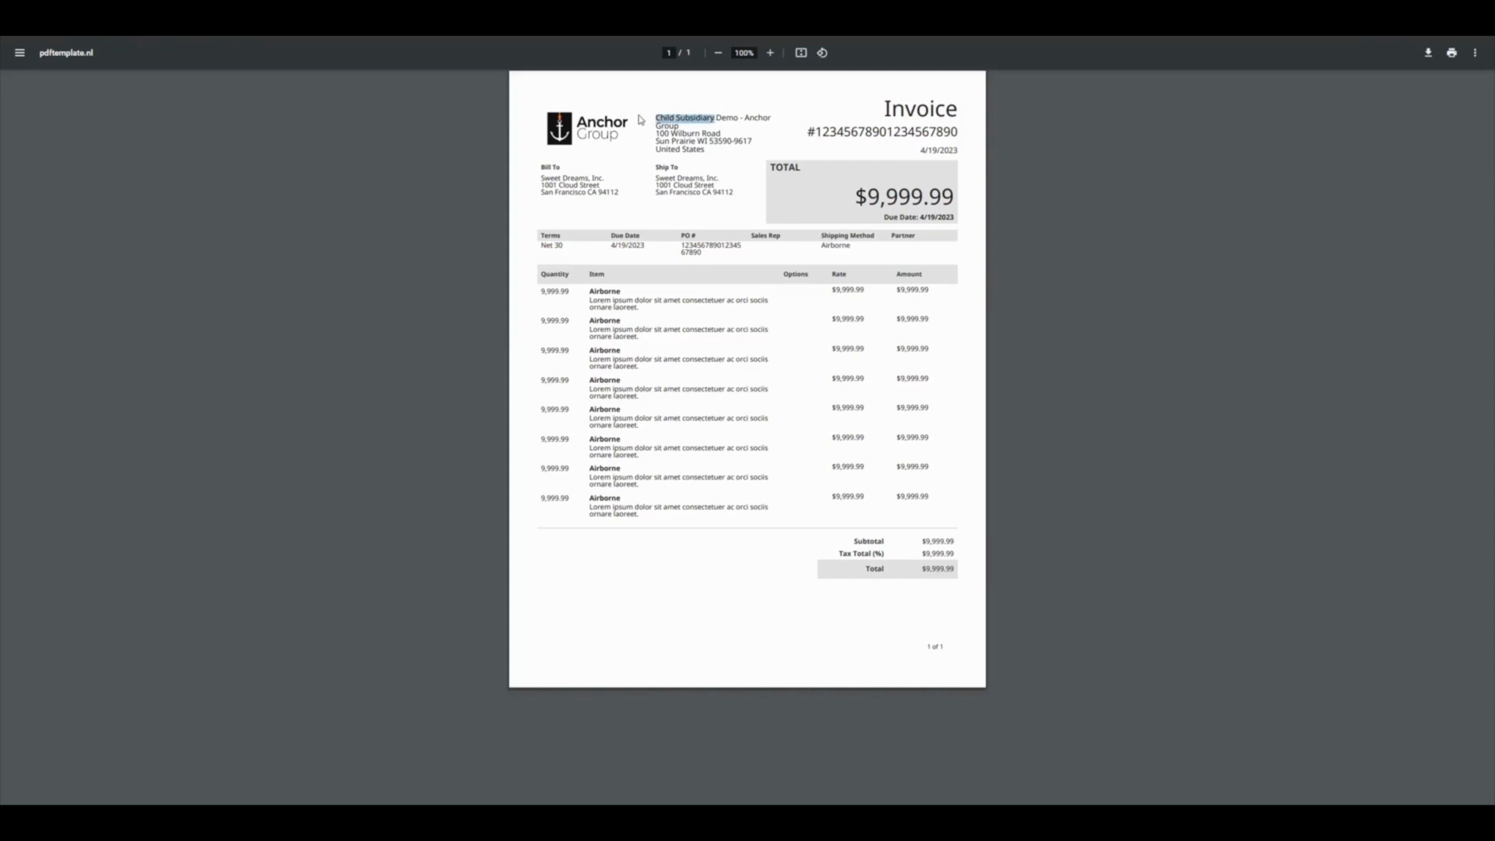
mouse_move(366, 174)
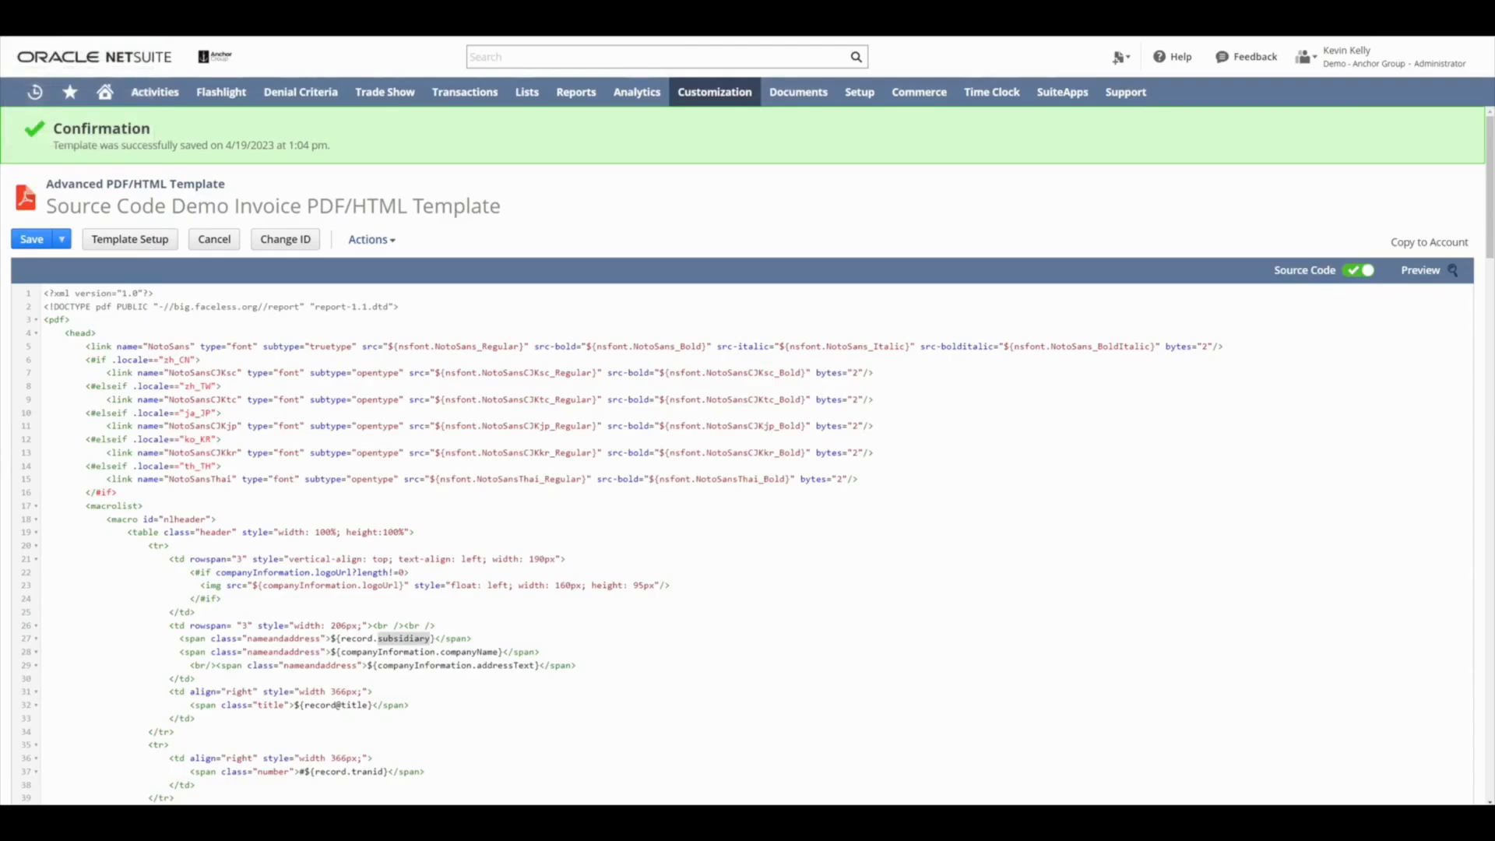
left_click(496, 638)
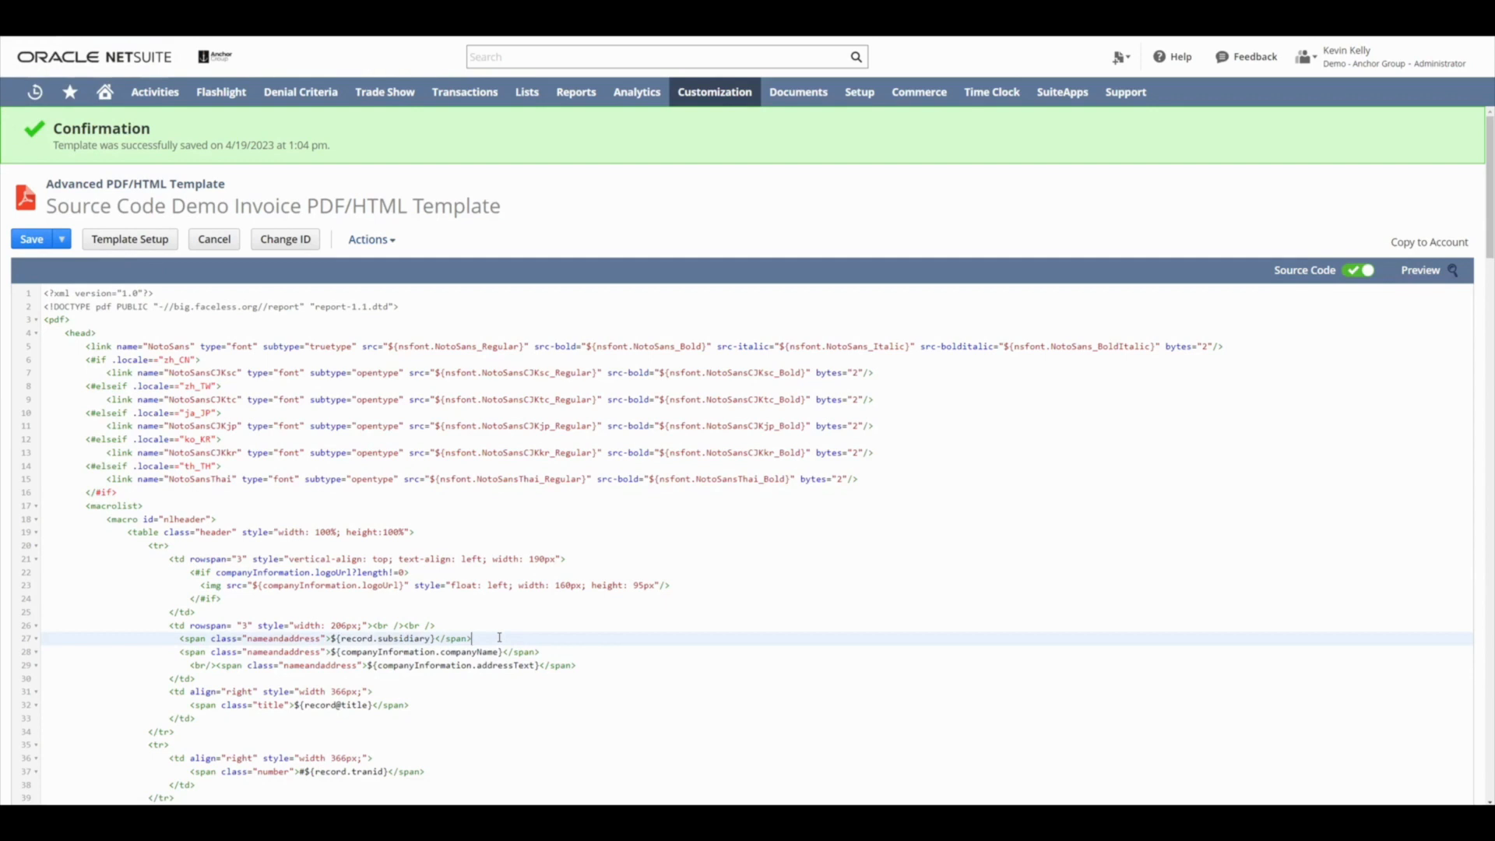
type("<br")
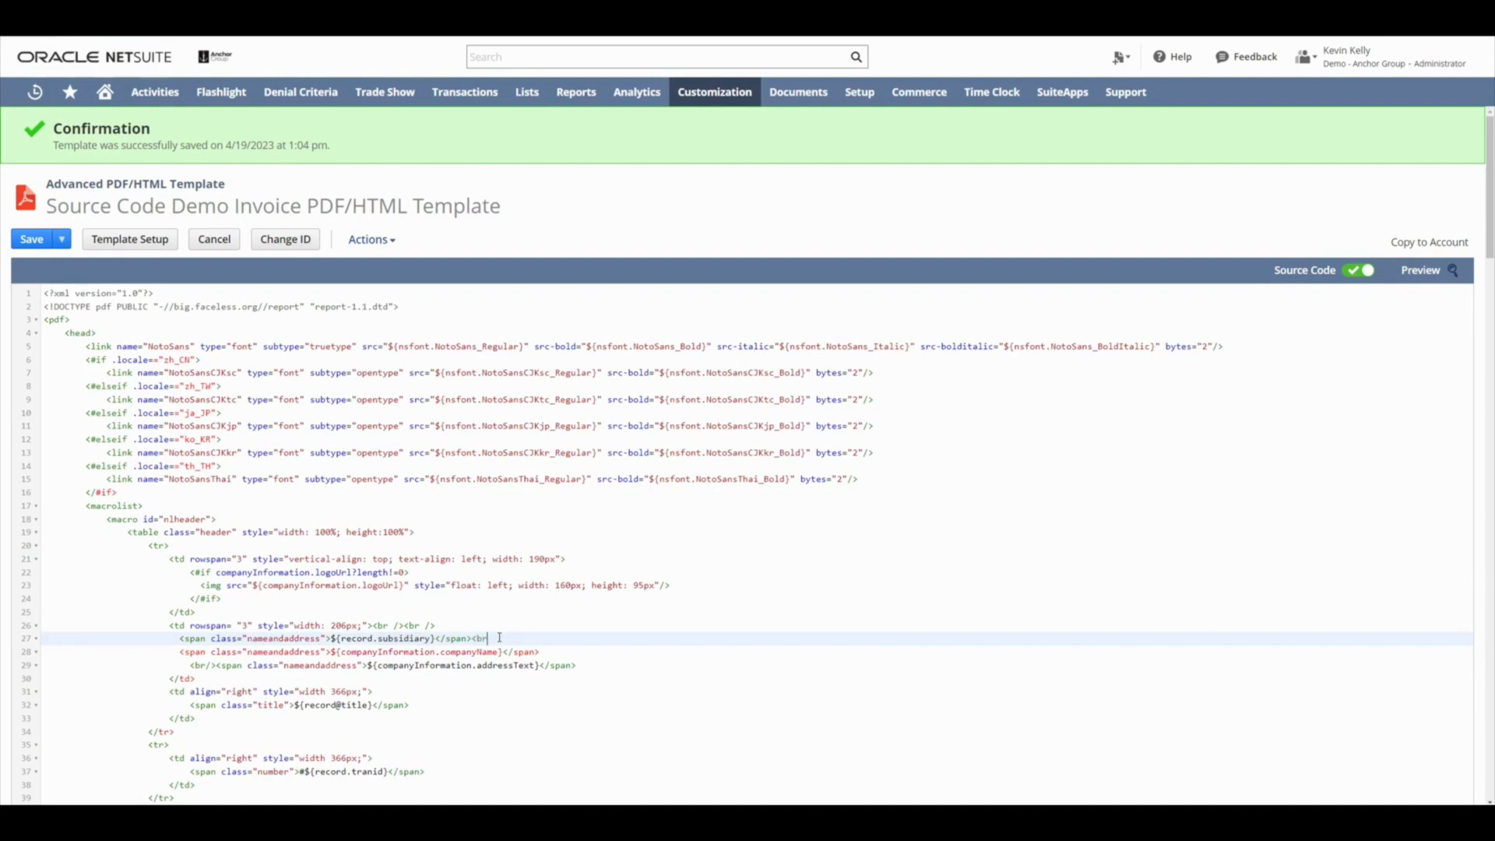
left_click(61, 238)
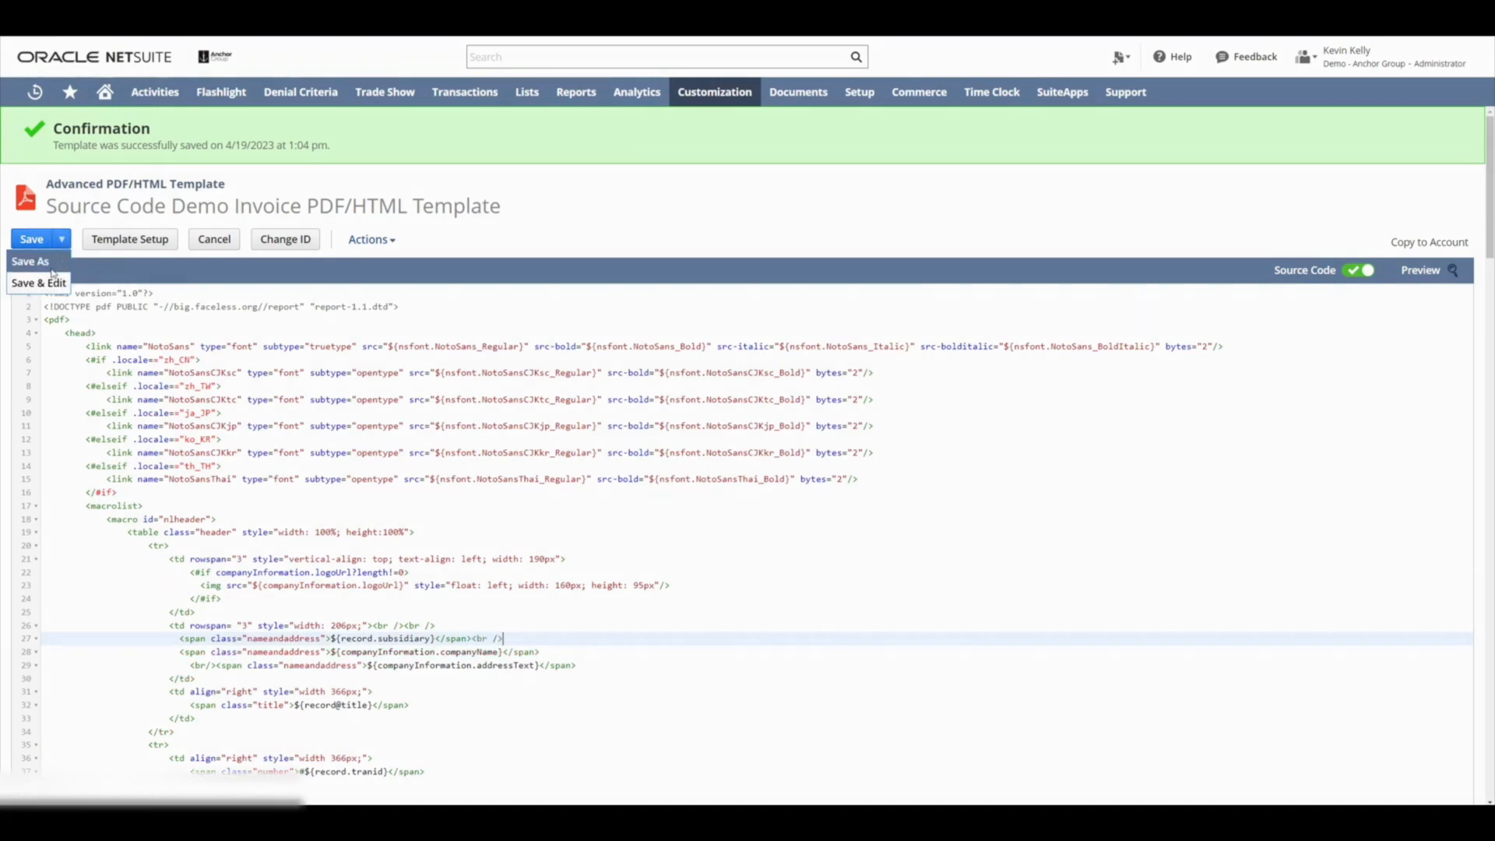
left_click(38, 282)
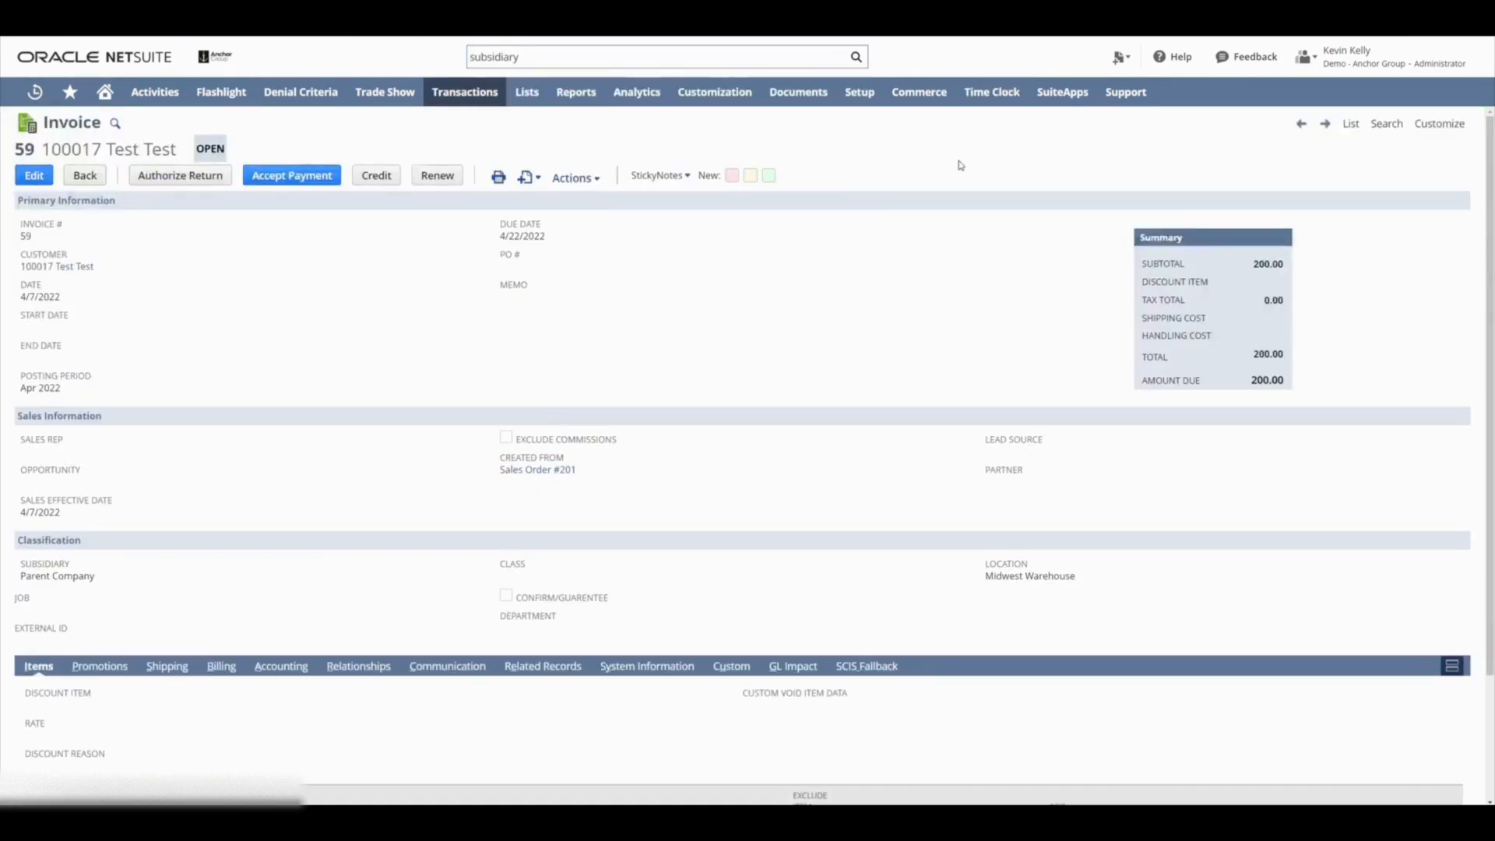
Step: Print invoice 59 to PDF and select the Parent Company header line
left_click(498, 177)
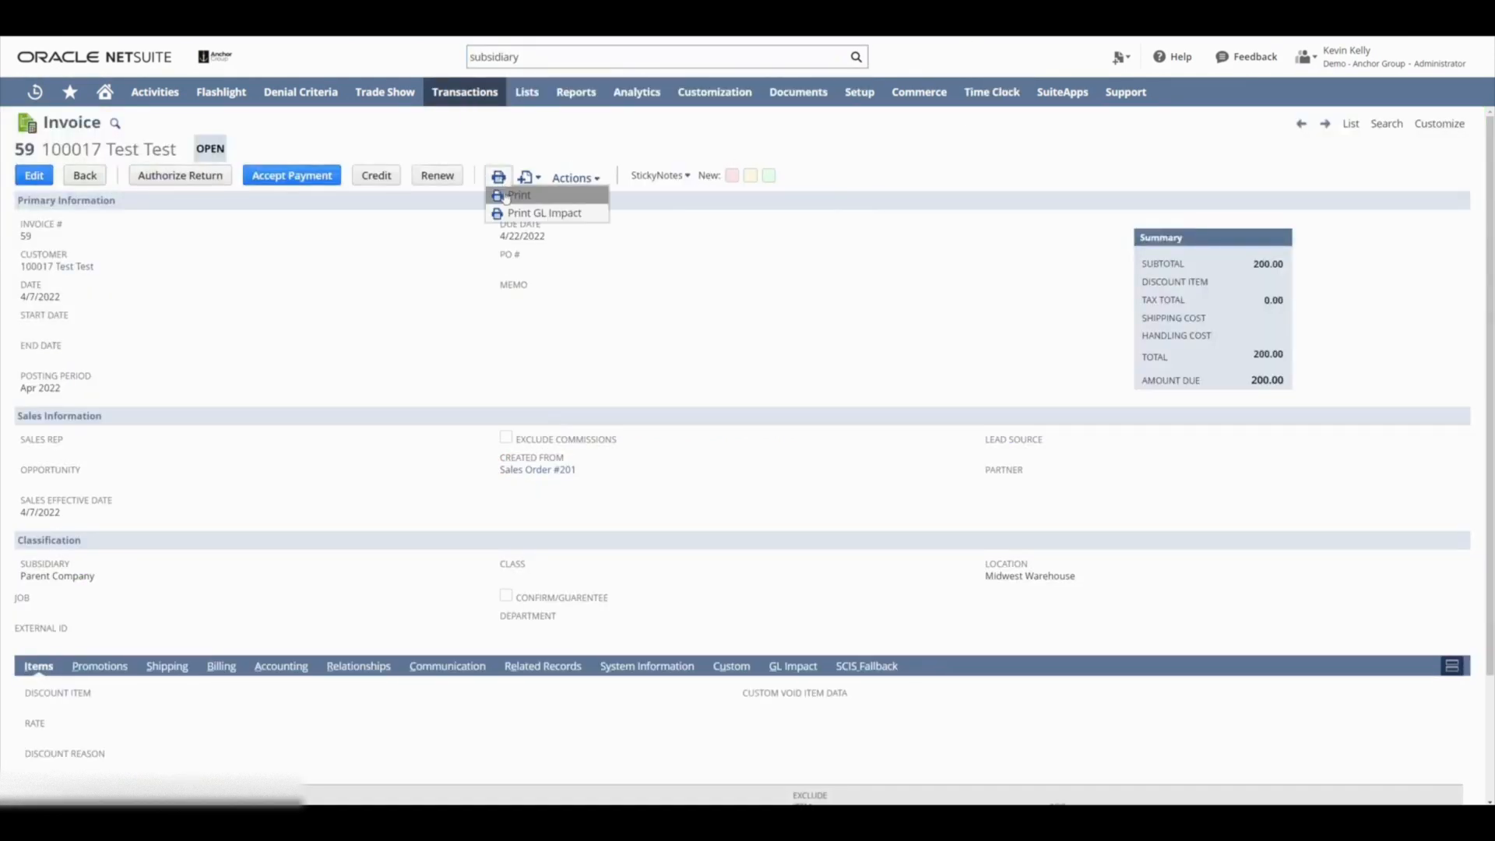
left_click(519, 195)
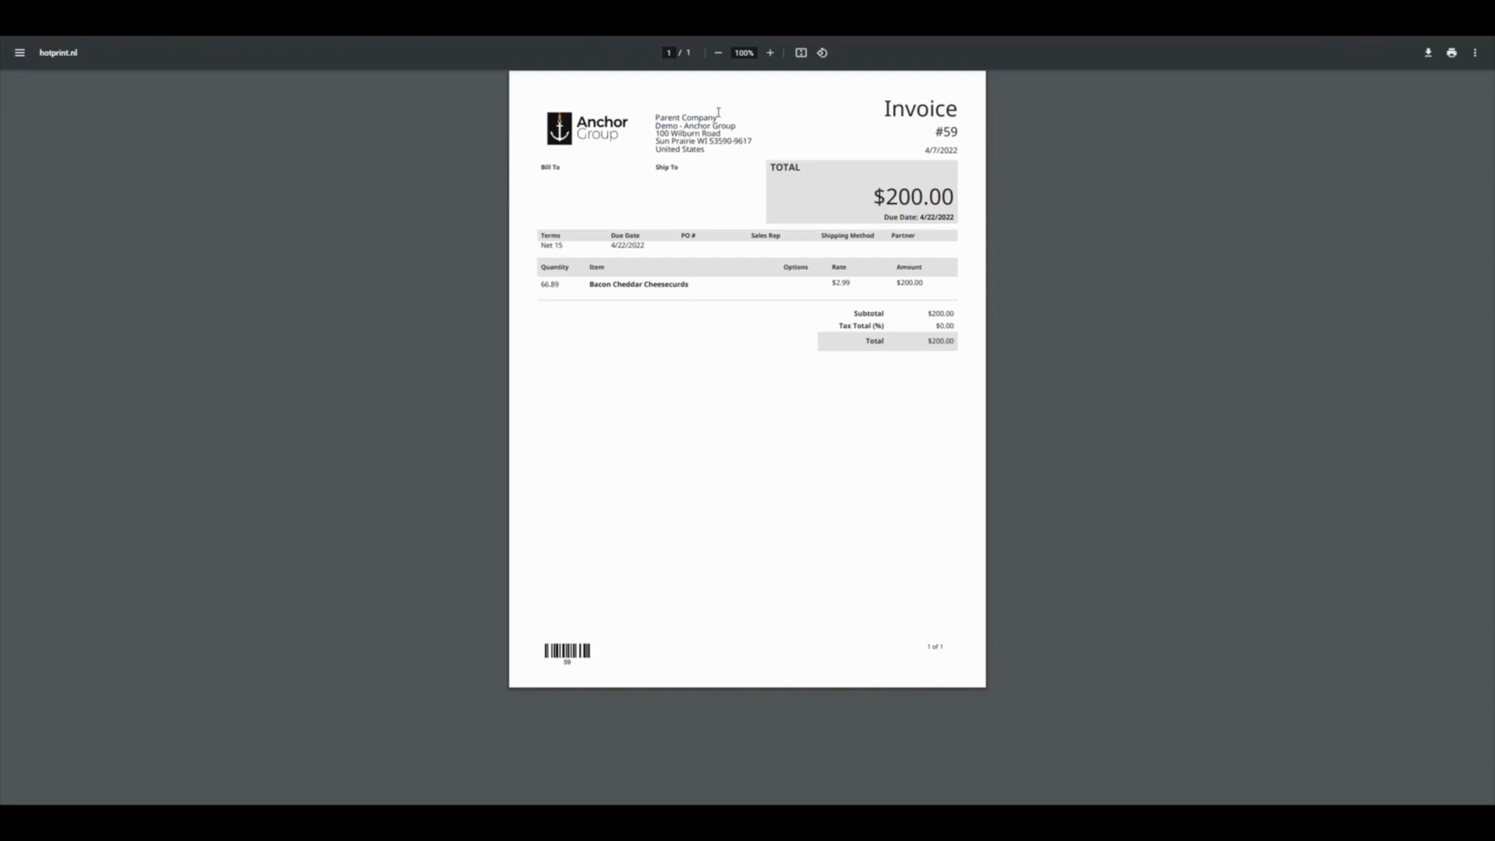
double_click(684, 116)
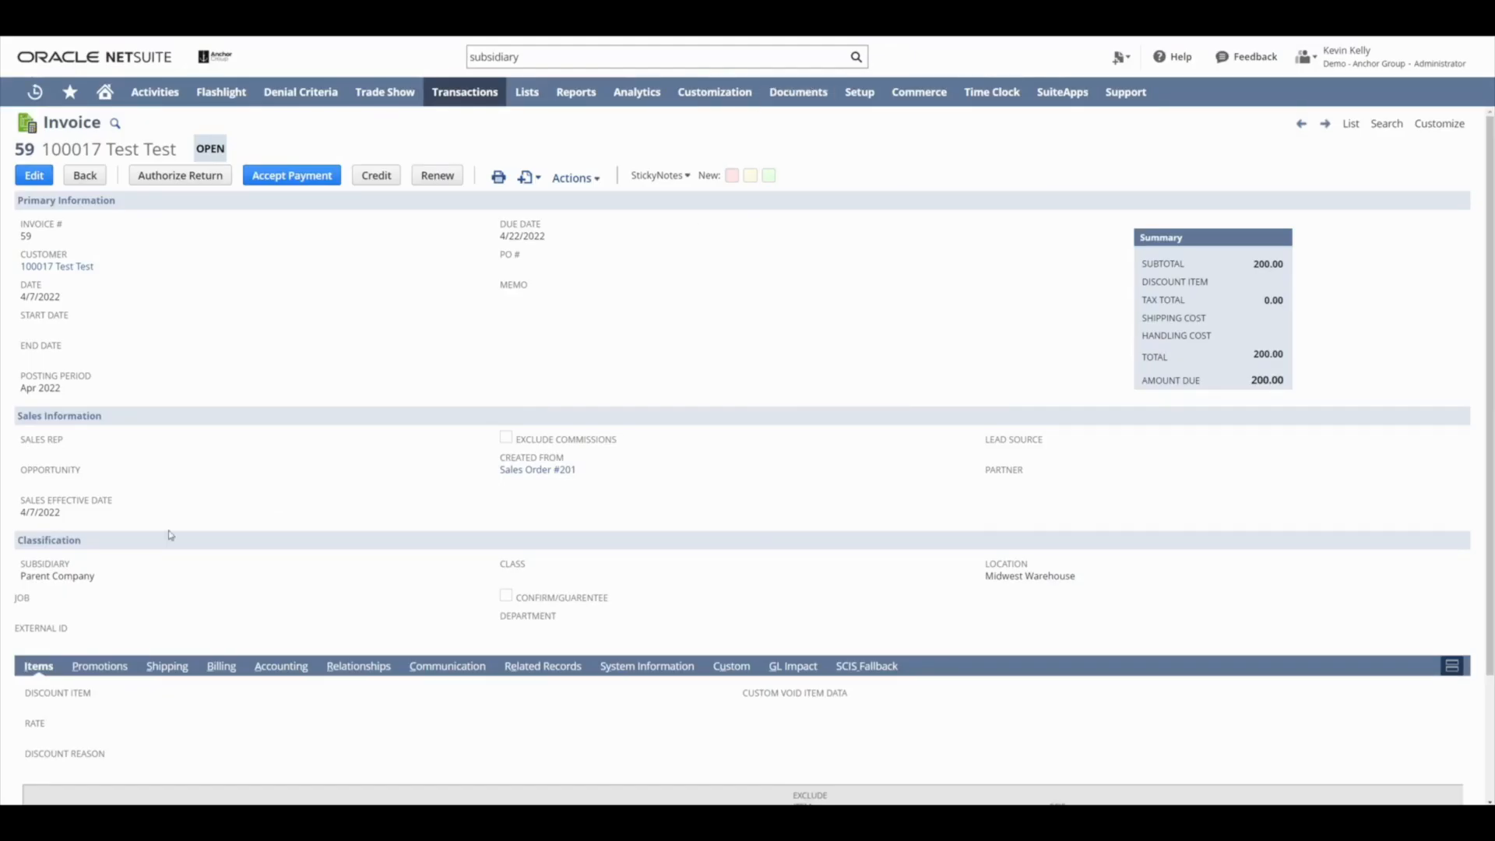
mouse_move(918, 92)
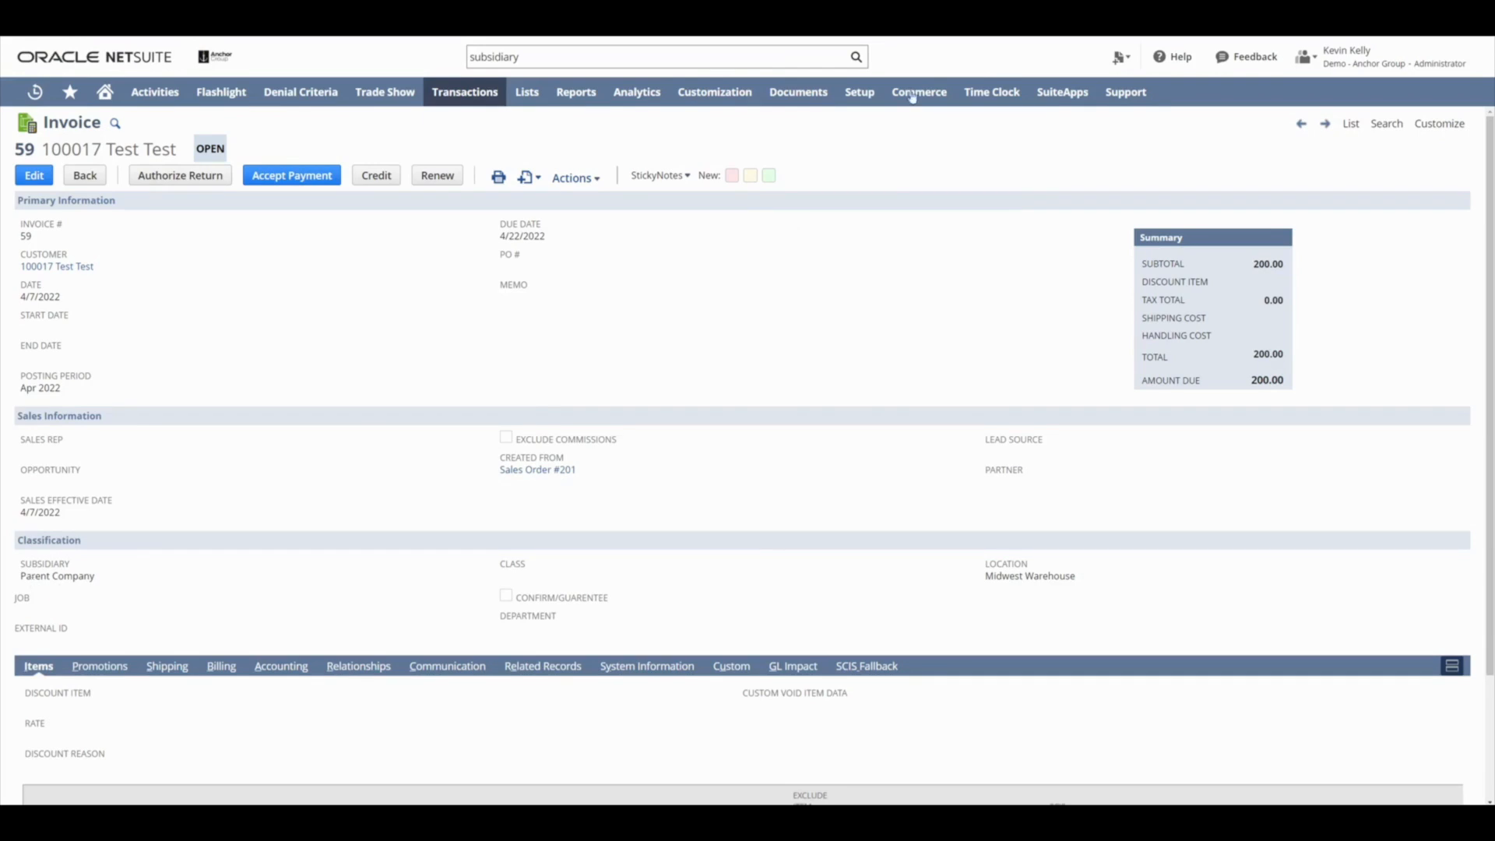
left_click(498, 177)
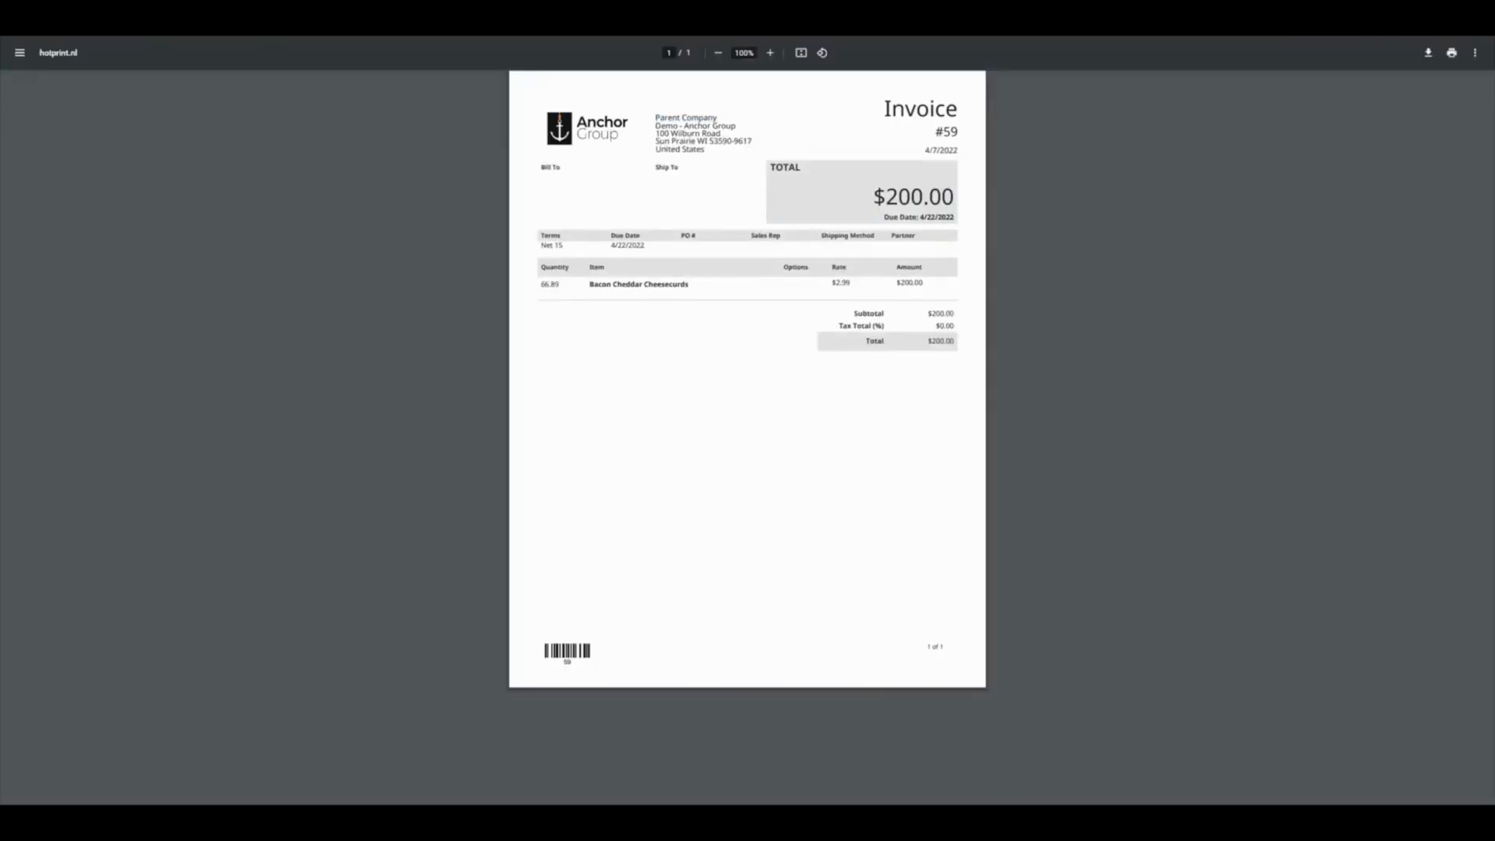